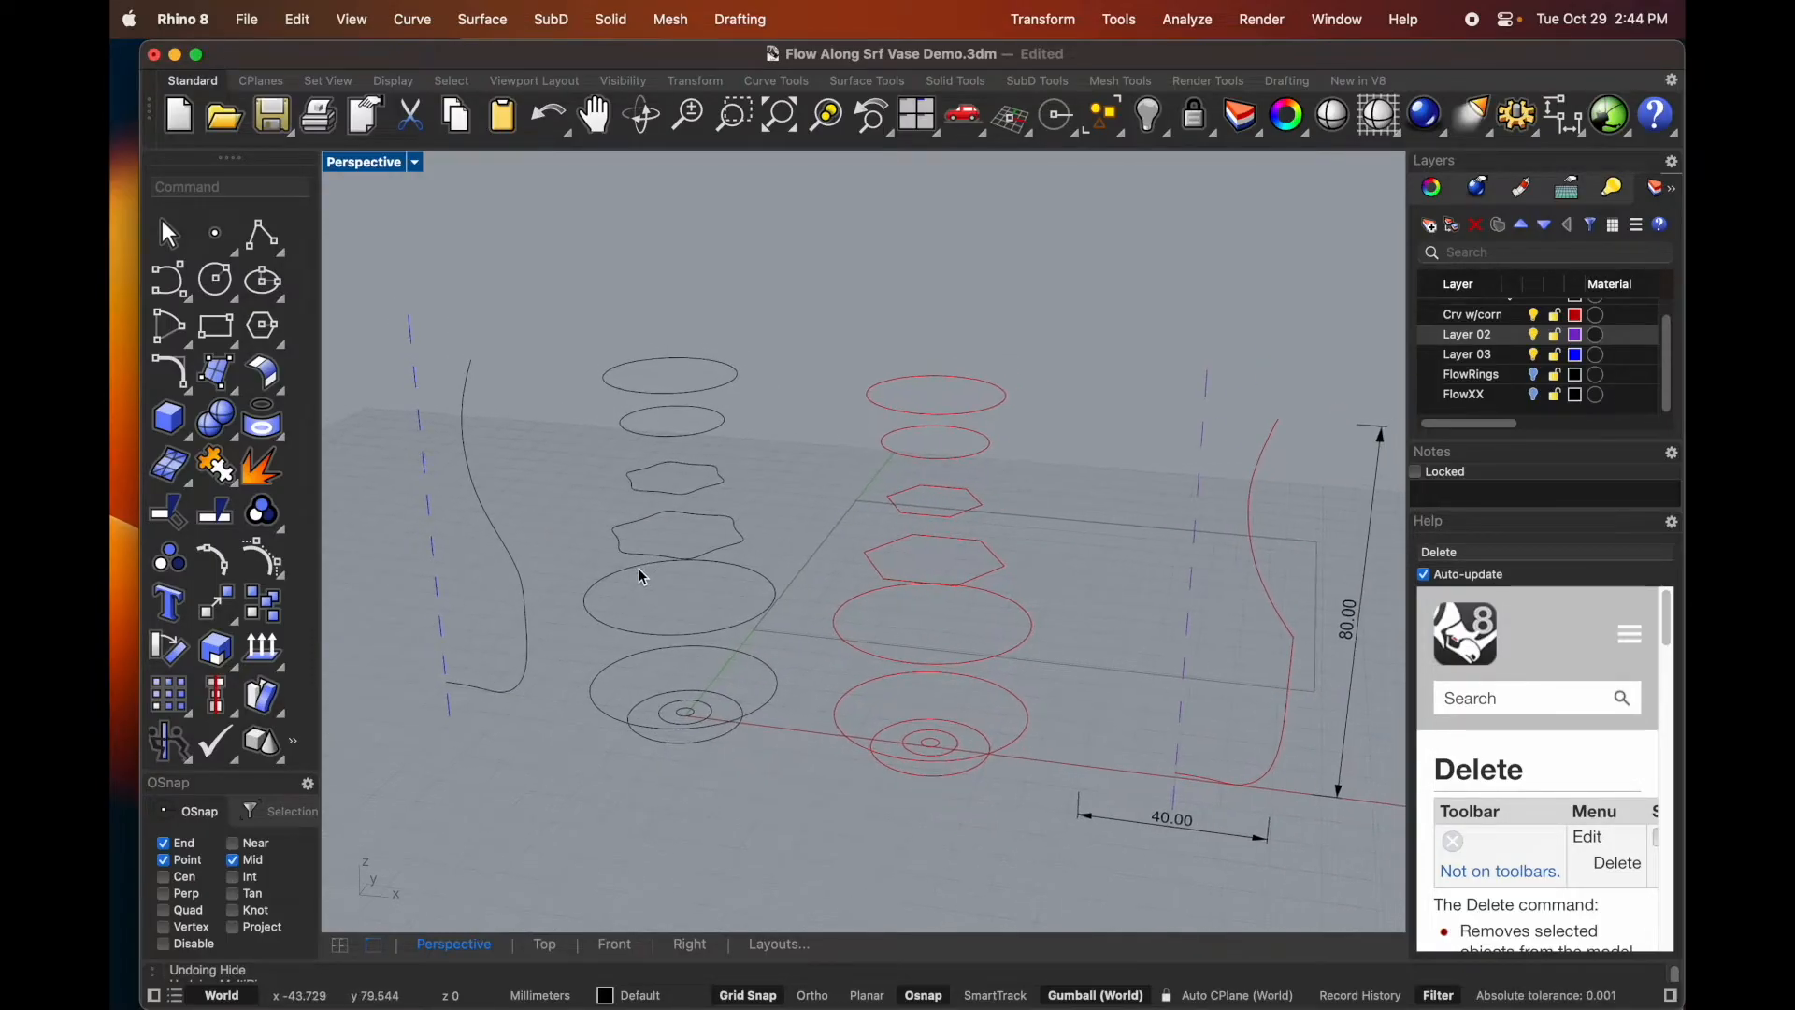
- Pan across the curve layout and select the smooth black vase profile curve
left_click_drag(801, 515, 688, 549)
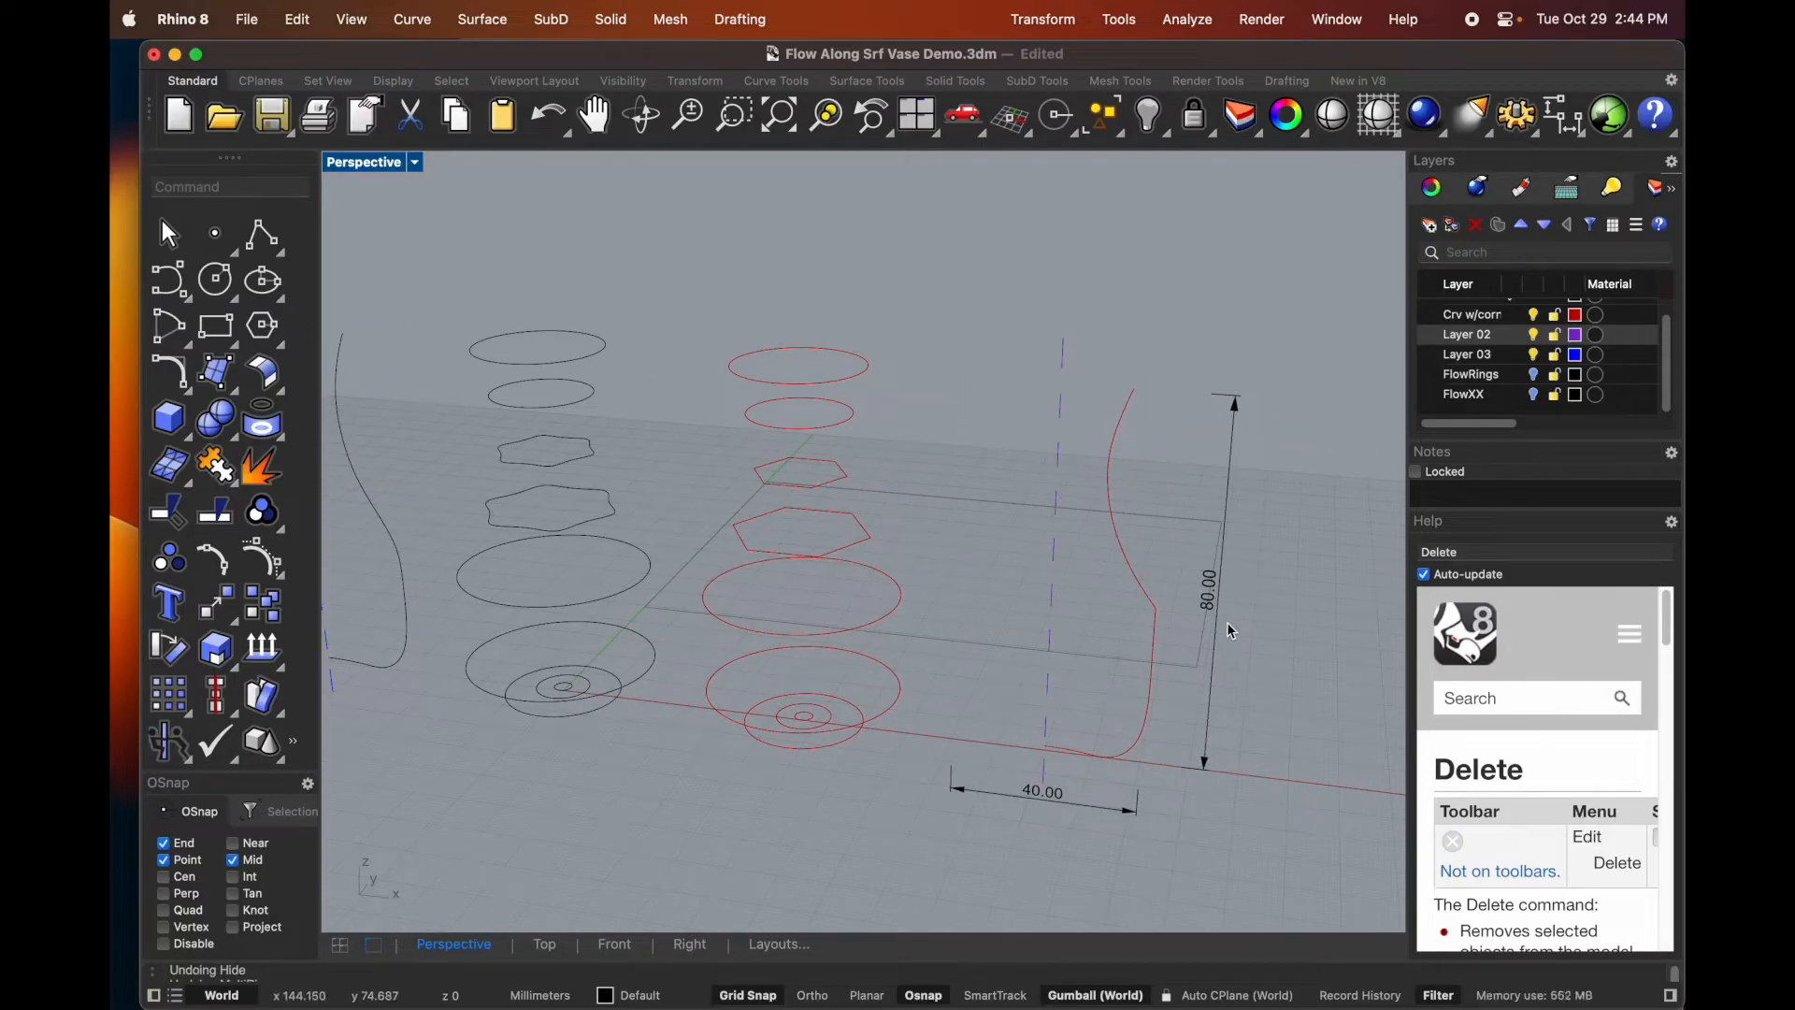
mouse_move(1225, 622)
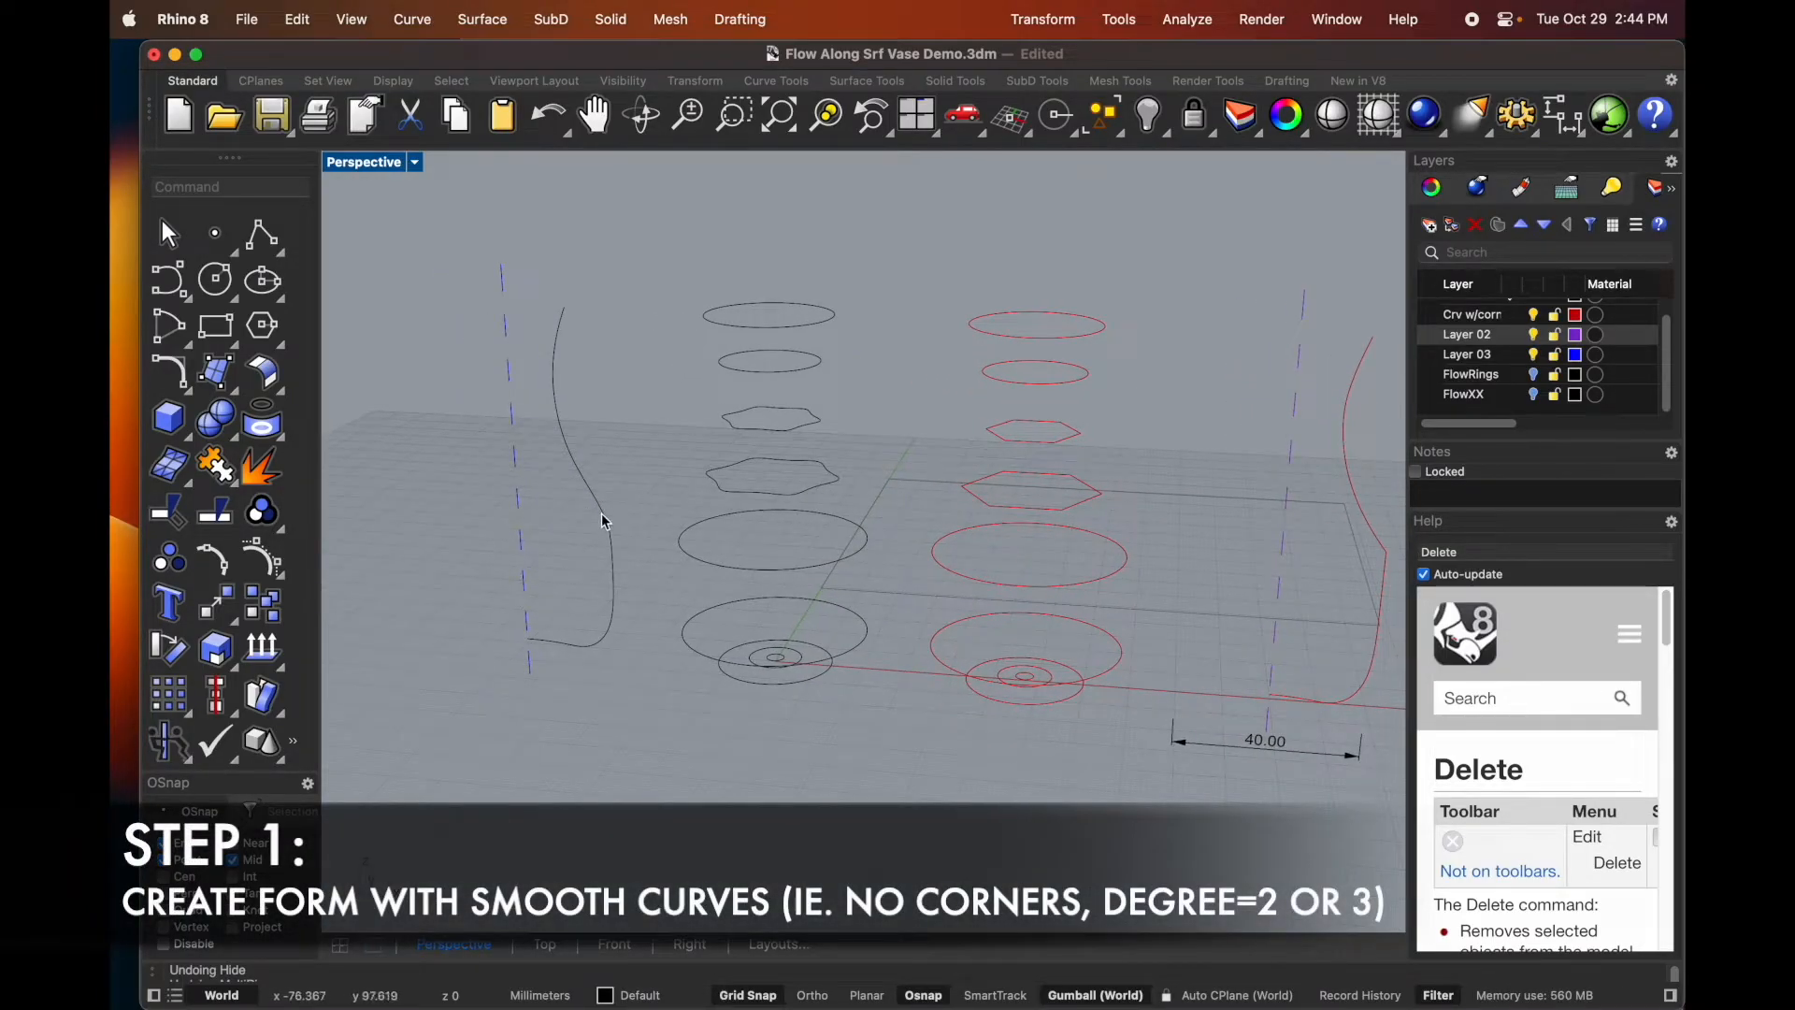
mouse_move(578, 459)
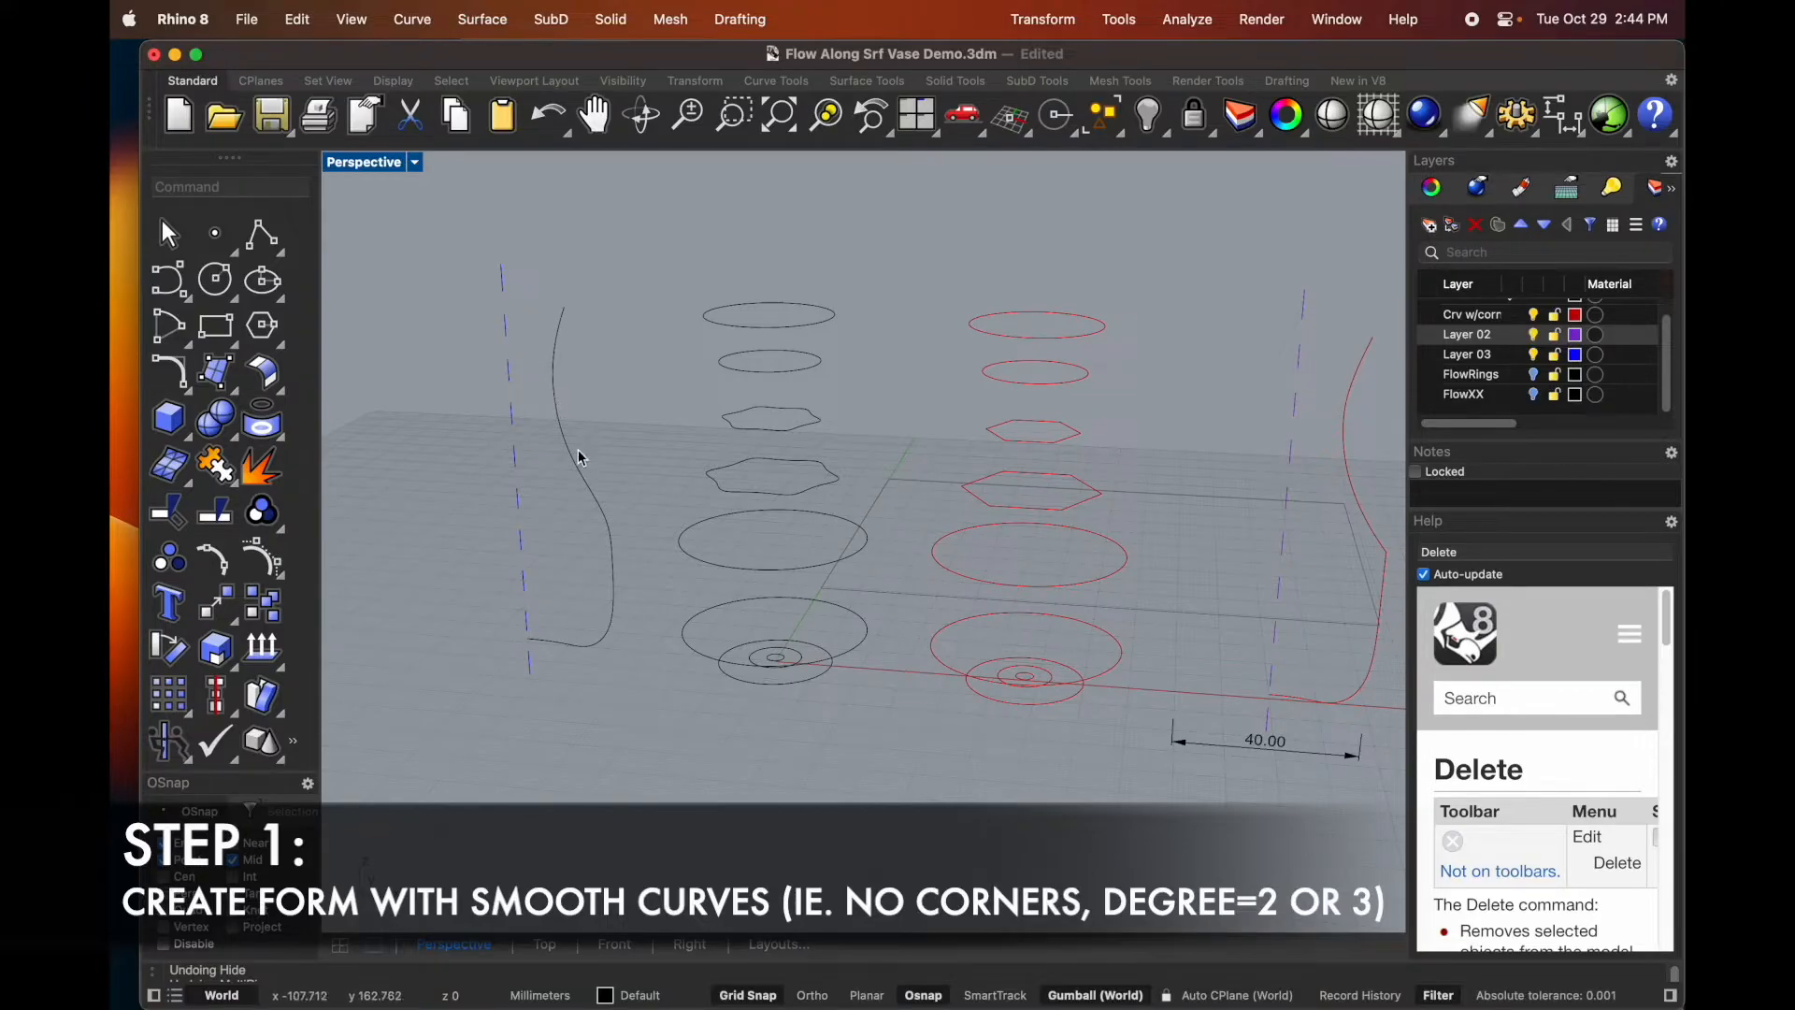
left_click(573, 458)
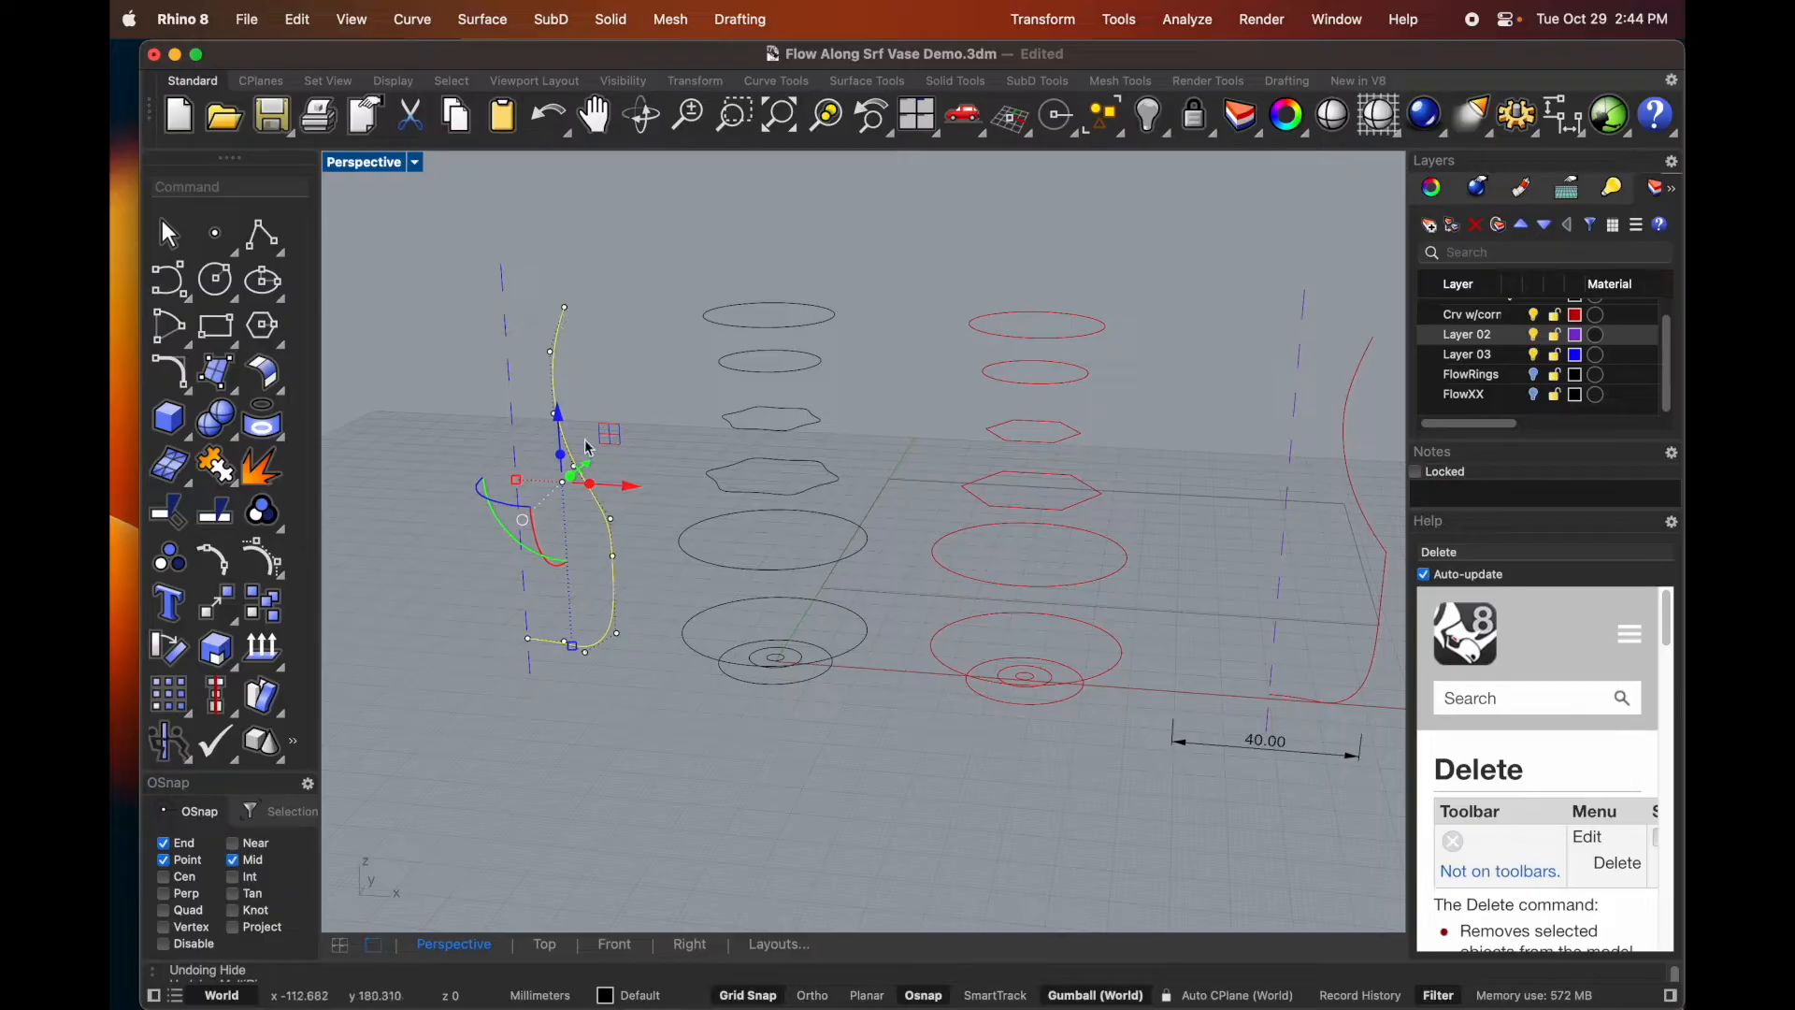
mouse_move(550, 651)
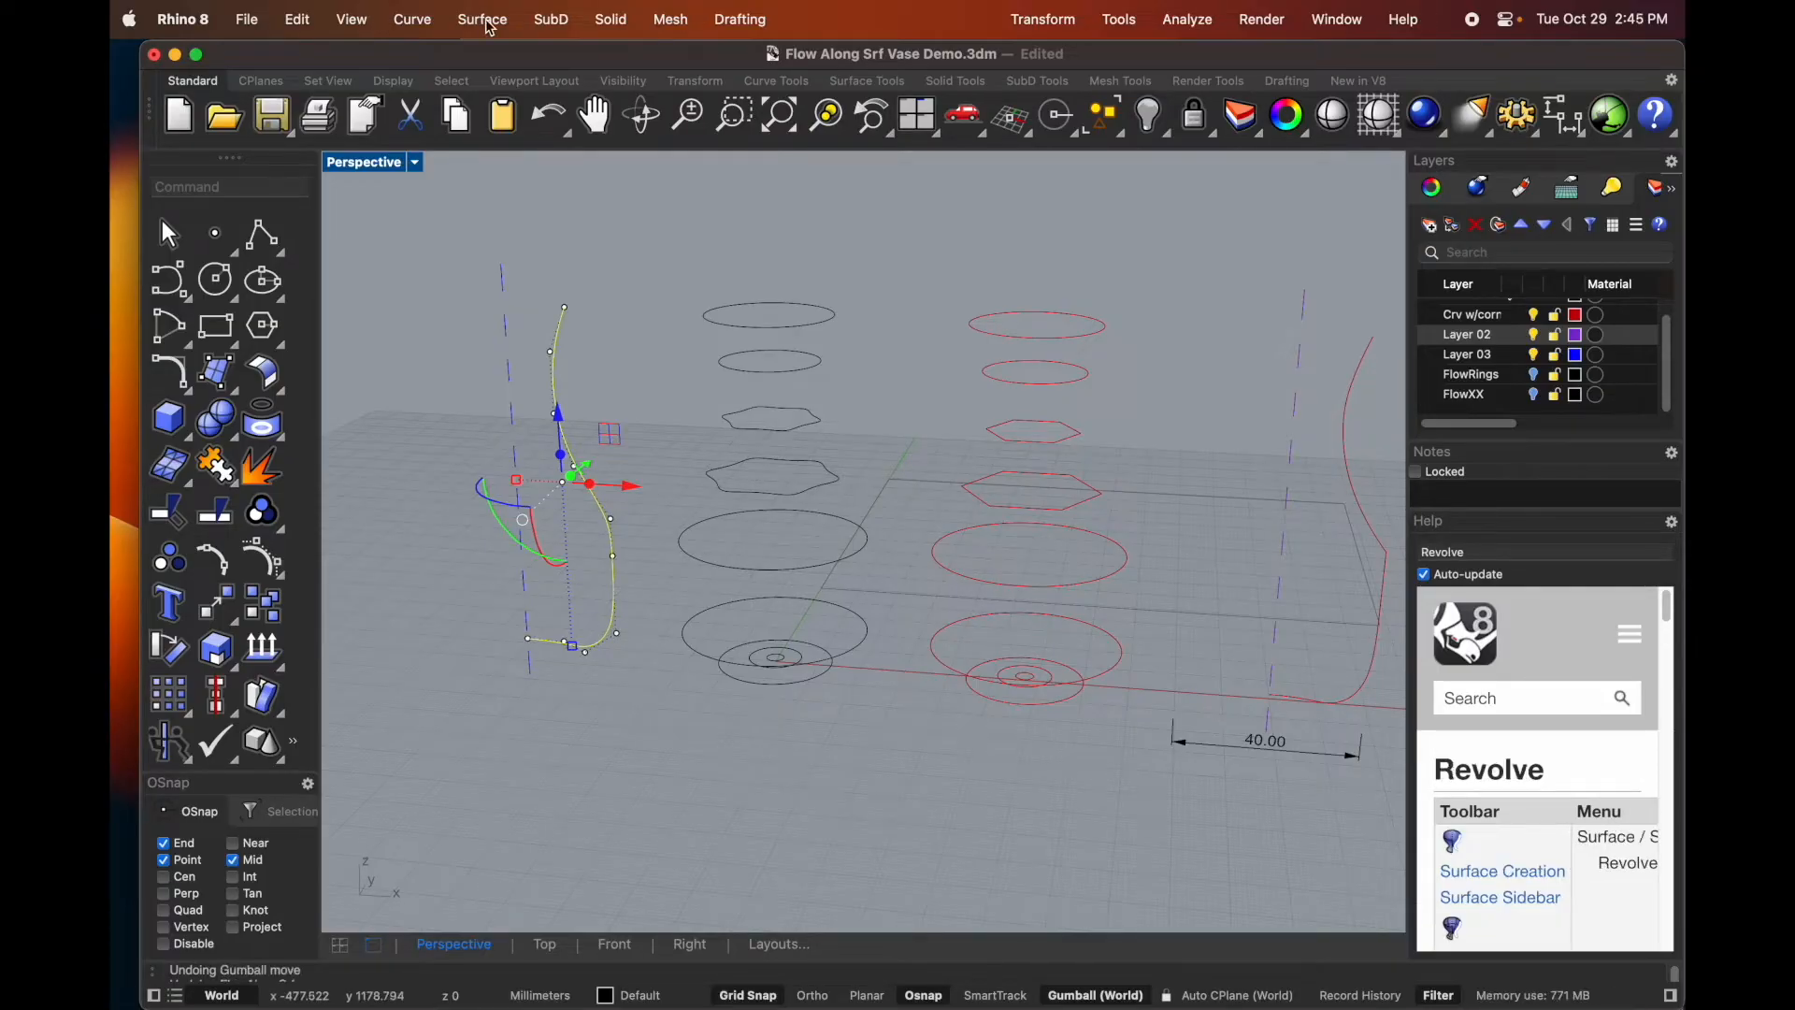
- Revolve the black profile curve a full circle around a vertical axis
left_click(483, 19)
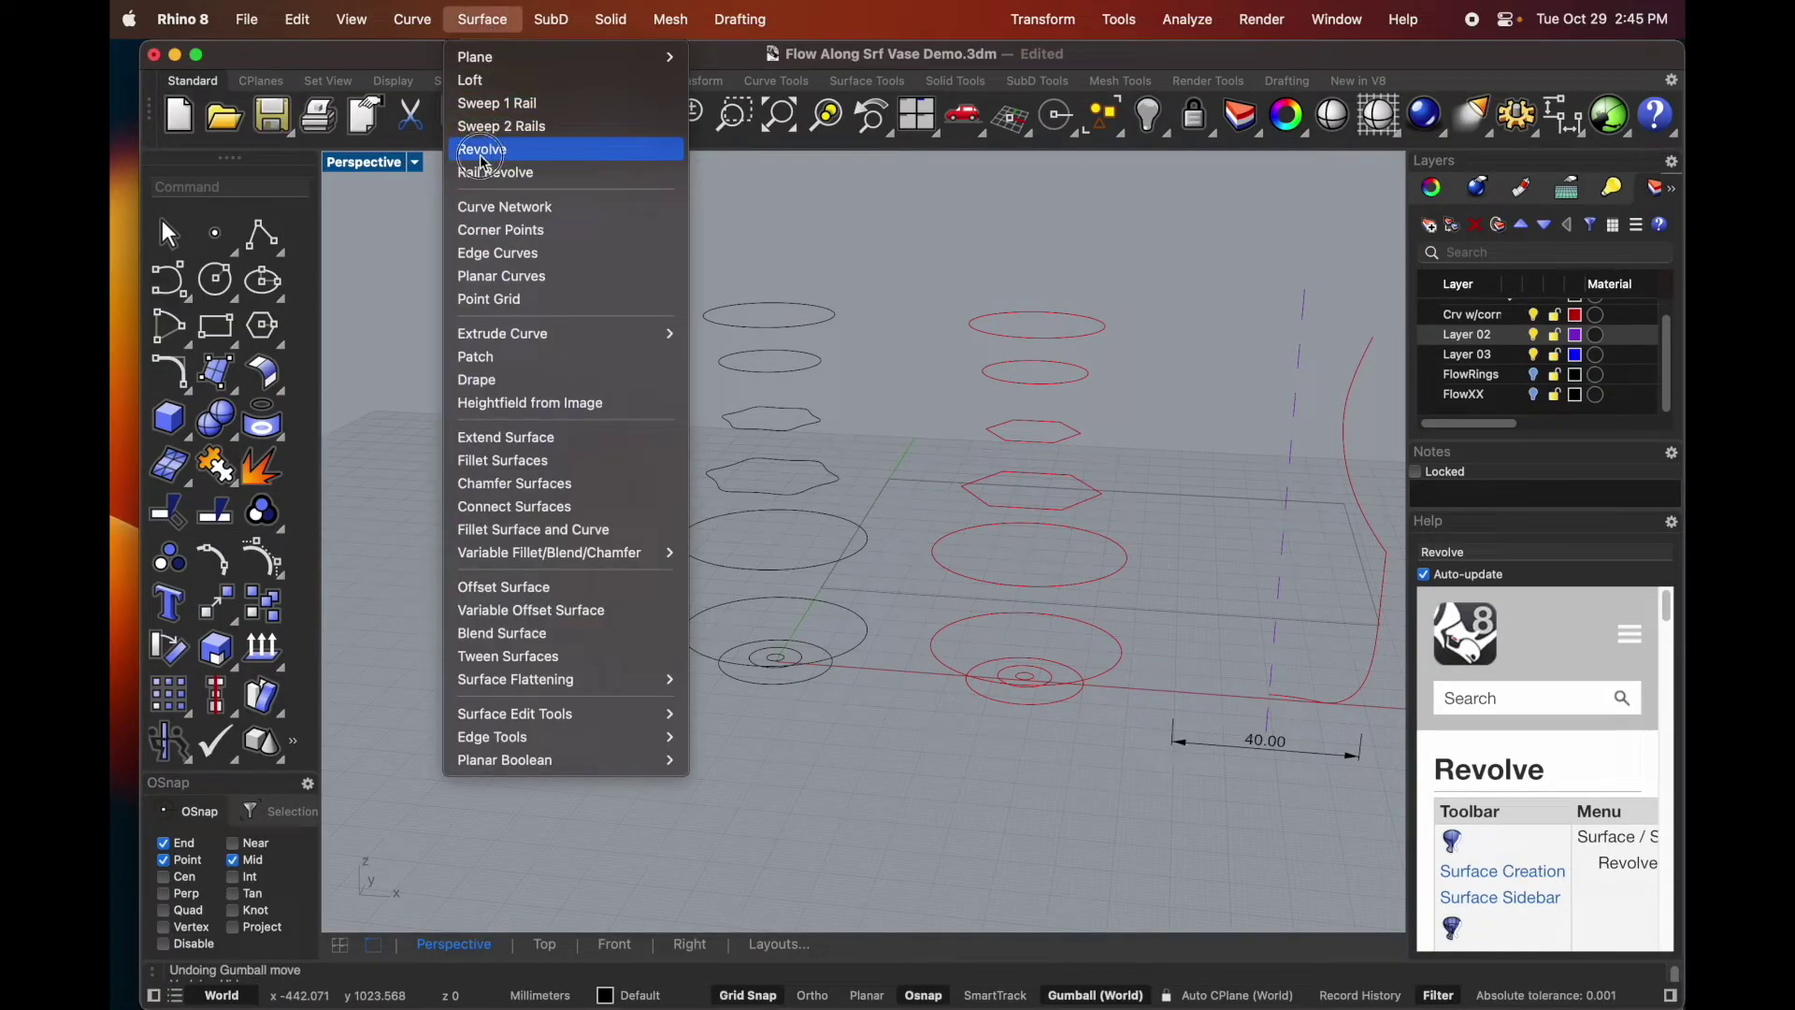
left_click(483, 149)
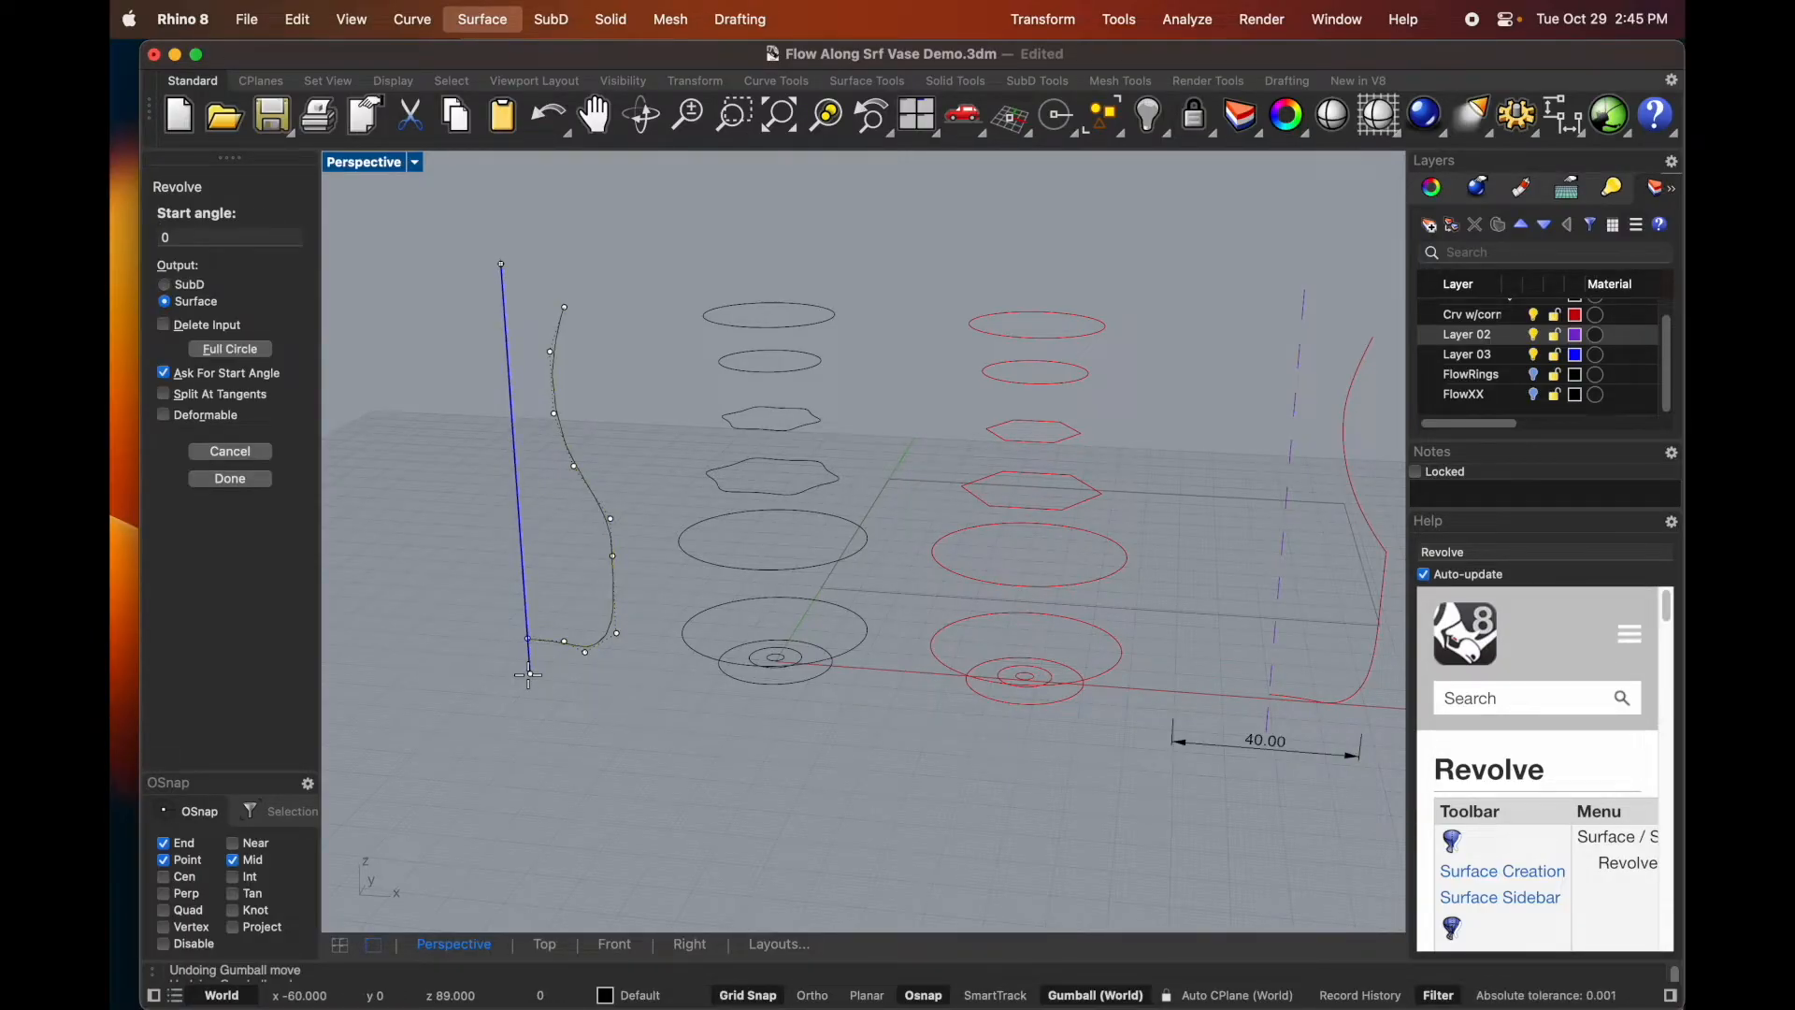
left_click(229, 349)
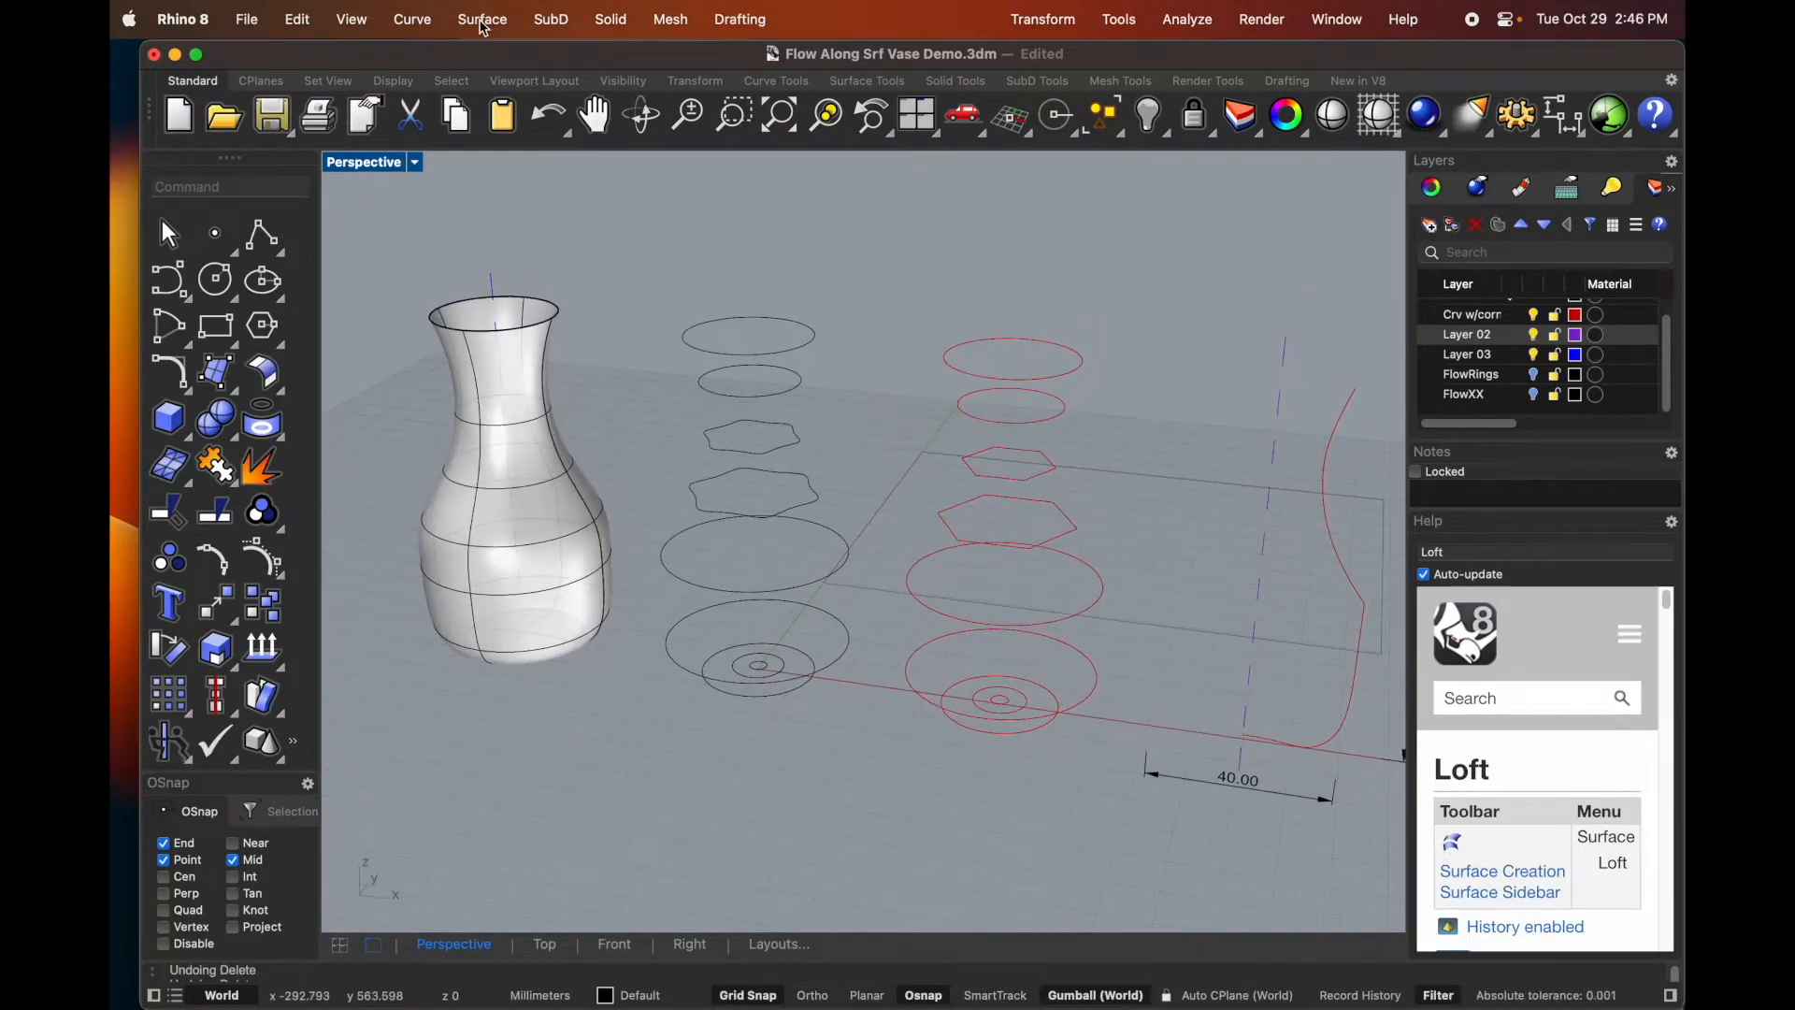
- Loft a vase surface through the stacked black ring and hexagon cross-sections
left_click(483, 20)
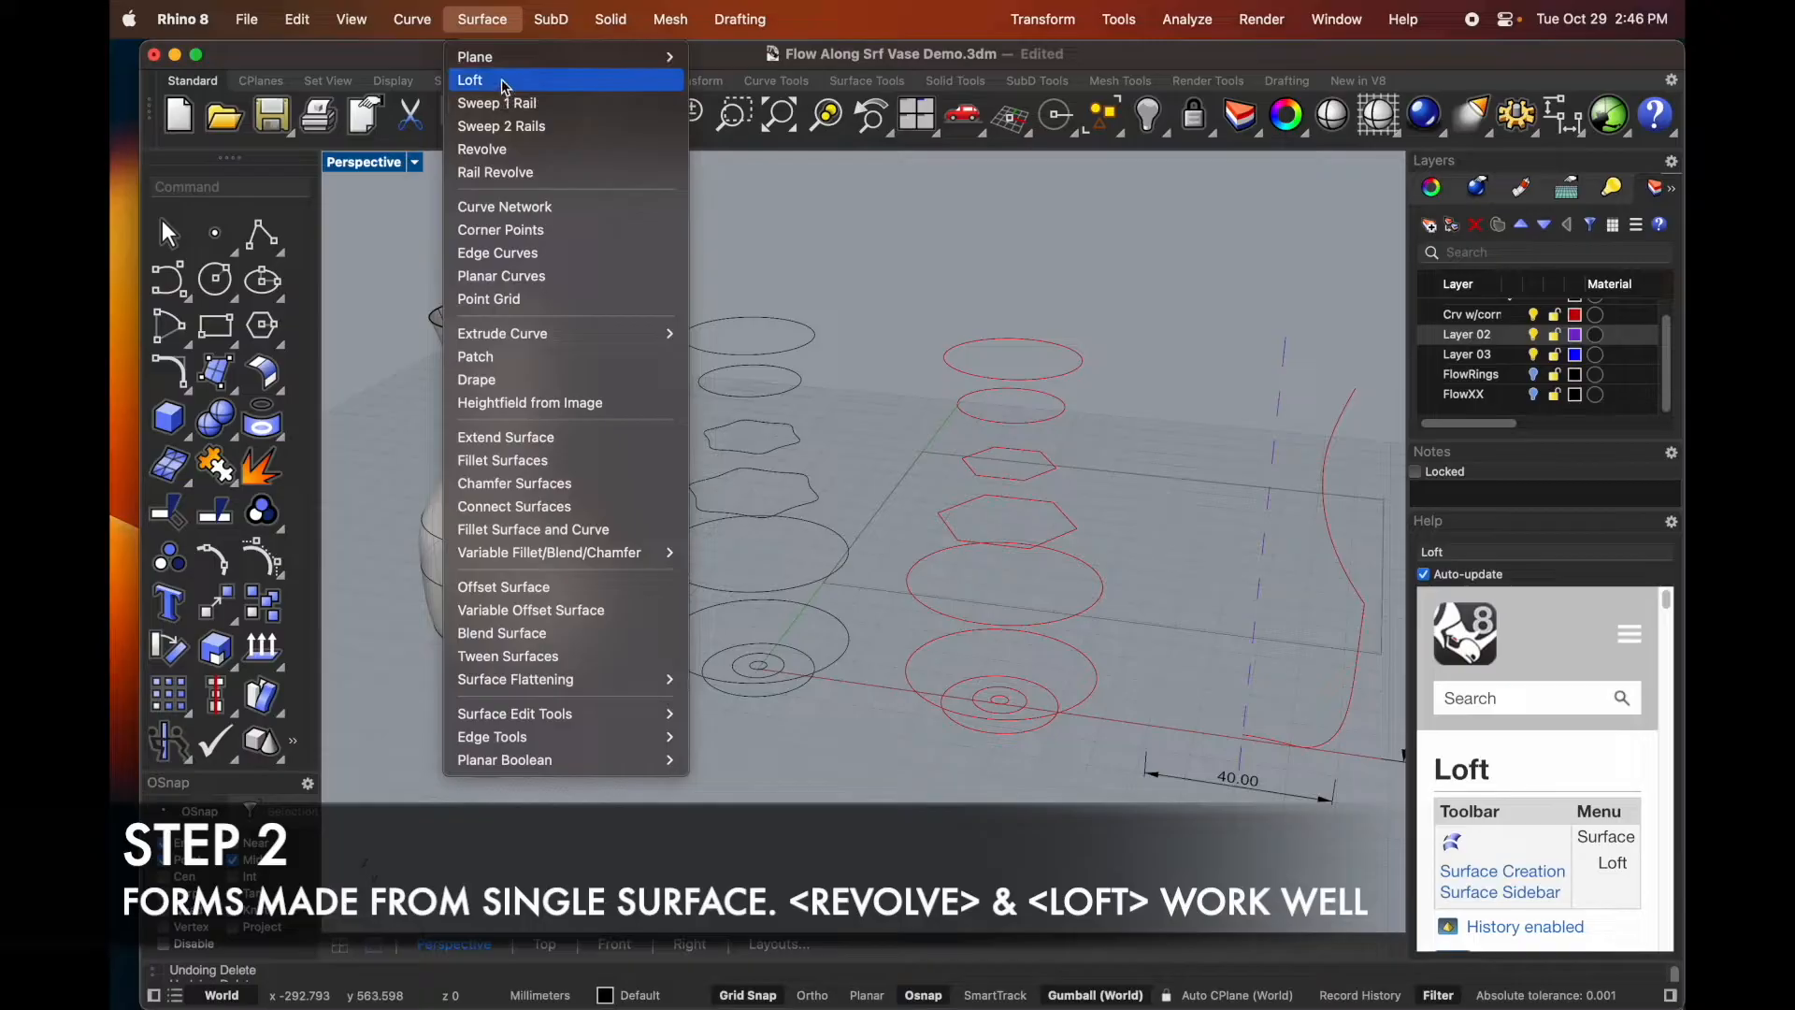
left_click(470, 79)
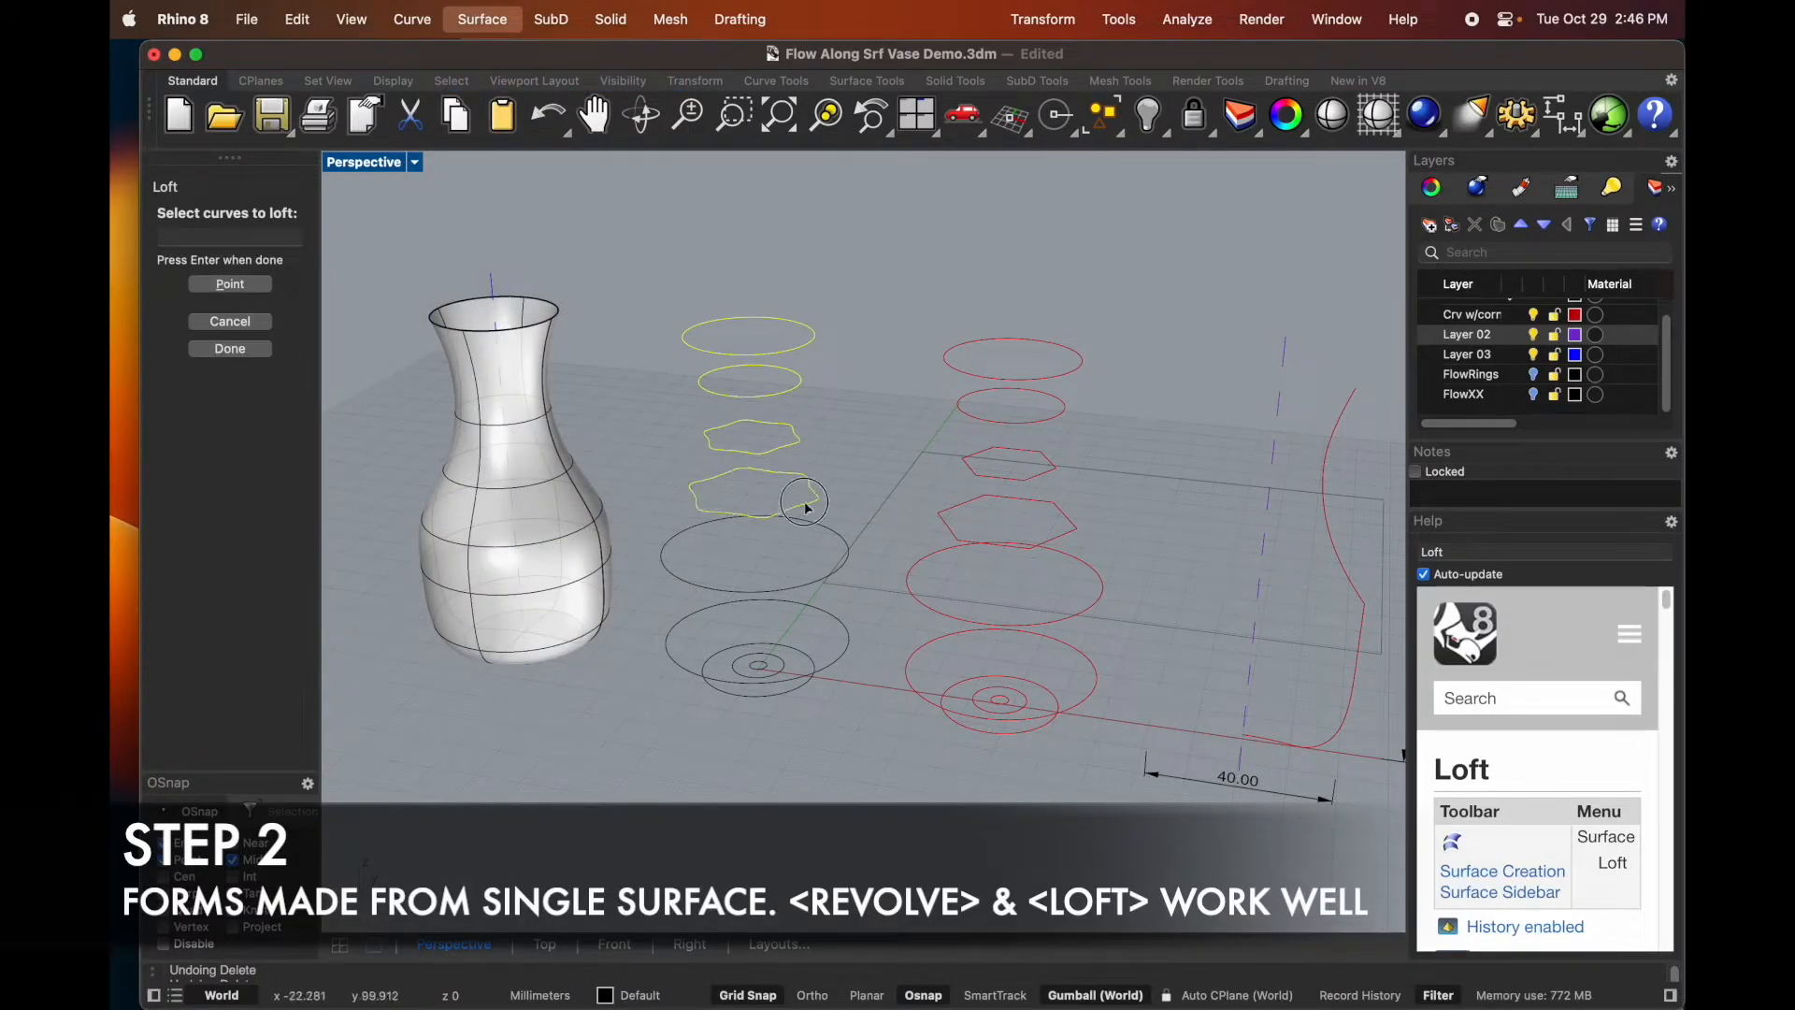
left_click(785, 672)
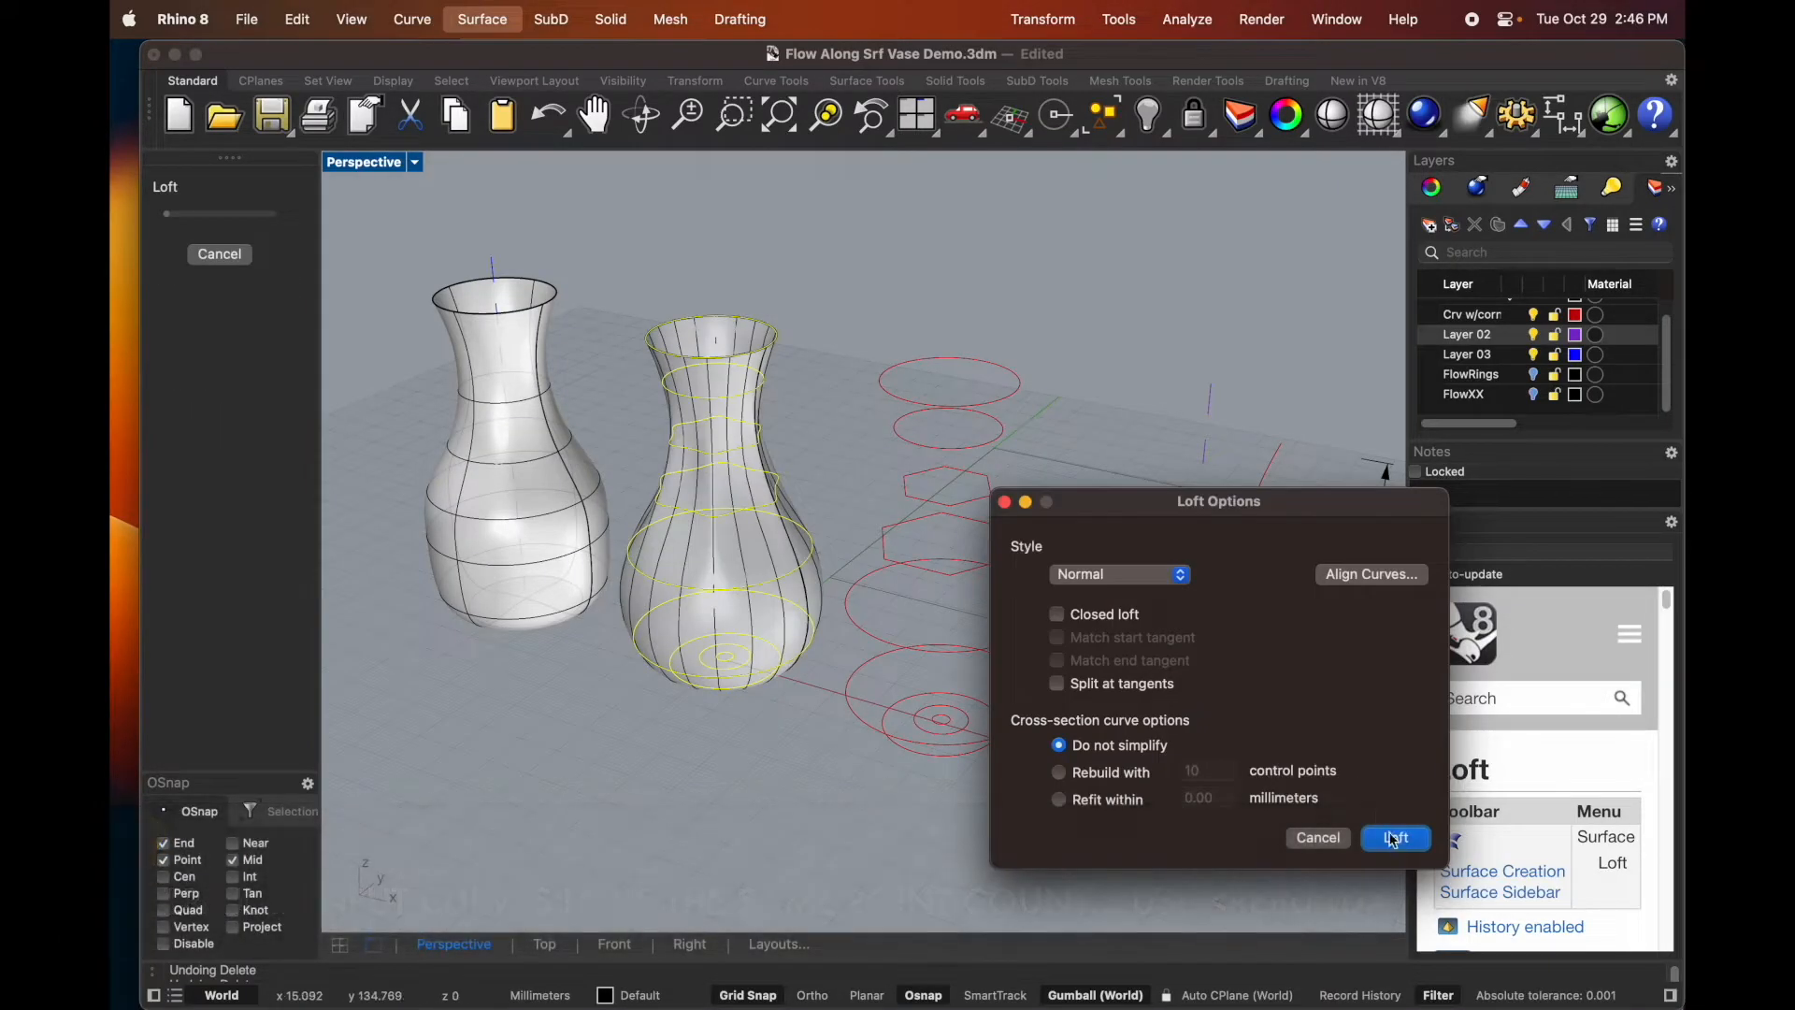
left_click(1394, 837)
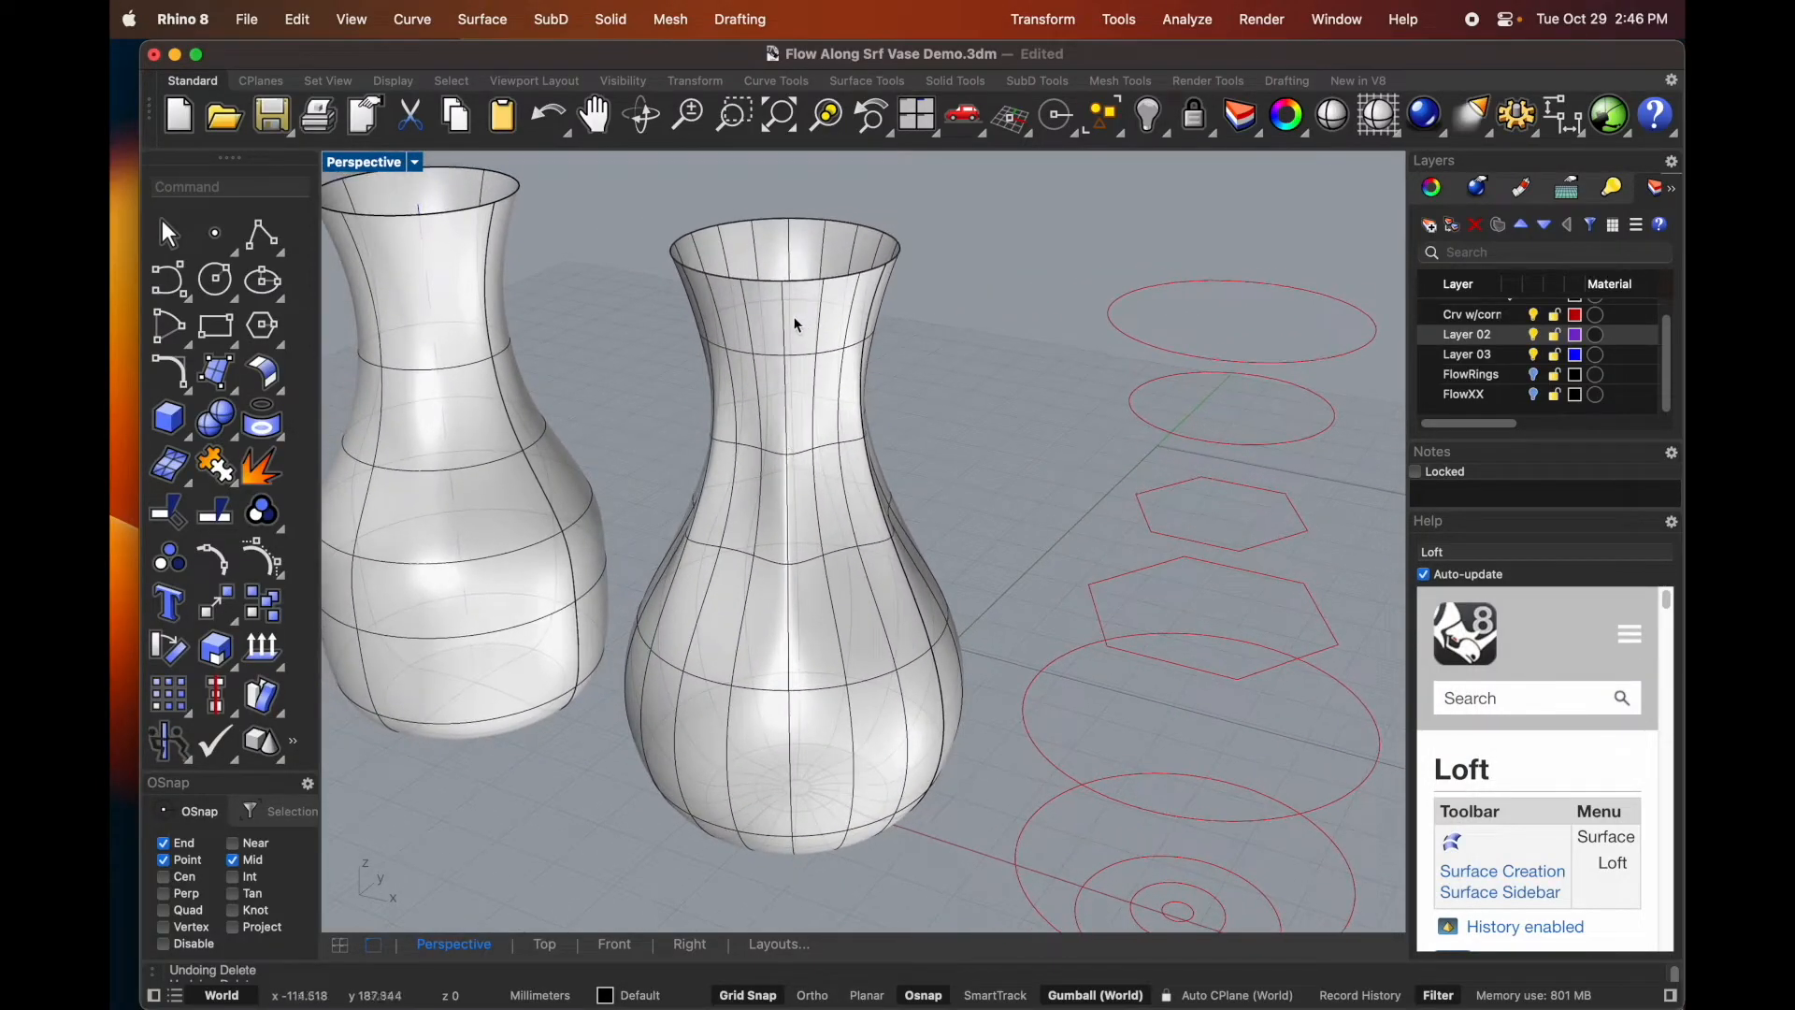
left_click(787, 326)
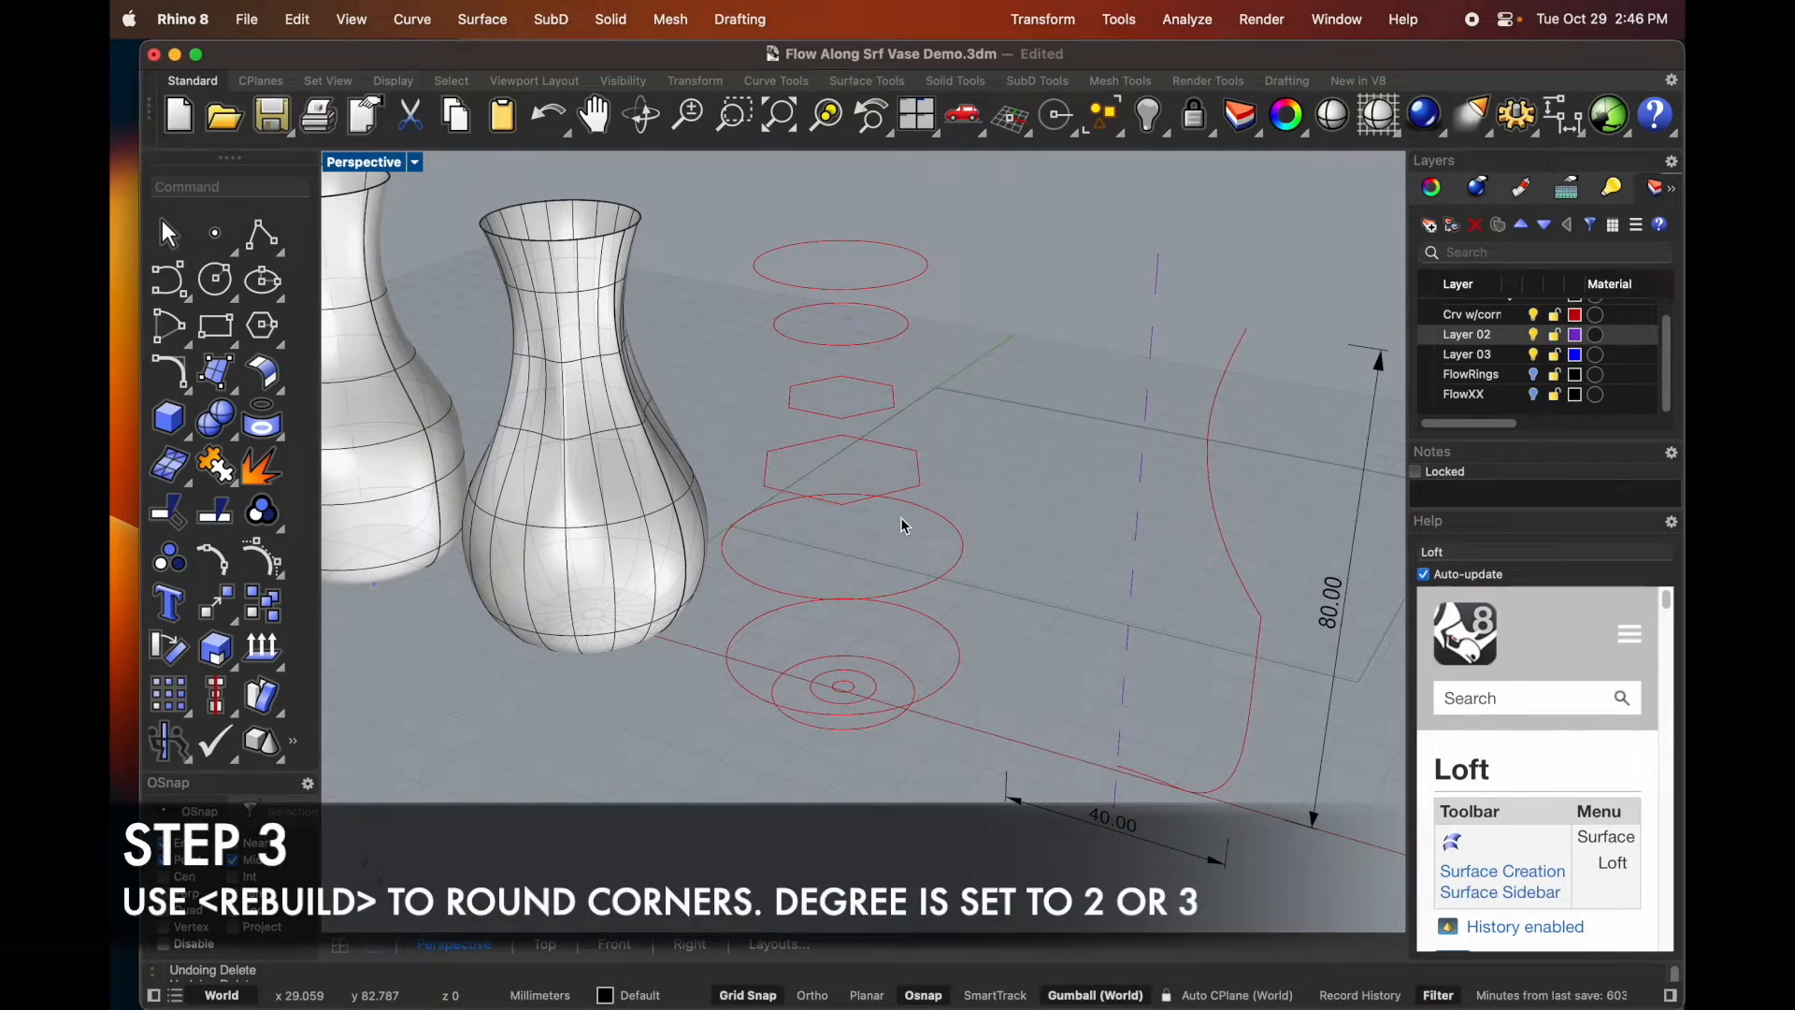
- Revolve the red profile curve around its vertical axis into a vase
left_click(483, 20)
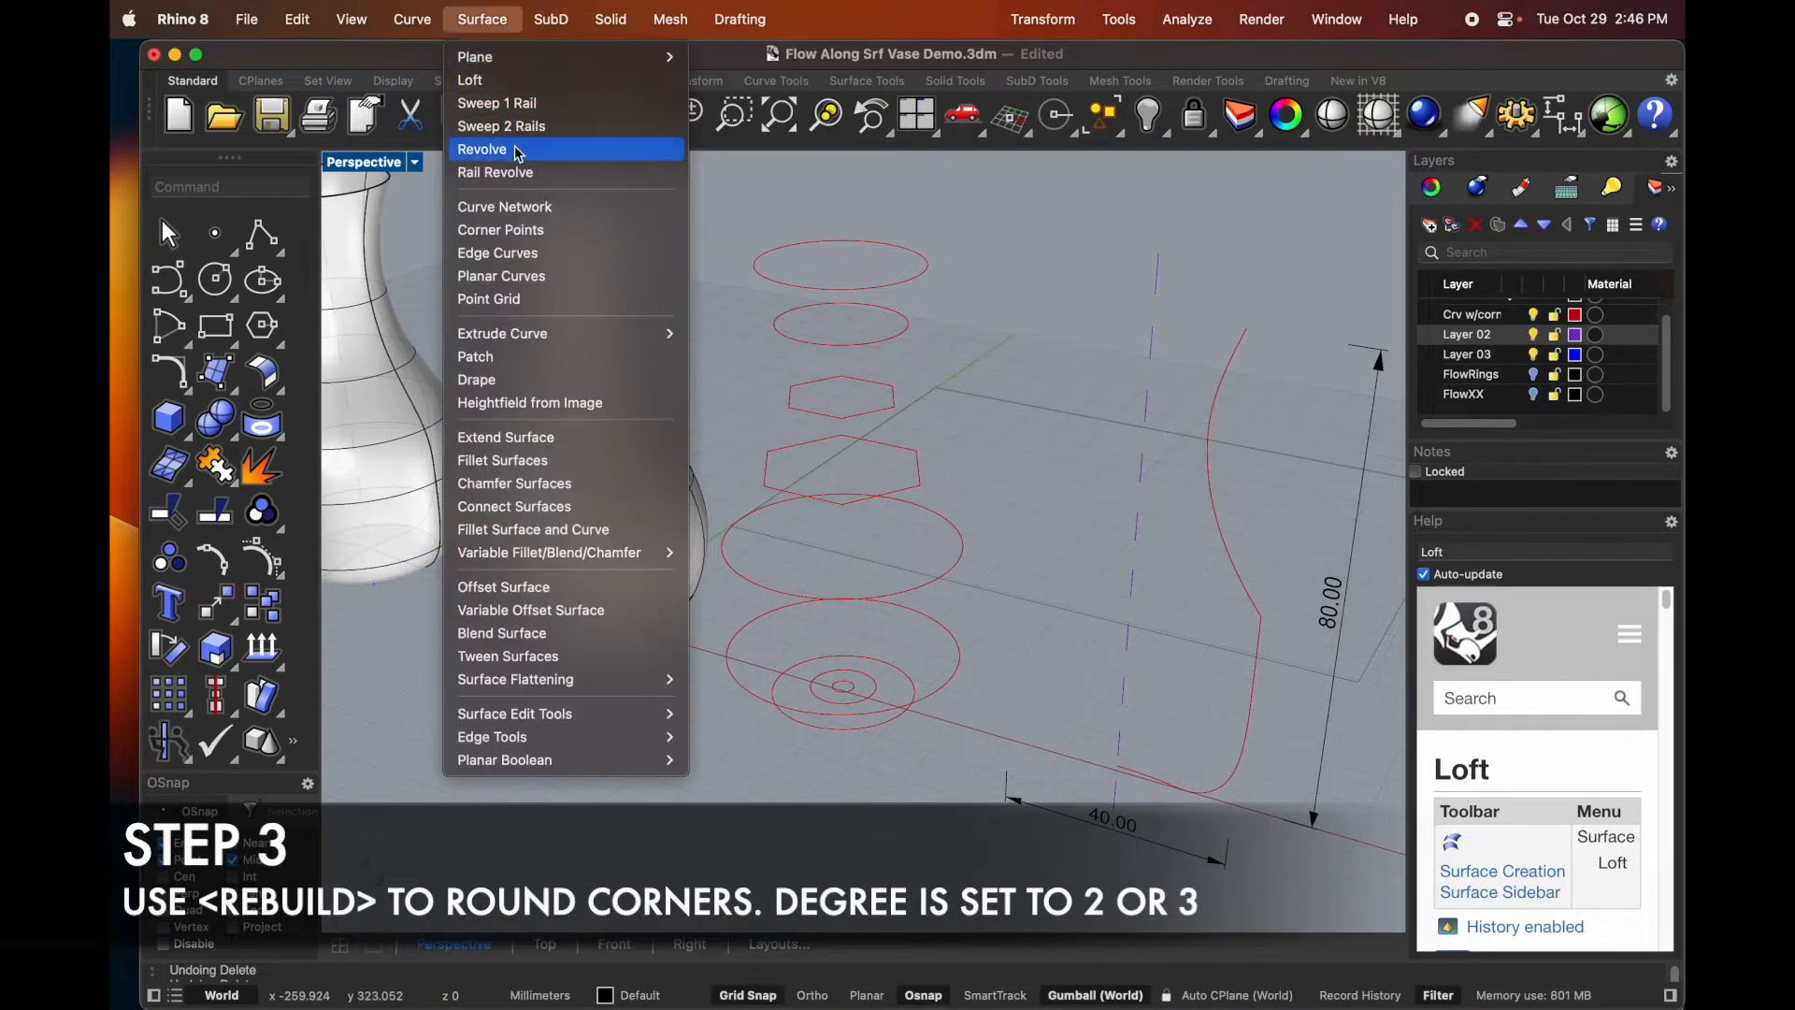
left_click(482, 149)
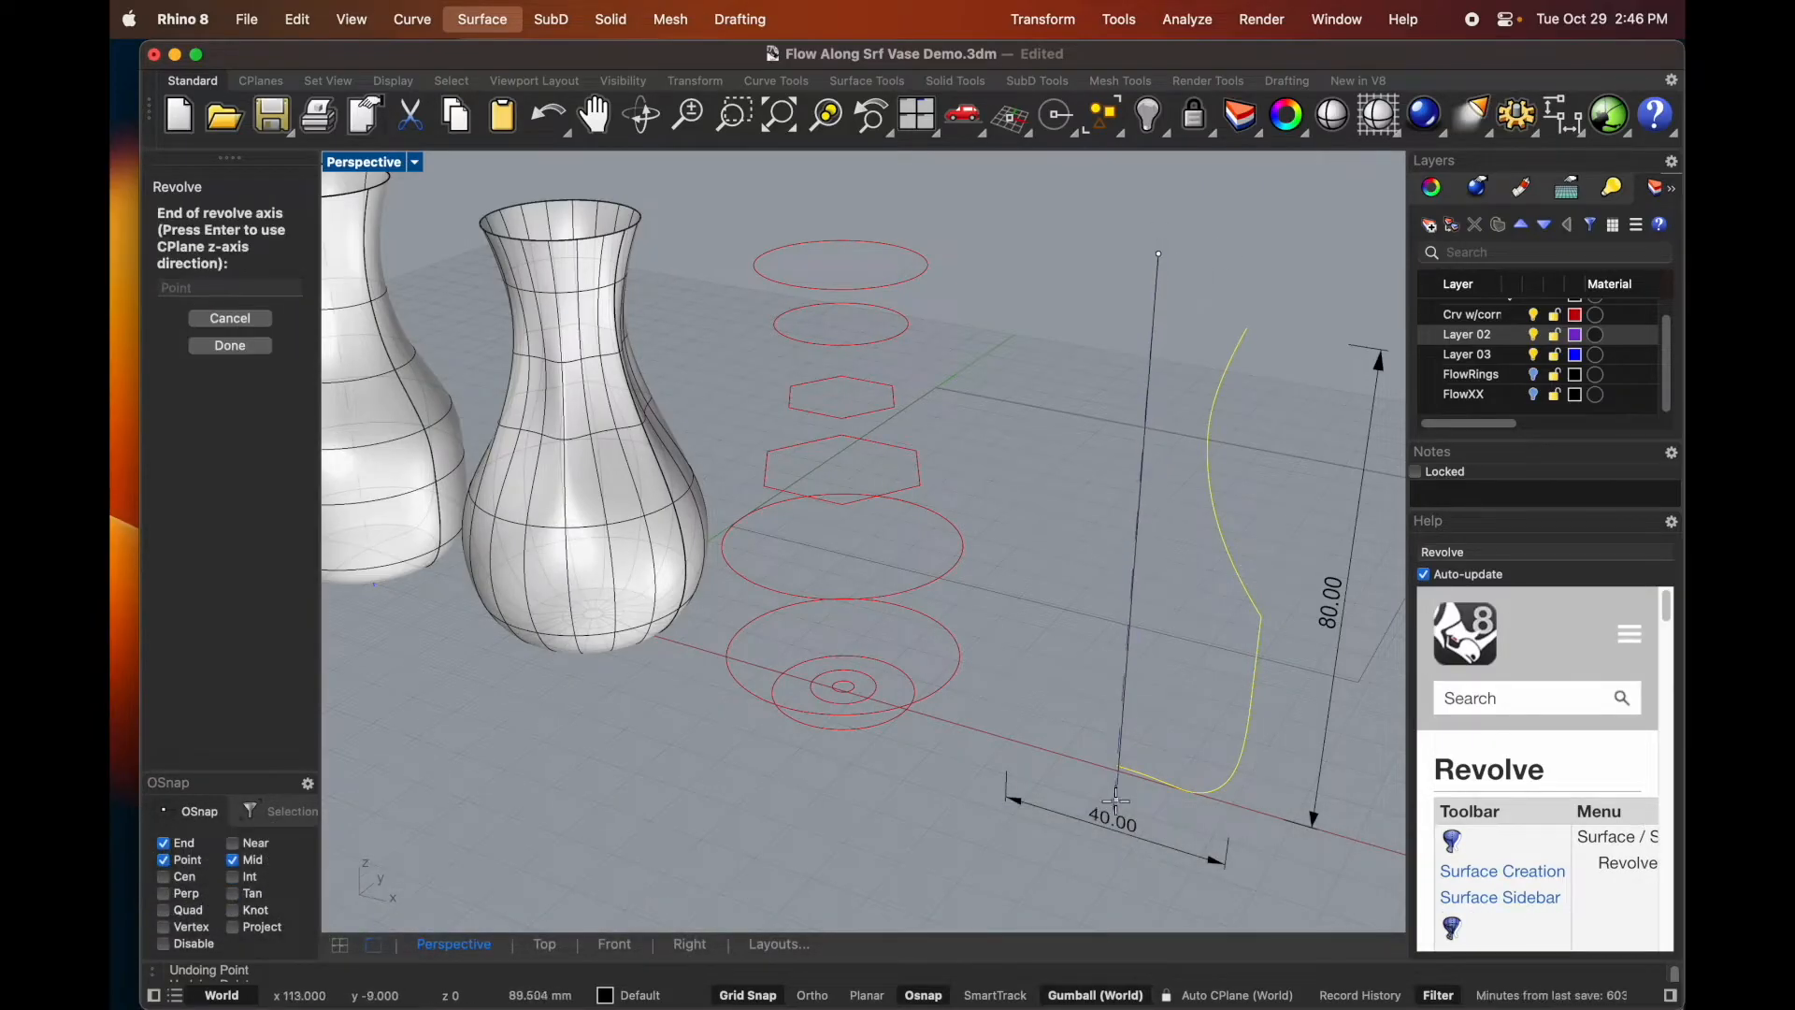
left_click(482, 19)
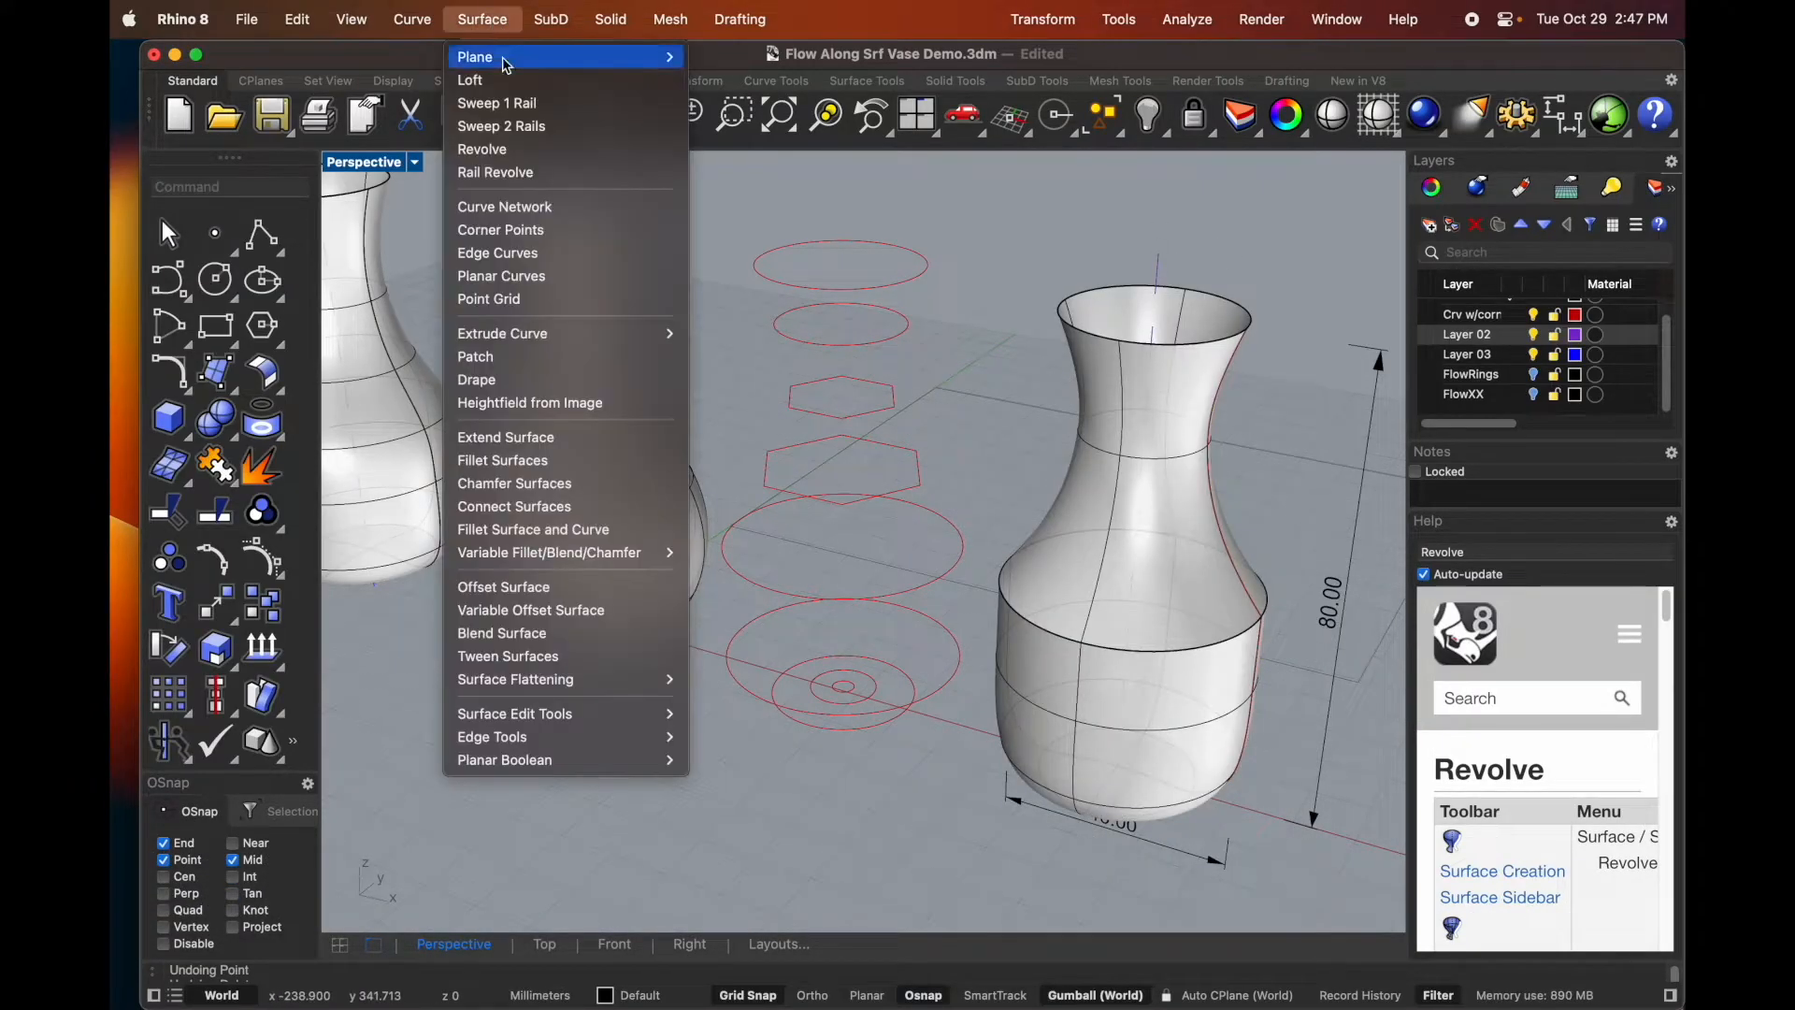
- Loft the red ring and hexagon cross-sections into another vase
left_click(469, 80)
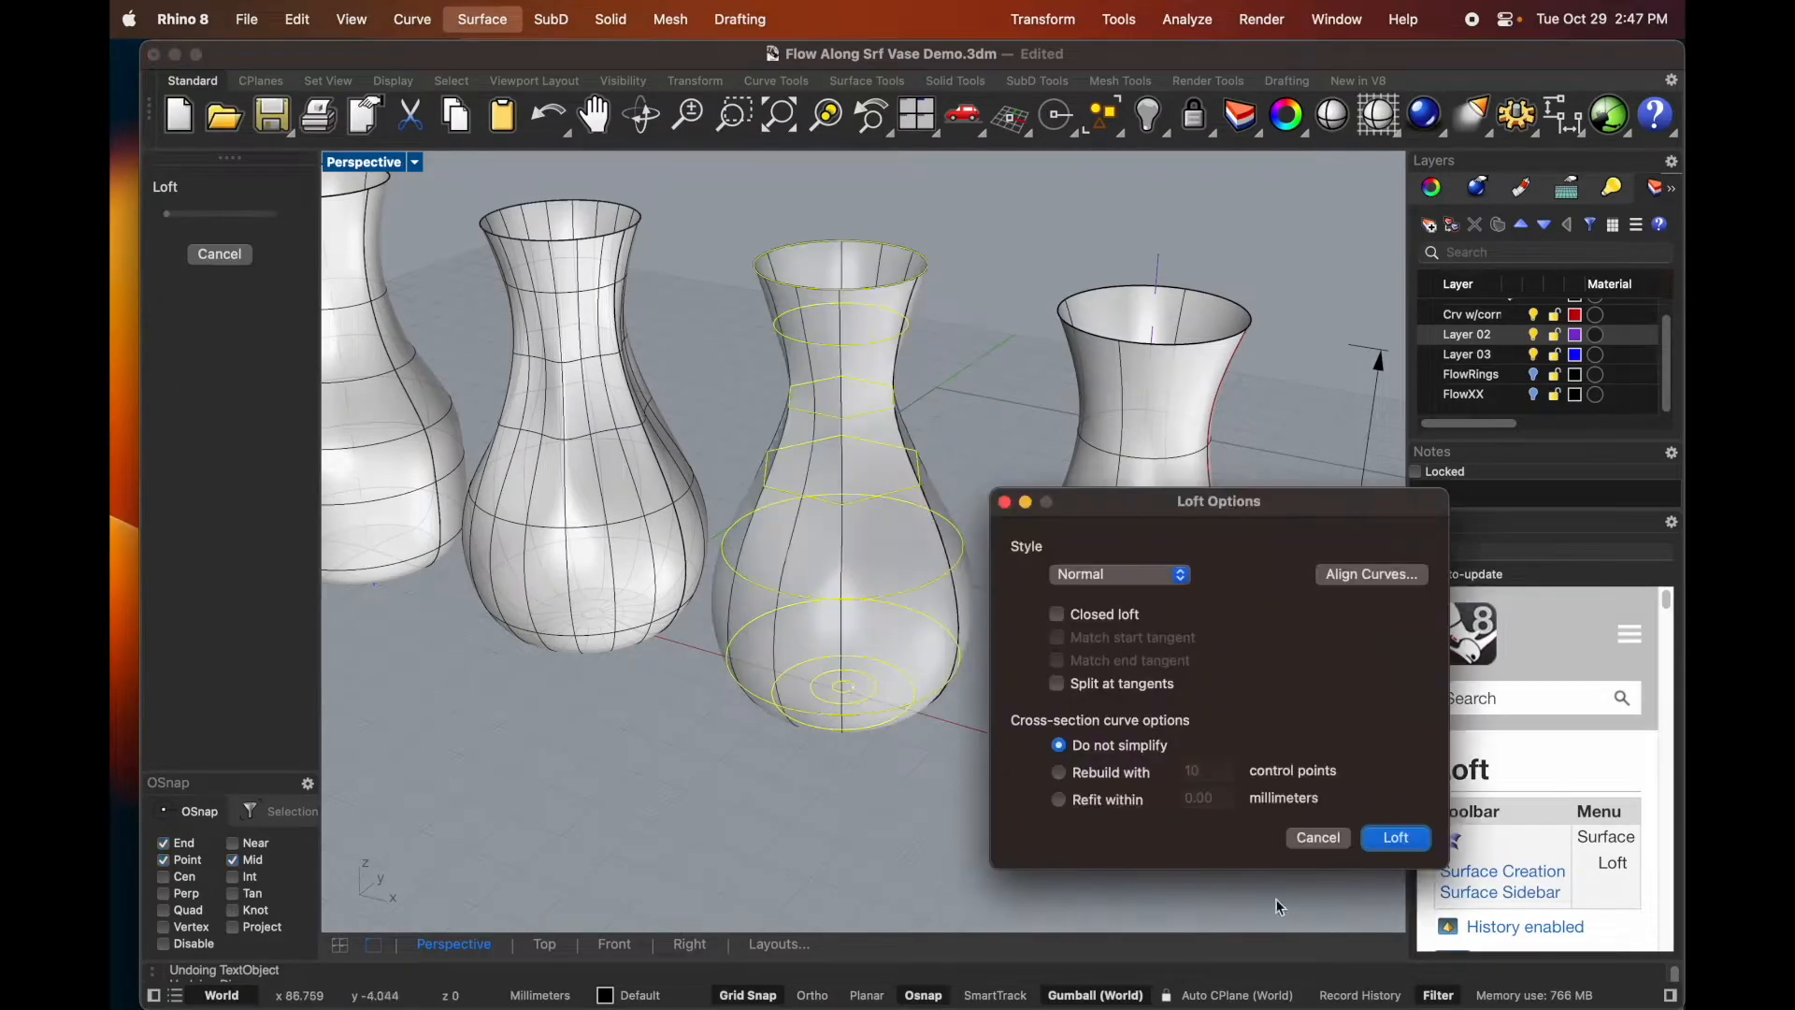
left_click(1394, 837)
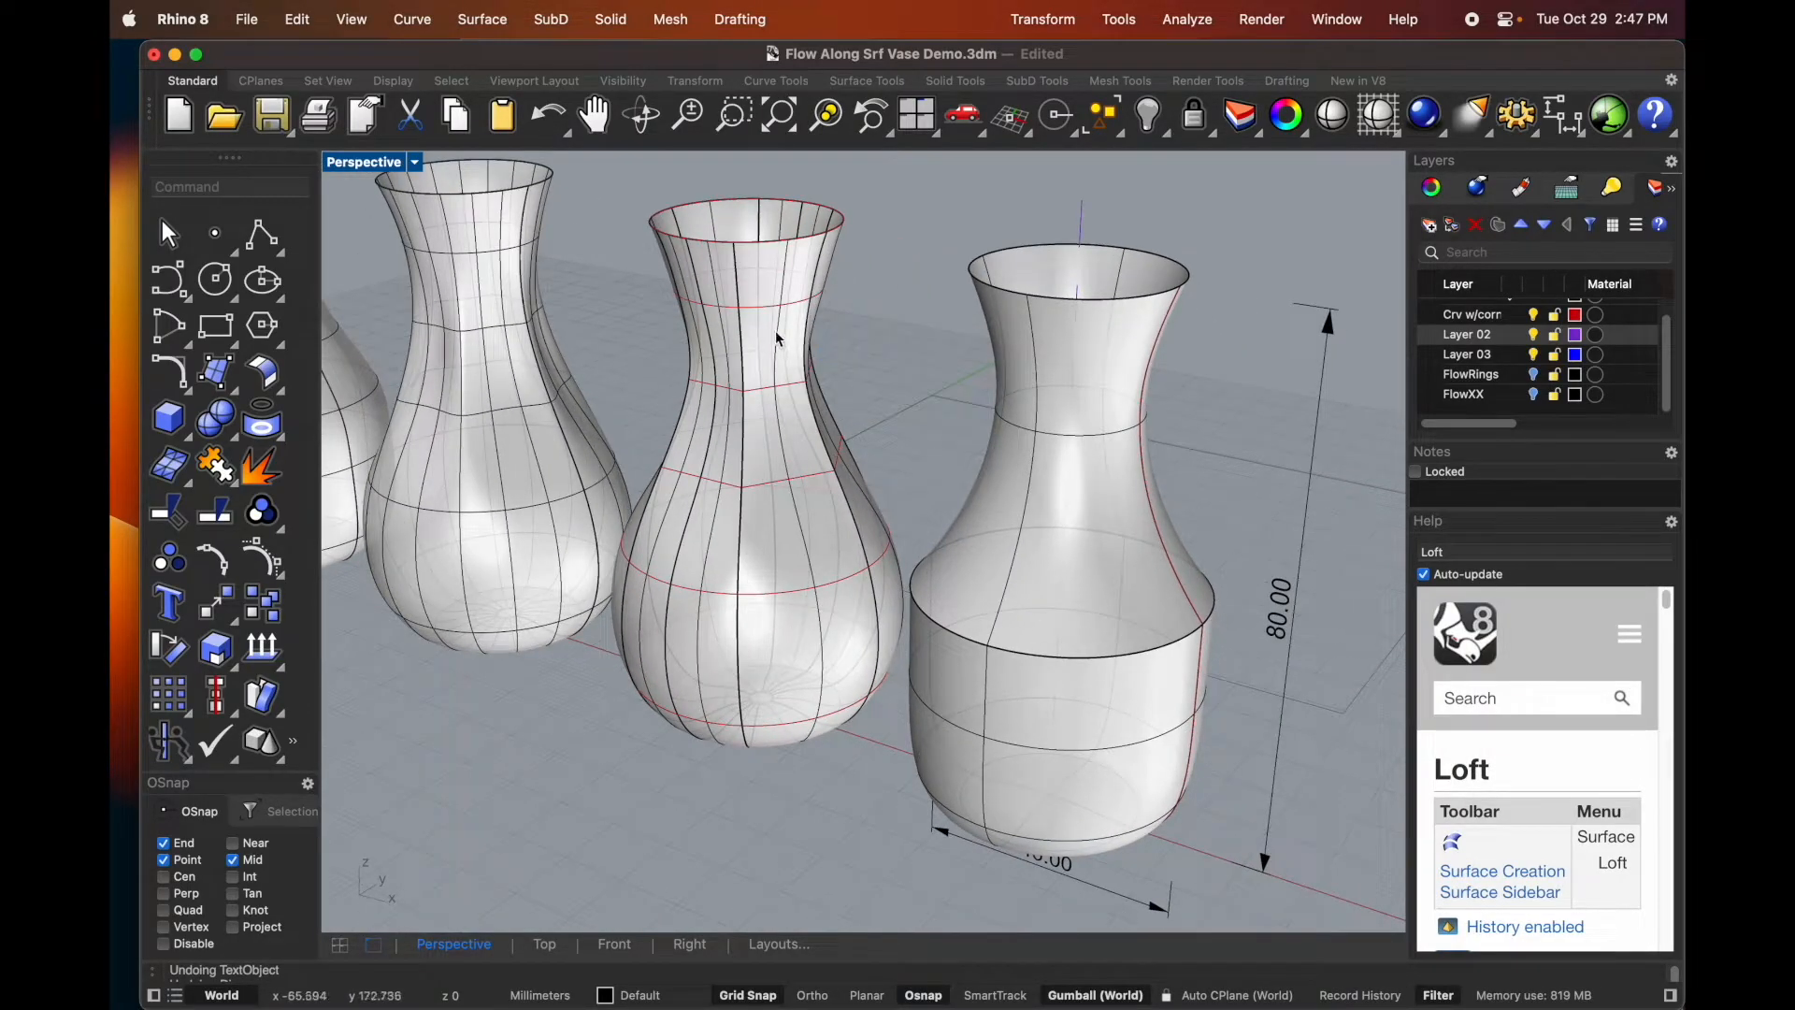
left_click(776, 340)
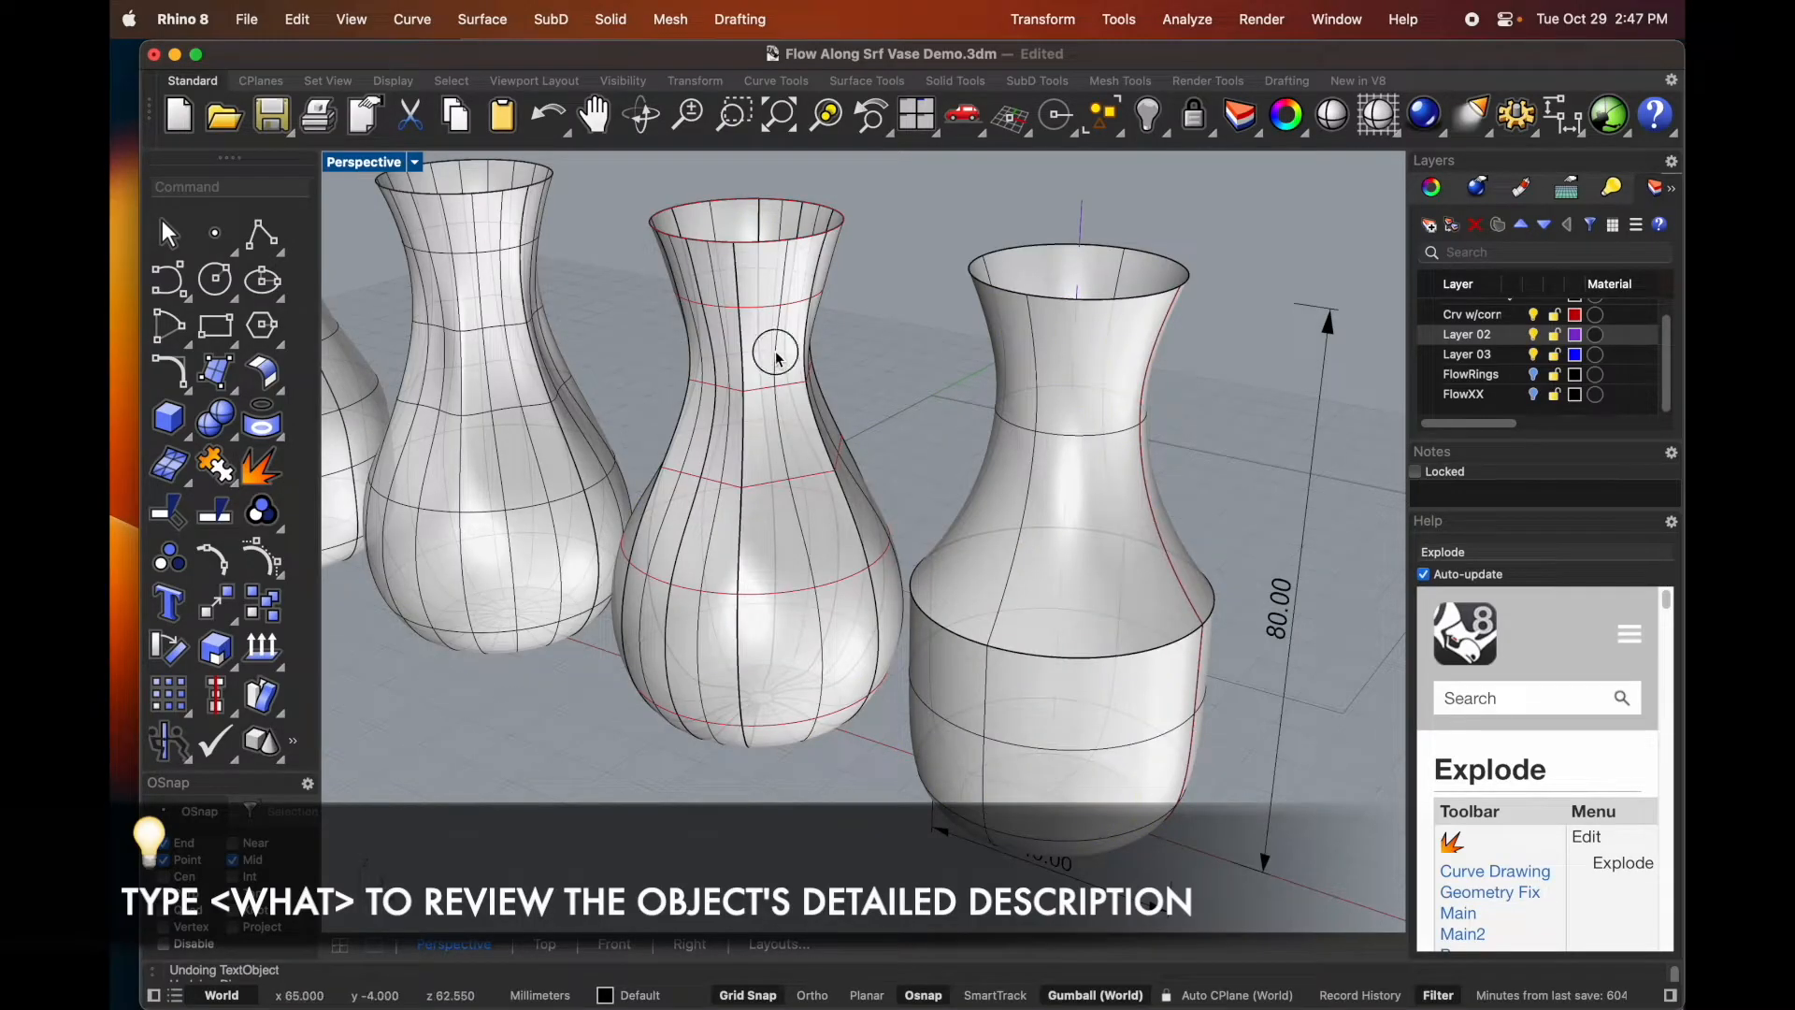
- Delete the lofted vase's surface strip and hide the other layers' objects
left_click(776, 355)
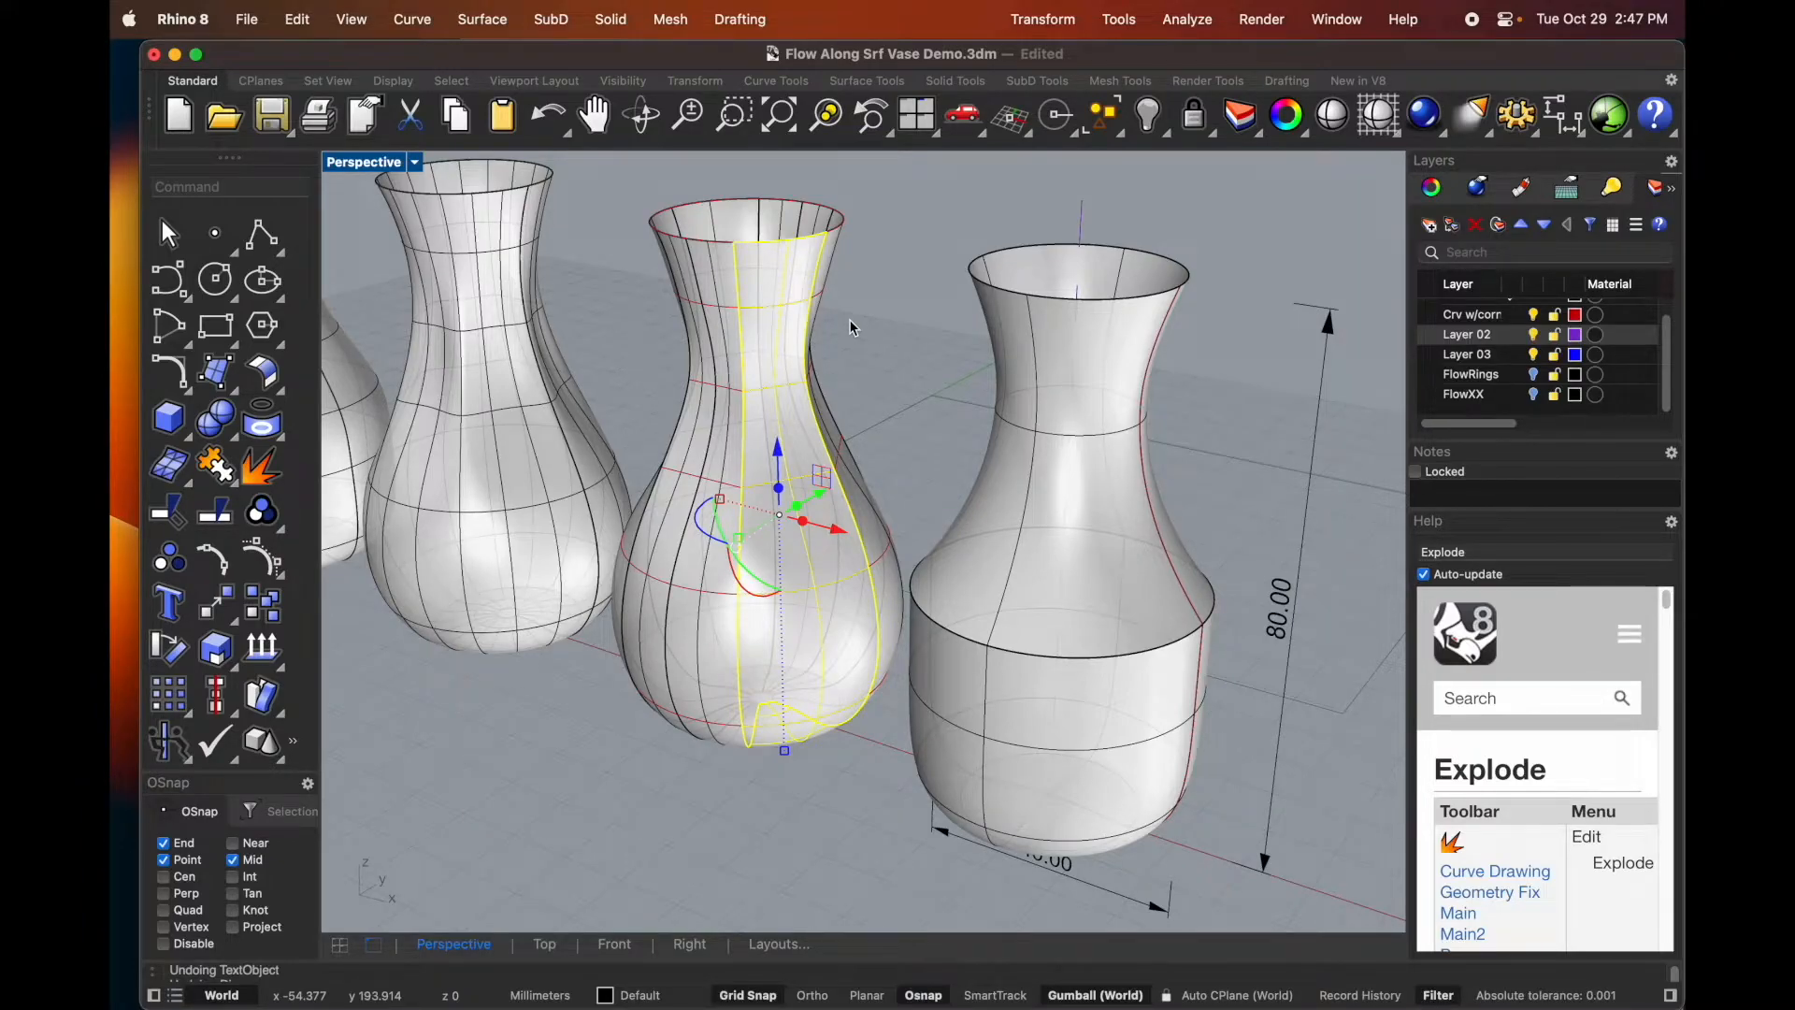
mouse_move(805, 346)
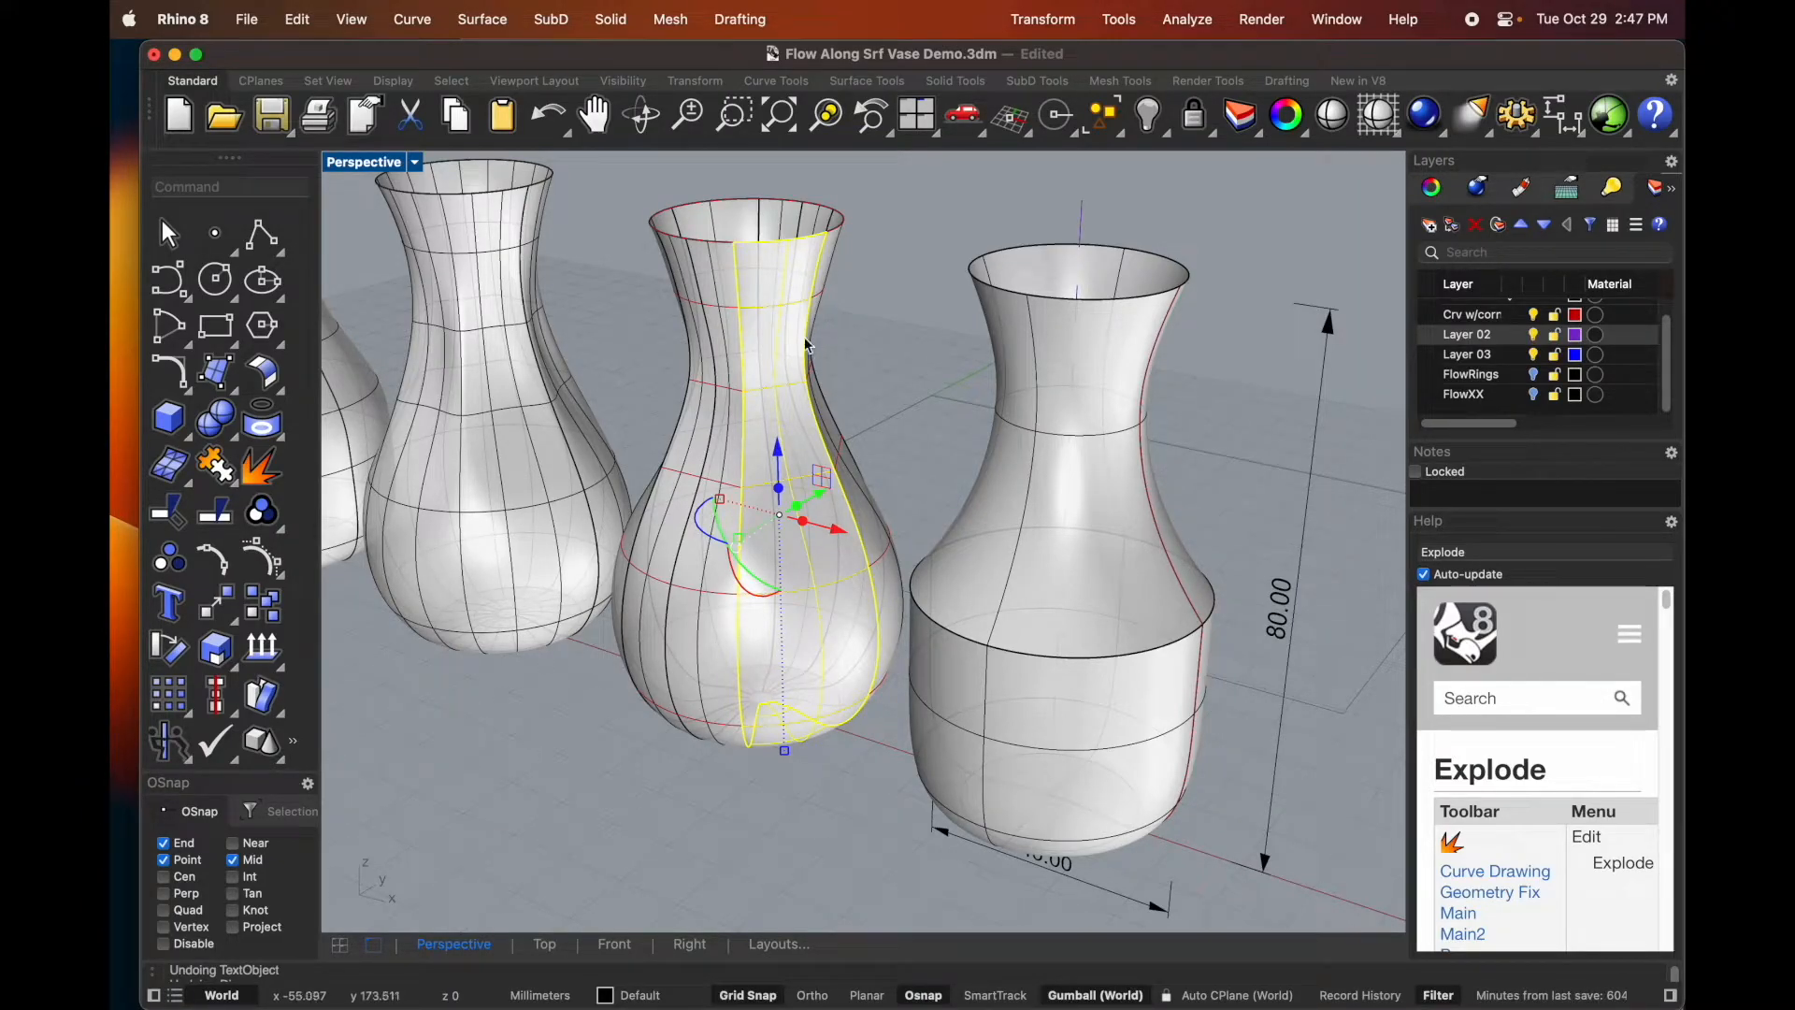
key("Delete")
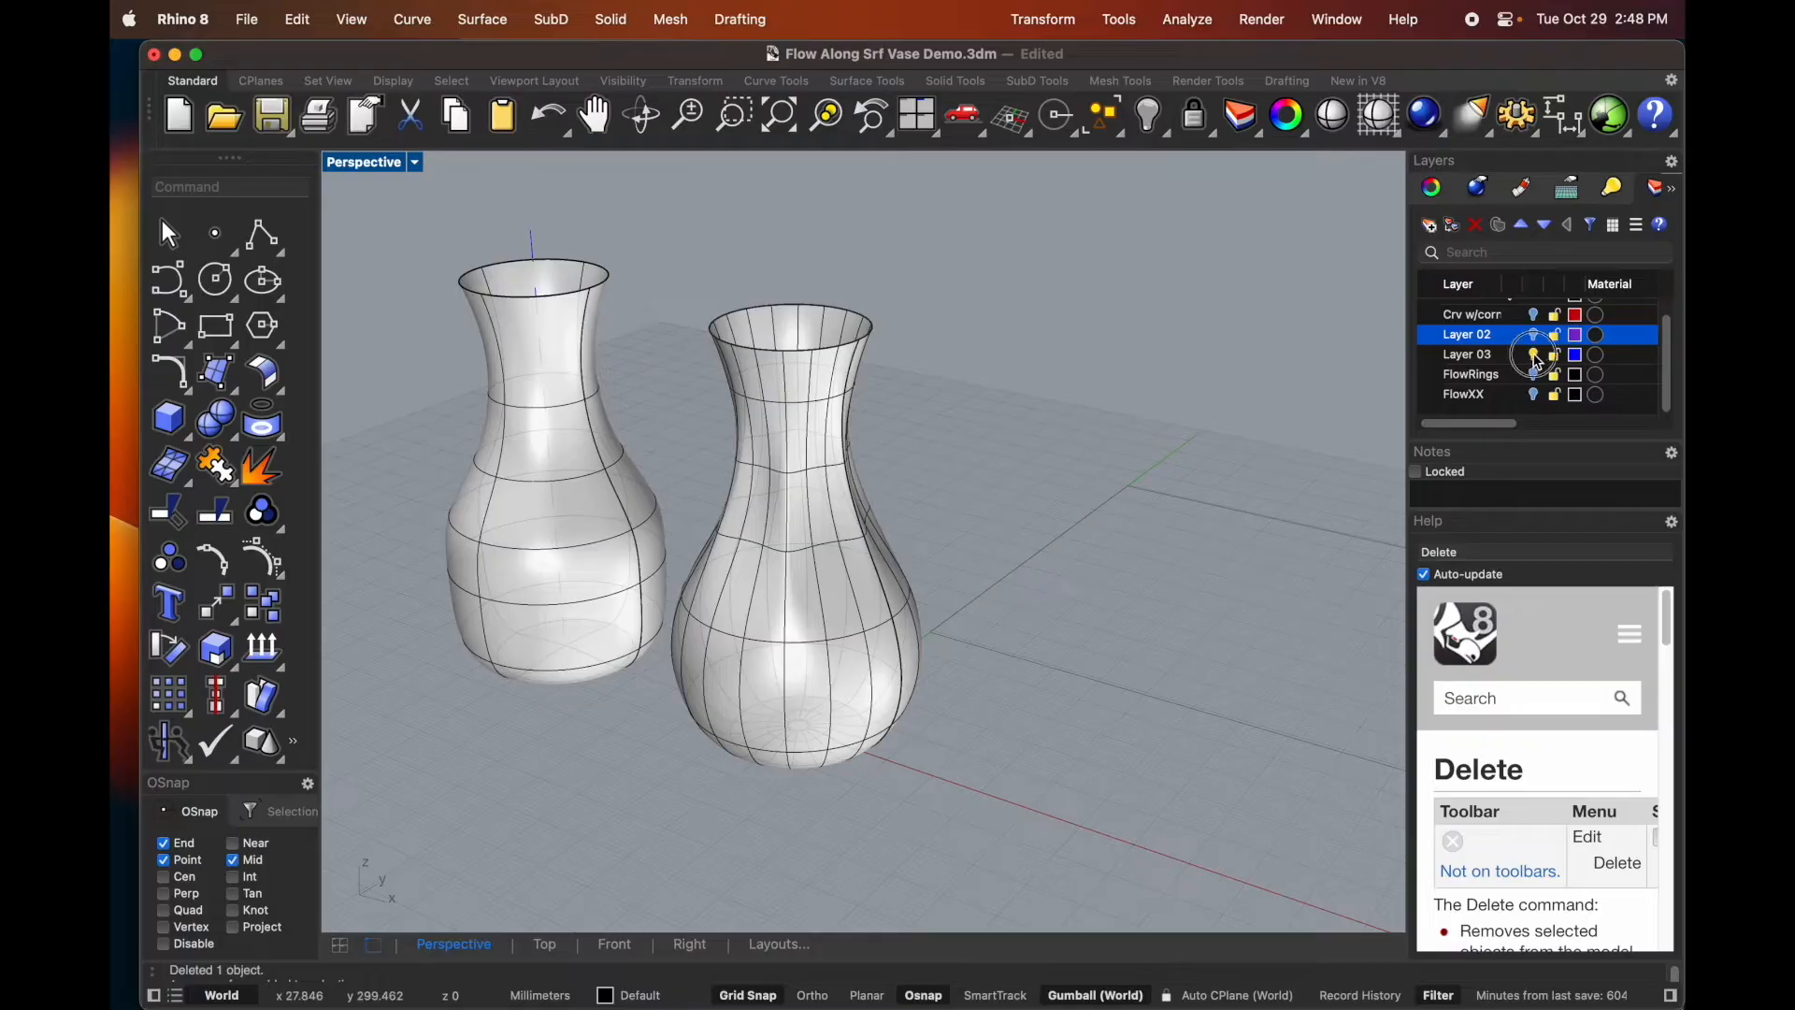
left_click(1467, 354)
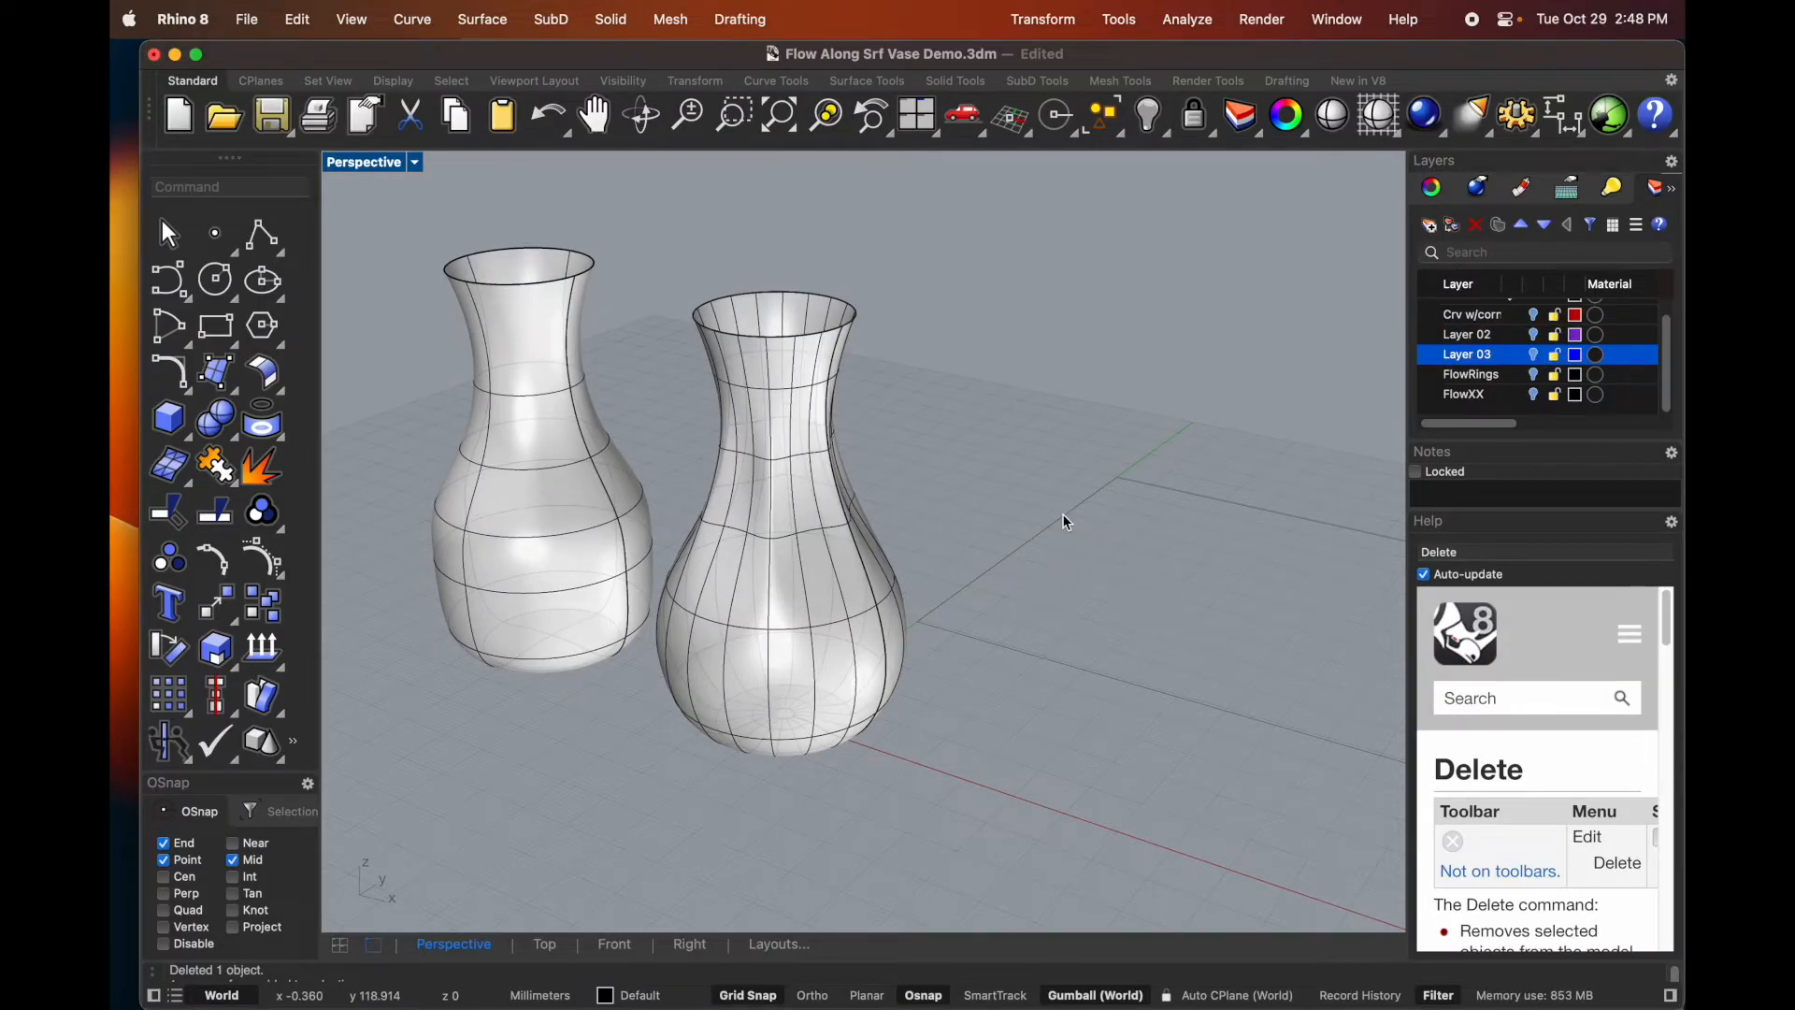
mouse_move(785, 383)
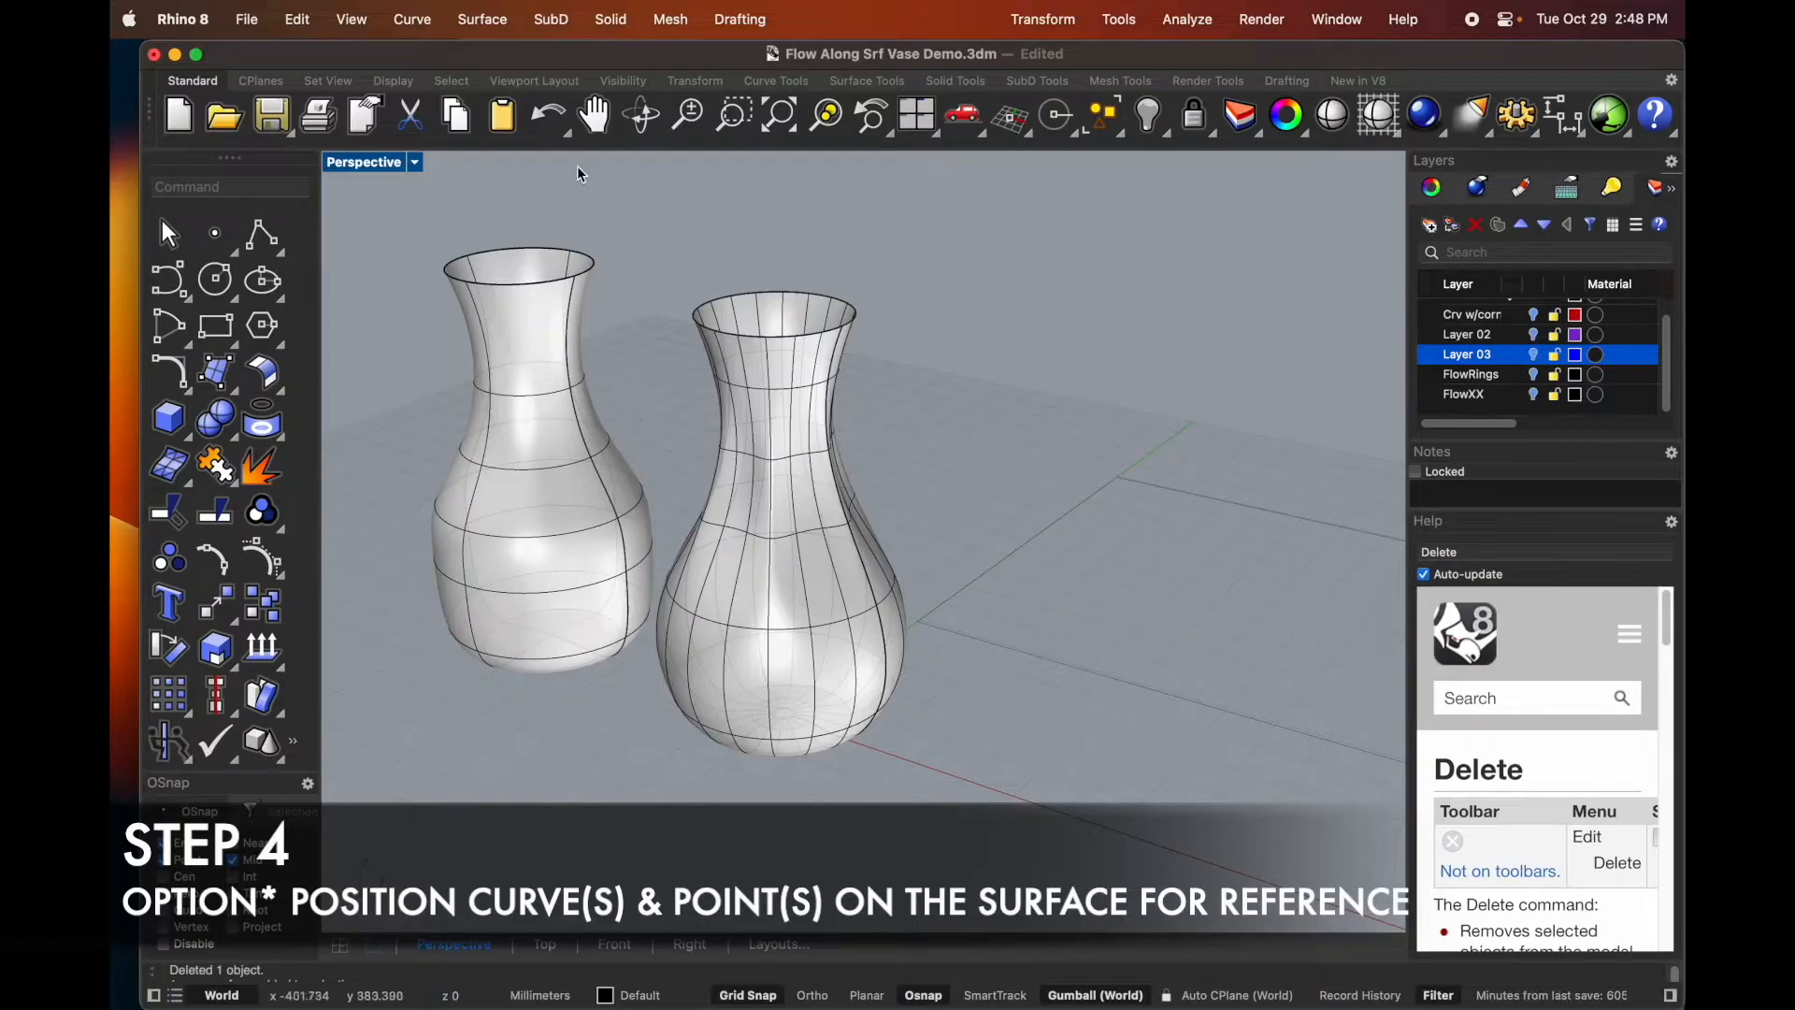
- Extract isocurves from the left vase surface near its base
left_click(411, 20)
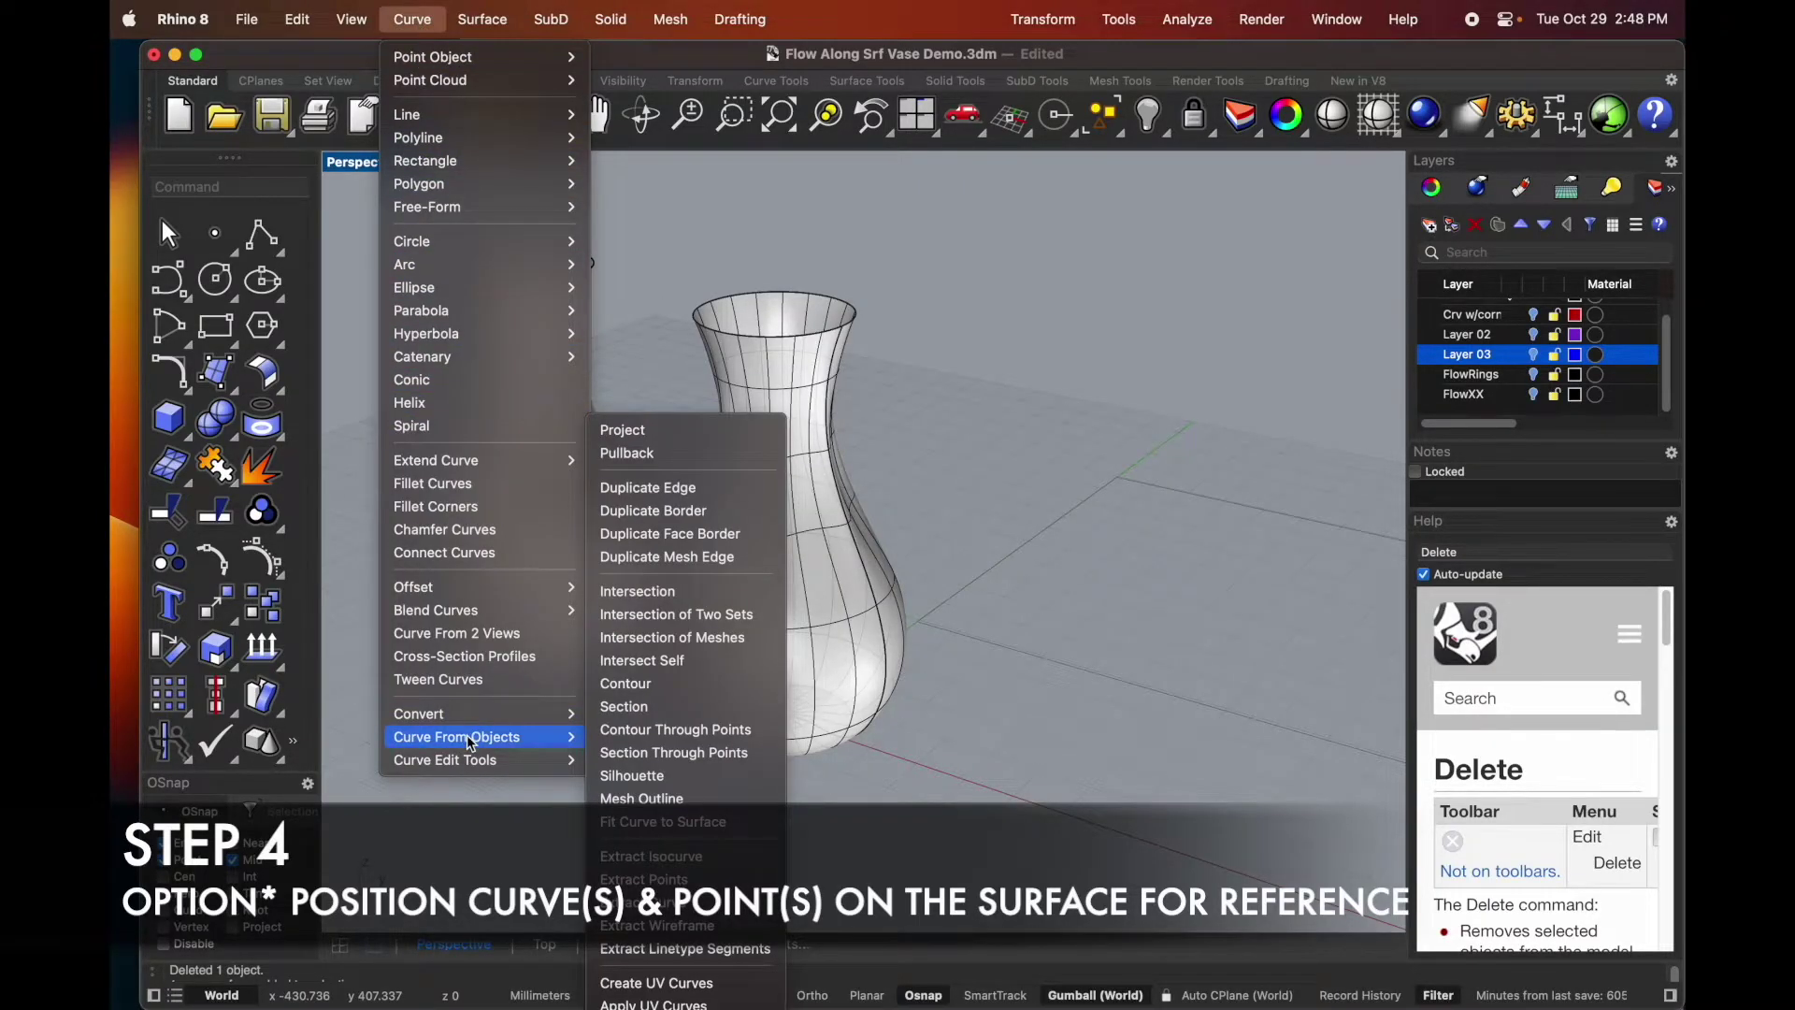
mouse_move(651, 856)
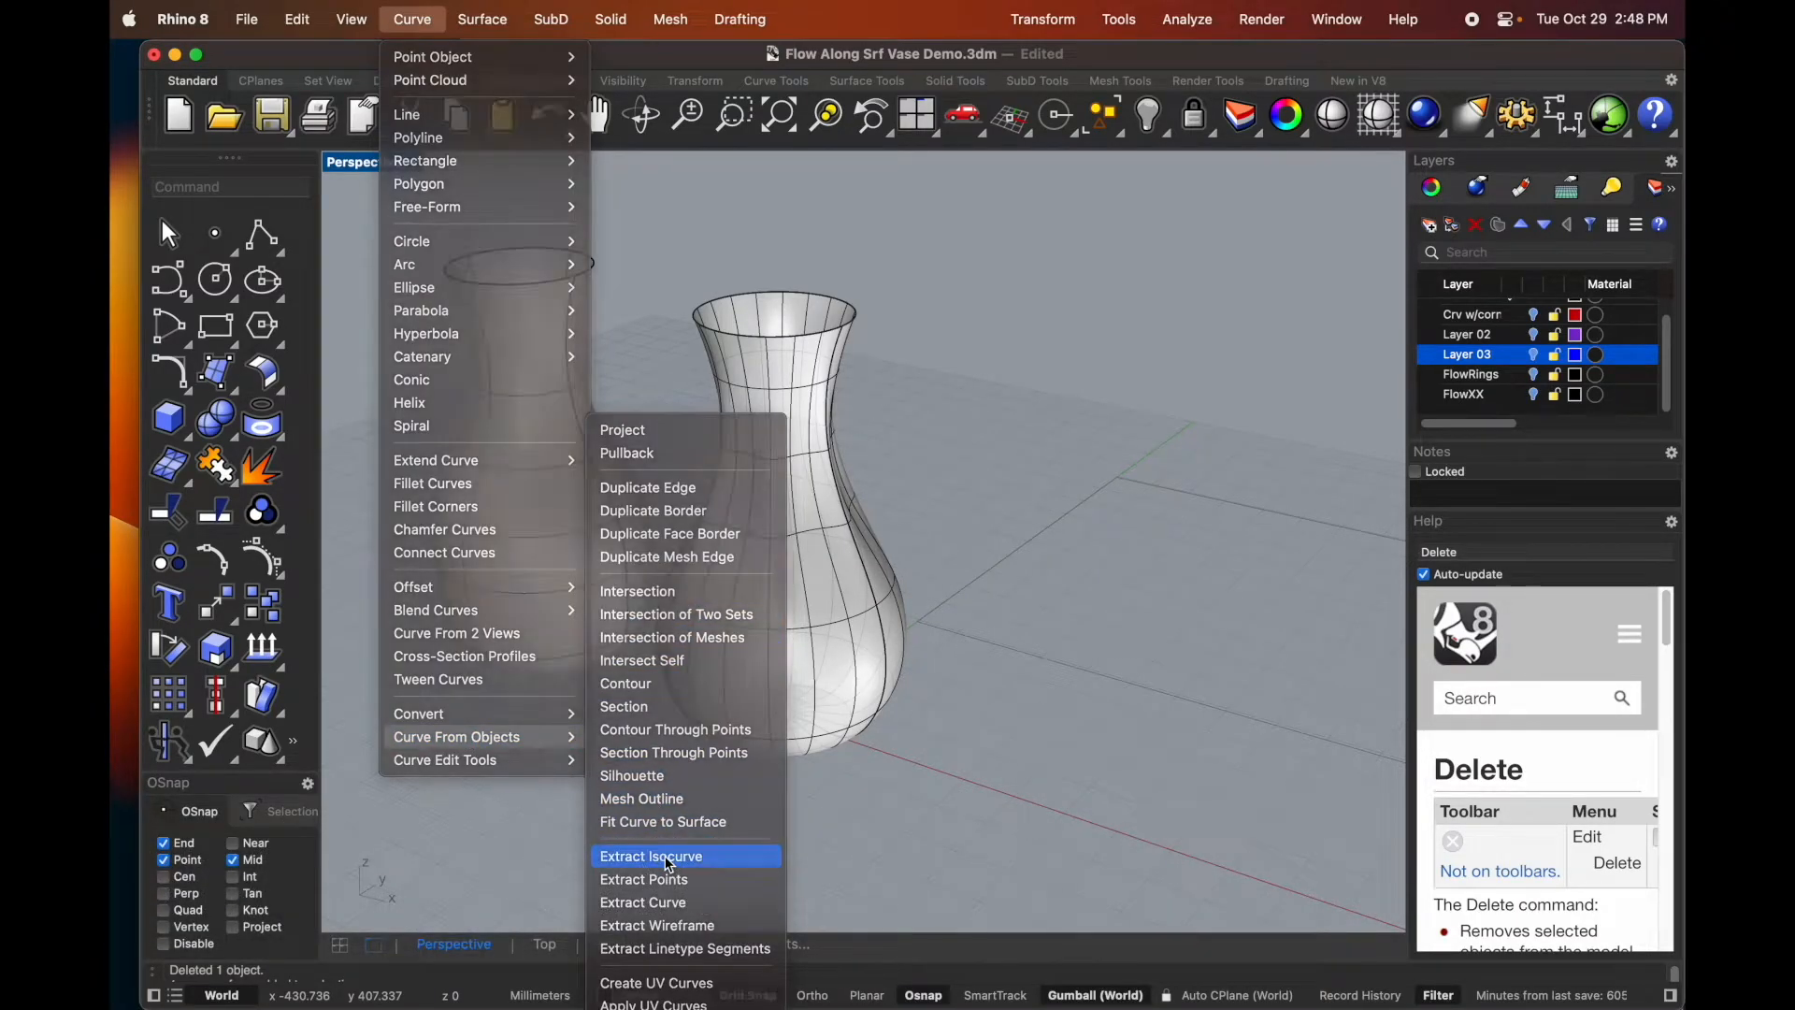
left_click(651, 856)
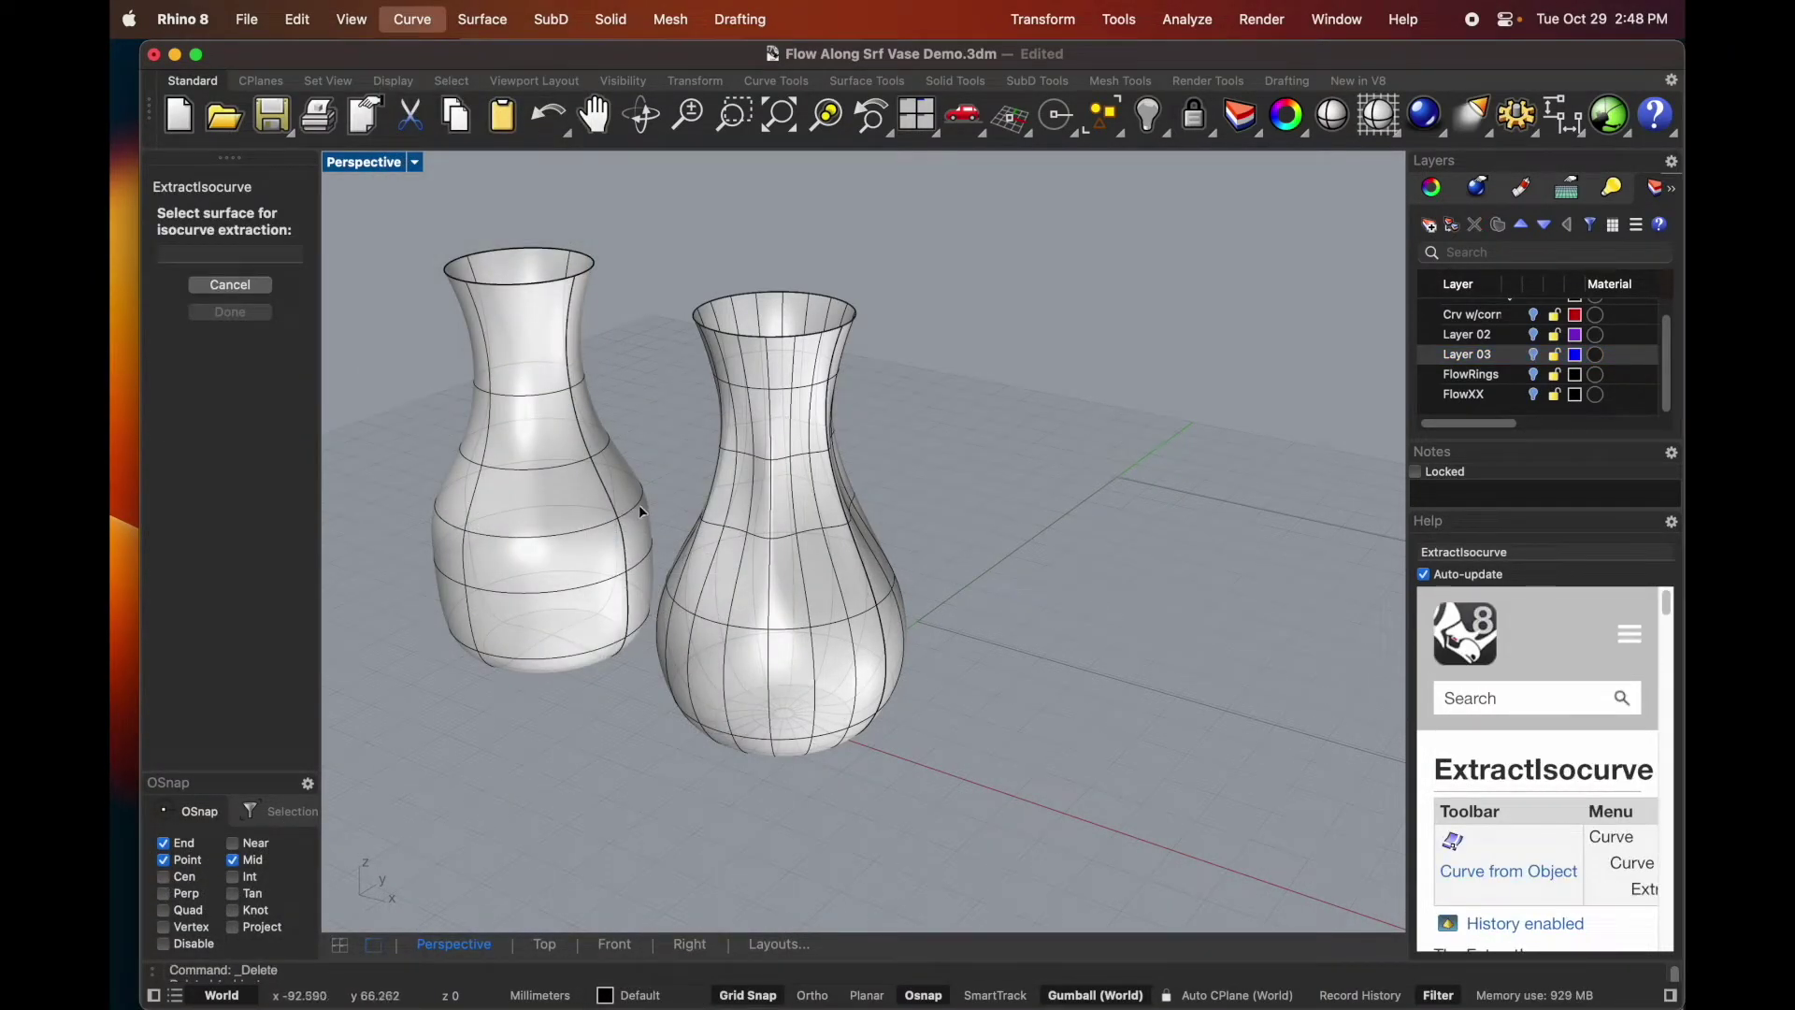
left_click(618, 647)
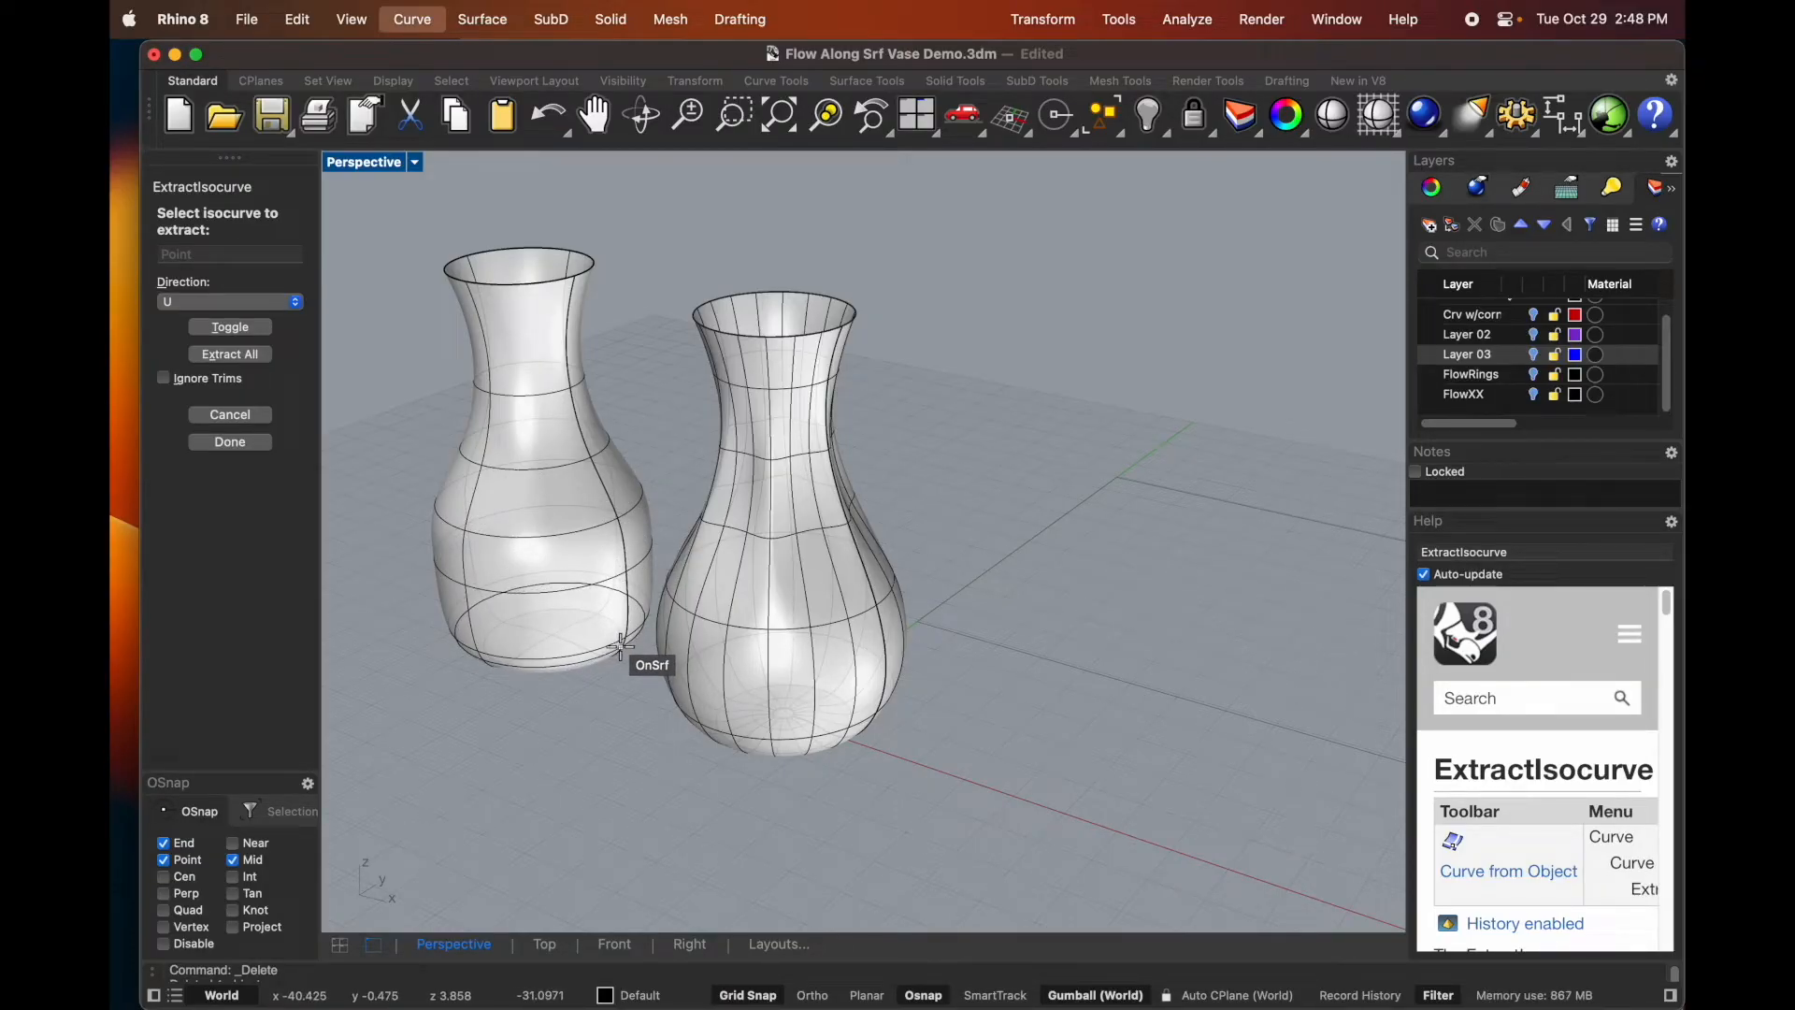
left_click(621, 649)
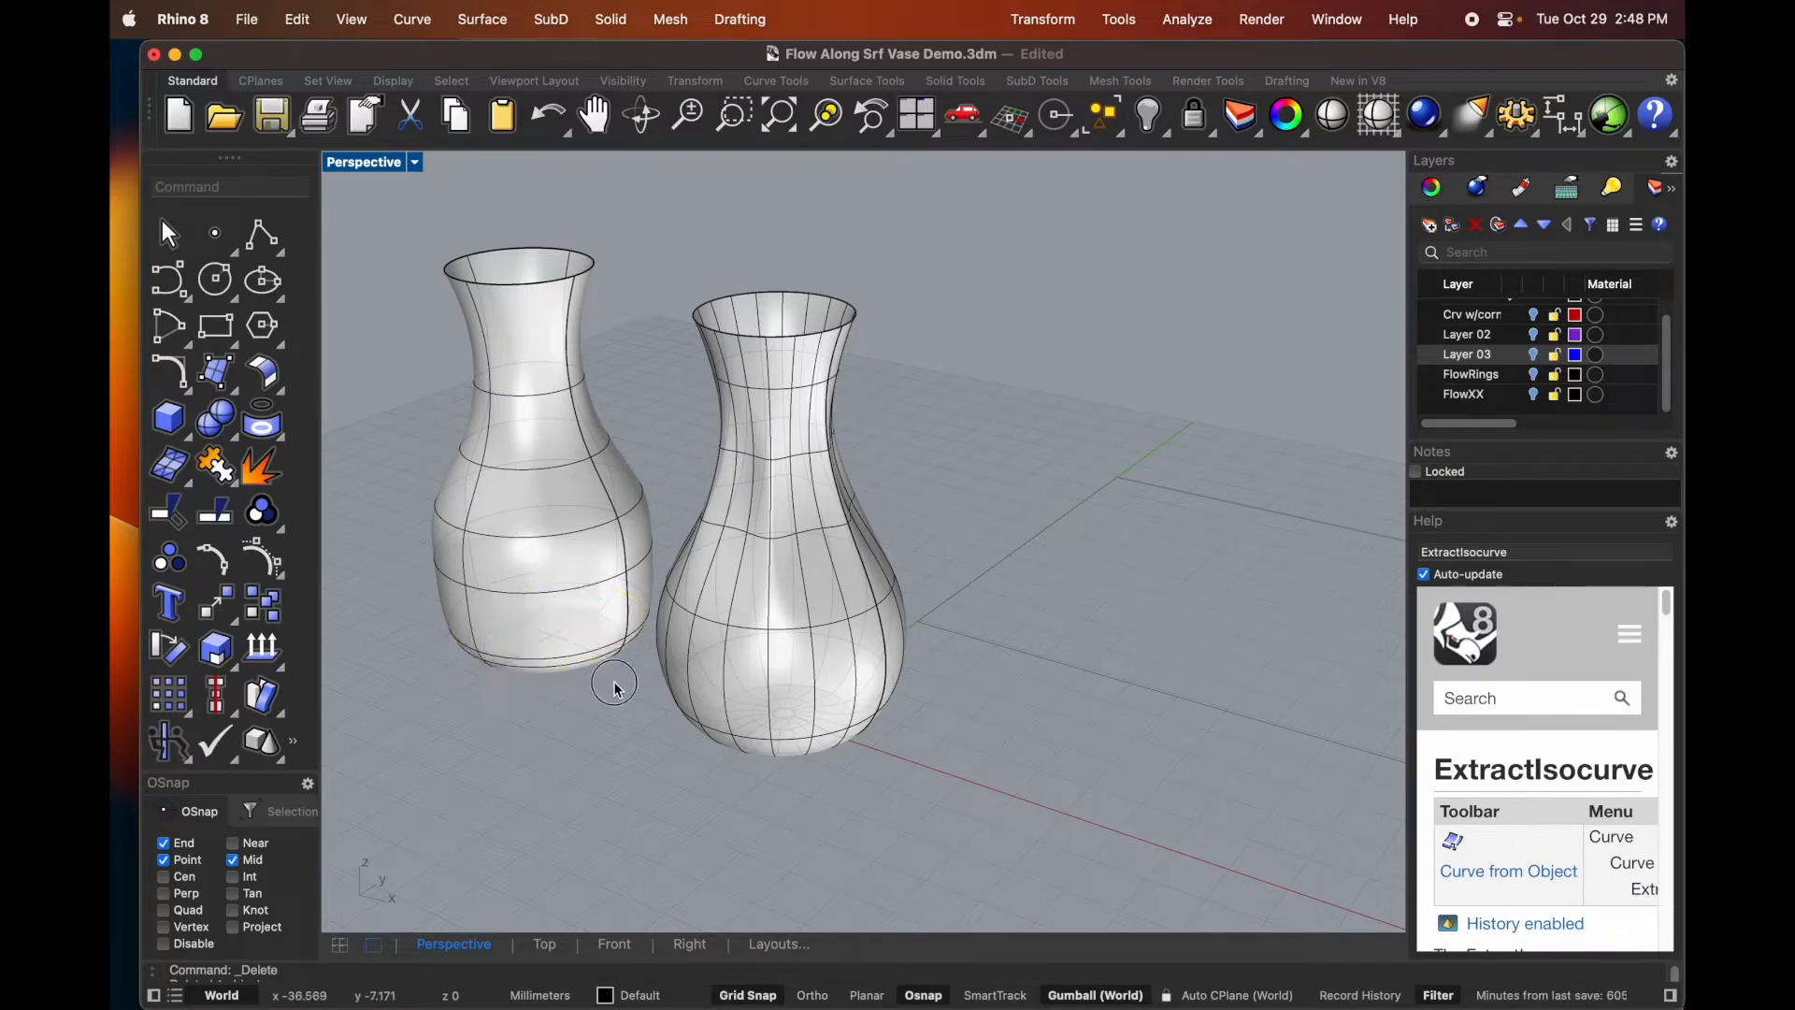
left_click(615, 687)
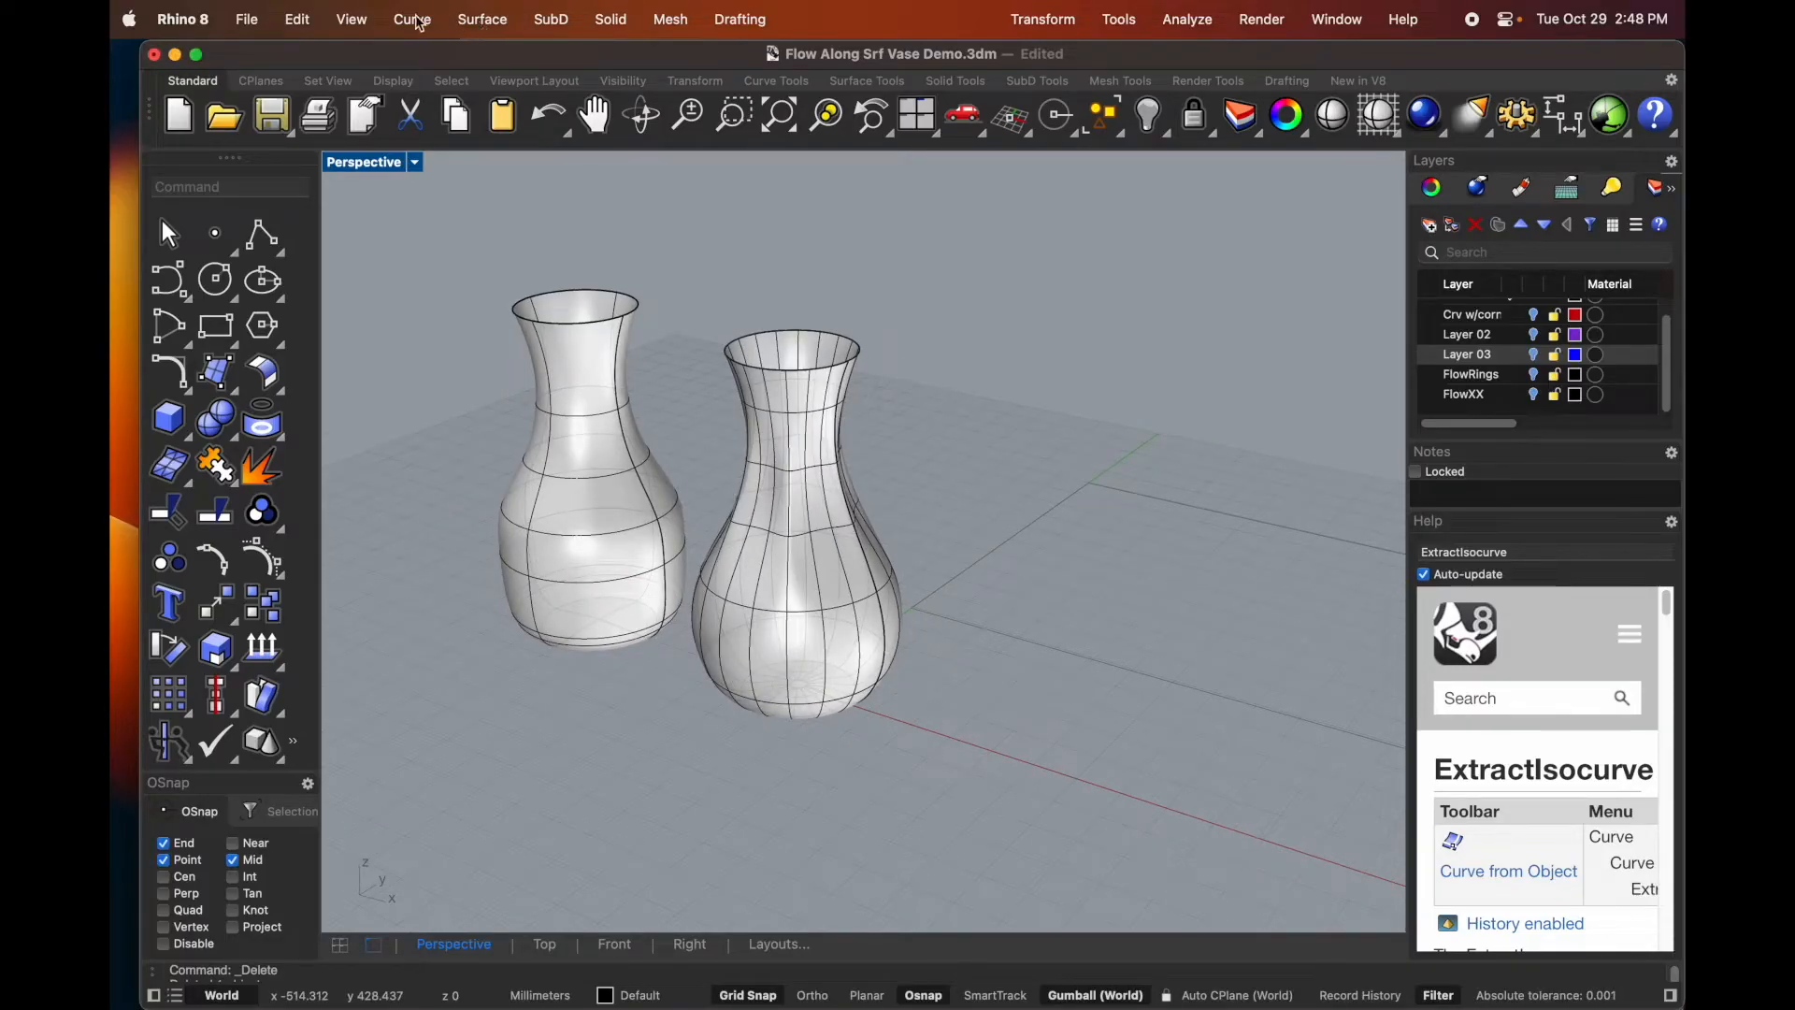
- Create flat UV curves from the left vase surface onto the ground plane
left_click(412, 19)
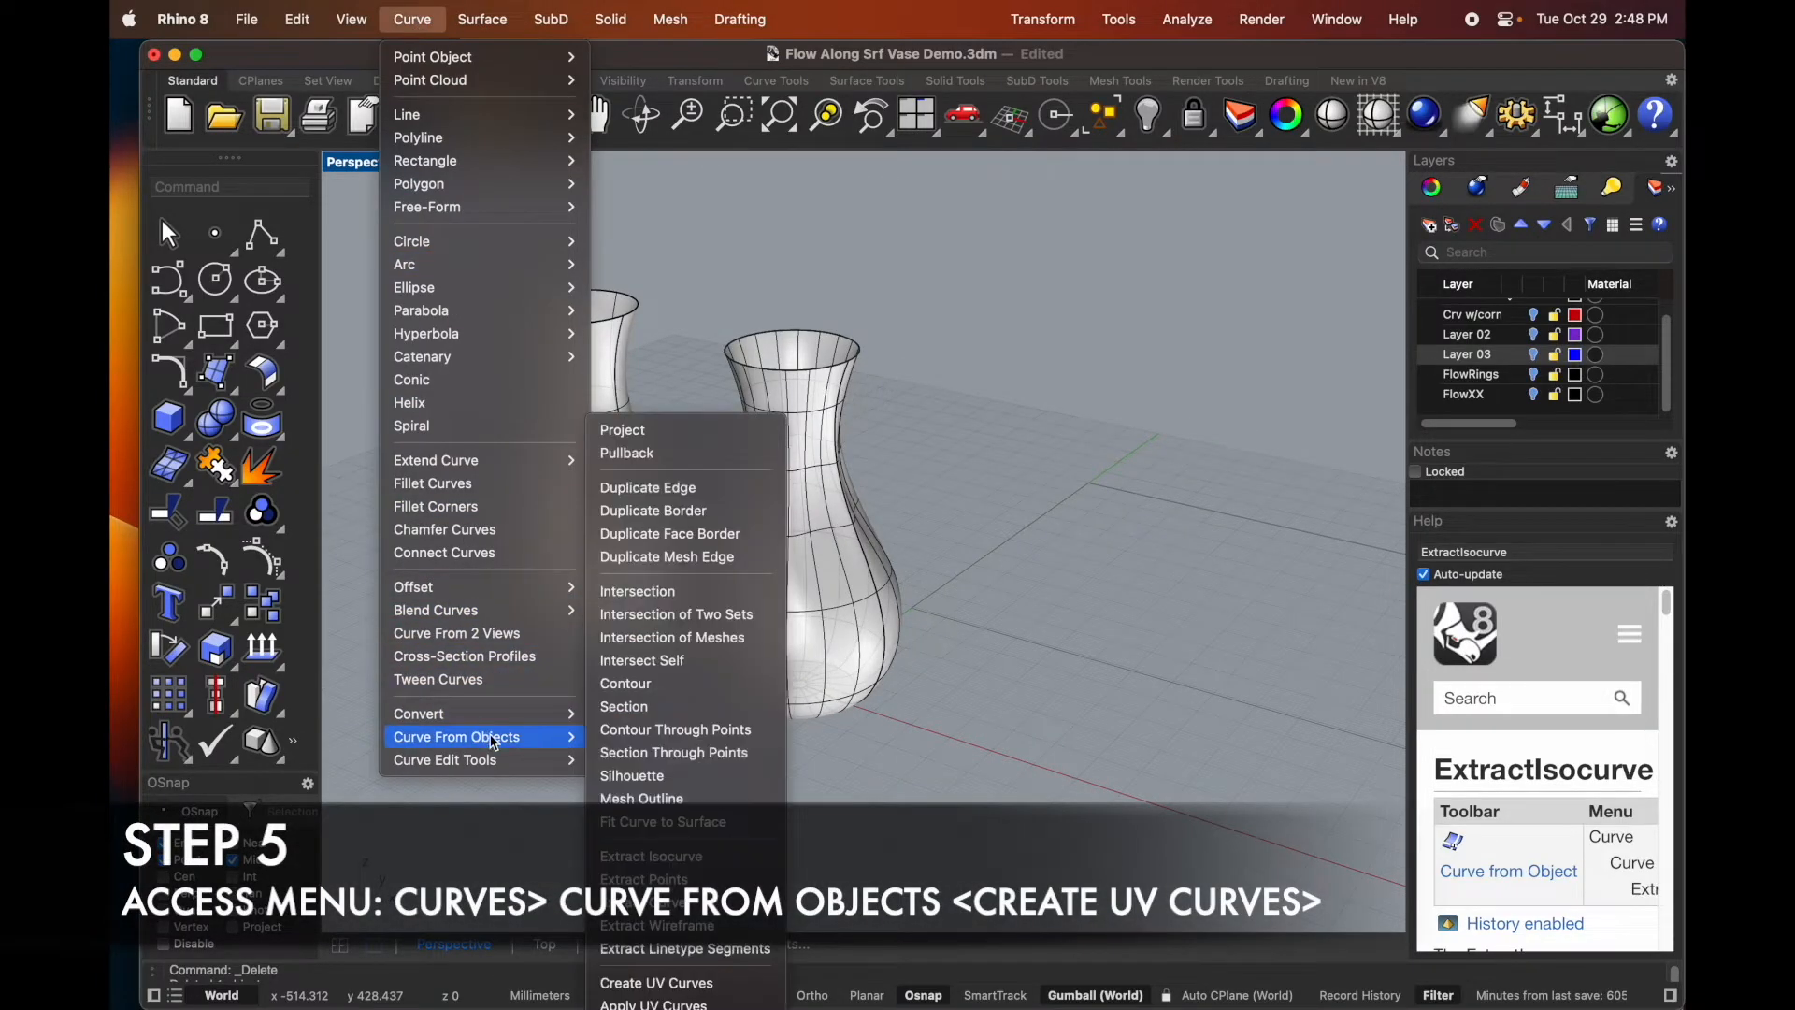
mouse_move(656, 982)
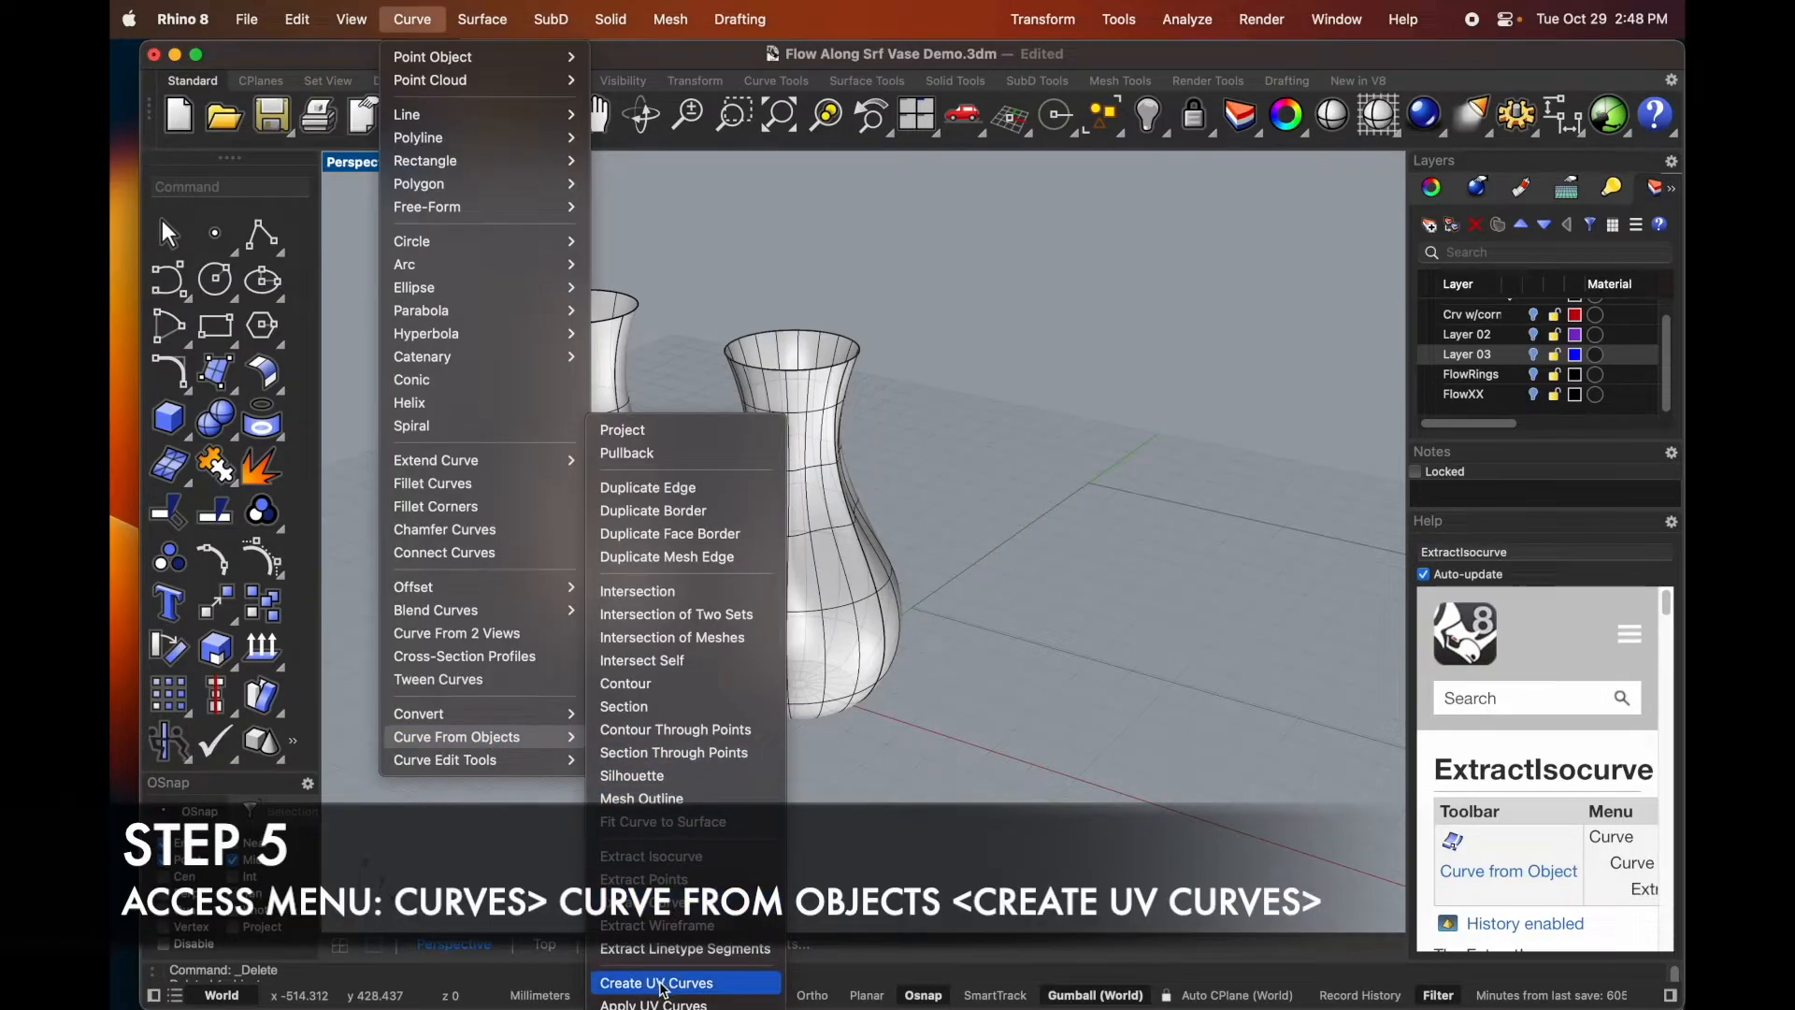
left_click(656, 983)
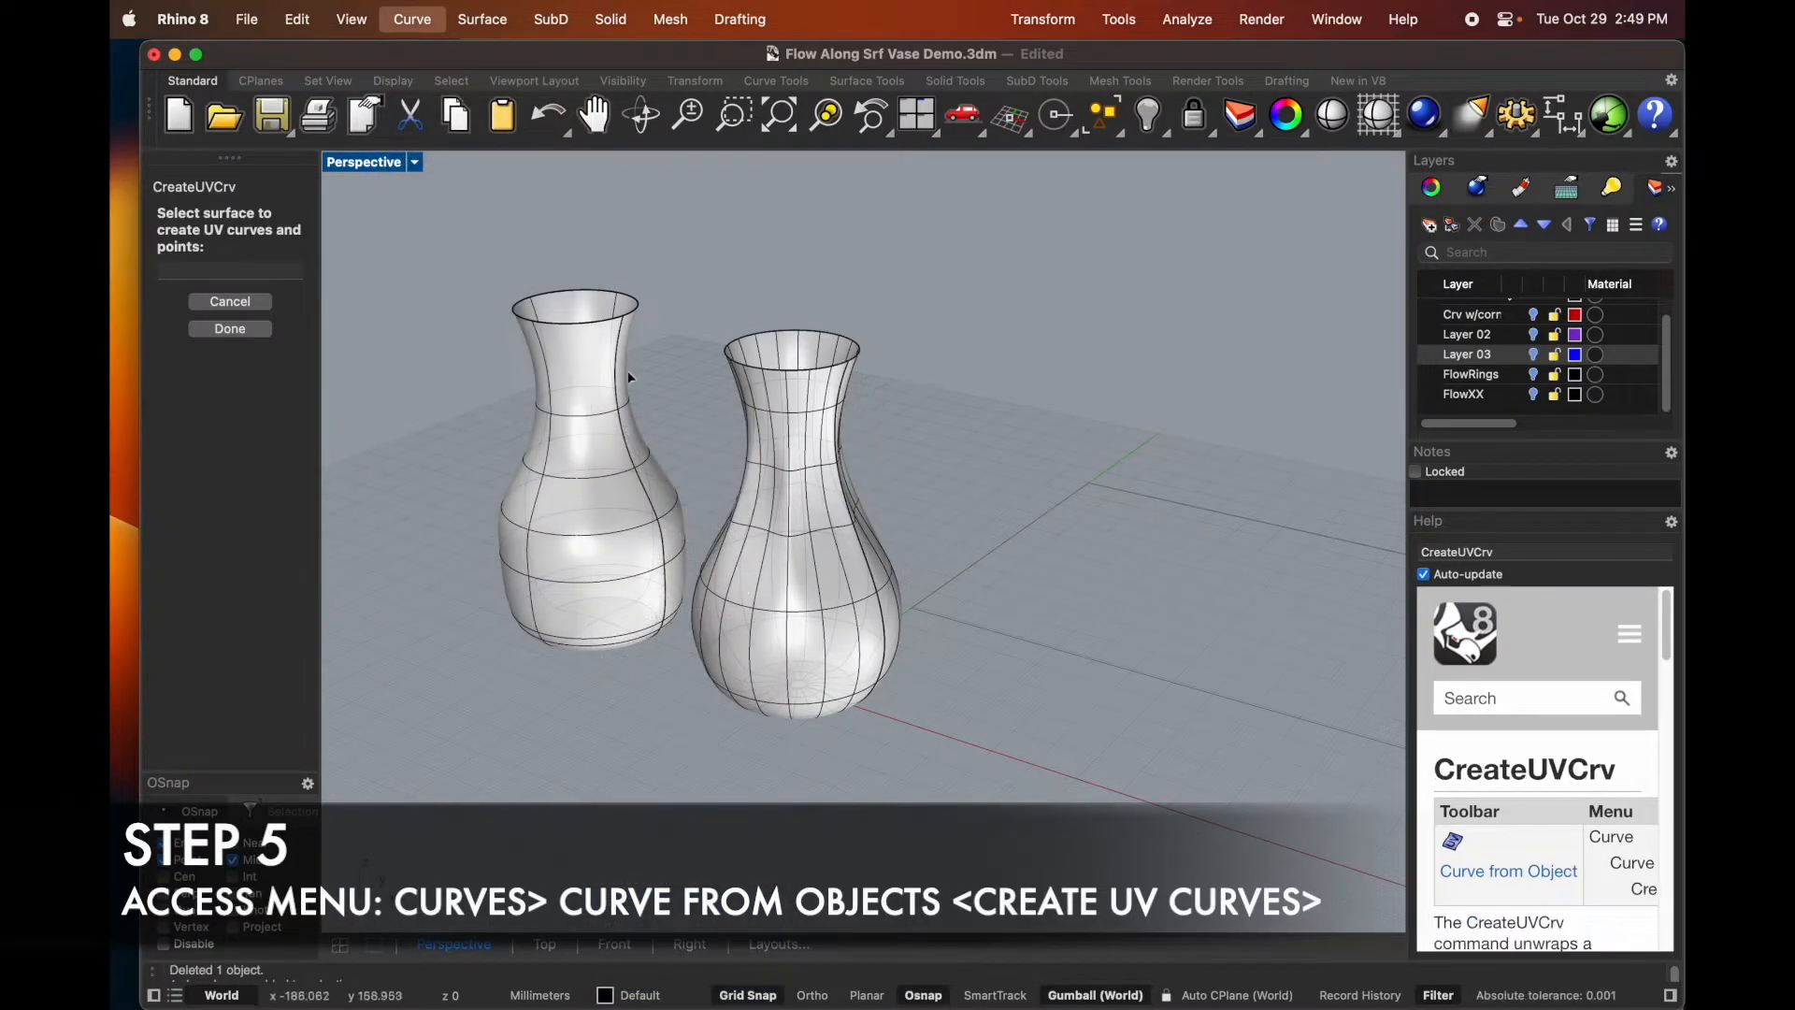
left_click(572, 481)
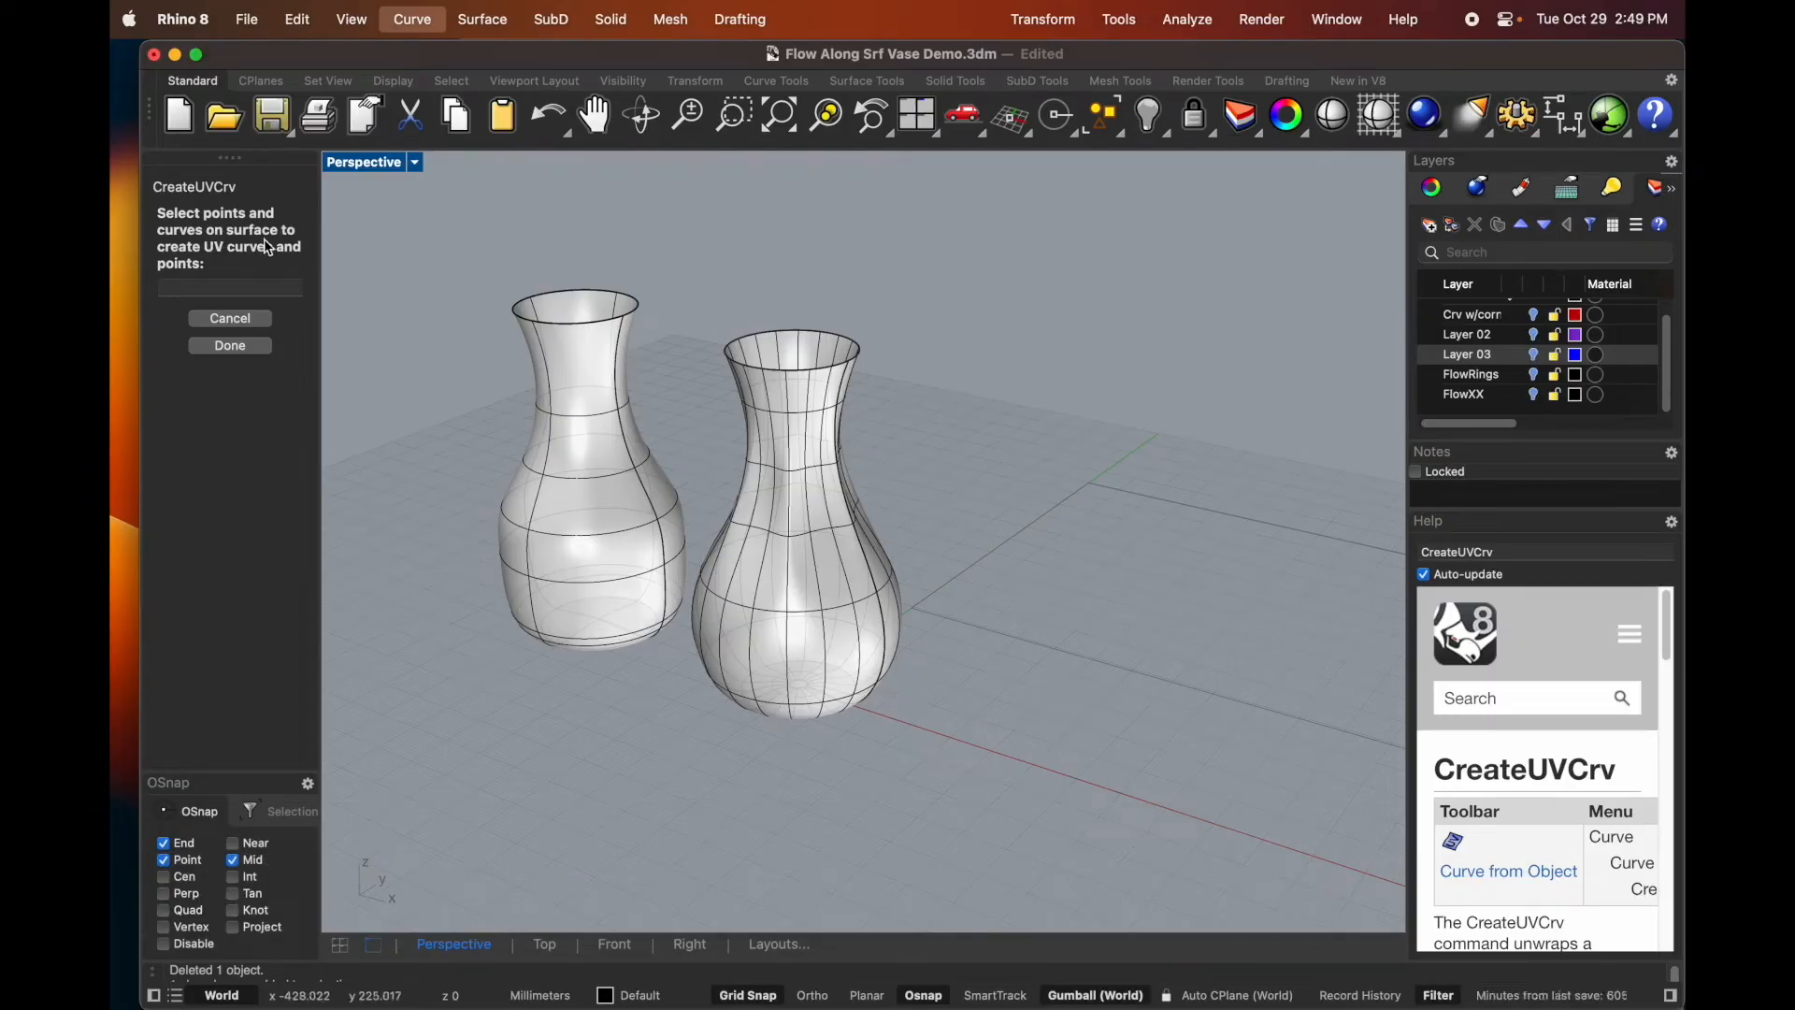
mouse_move(568, 427)
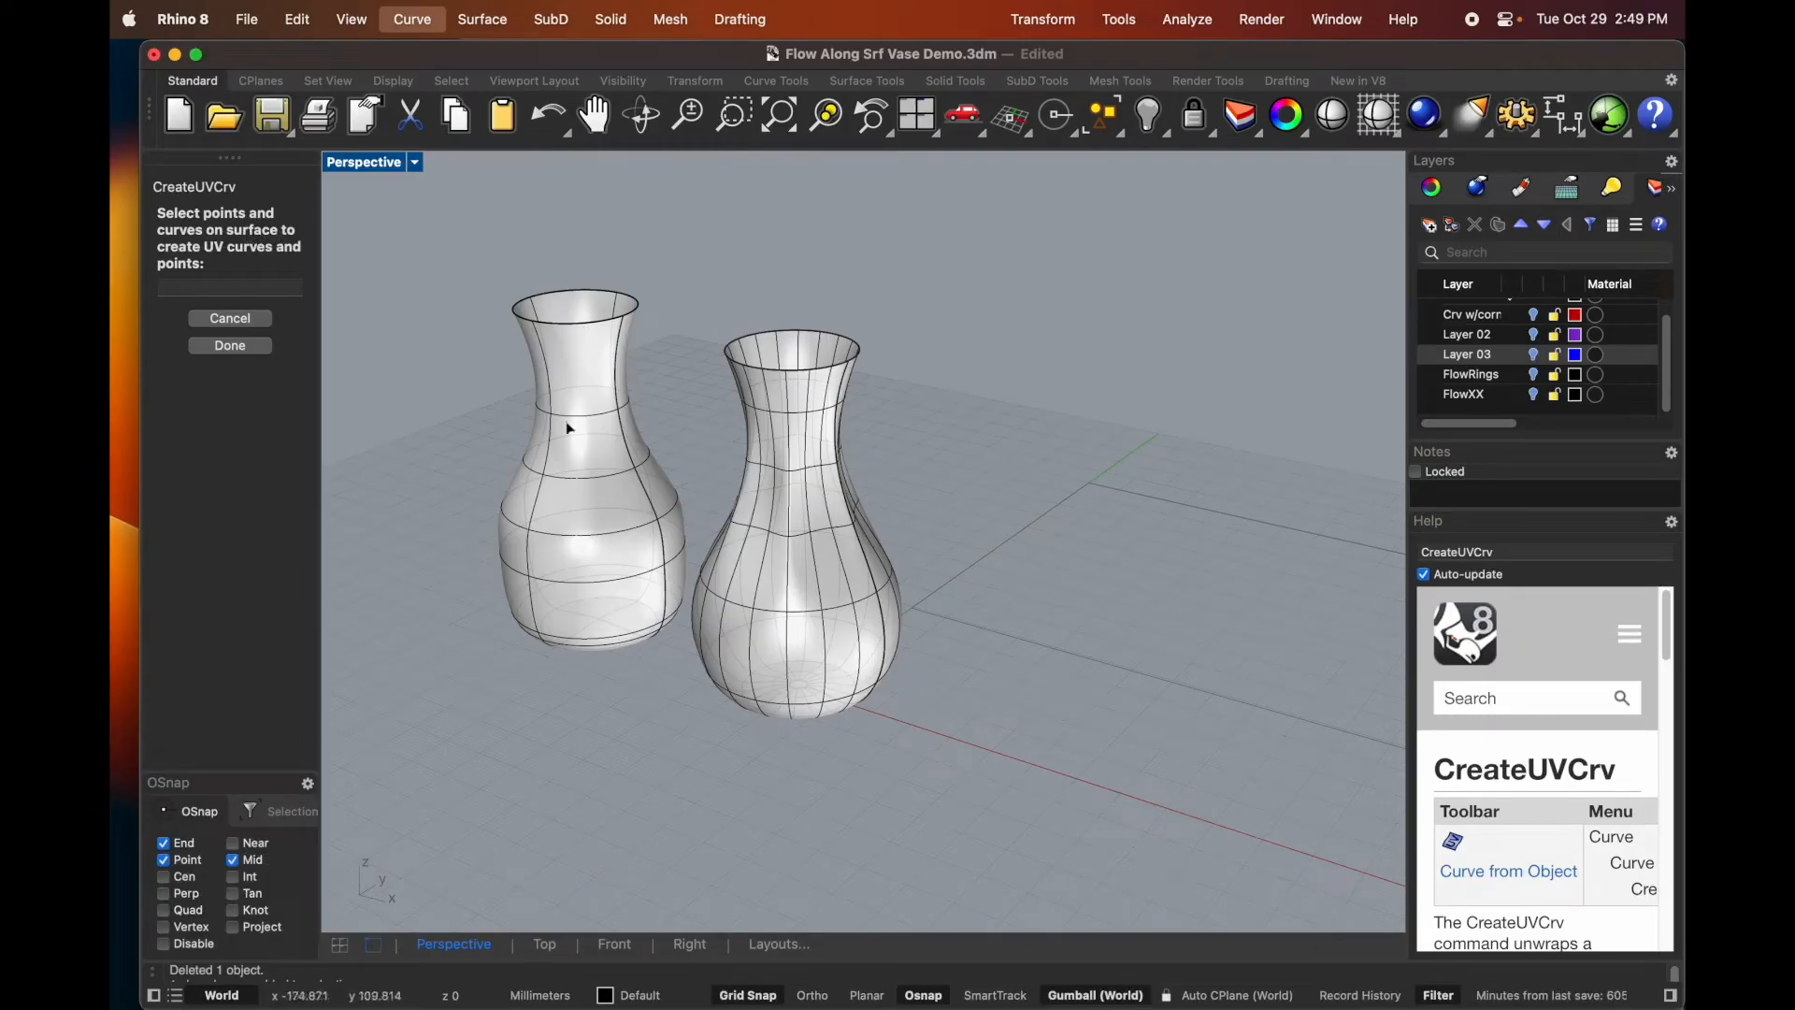
mouse_move(633, 643)
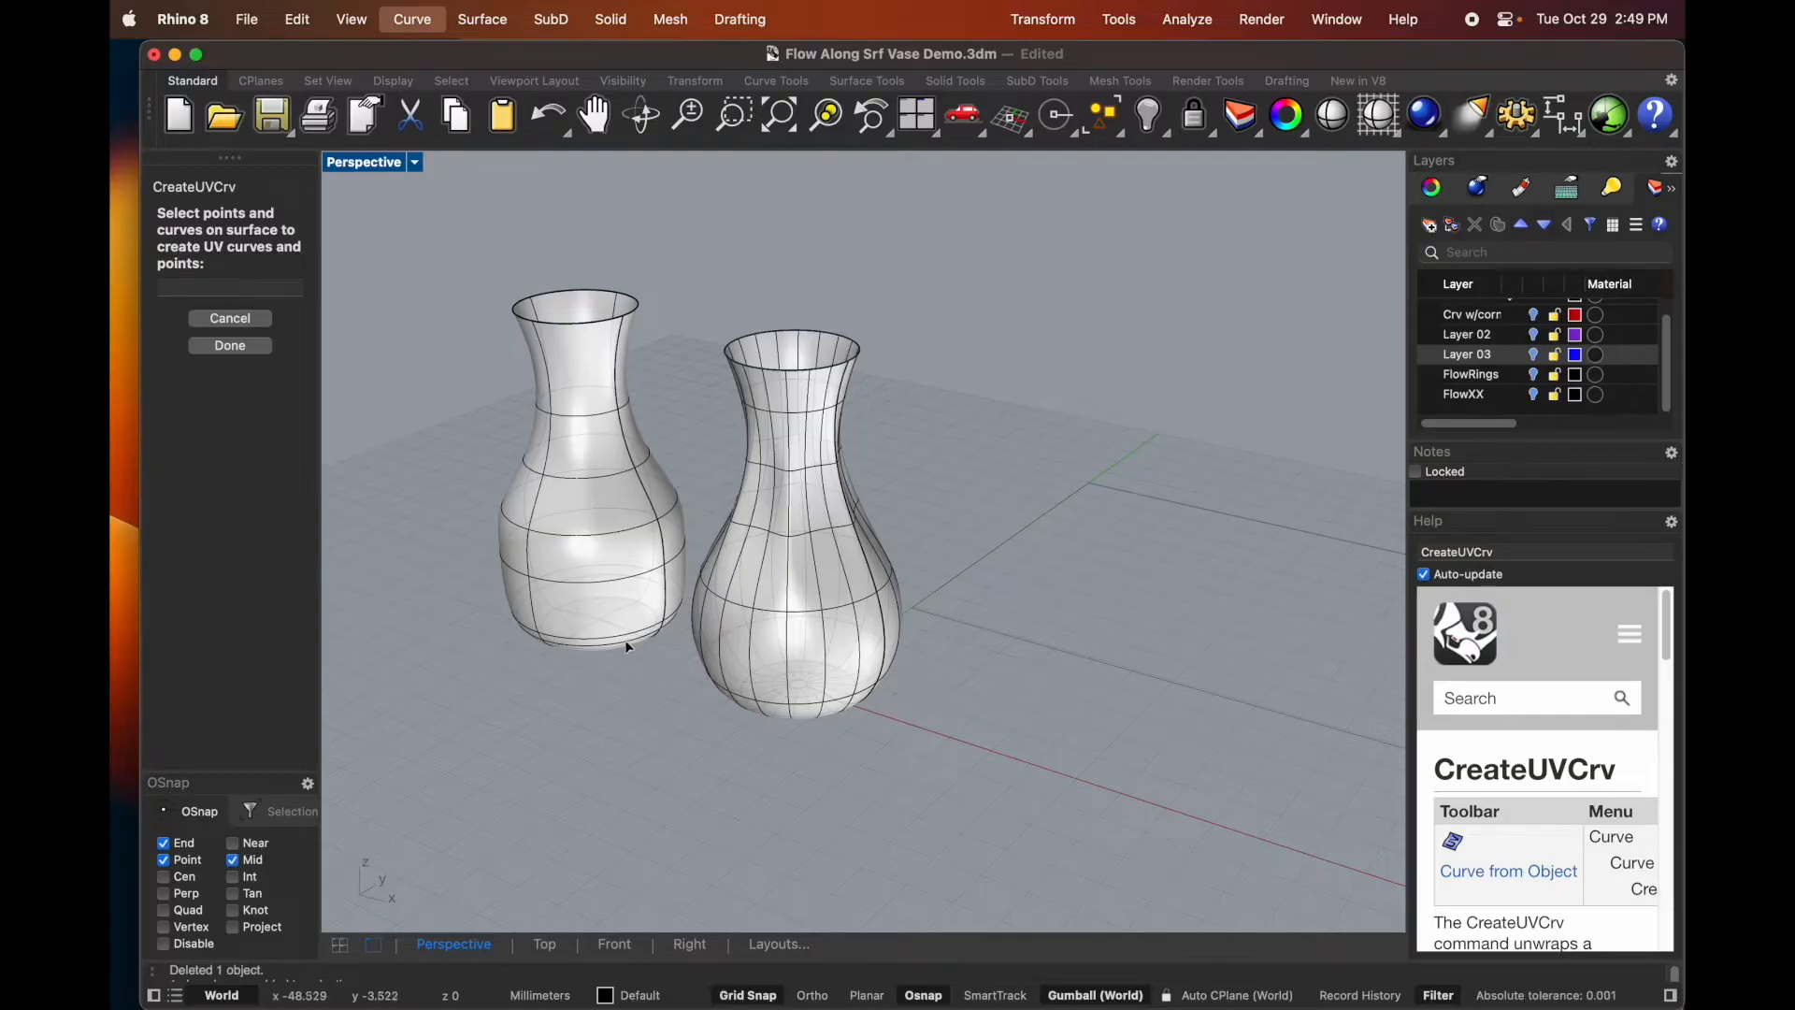
left_click(595, 613)
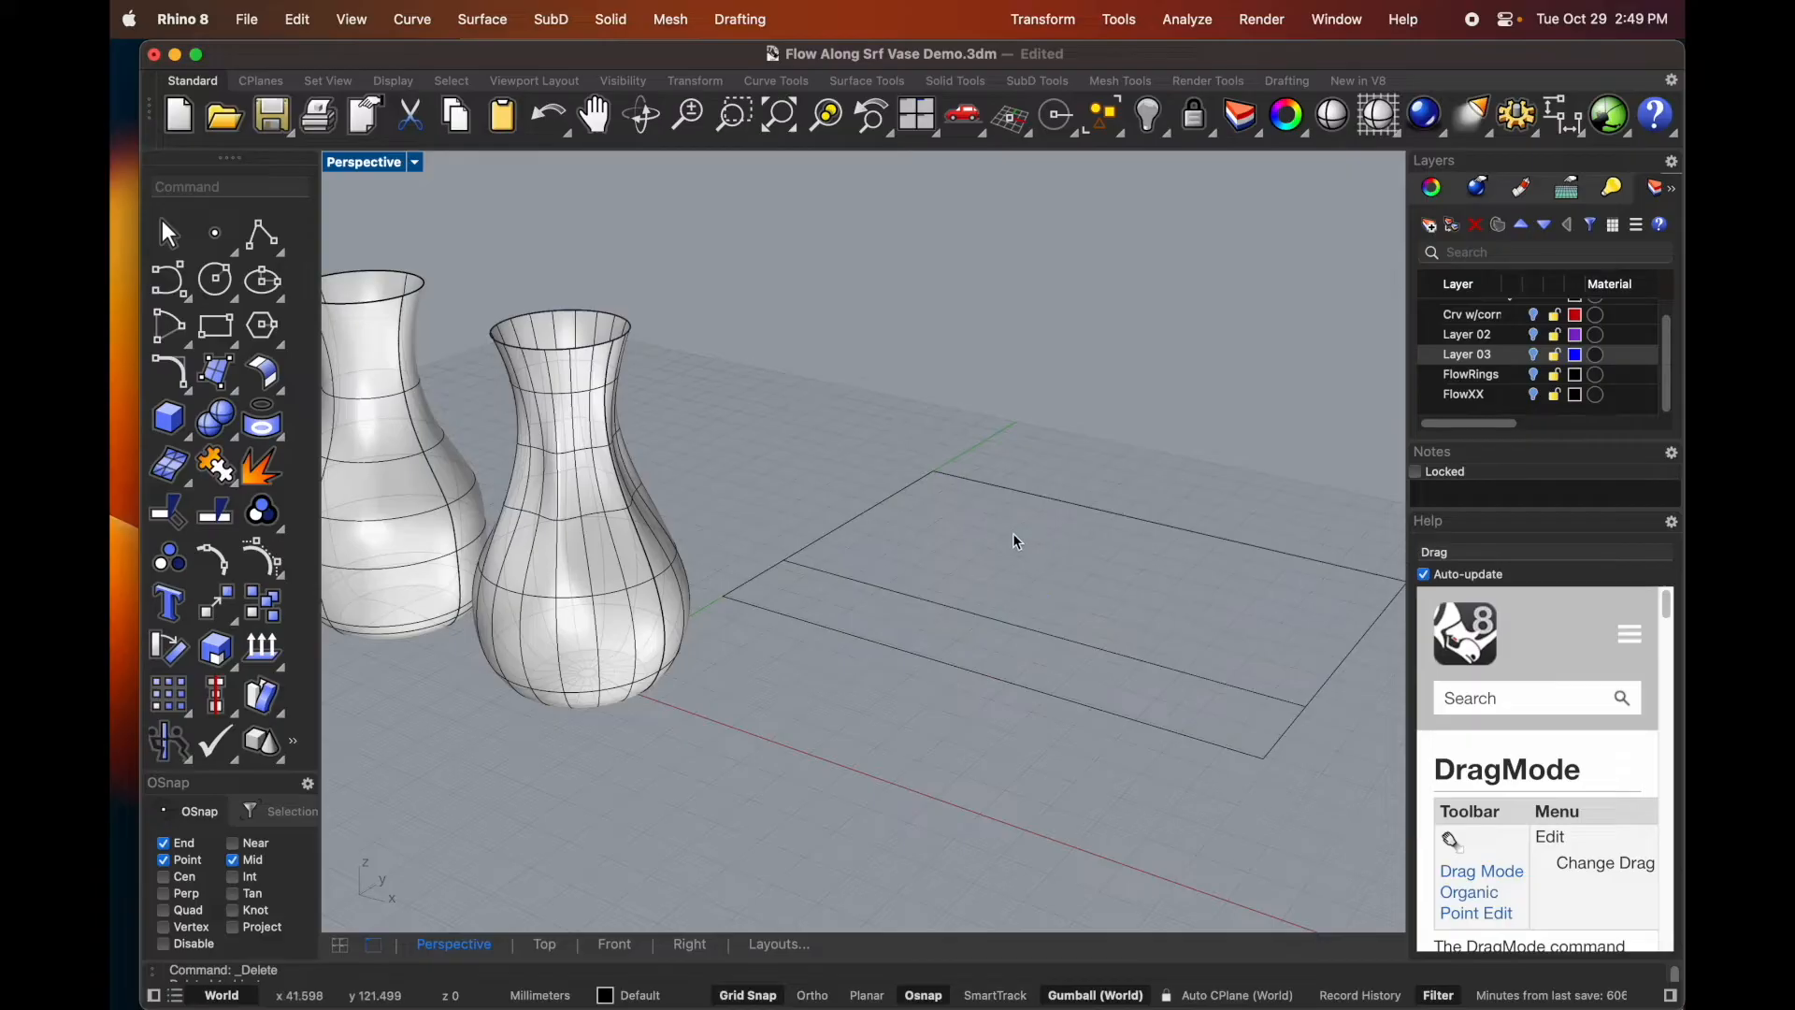
- Start a Planar Curves surface for the rectangular UV outline
left_click(483, 19)
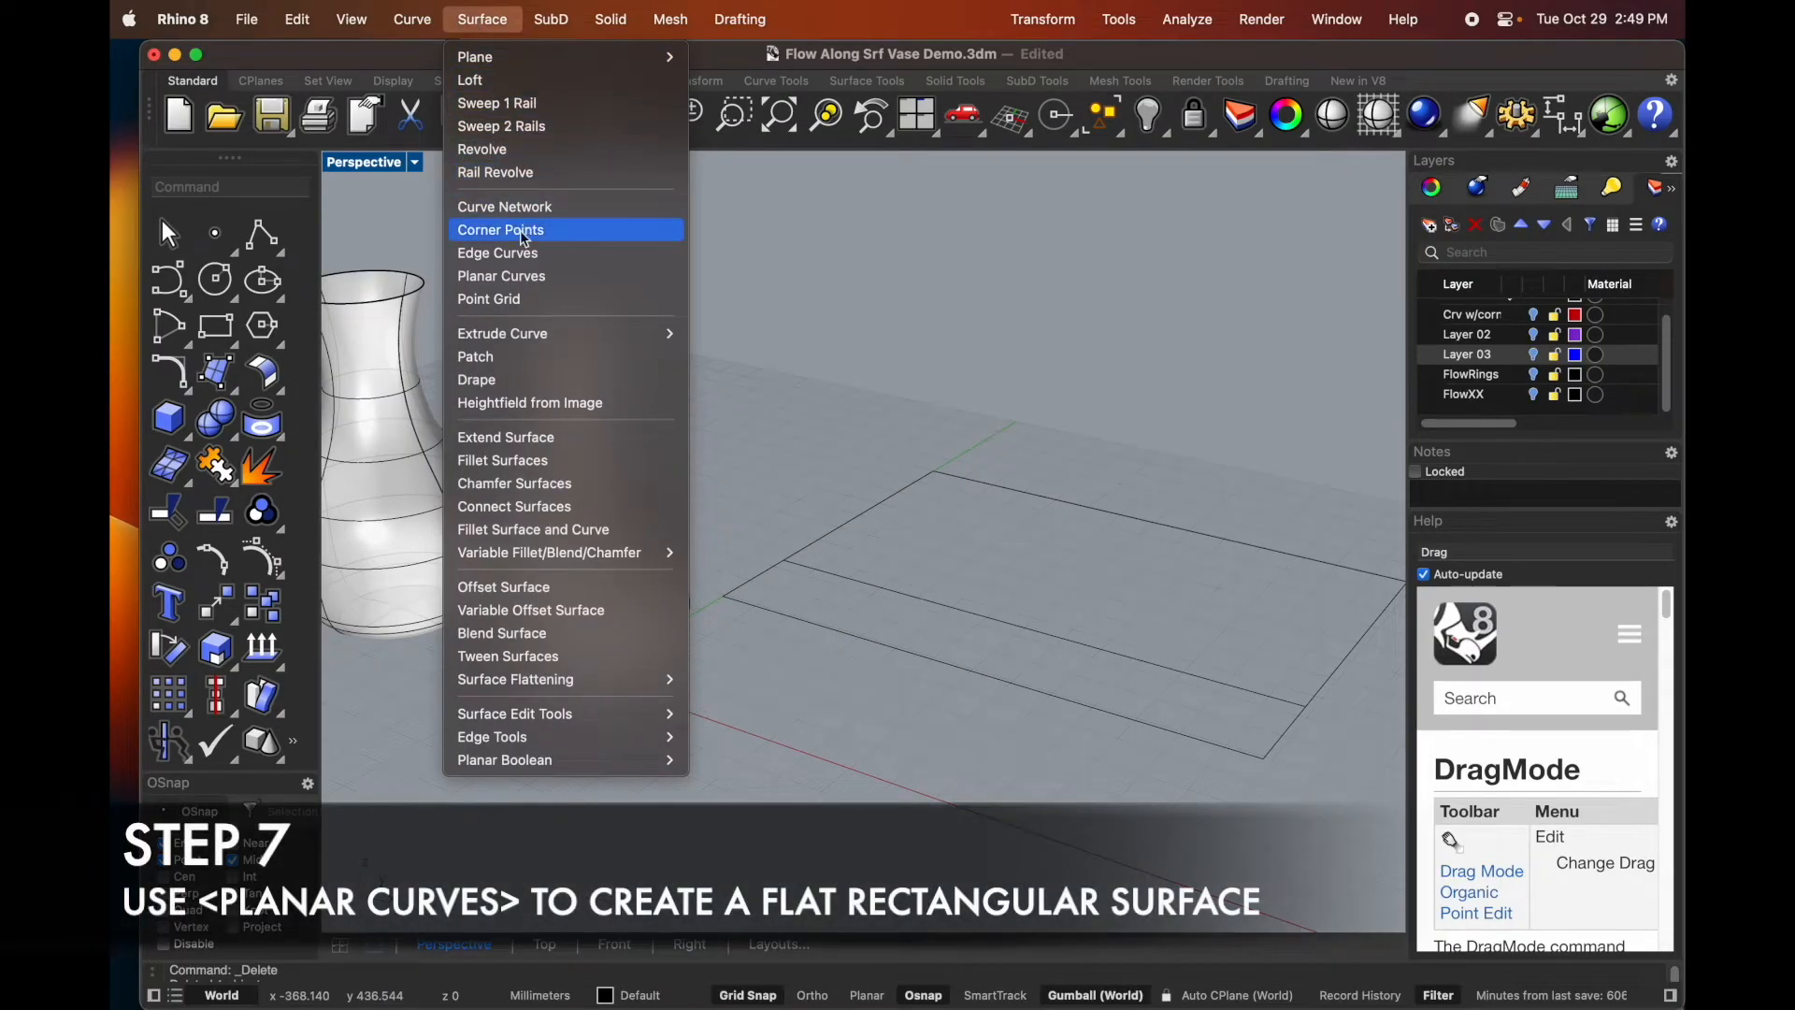
left_click(500, 276)
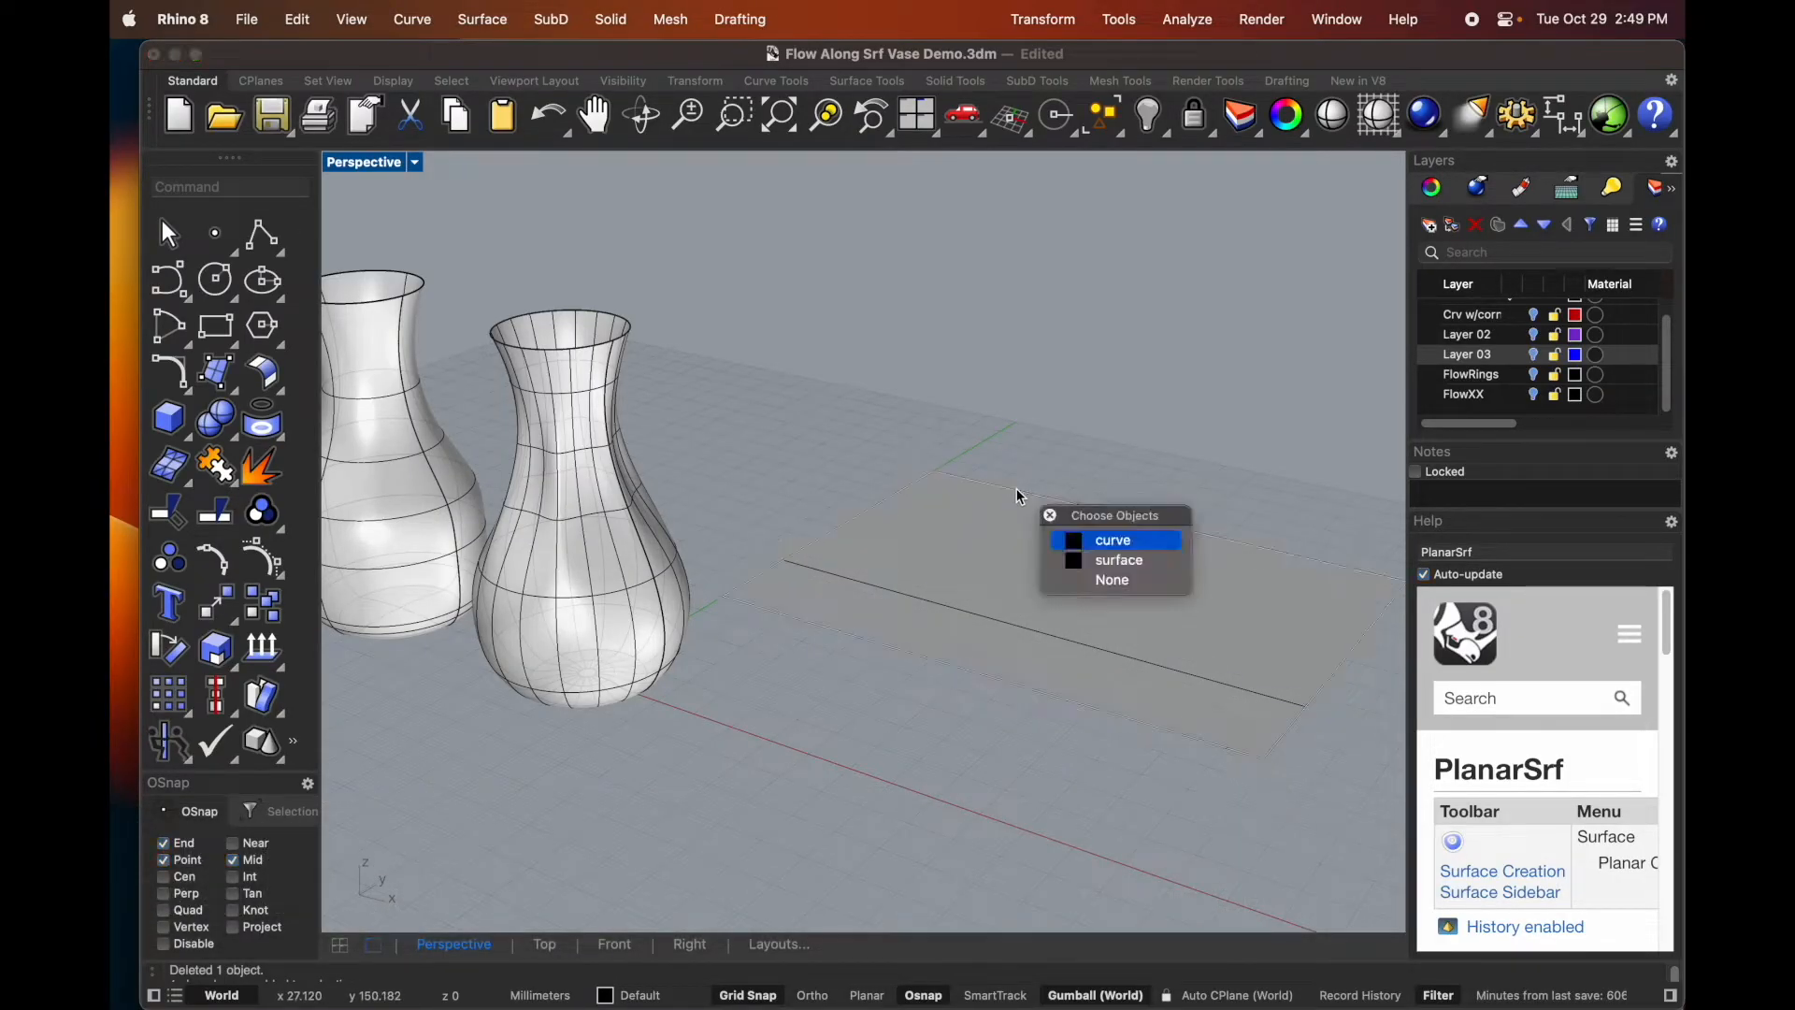
- Pick the rectangular UV outline as the planar surface boundary
left_click(1112, 539)
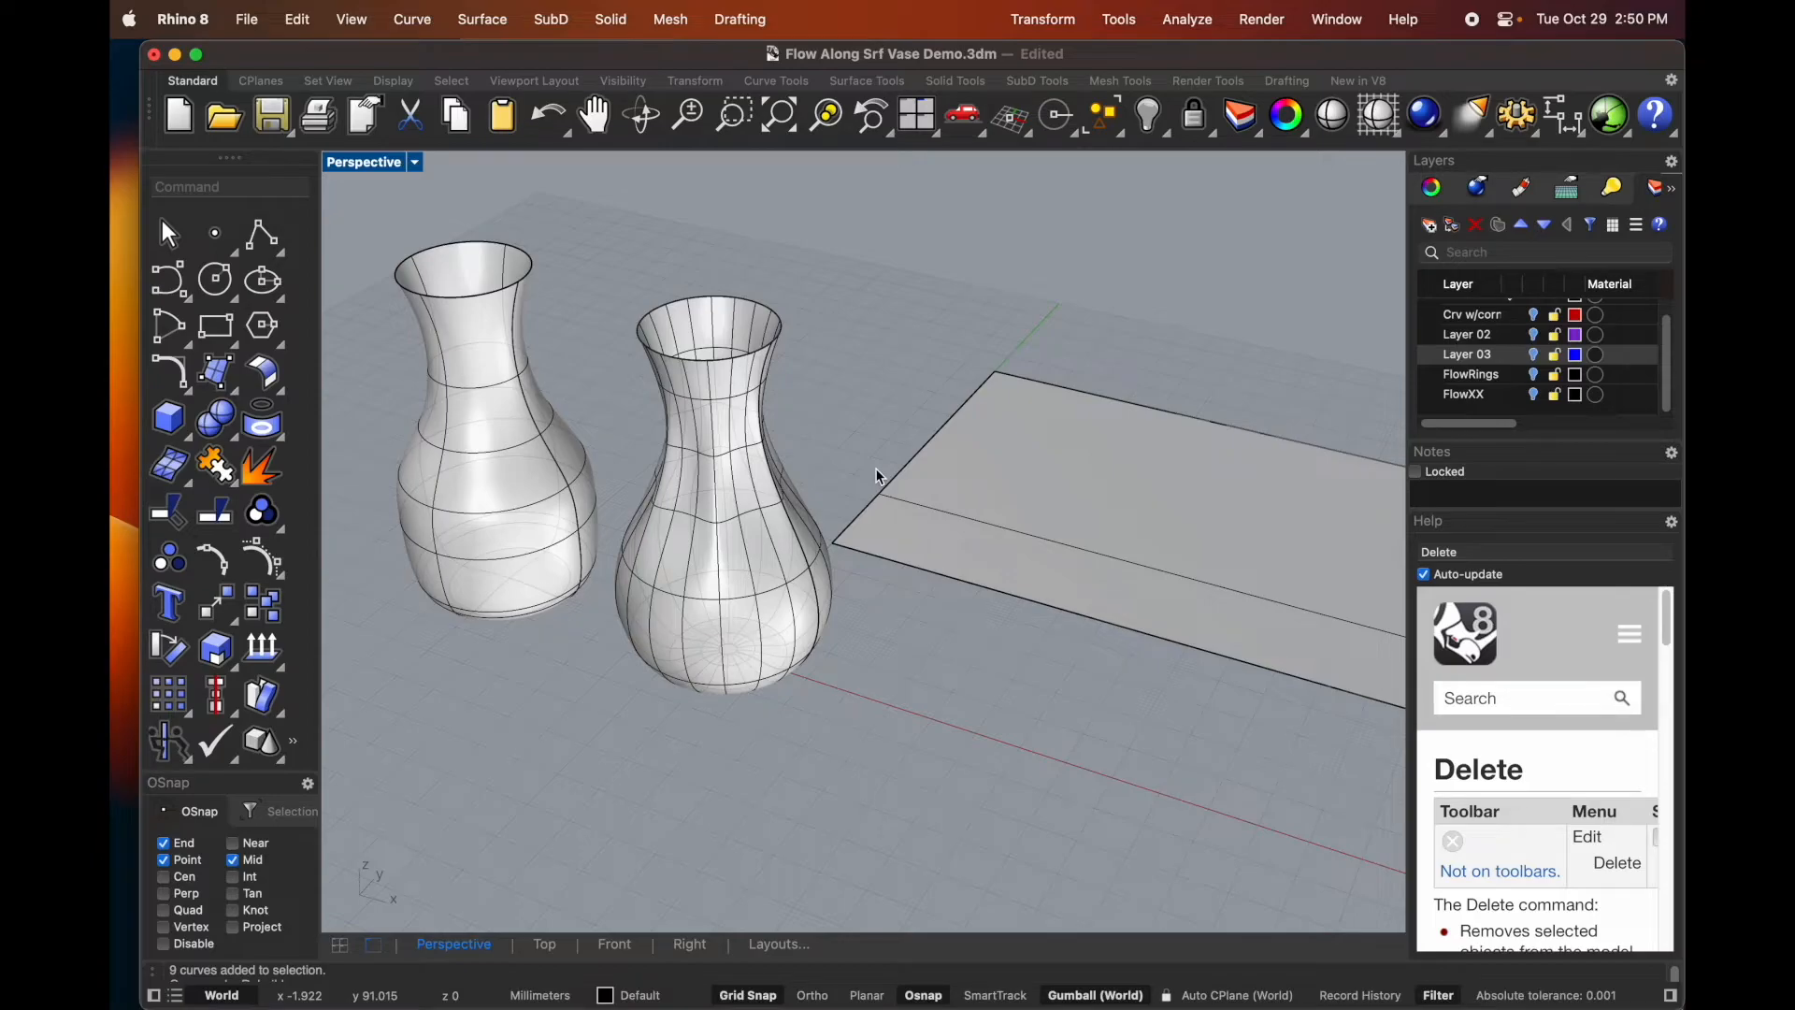
mouse_move(821, 493)
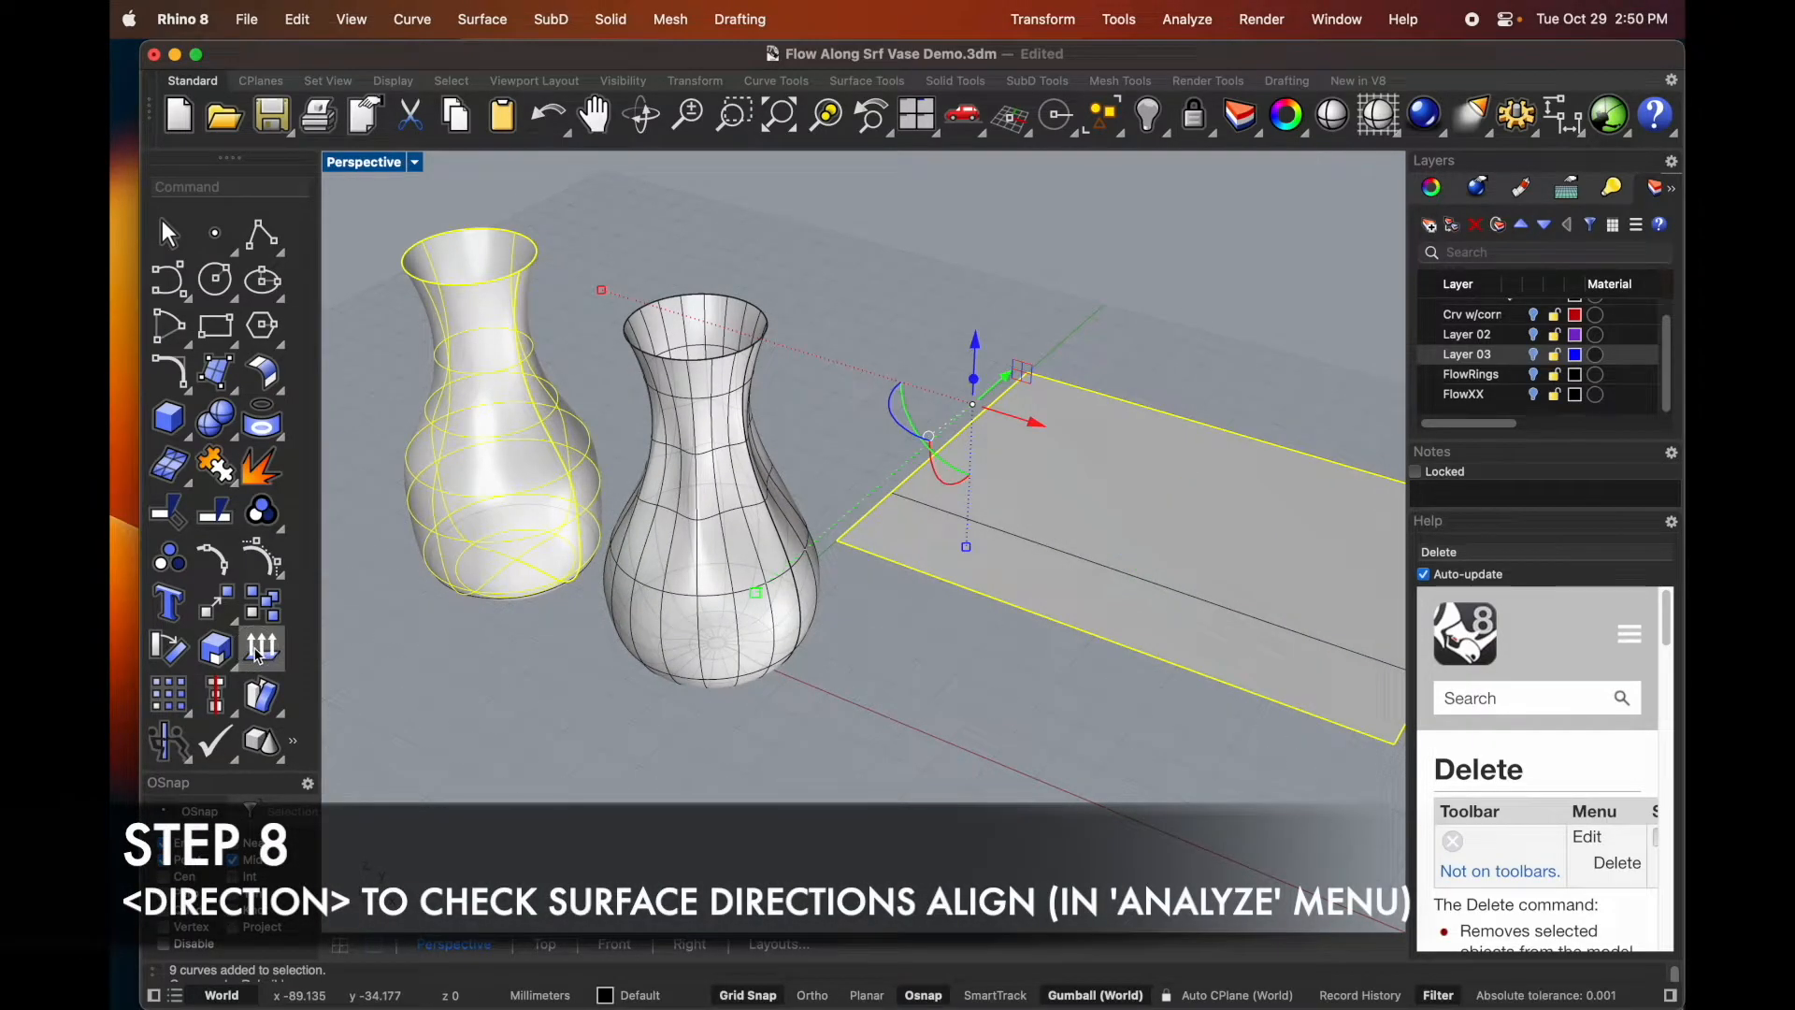
- Display U, V and normal direction arrows on both selected surfaces
left_click(1187, 20)
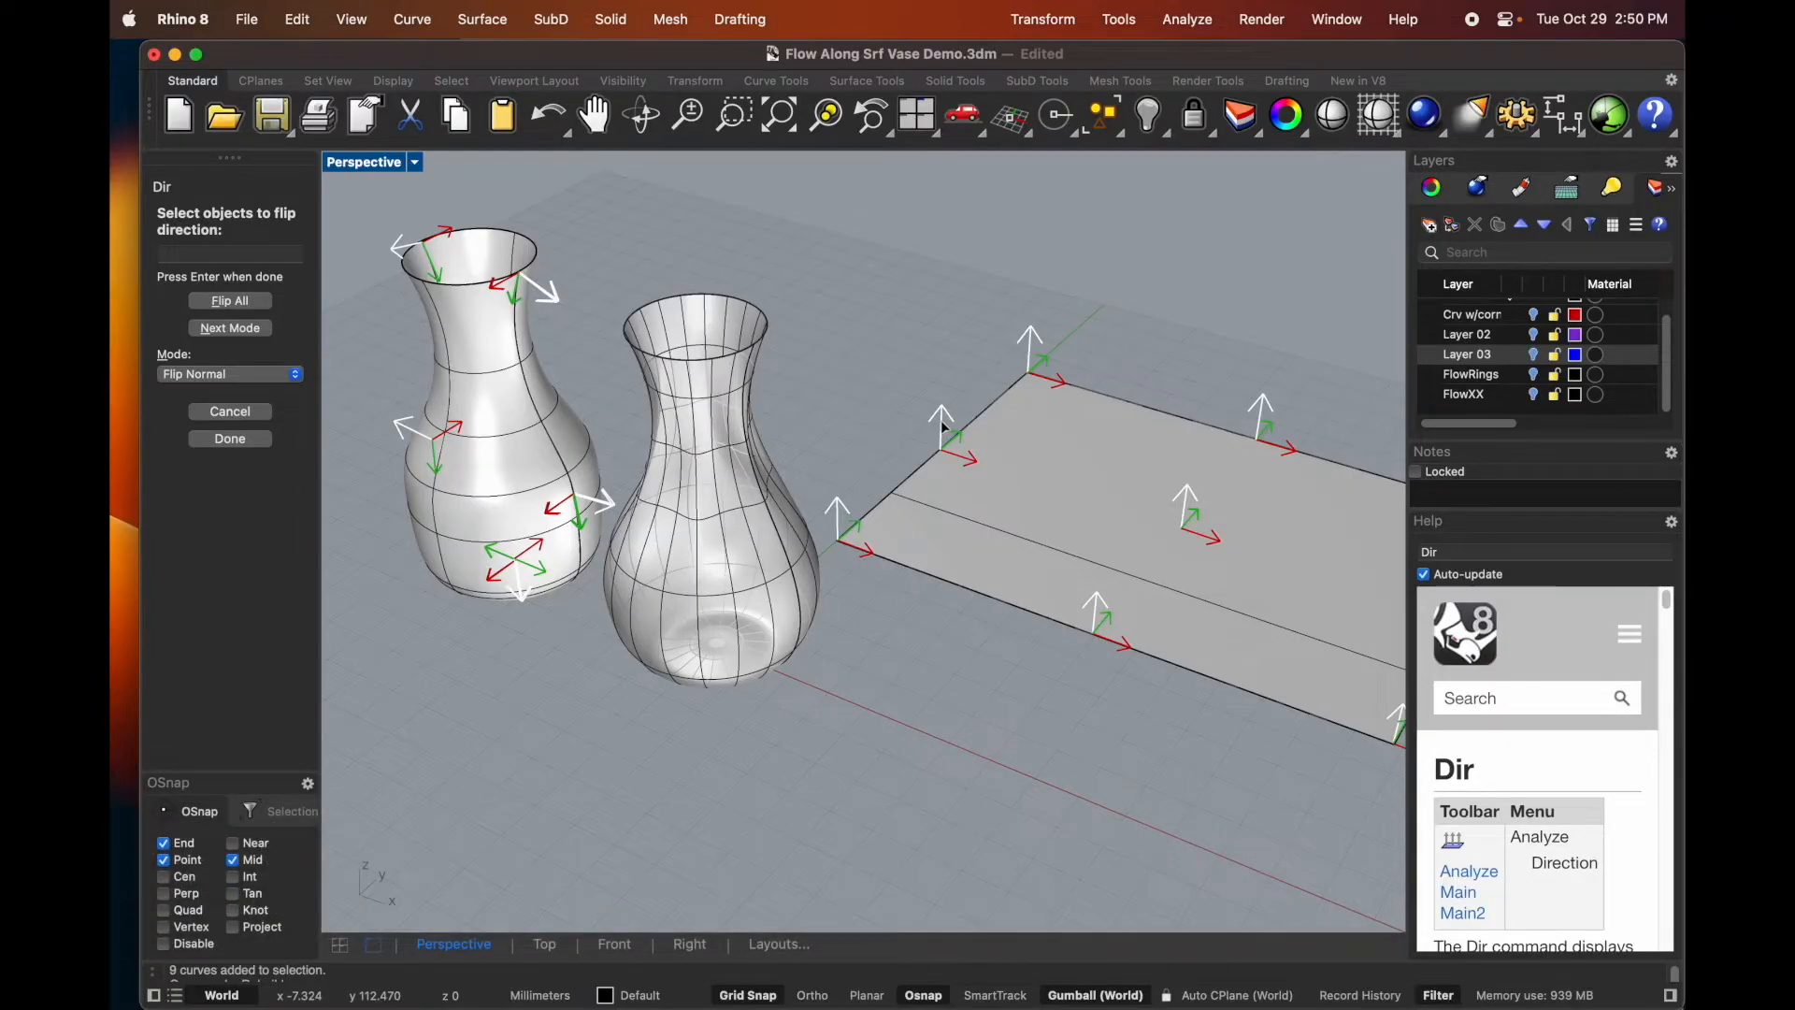
mouse_move(1108, 494)
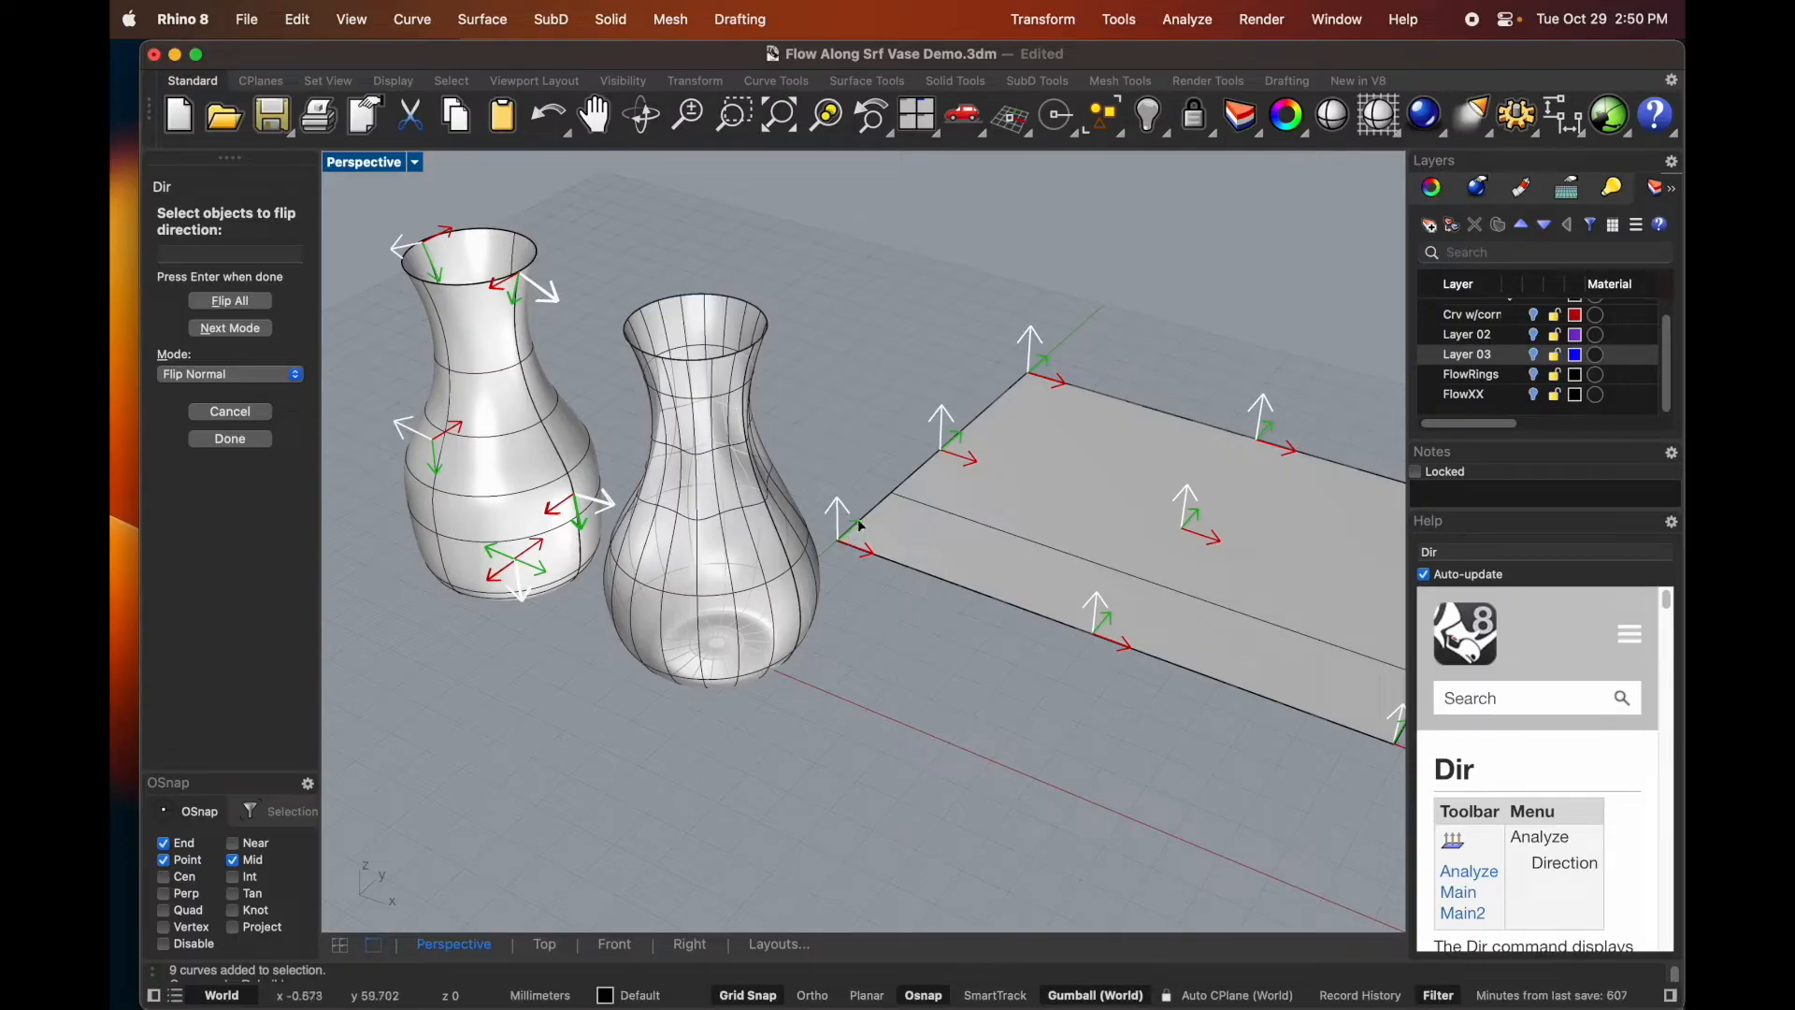
mouse_move(1019, 391)
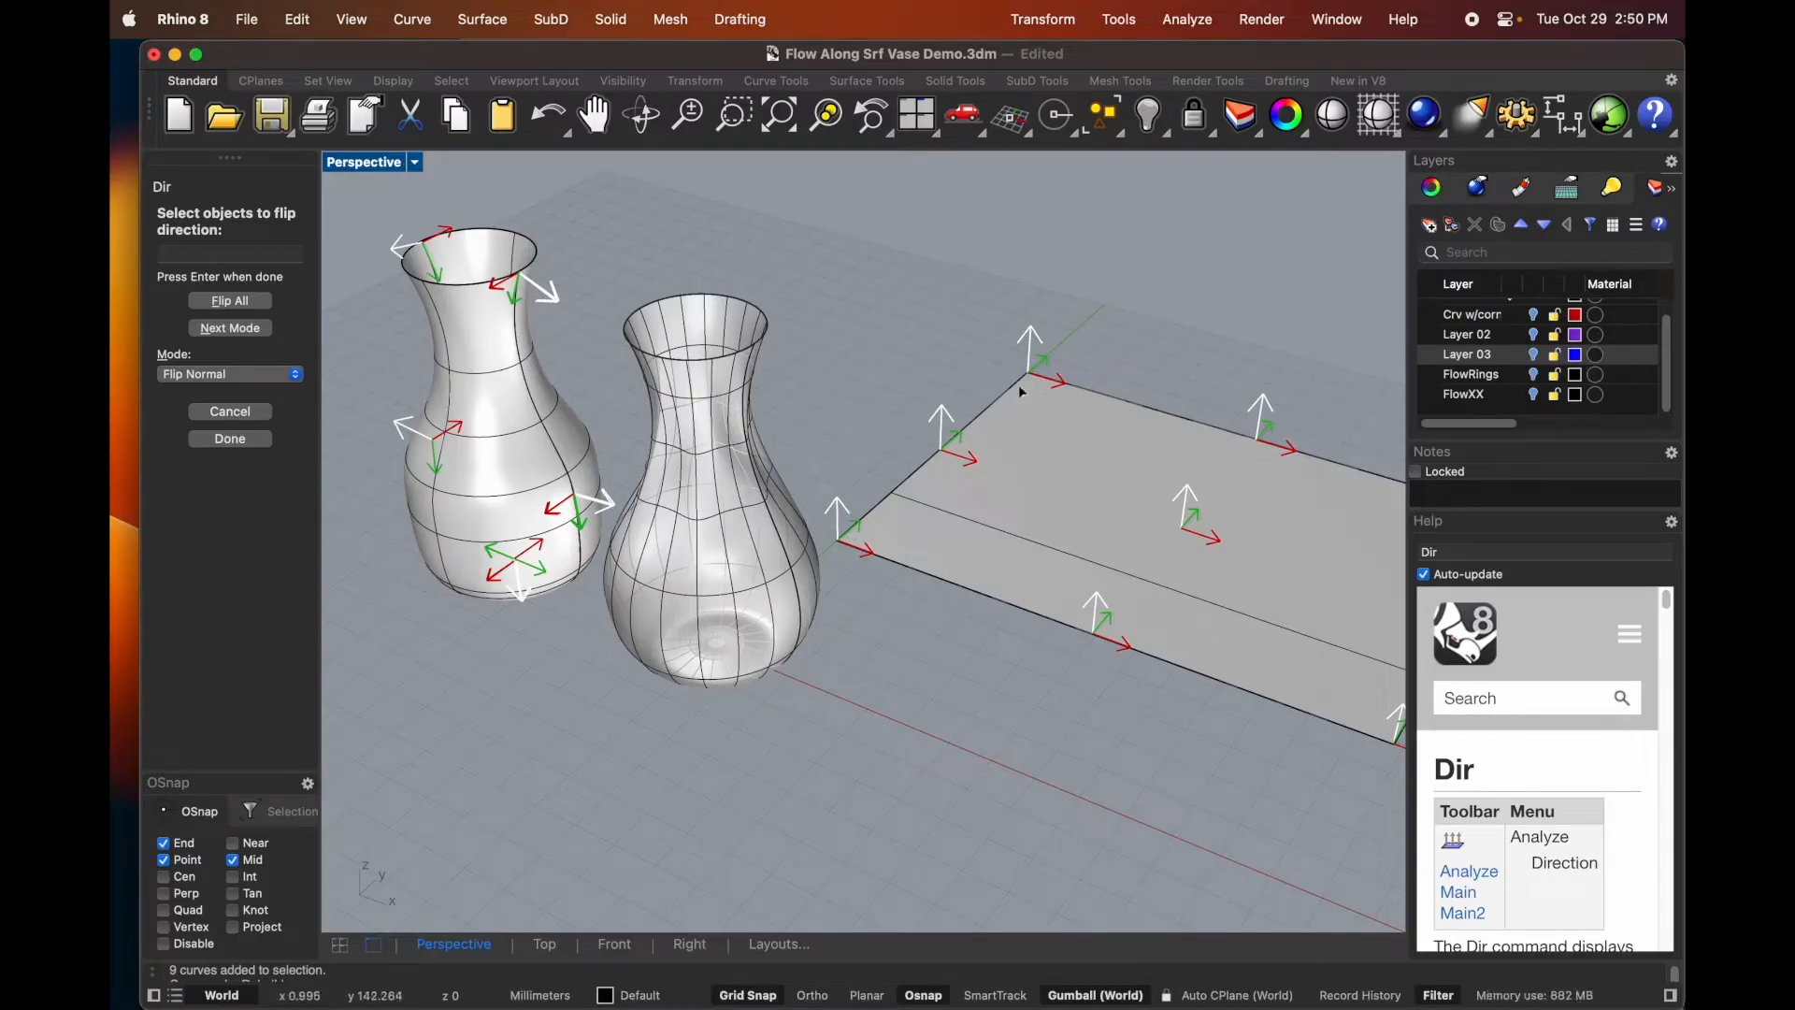
mouse_move(521, 332)
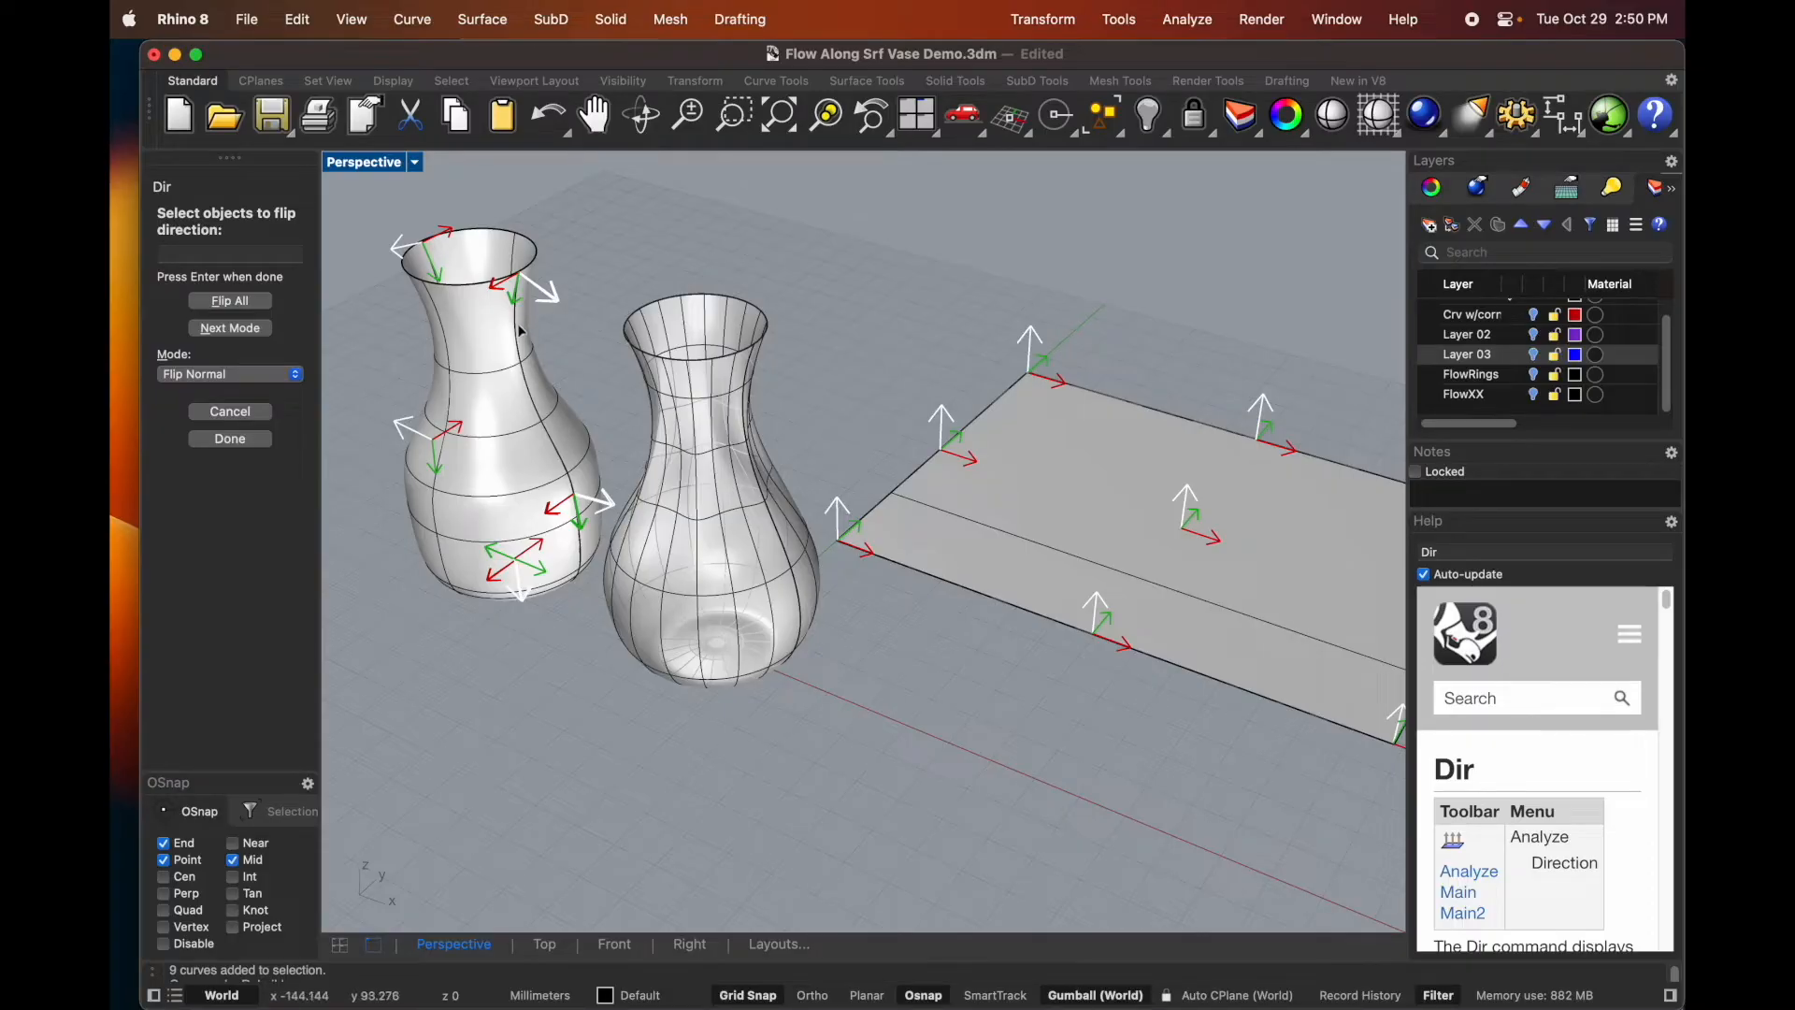
mouse_move(550, 444)
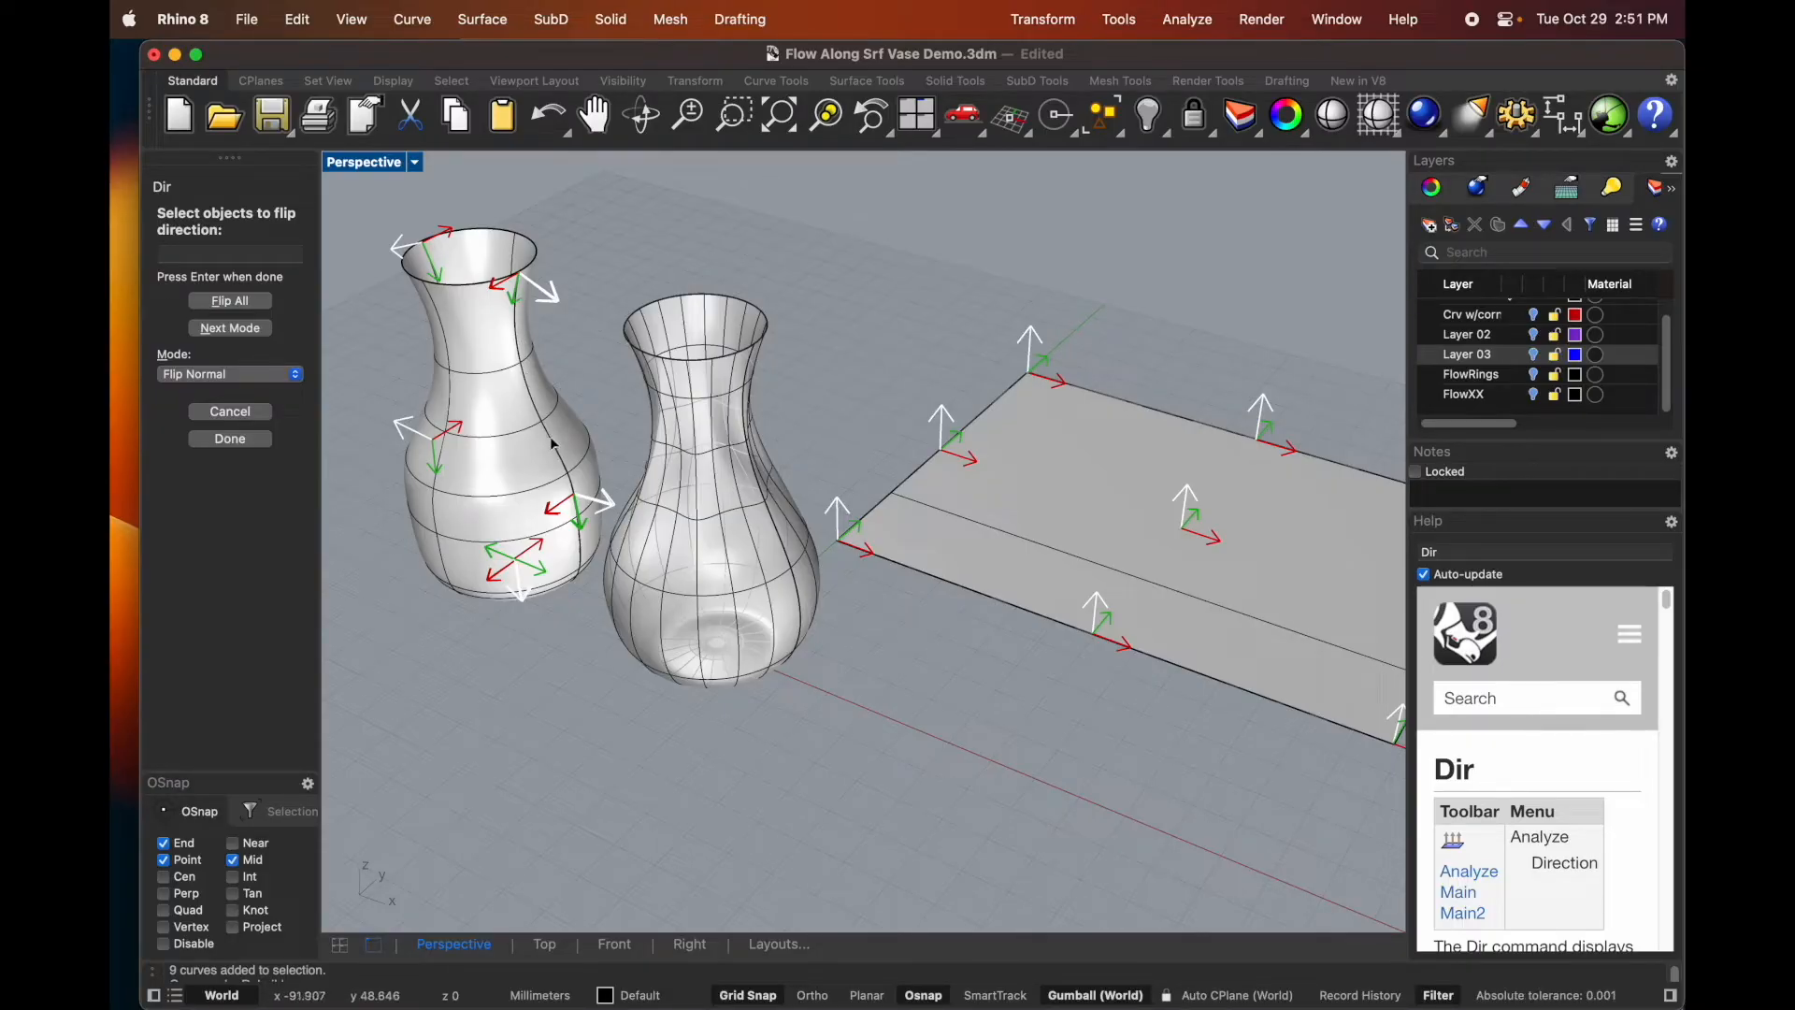
mouse_move(999, 454)
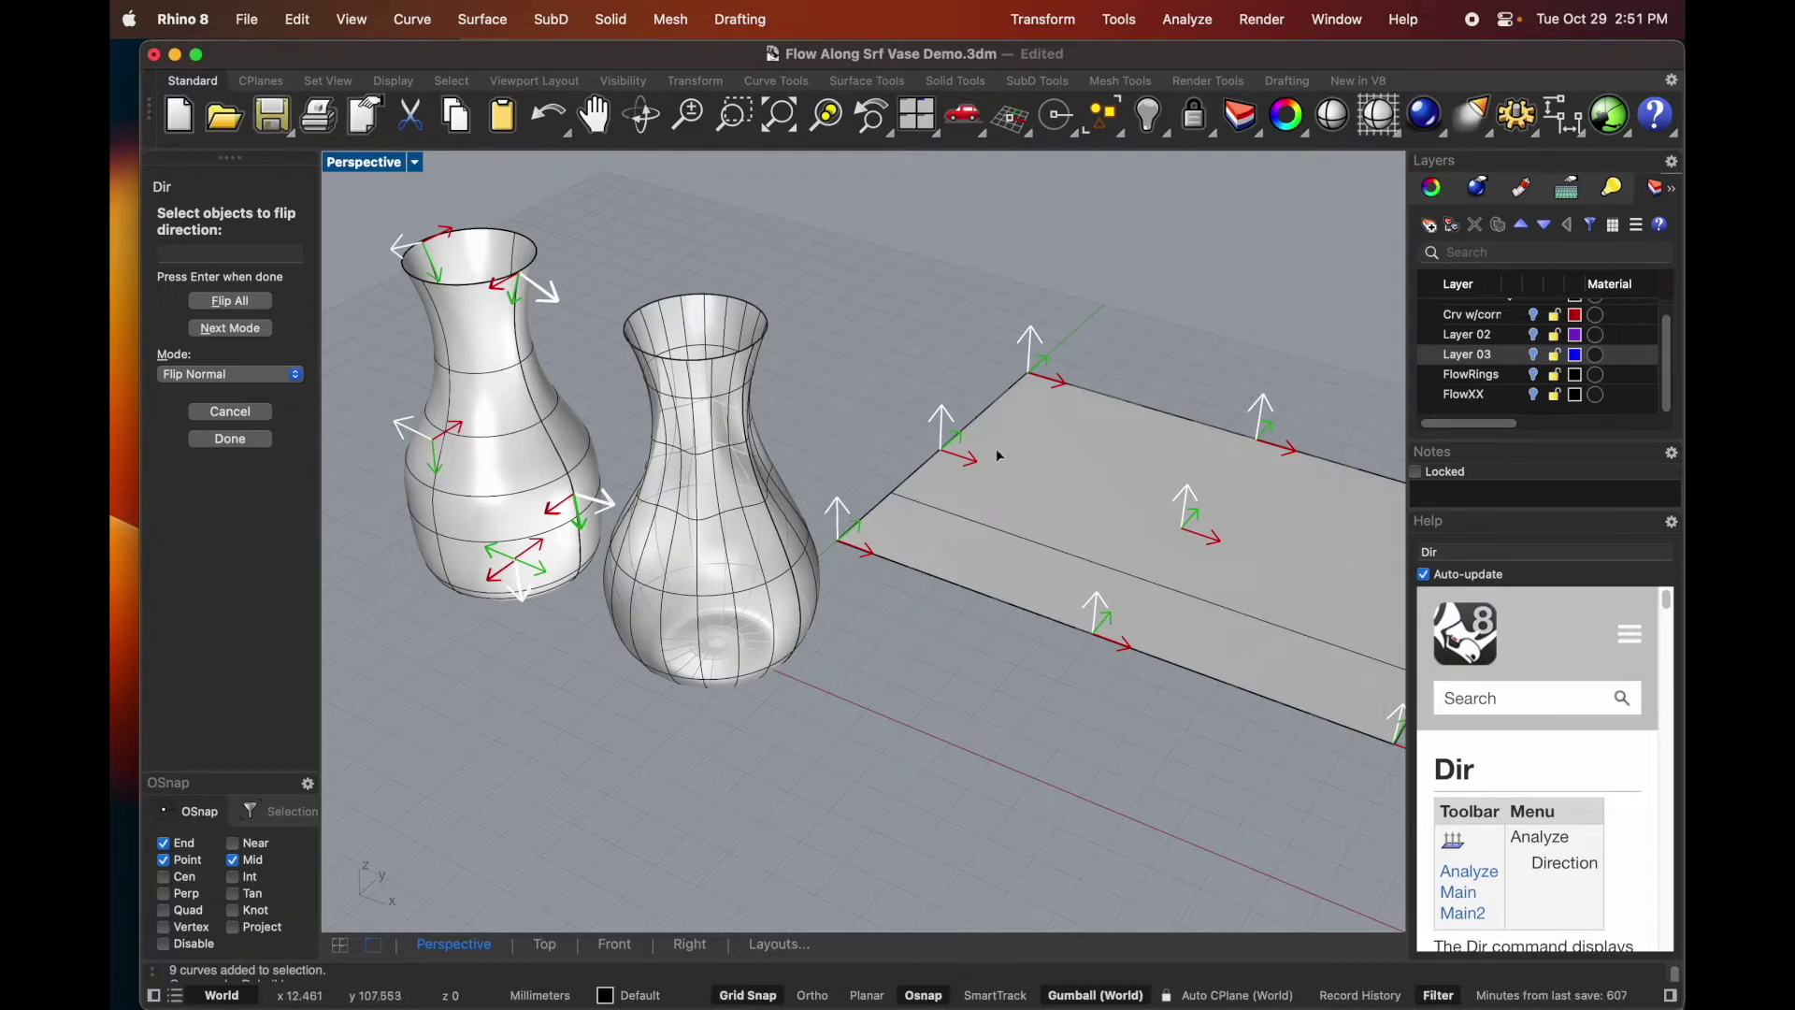
mouse_move(971, 468)
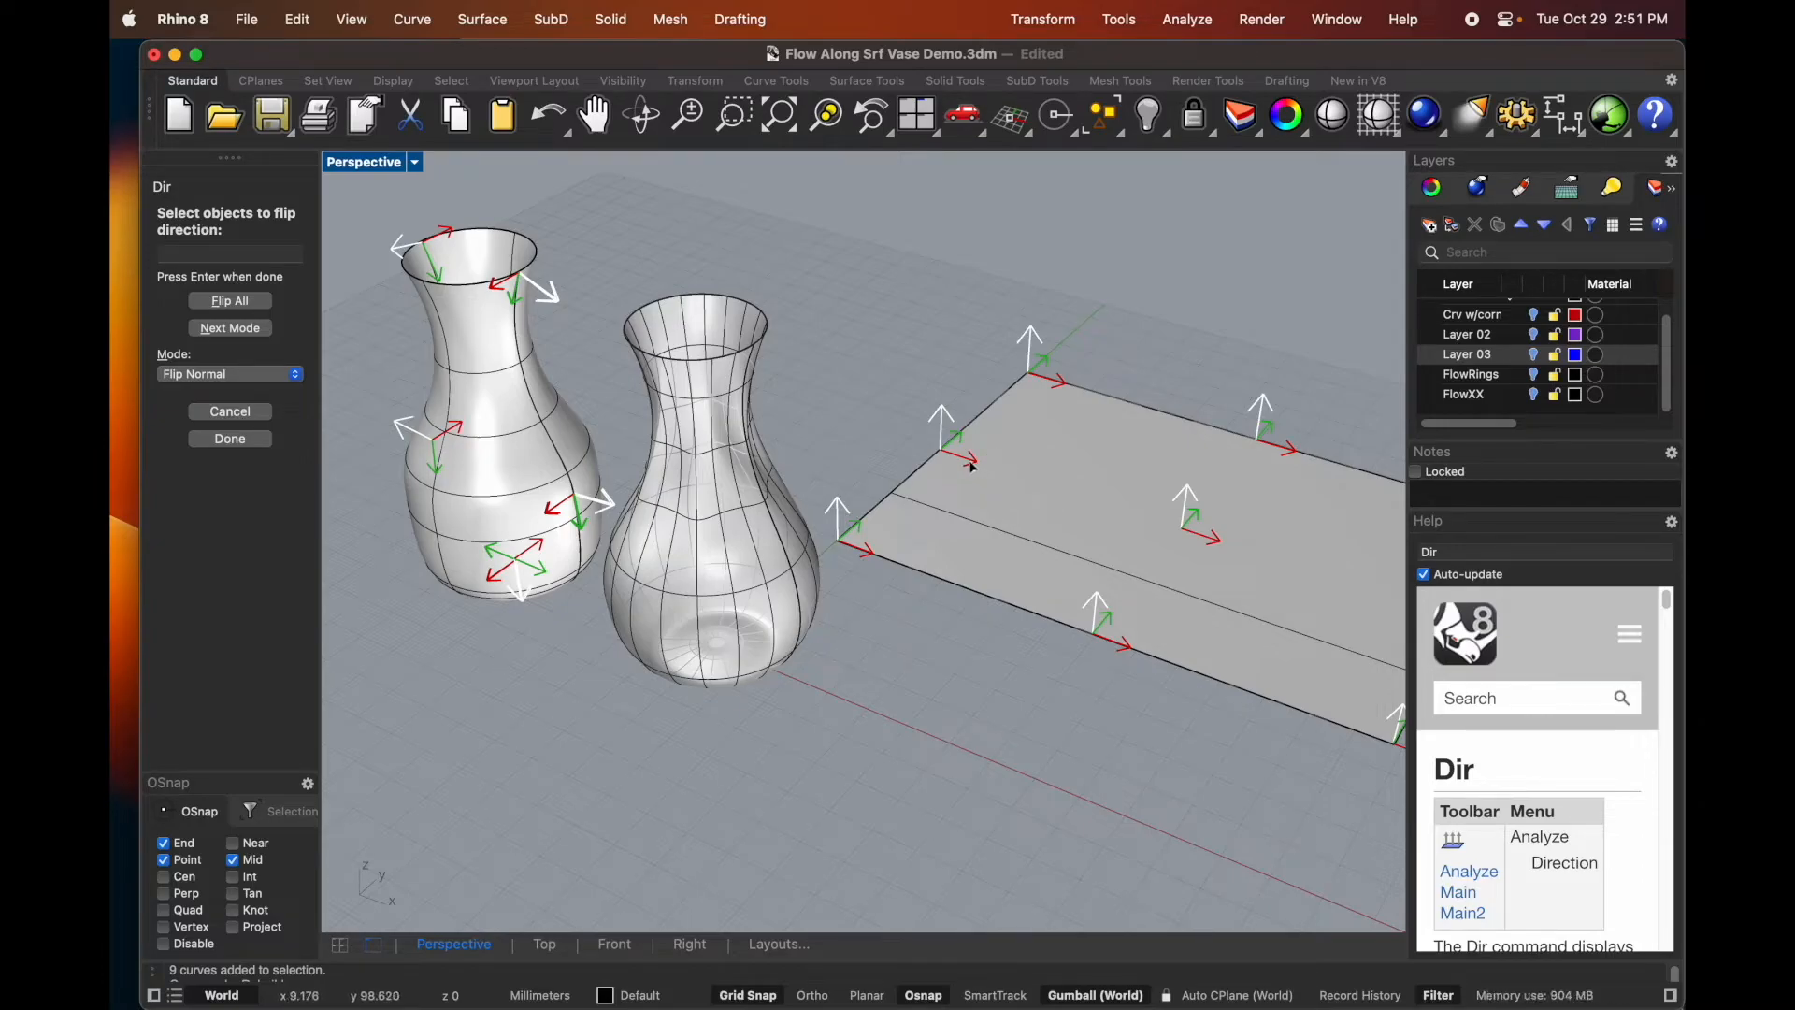
mouse_move(970, 466)
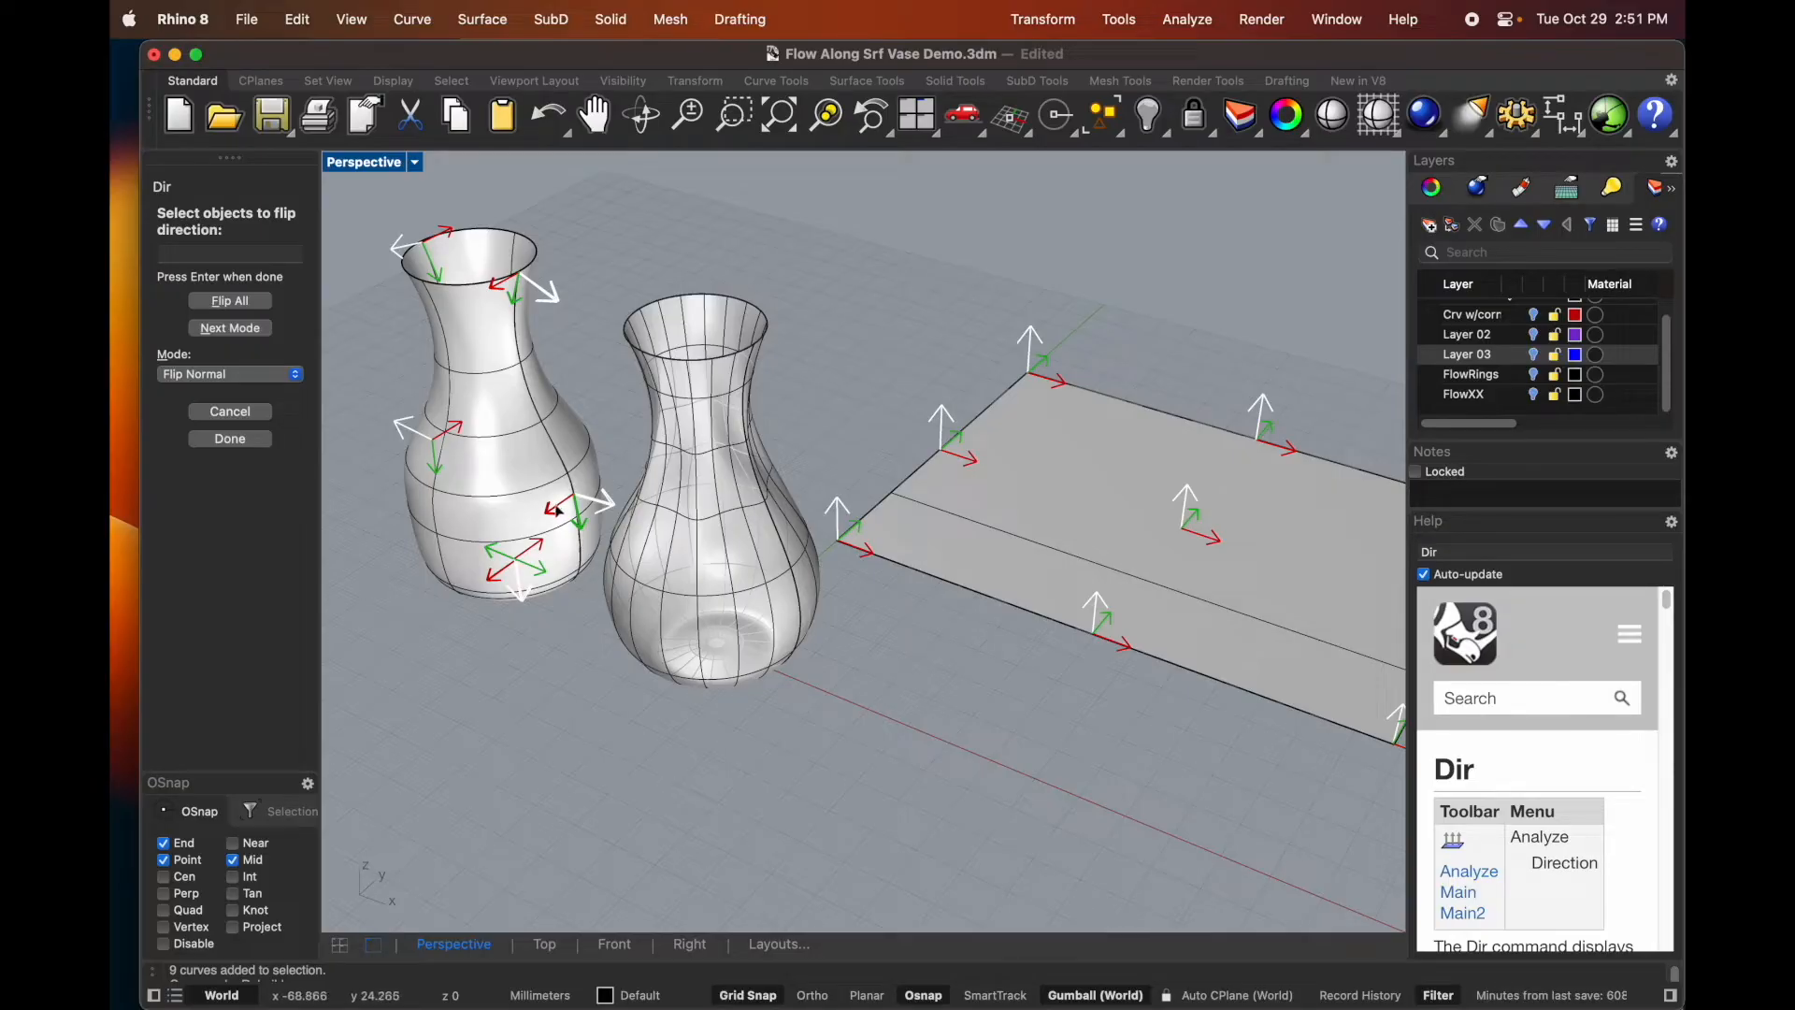
mouse_move(480, 478)
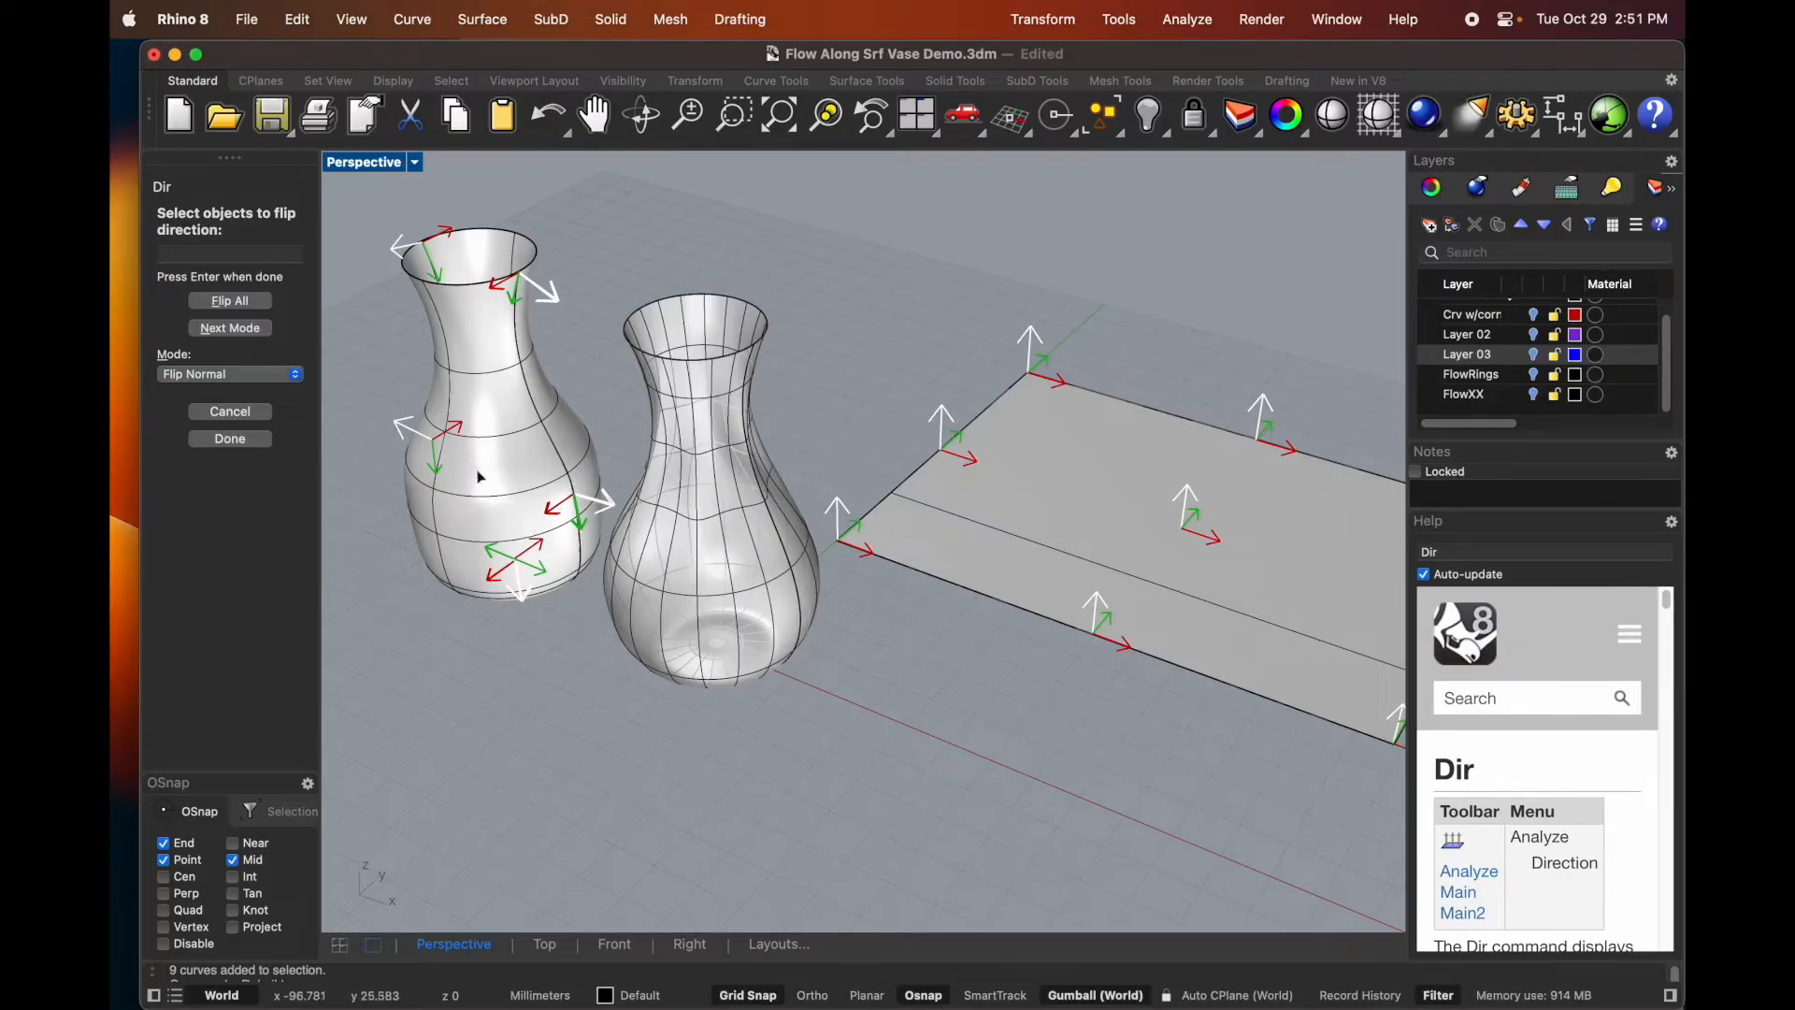
mouse_move(1027, 490)
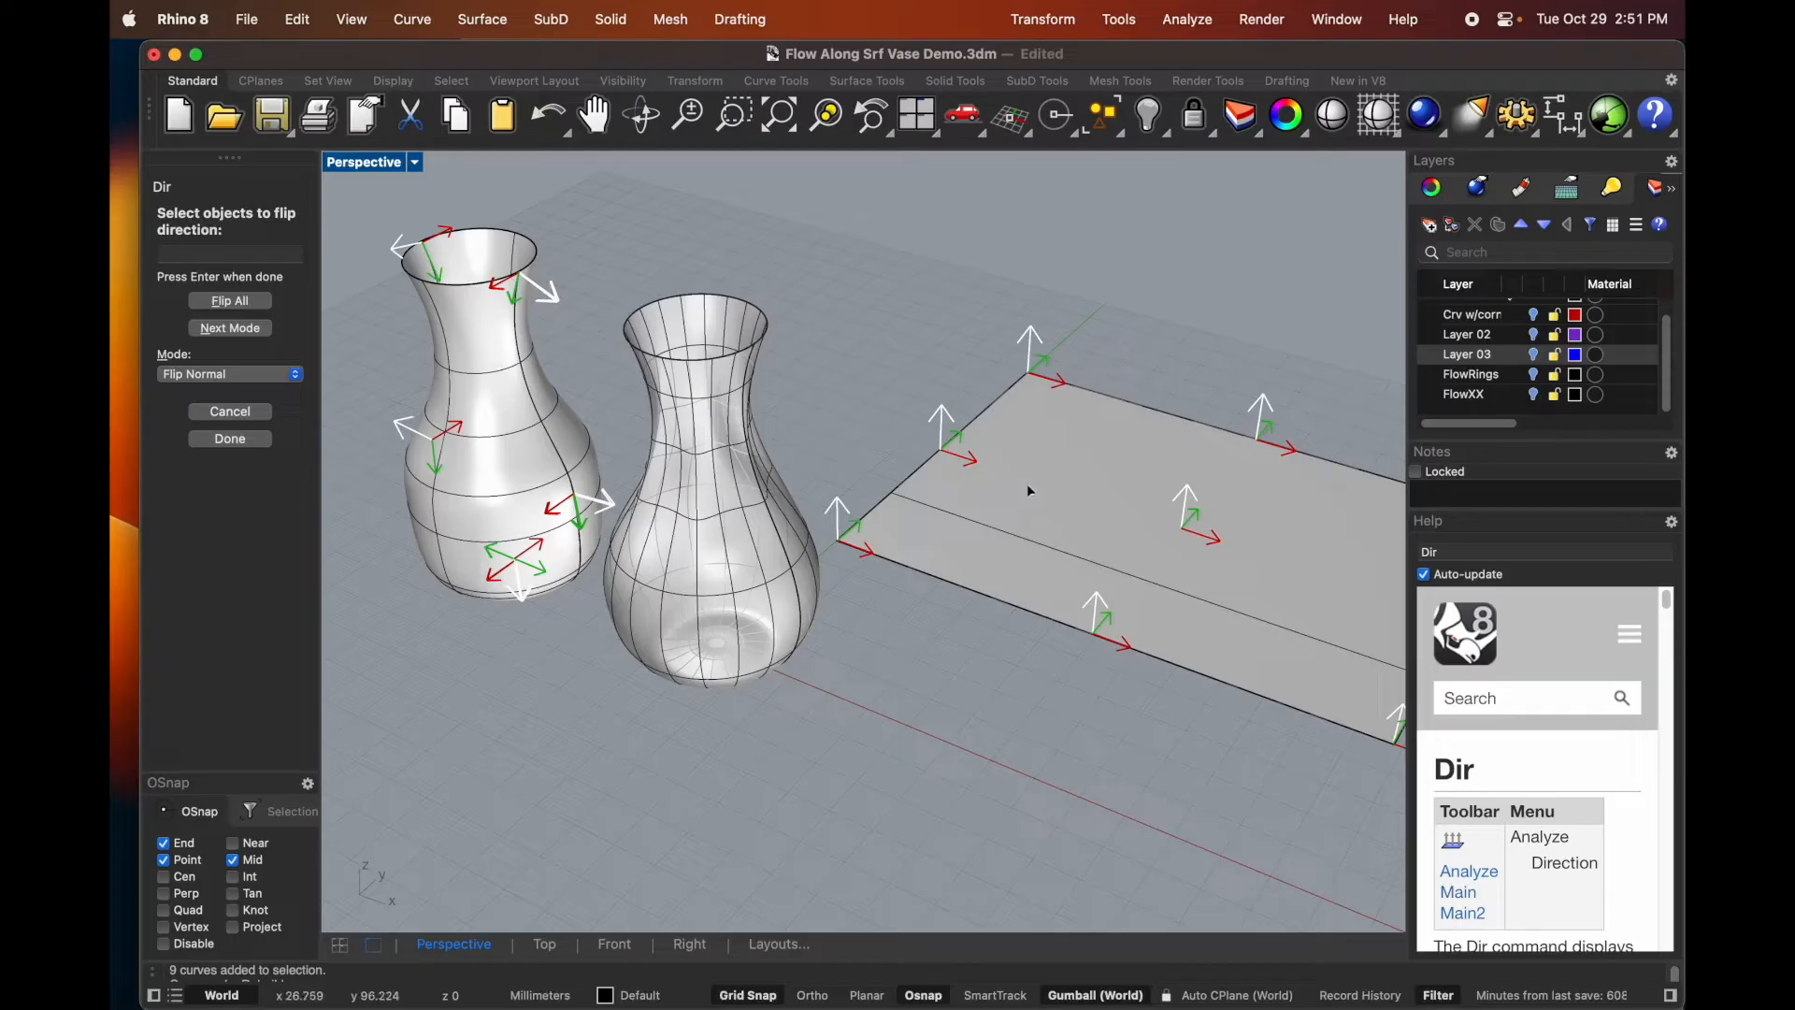
mouse_move(359, 373)
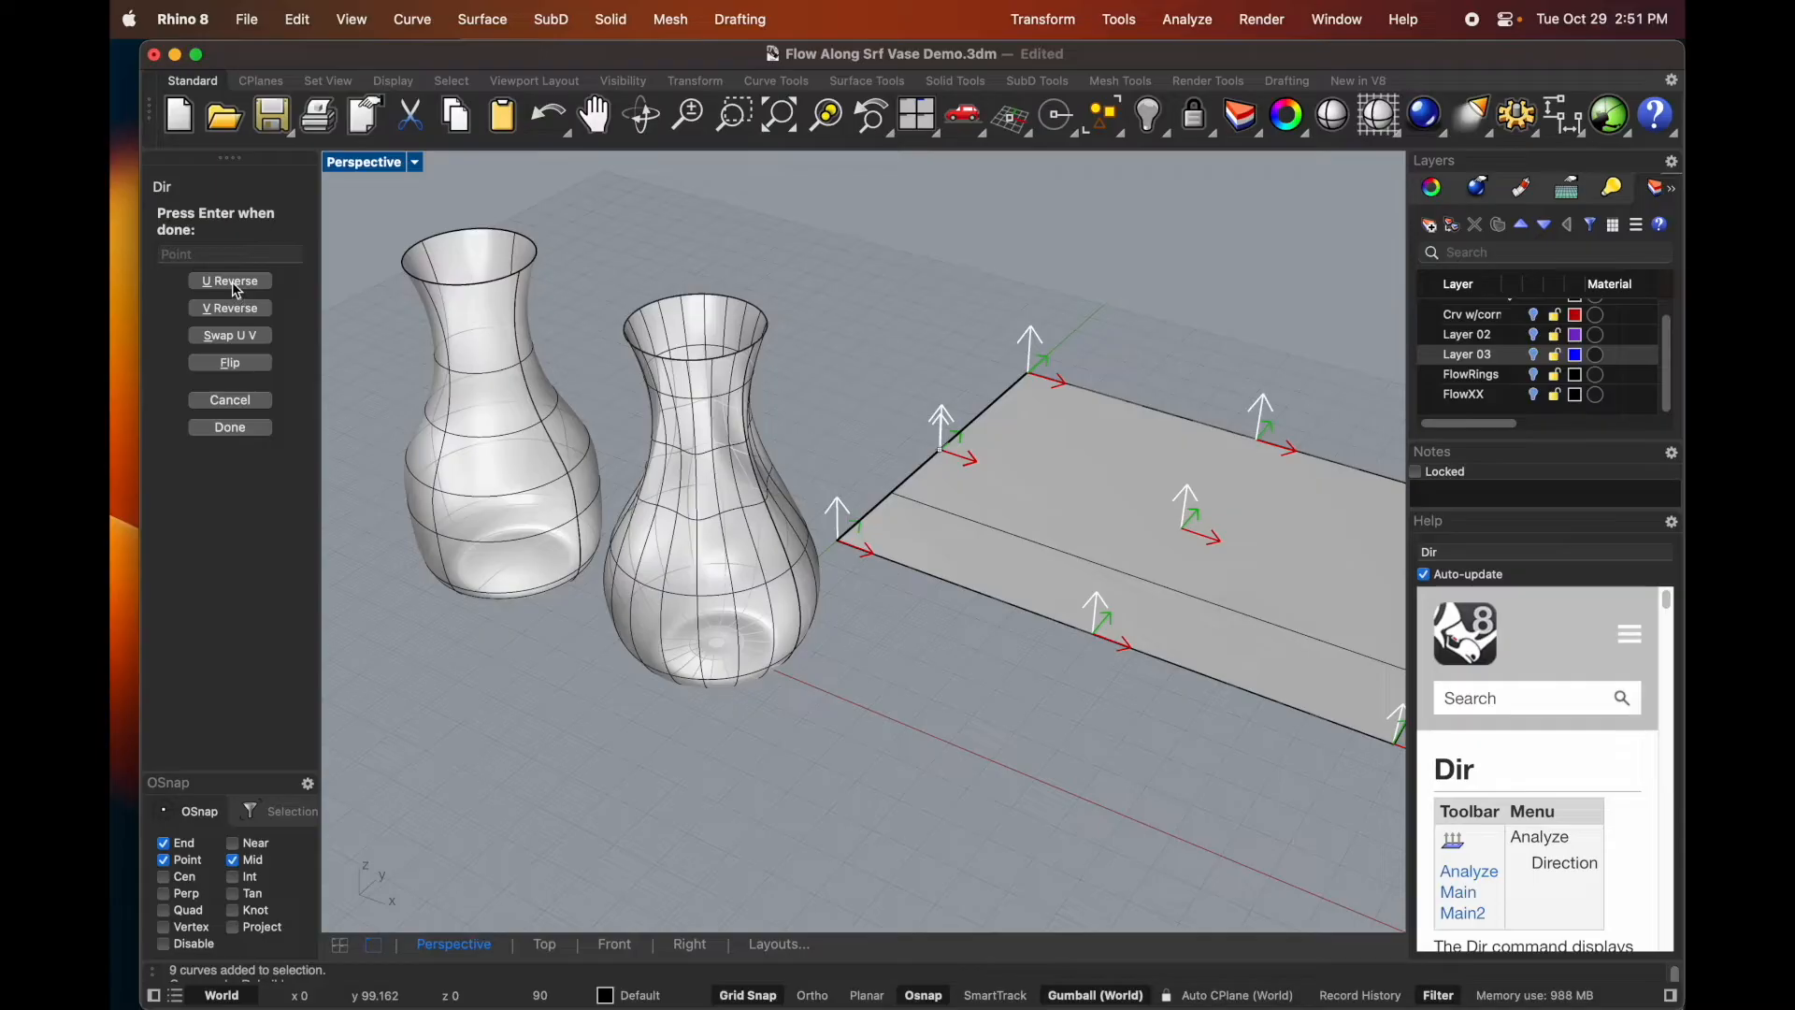
- With Dir, reverse the planar surface's U direction and then its V direction
left_click(230, 280)
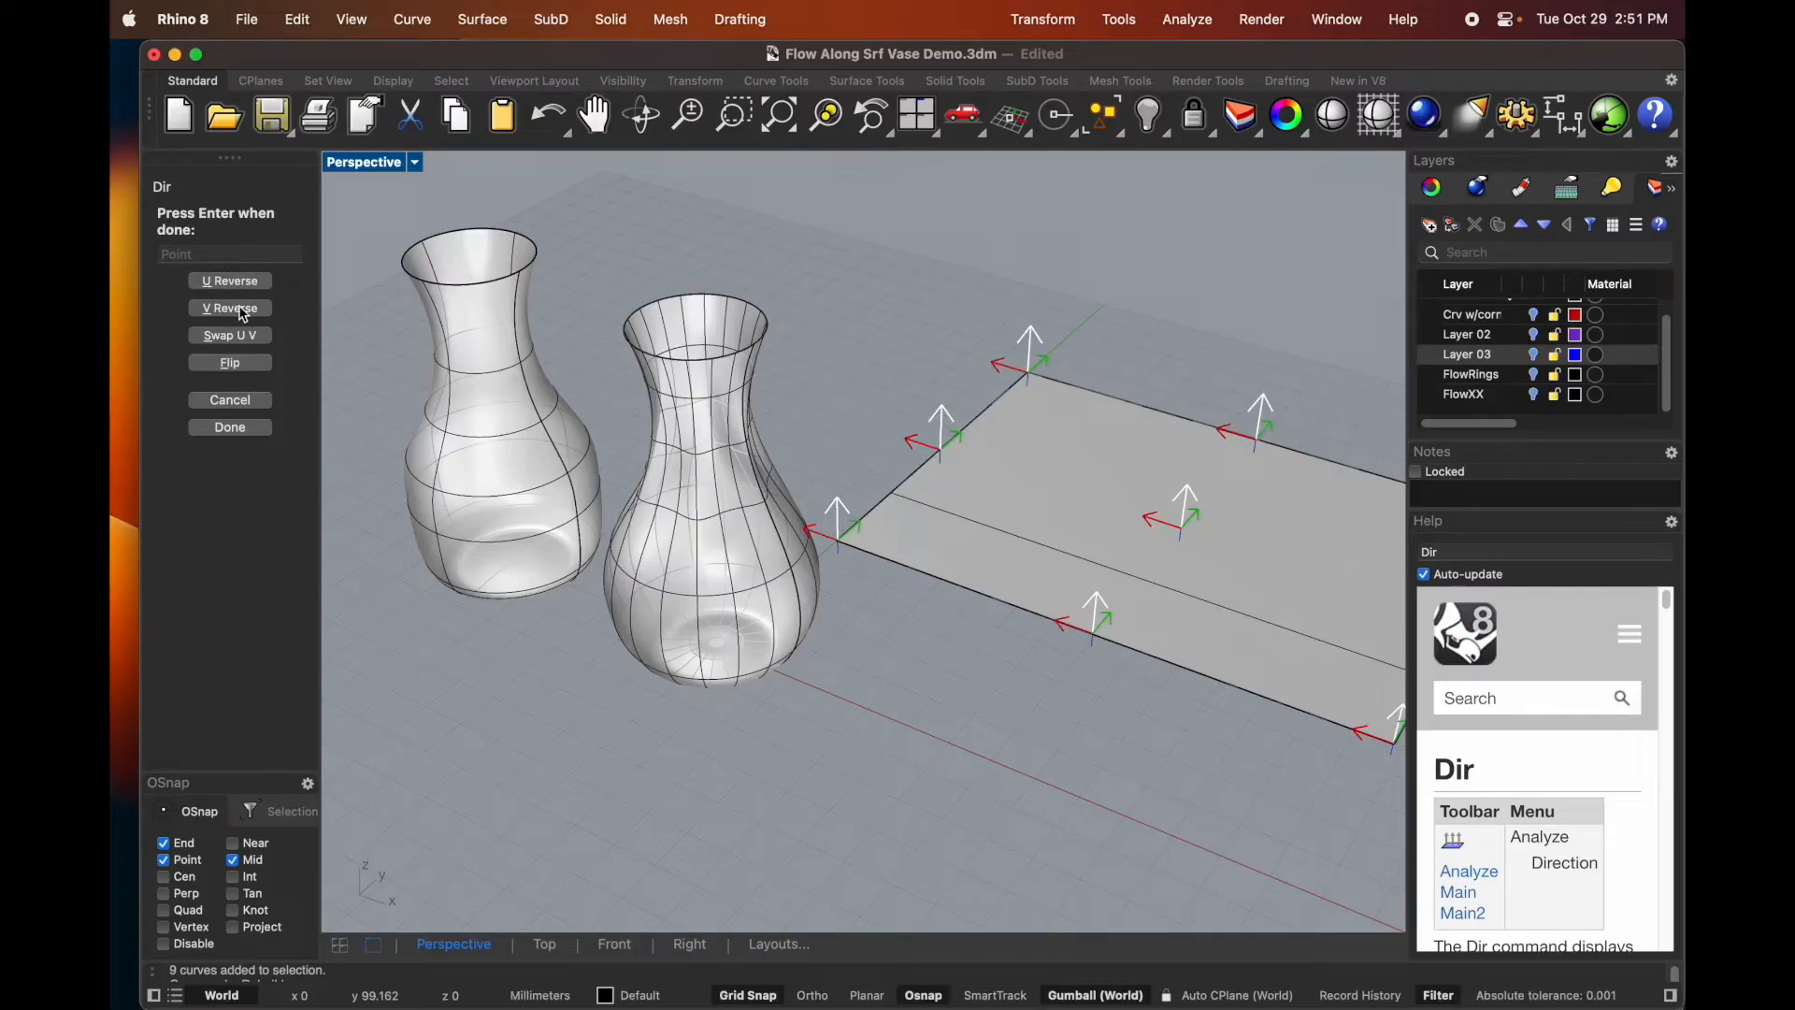
left_click(230, 426)
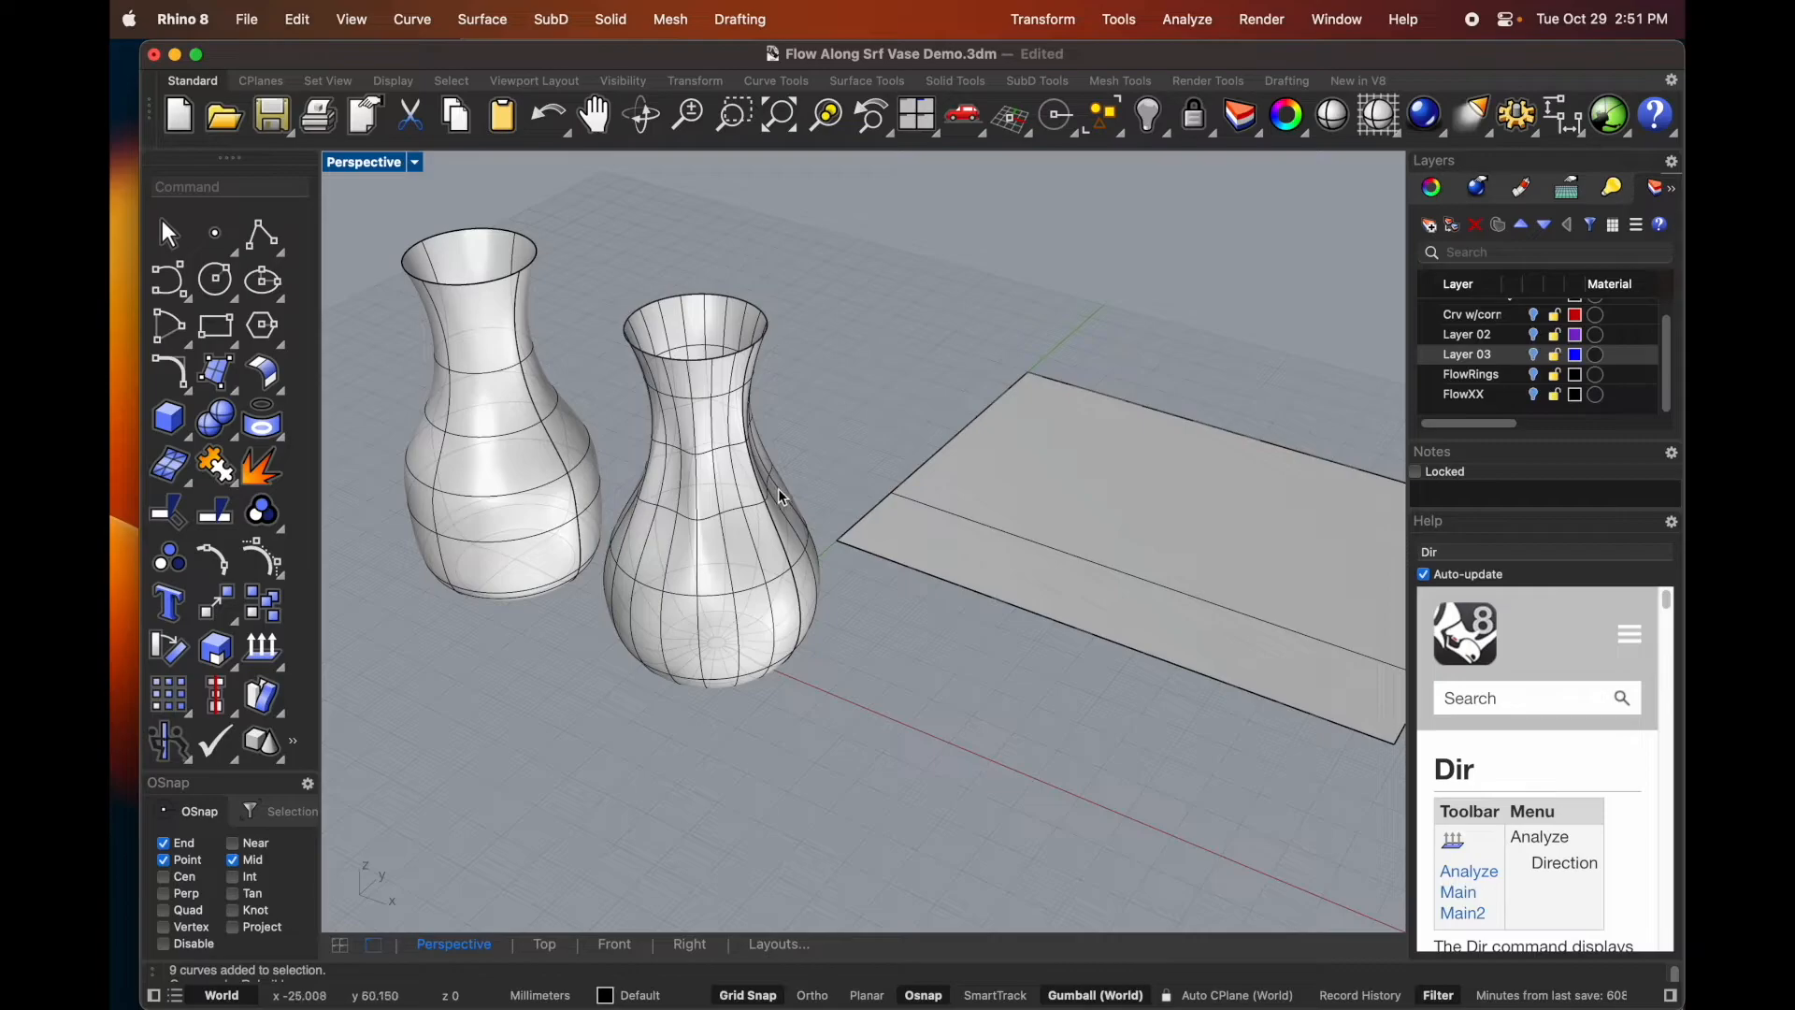
- Run Dir on the right vase, swap its U and V, then reverse V
left_click(704, 481)
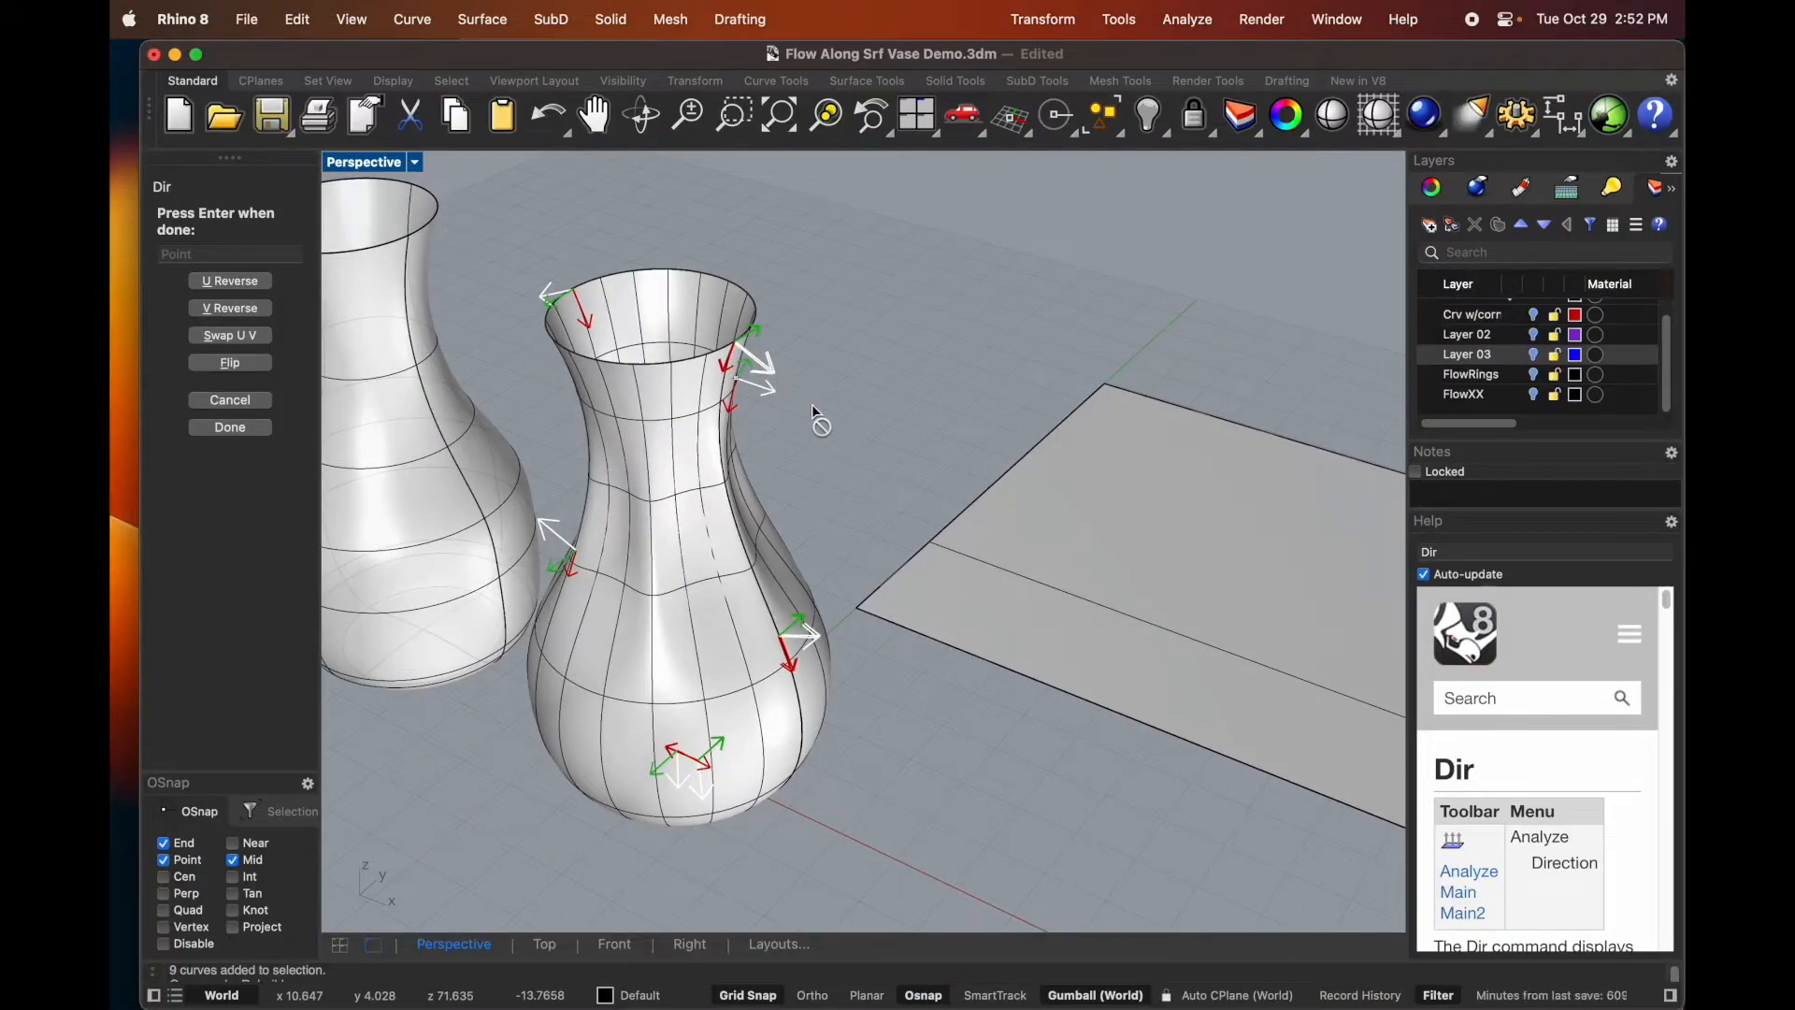
mouse_move(756, 378)
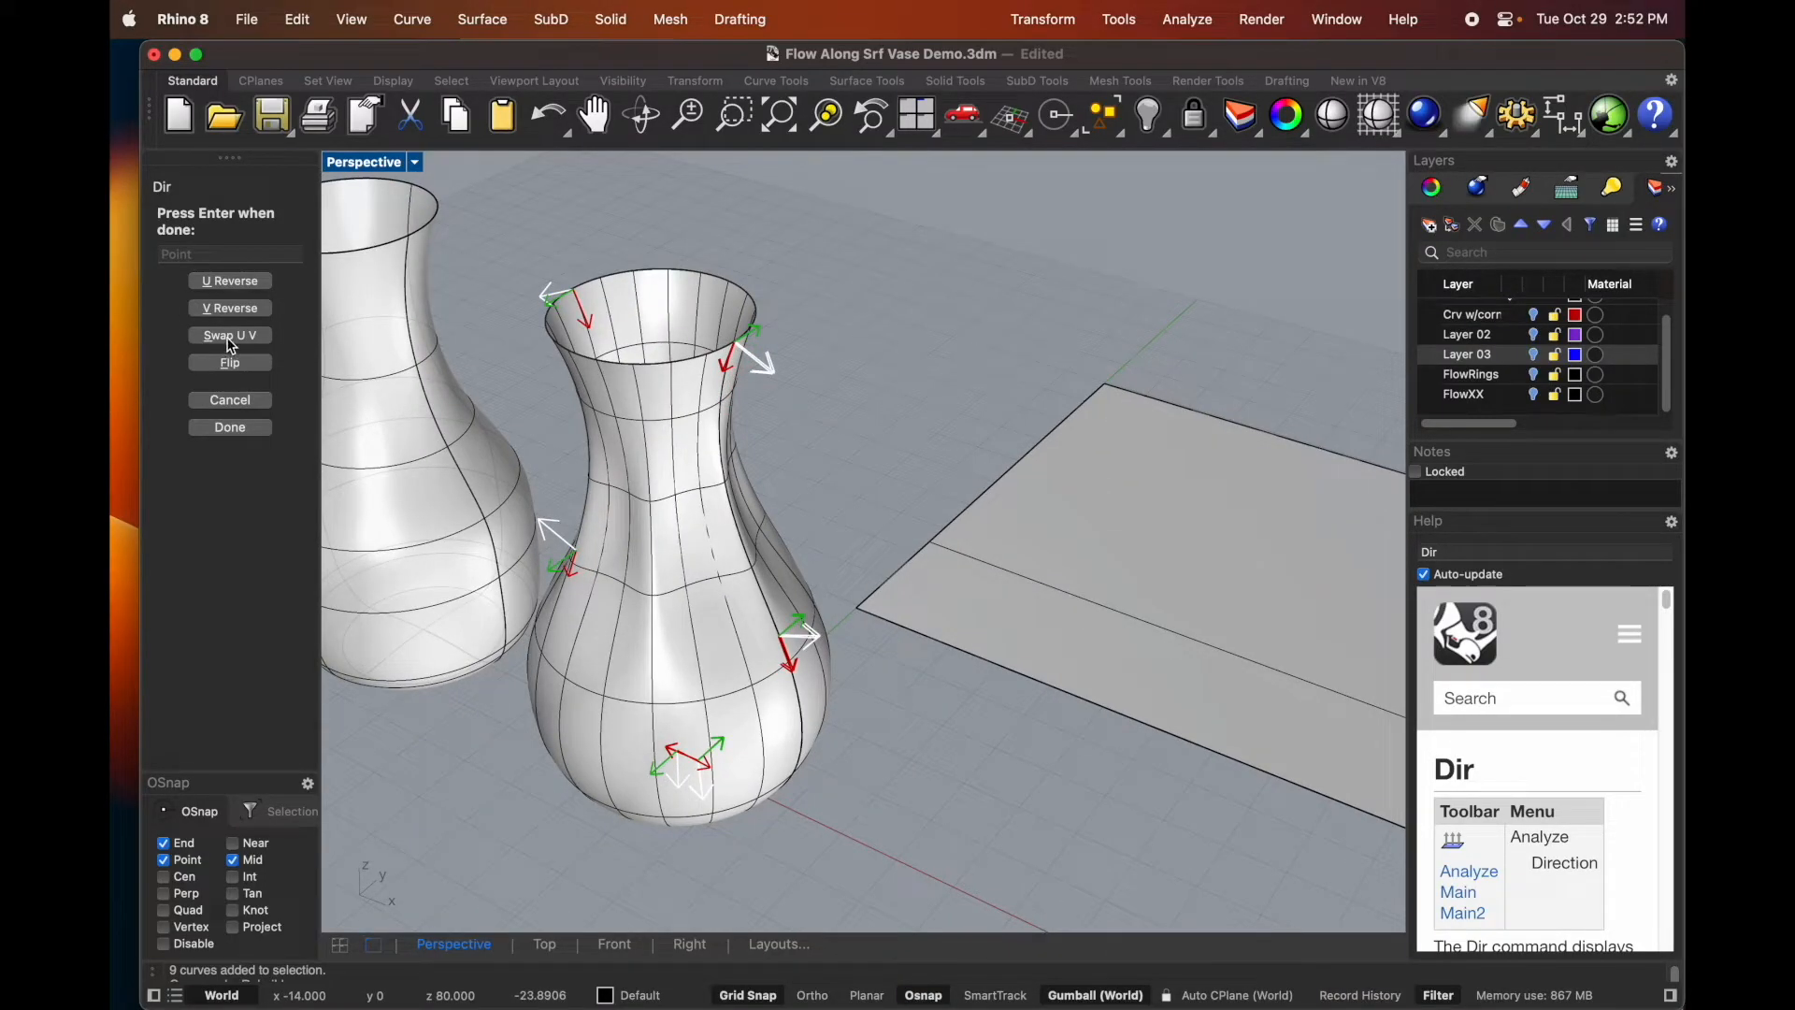
left_click(229, 306)
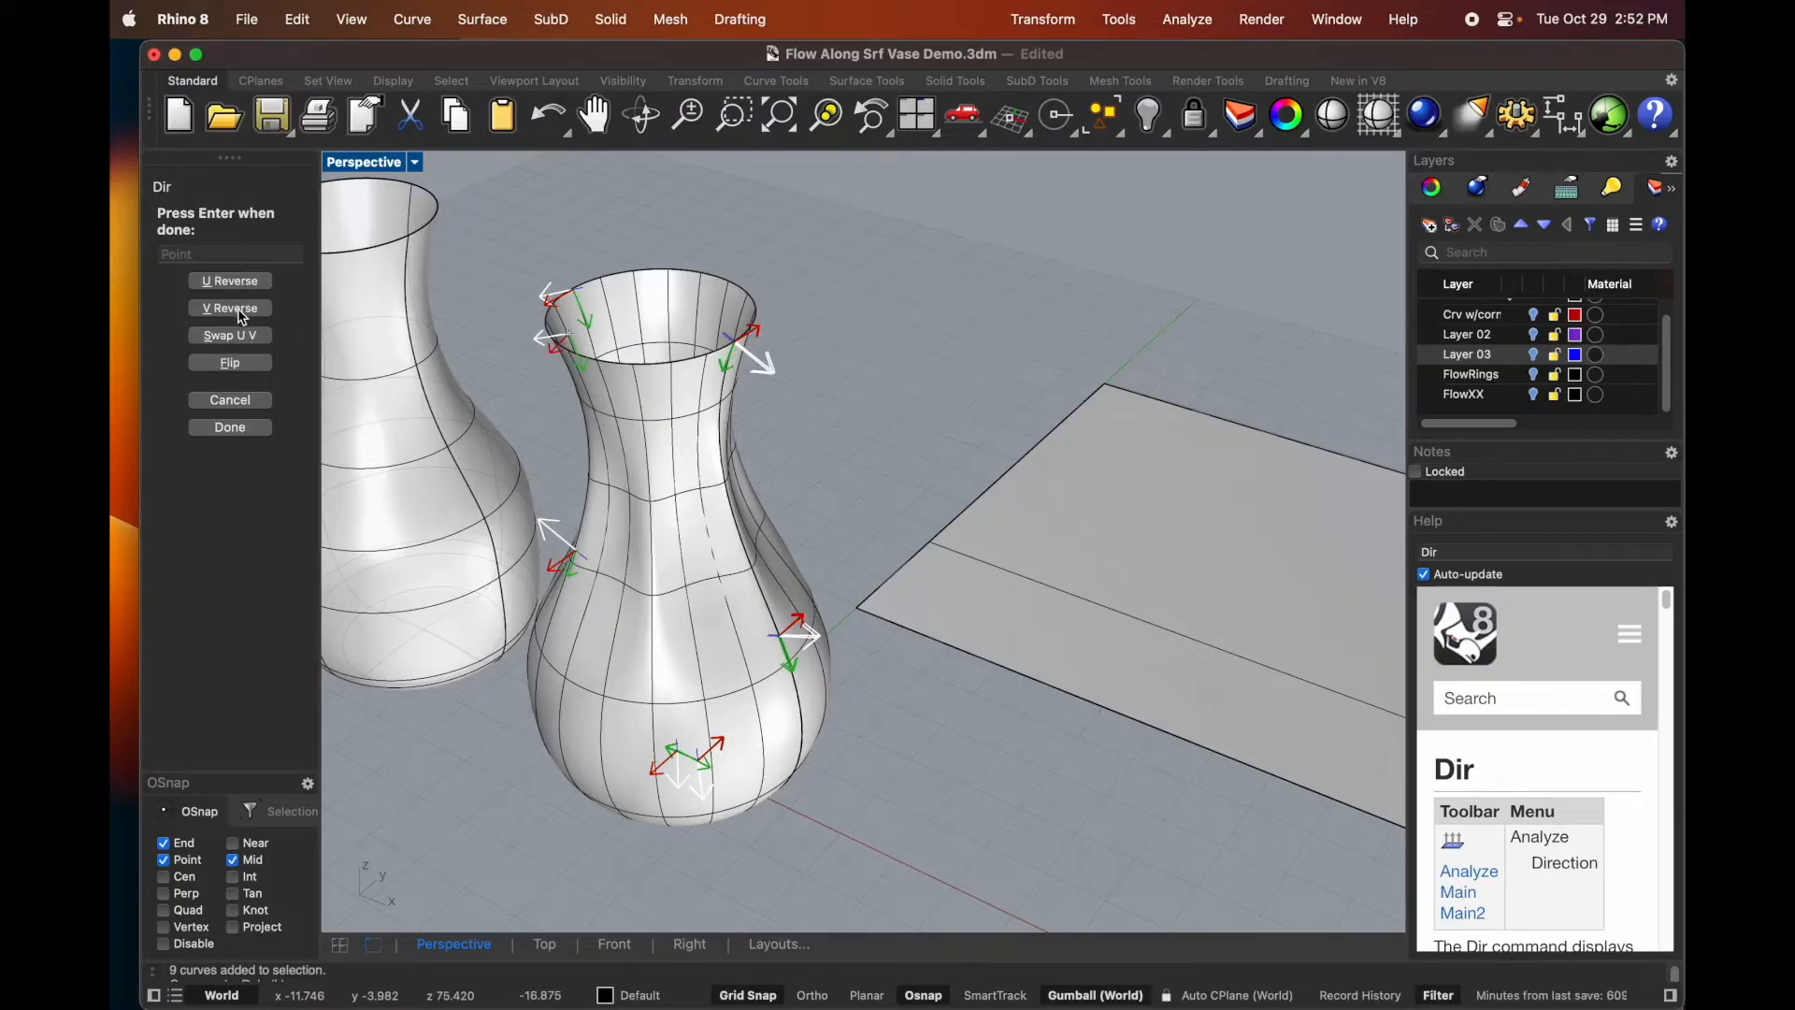
left_click(229, 281)
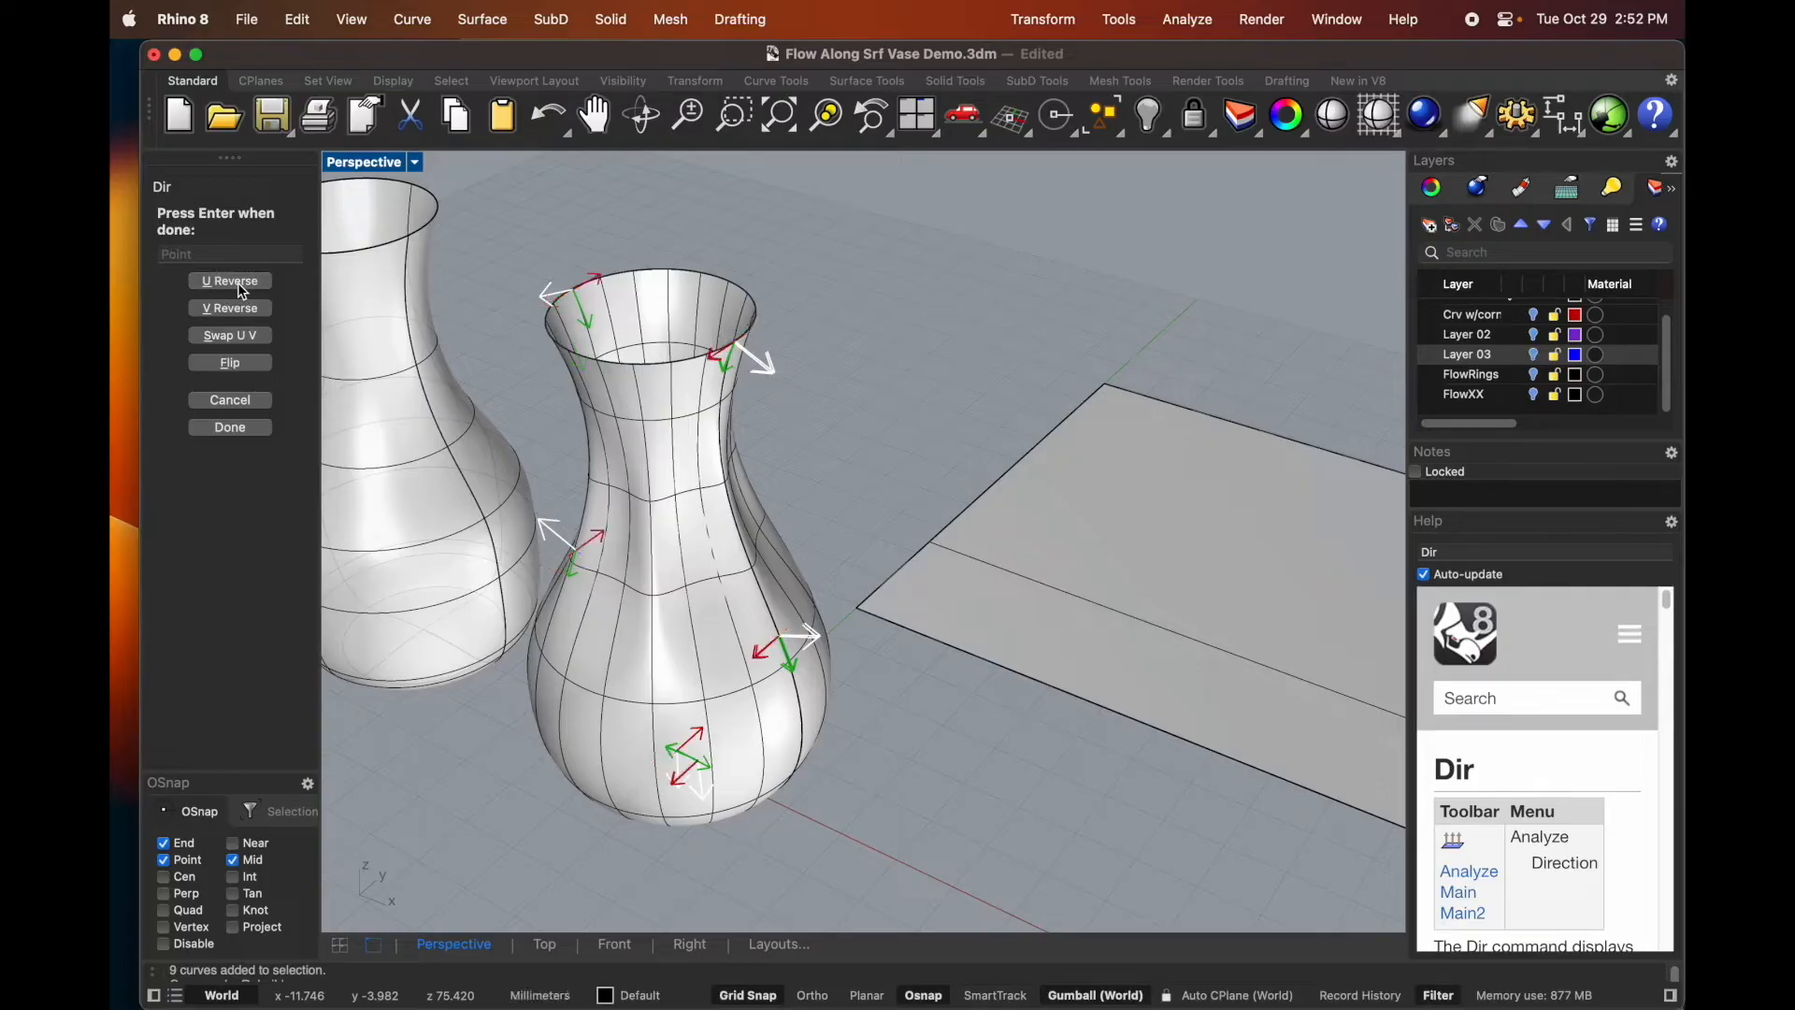
mouse_move(470, 486)
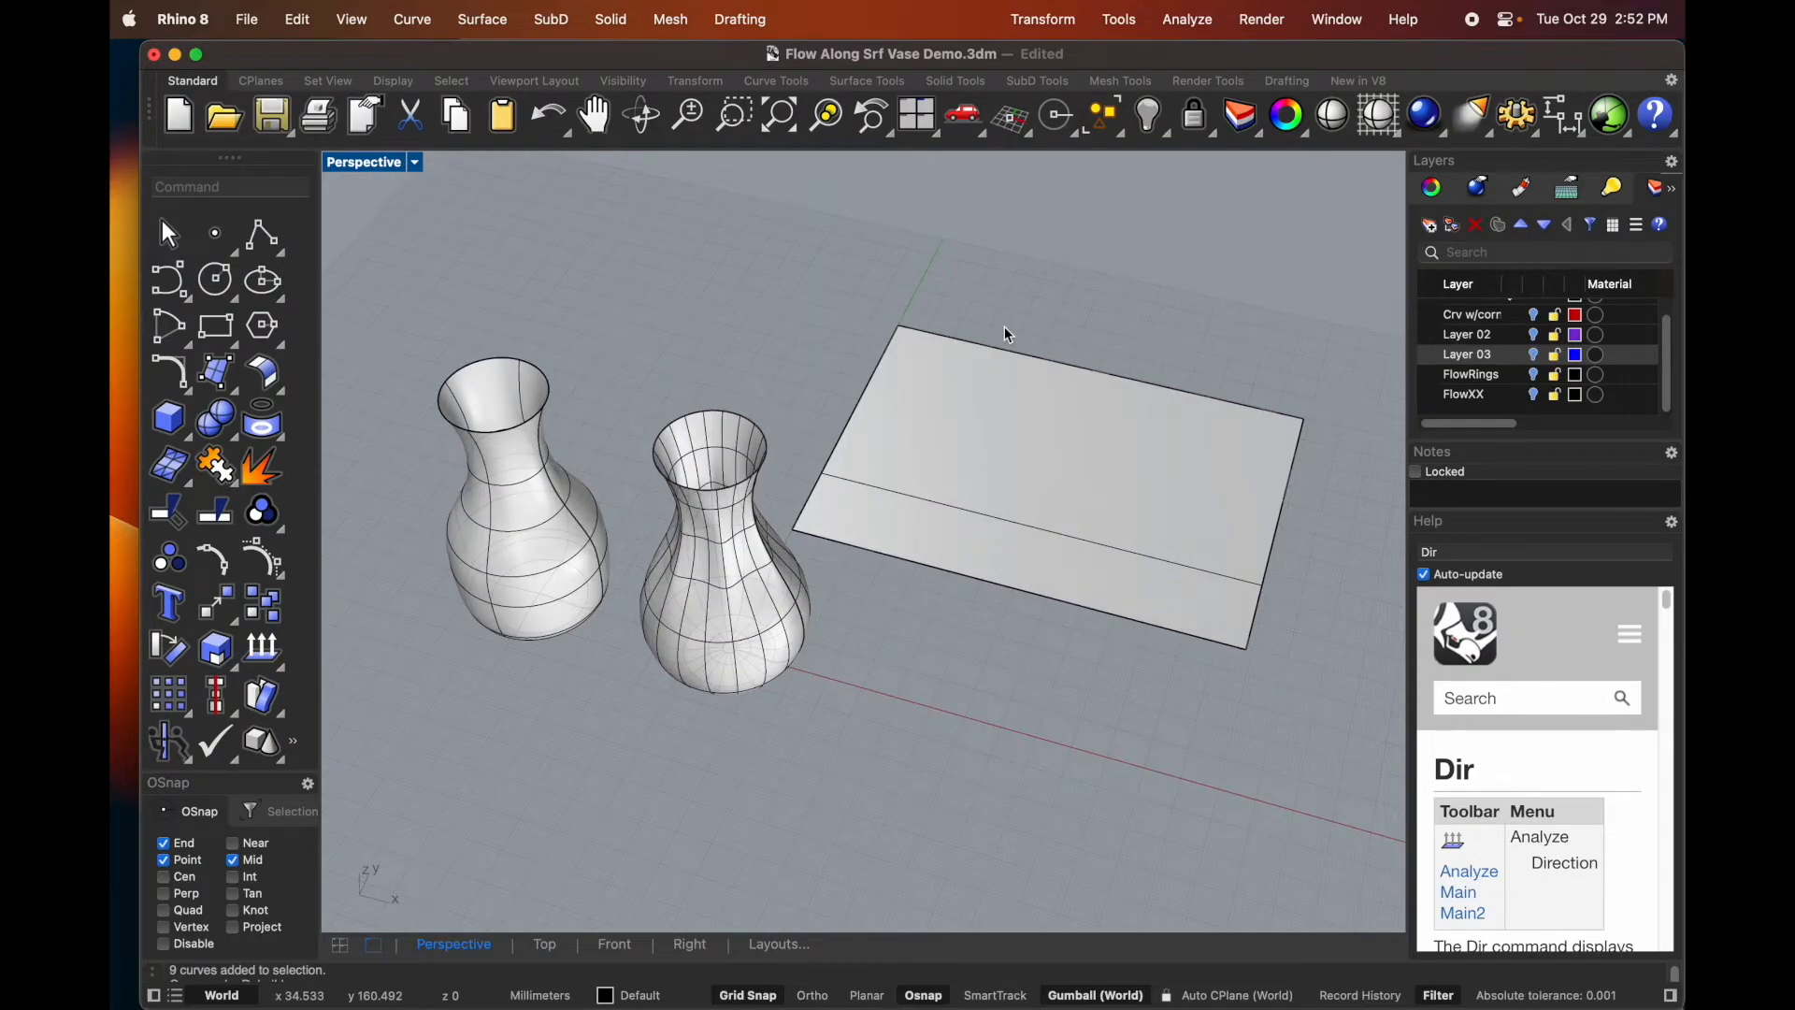
mouse_move(1005, 432)
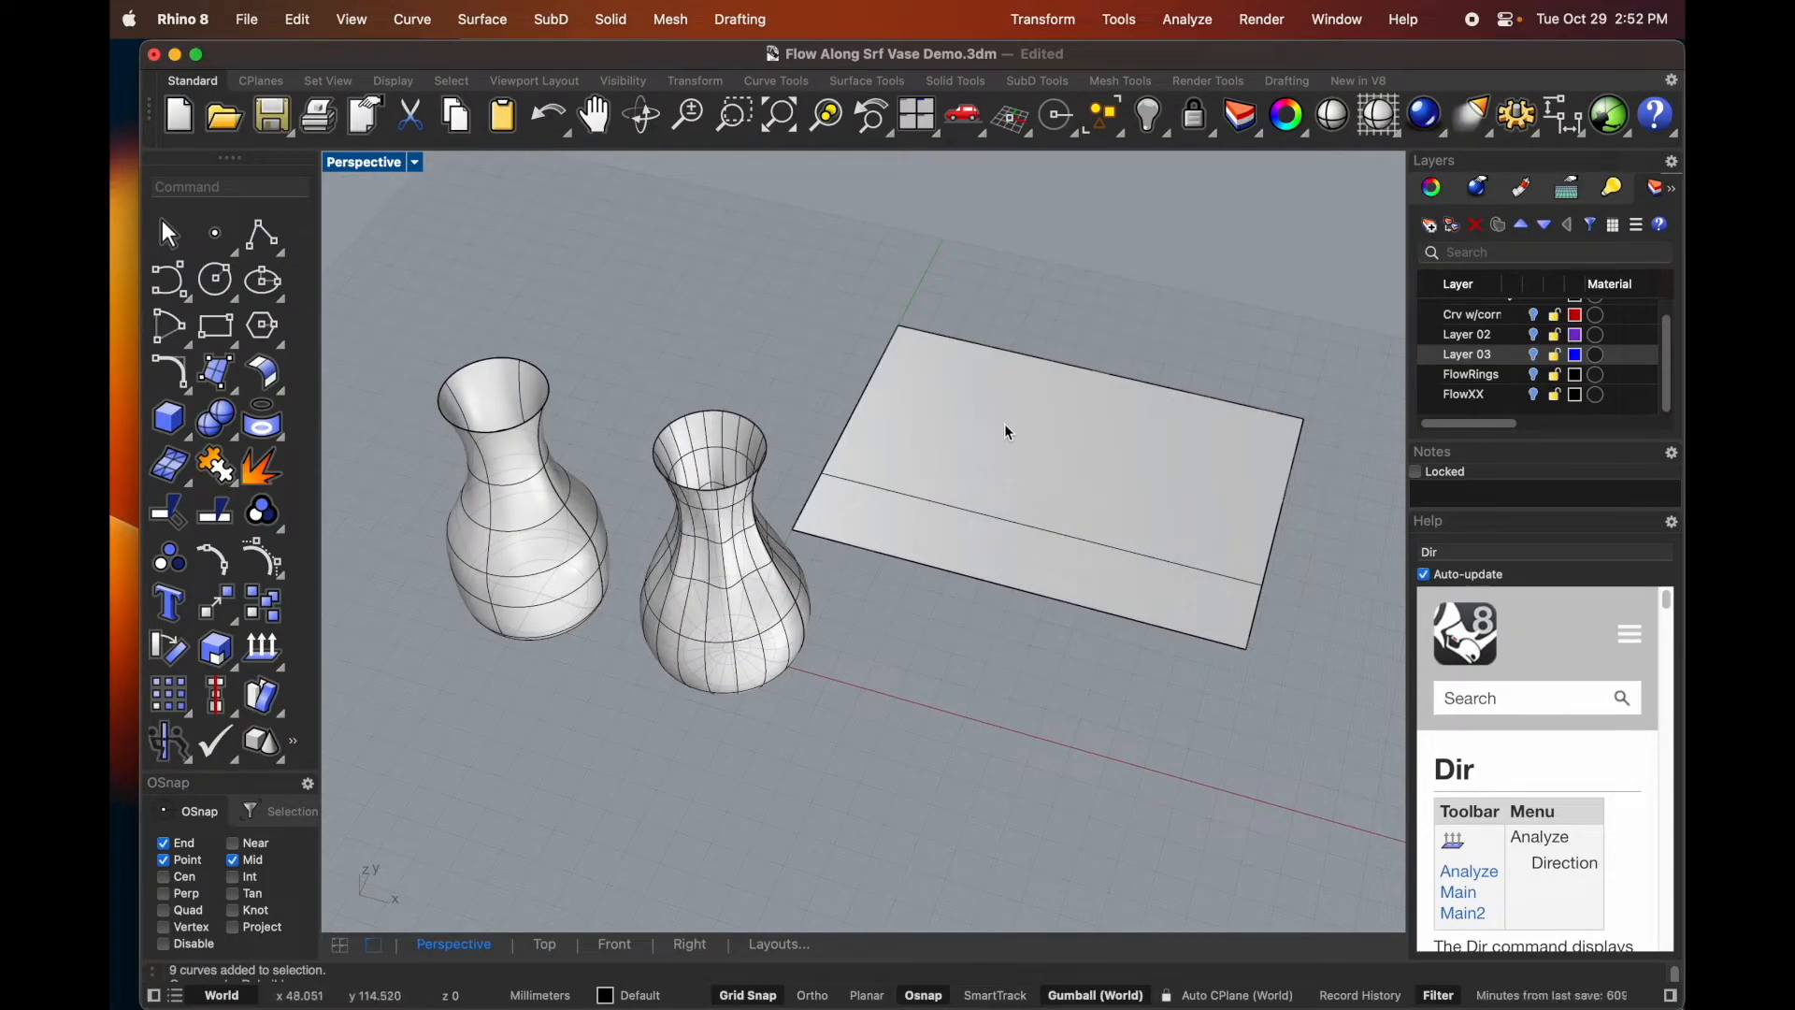
mouse_move(215, 237)
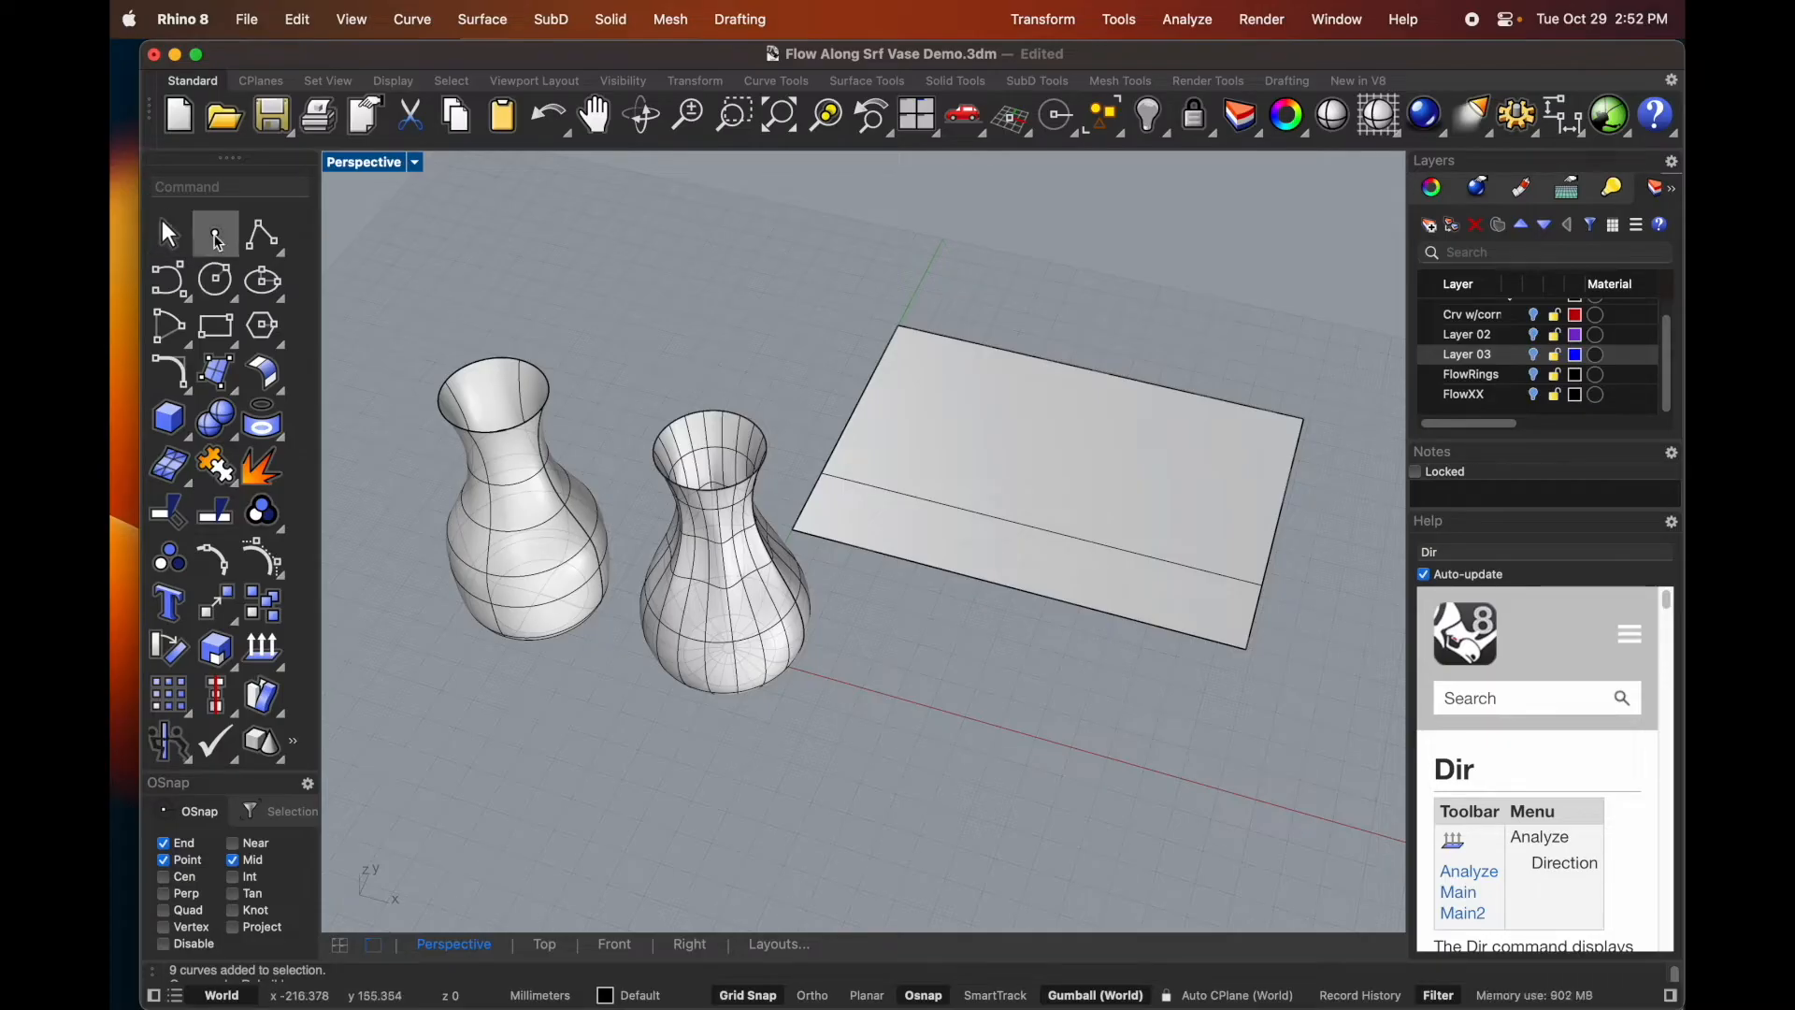
mouse_move(215, 233)
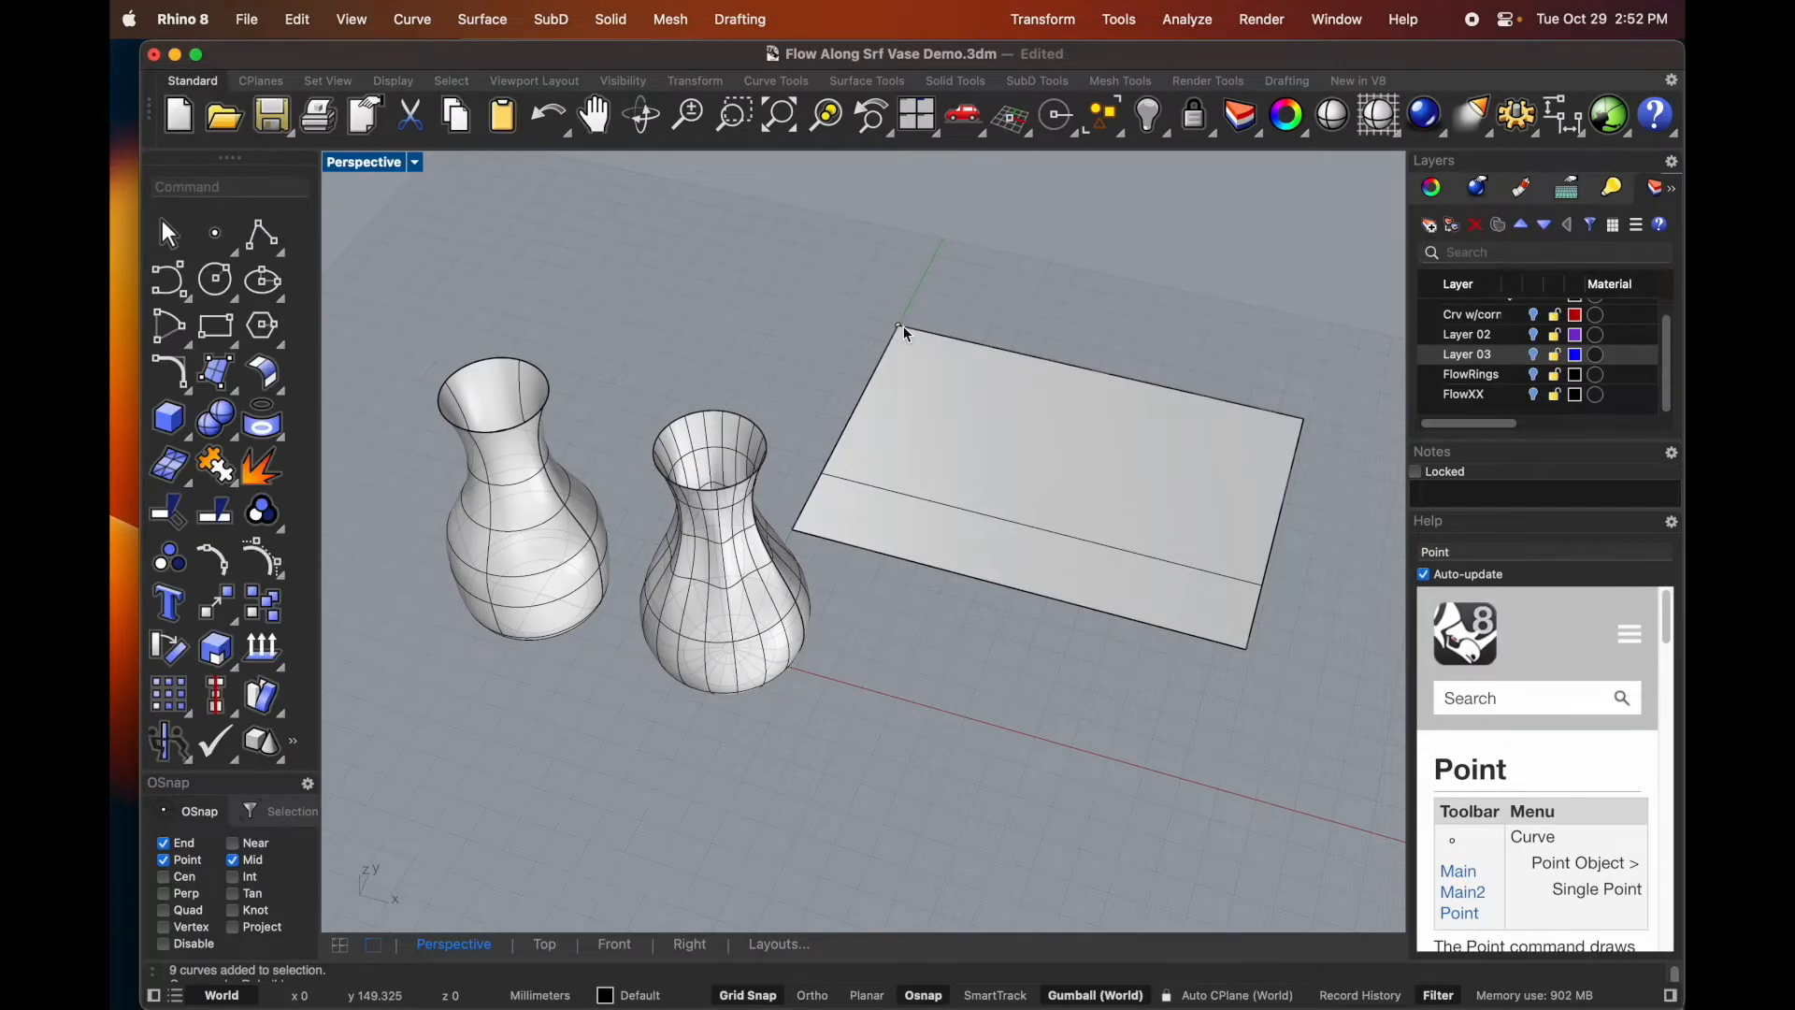
- Place a point snapped to the far end corner of the planar surface
left_click(898, 328)
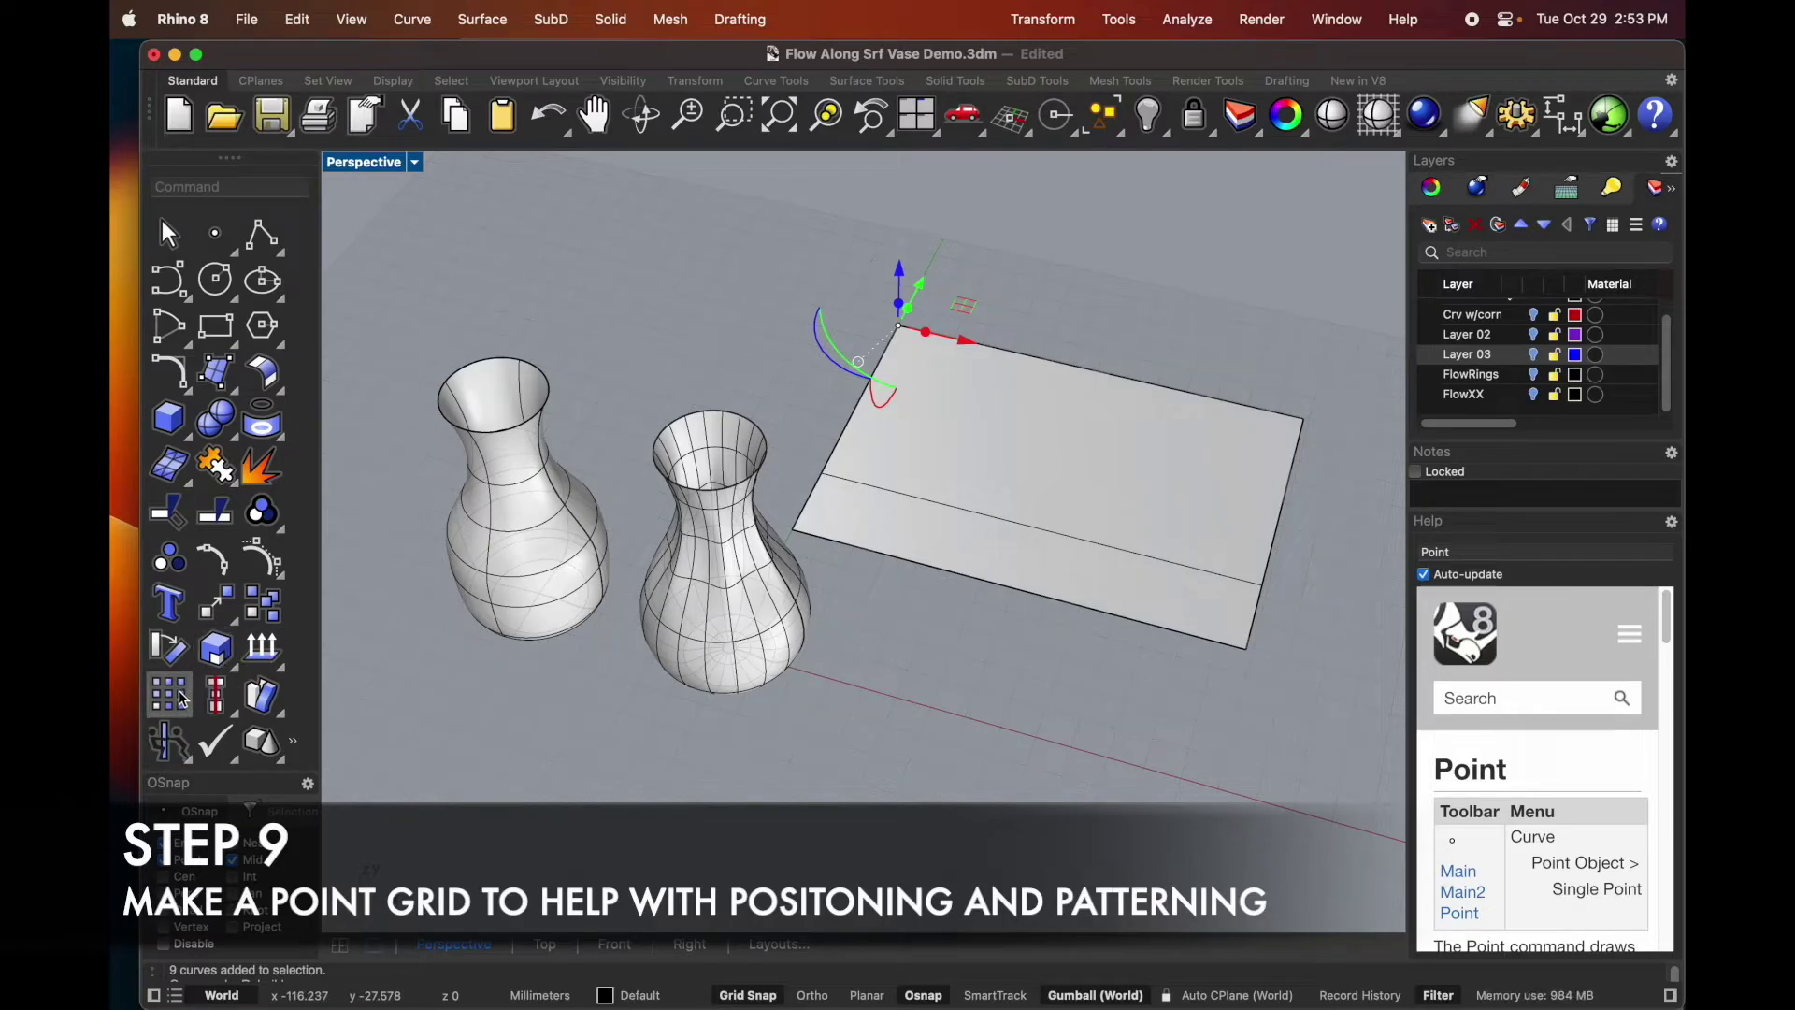
- Array the corner point into a 14 by 10 by 1 grid spanning the flat surface
left_click(167, 695)
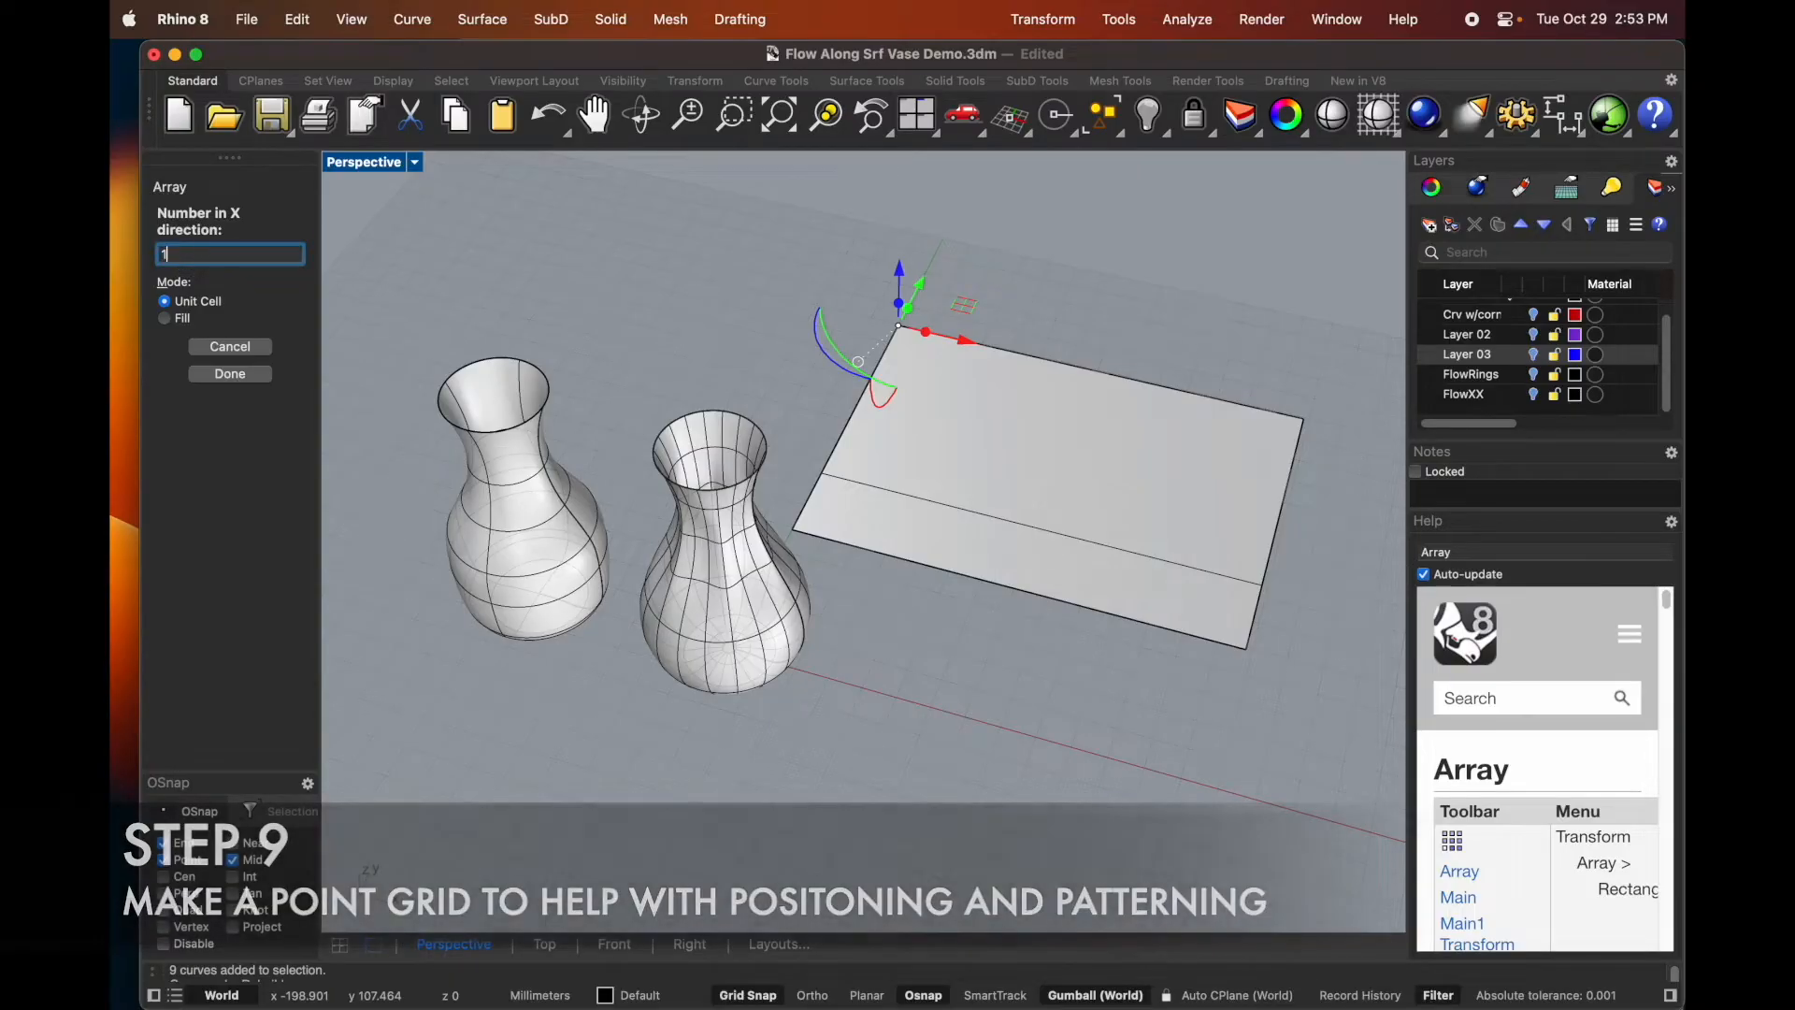
type("14")
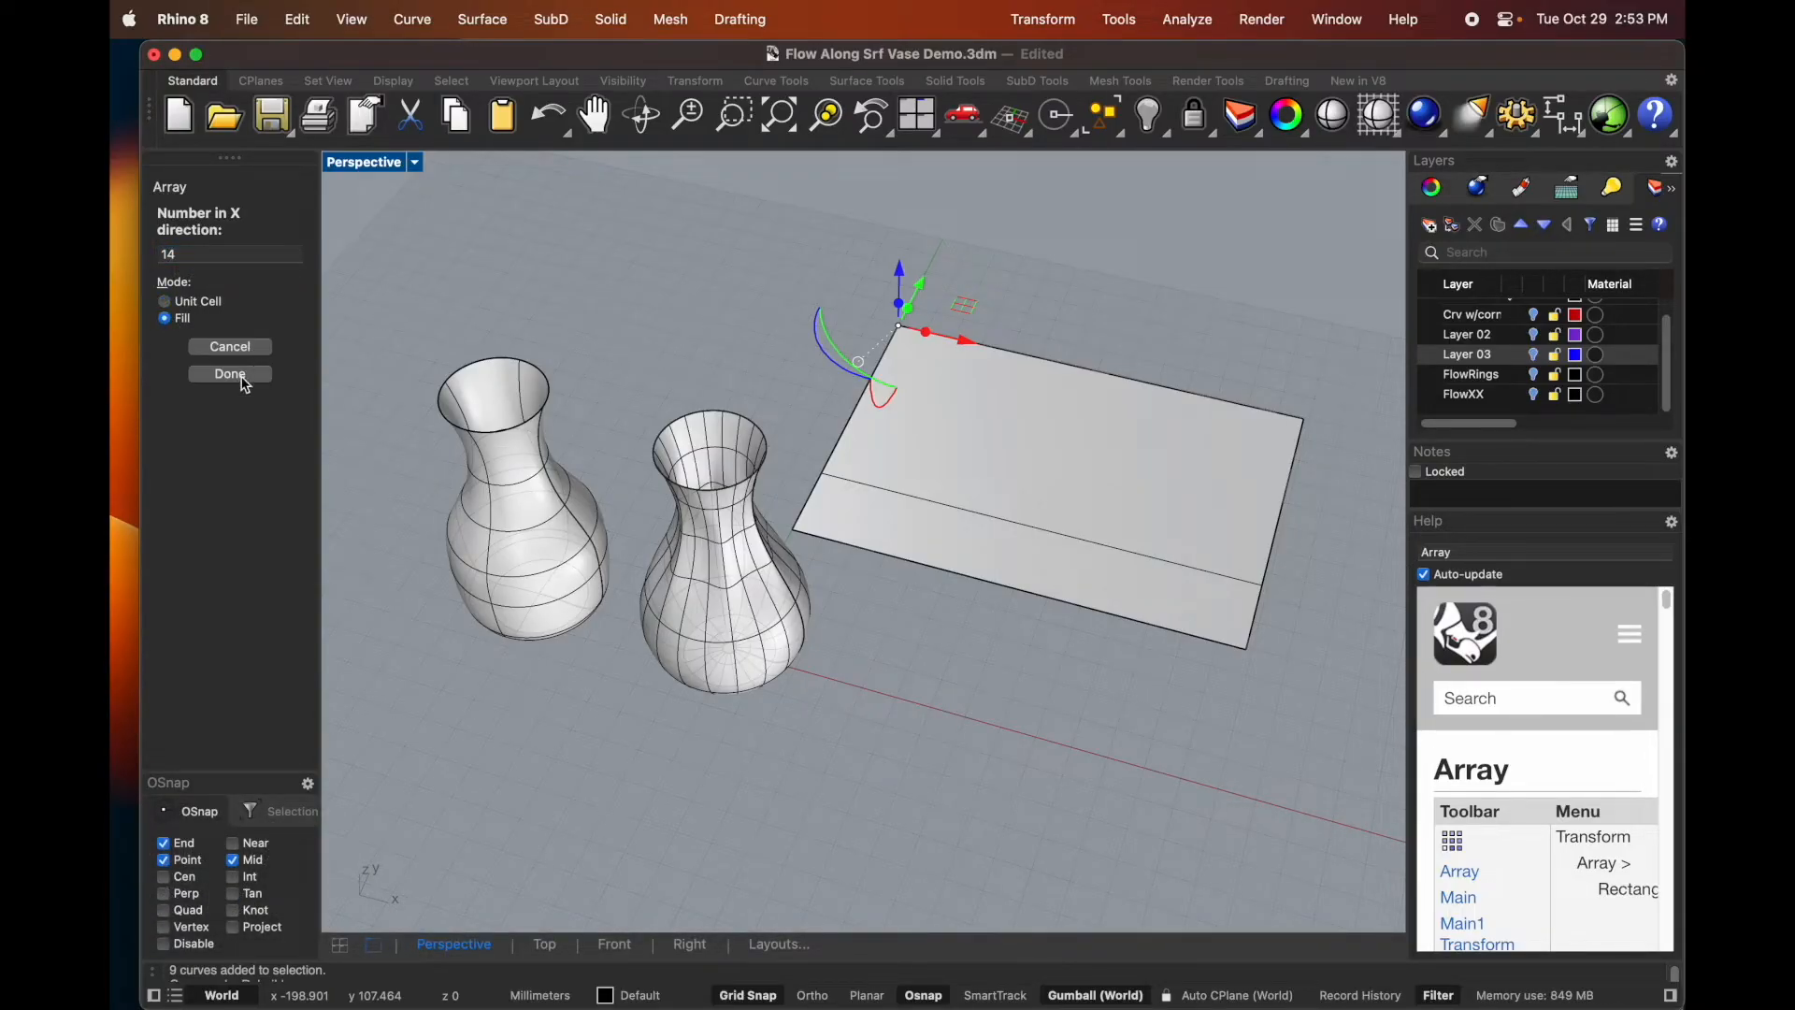
left_click(229, 373)
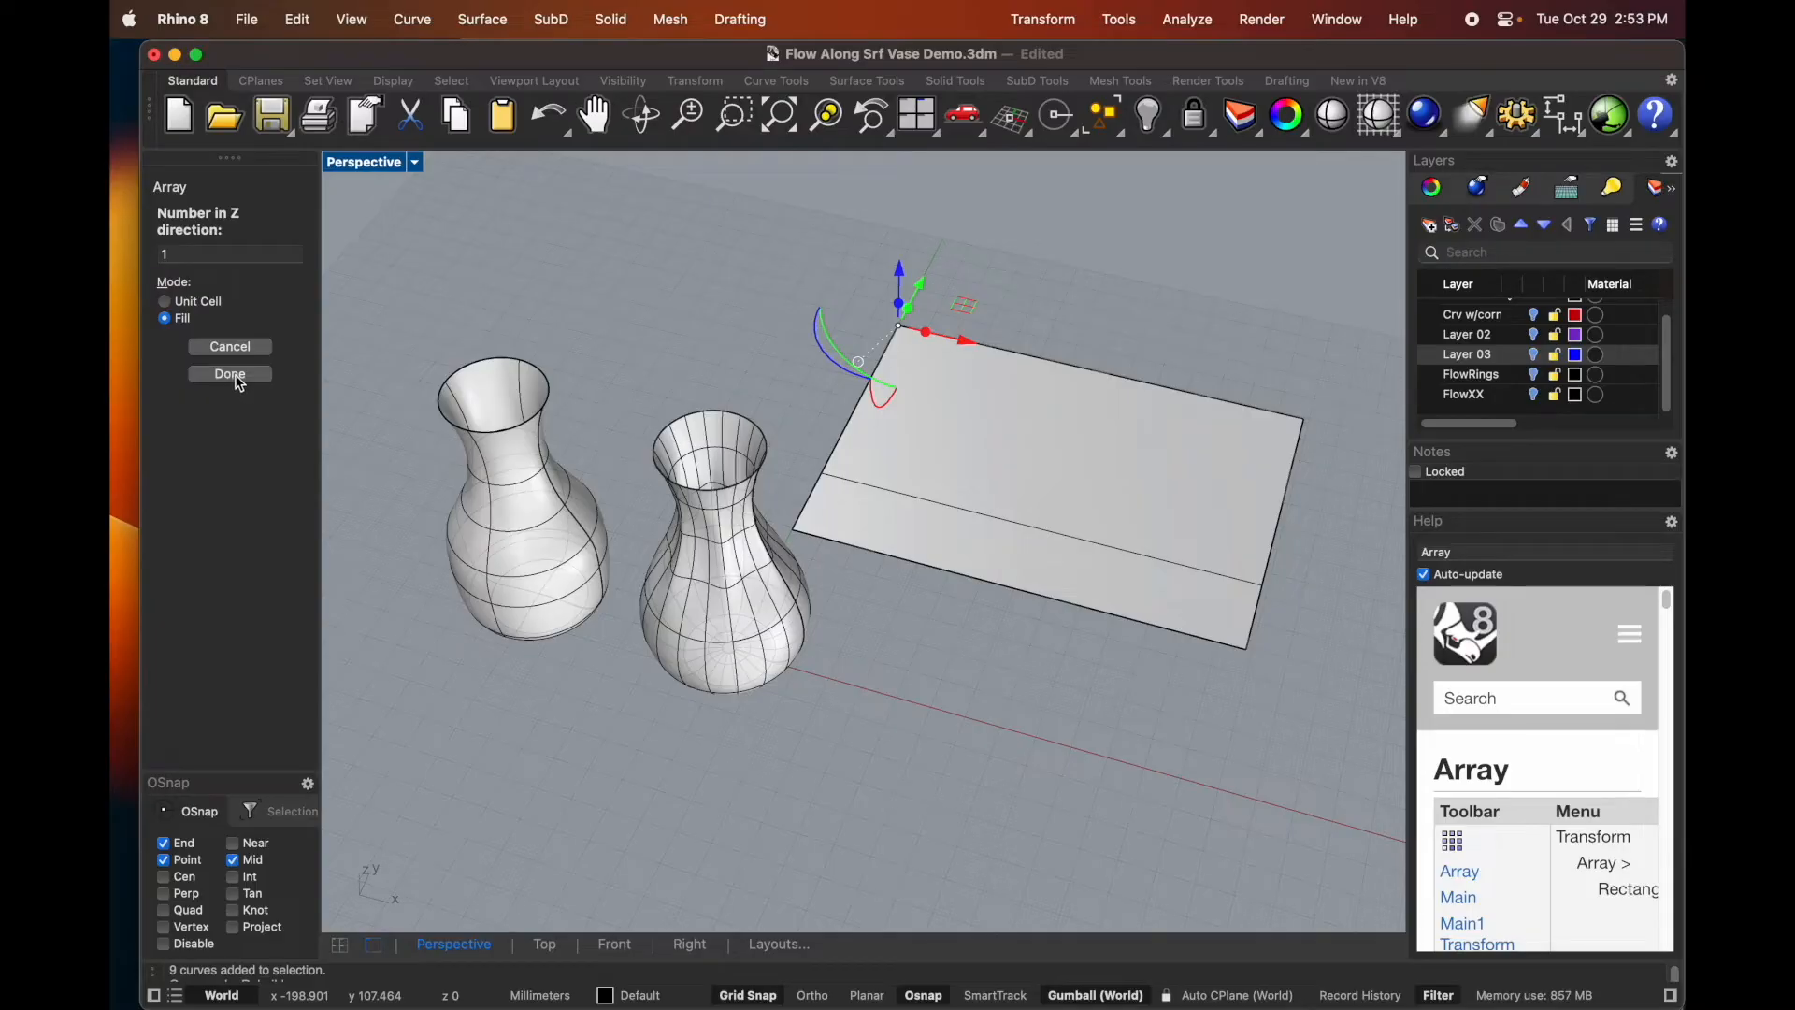
left_click(229, 373)
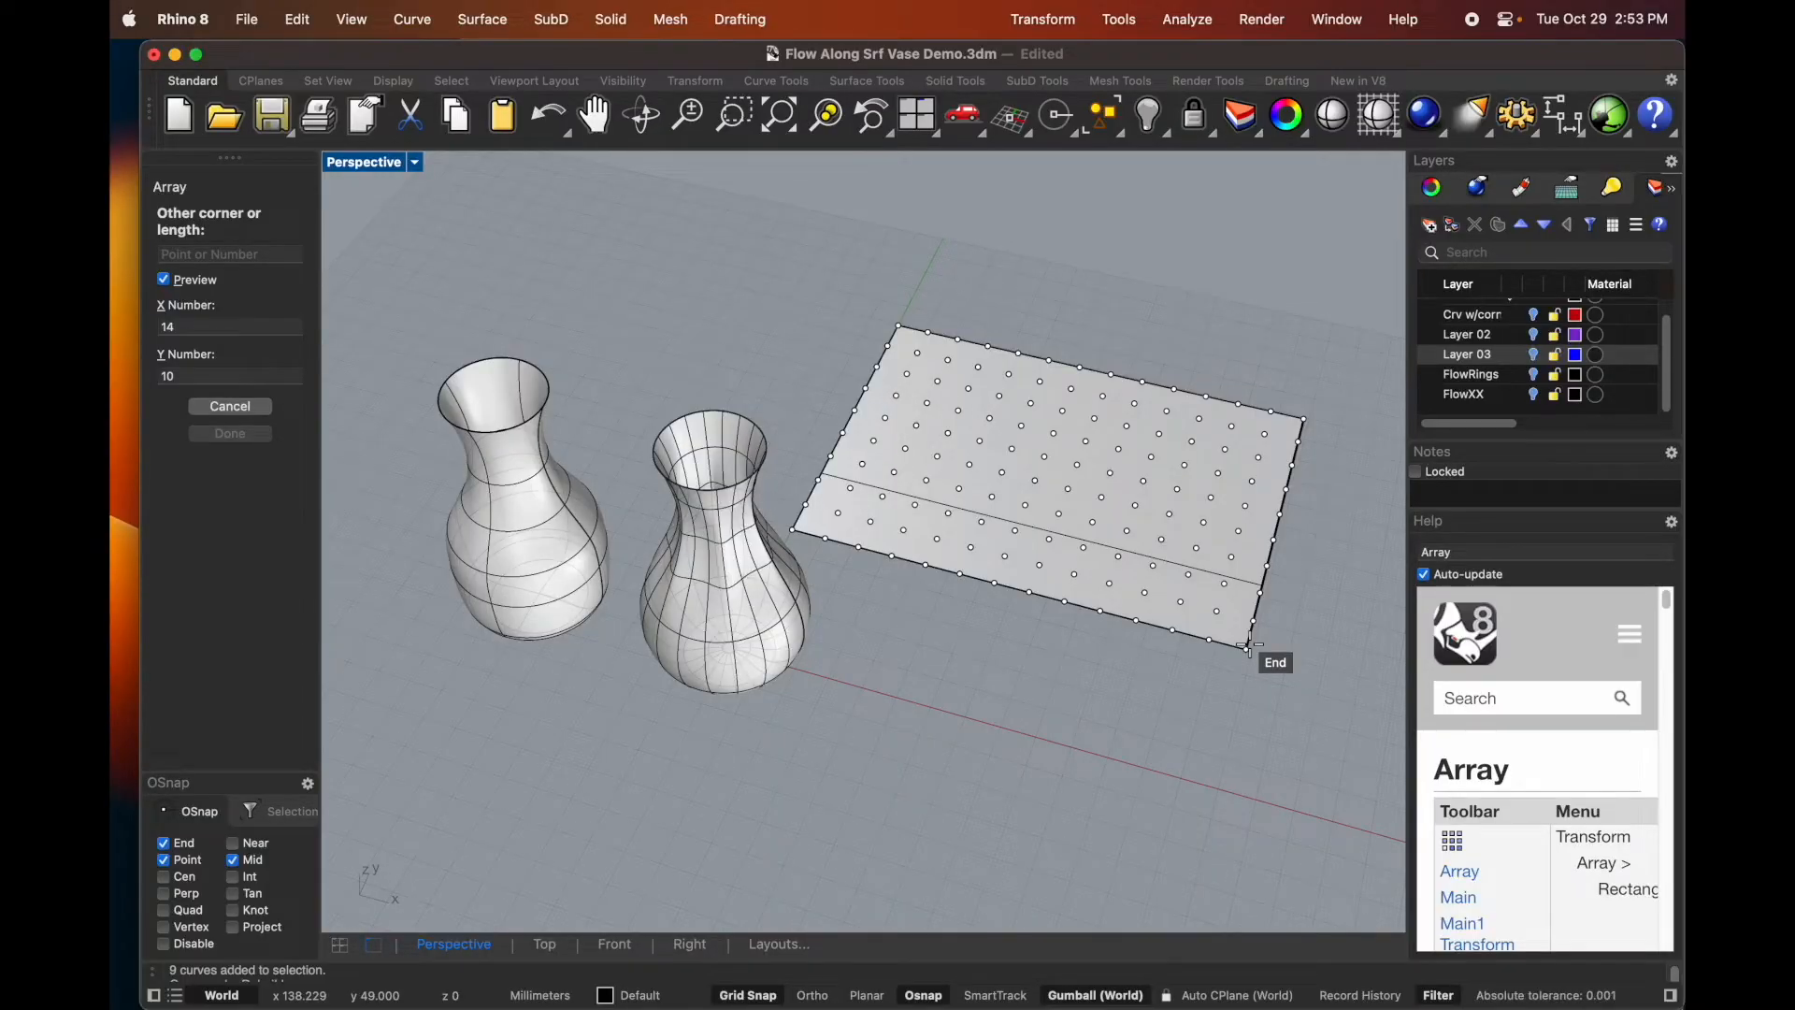
left_click(1254, 647)
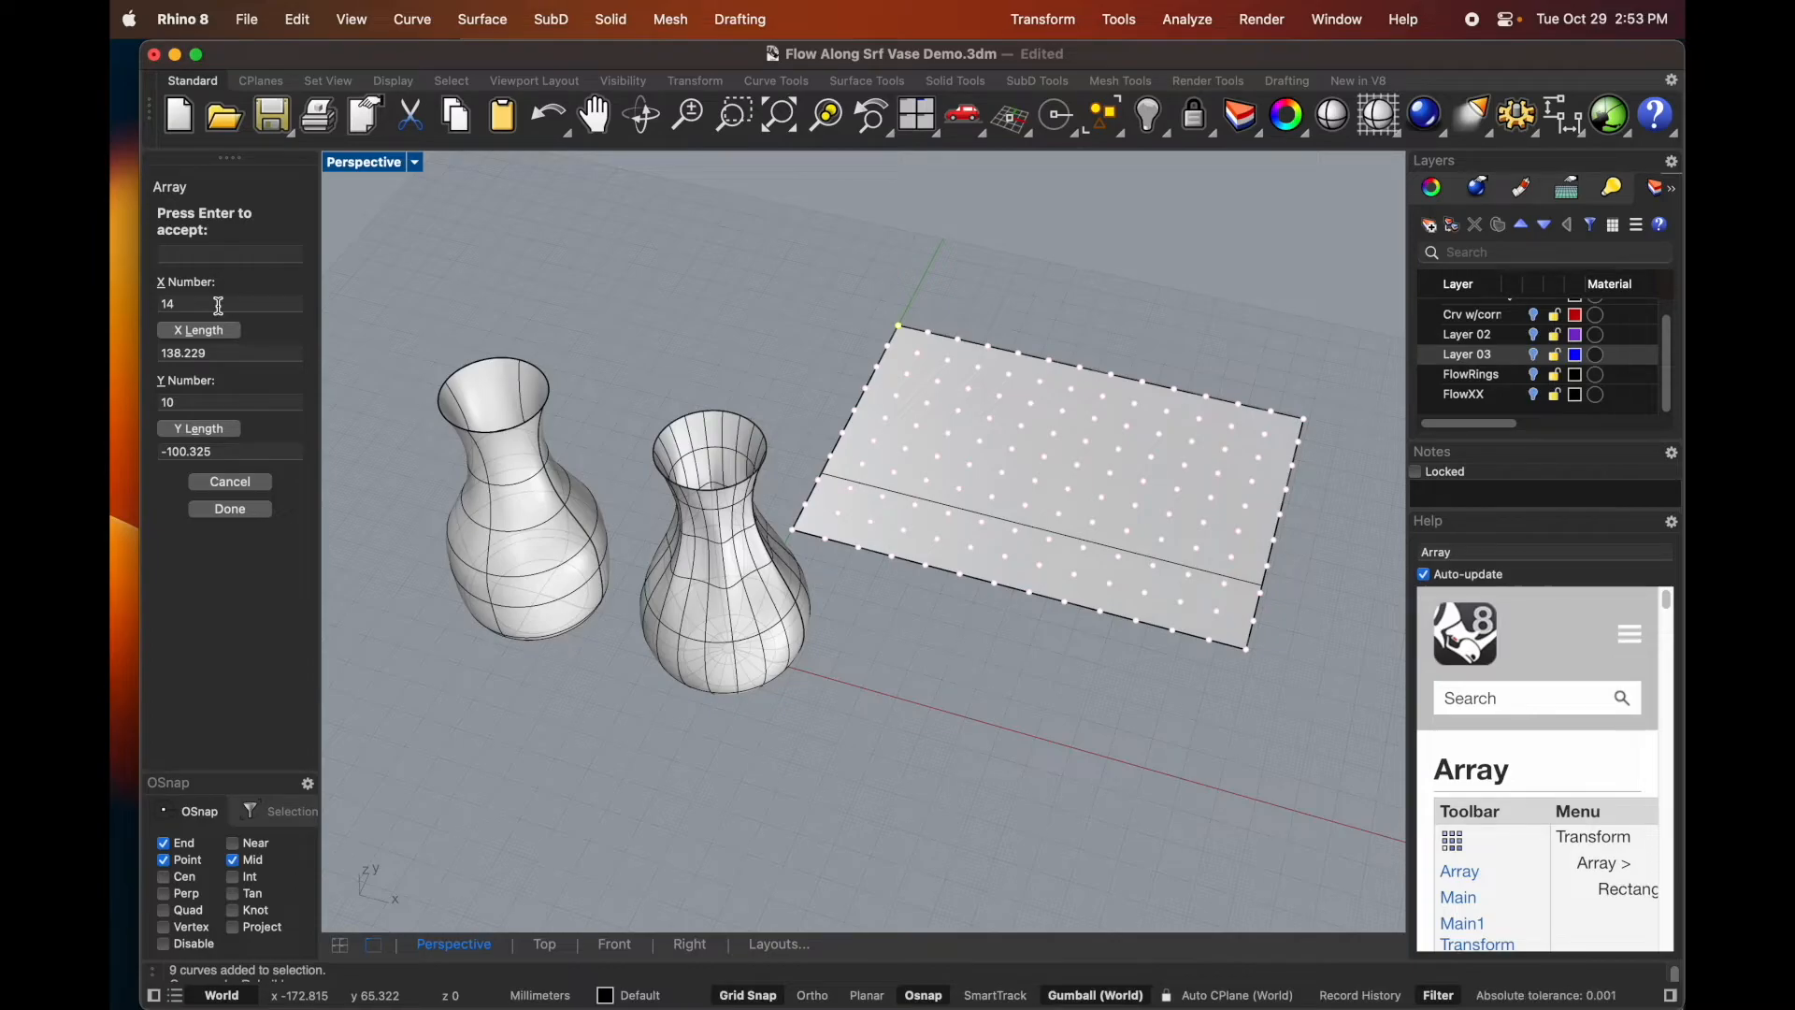
left_click(229, 509)
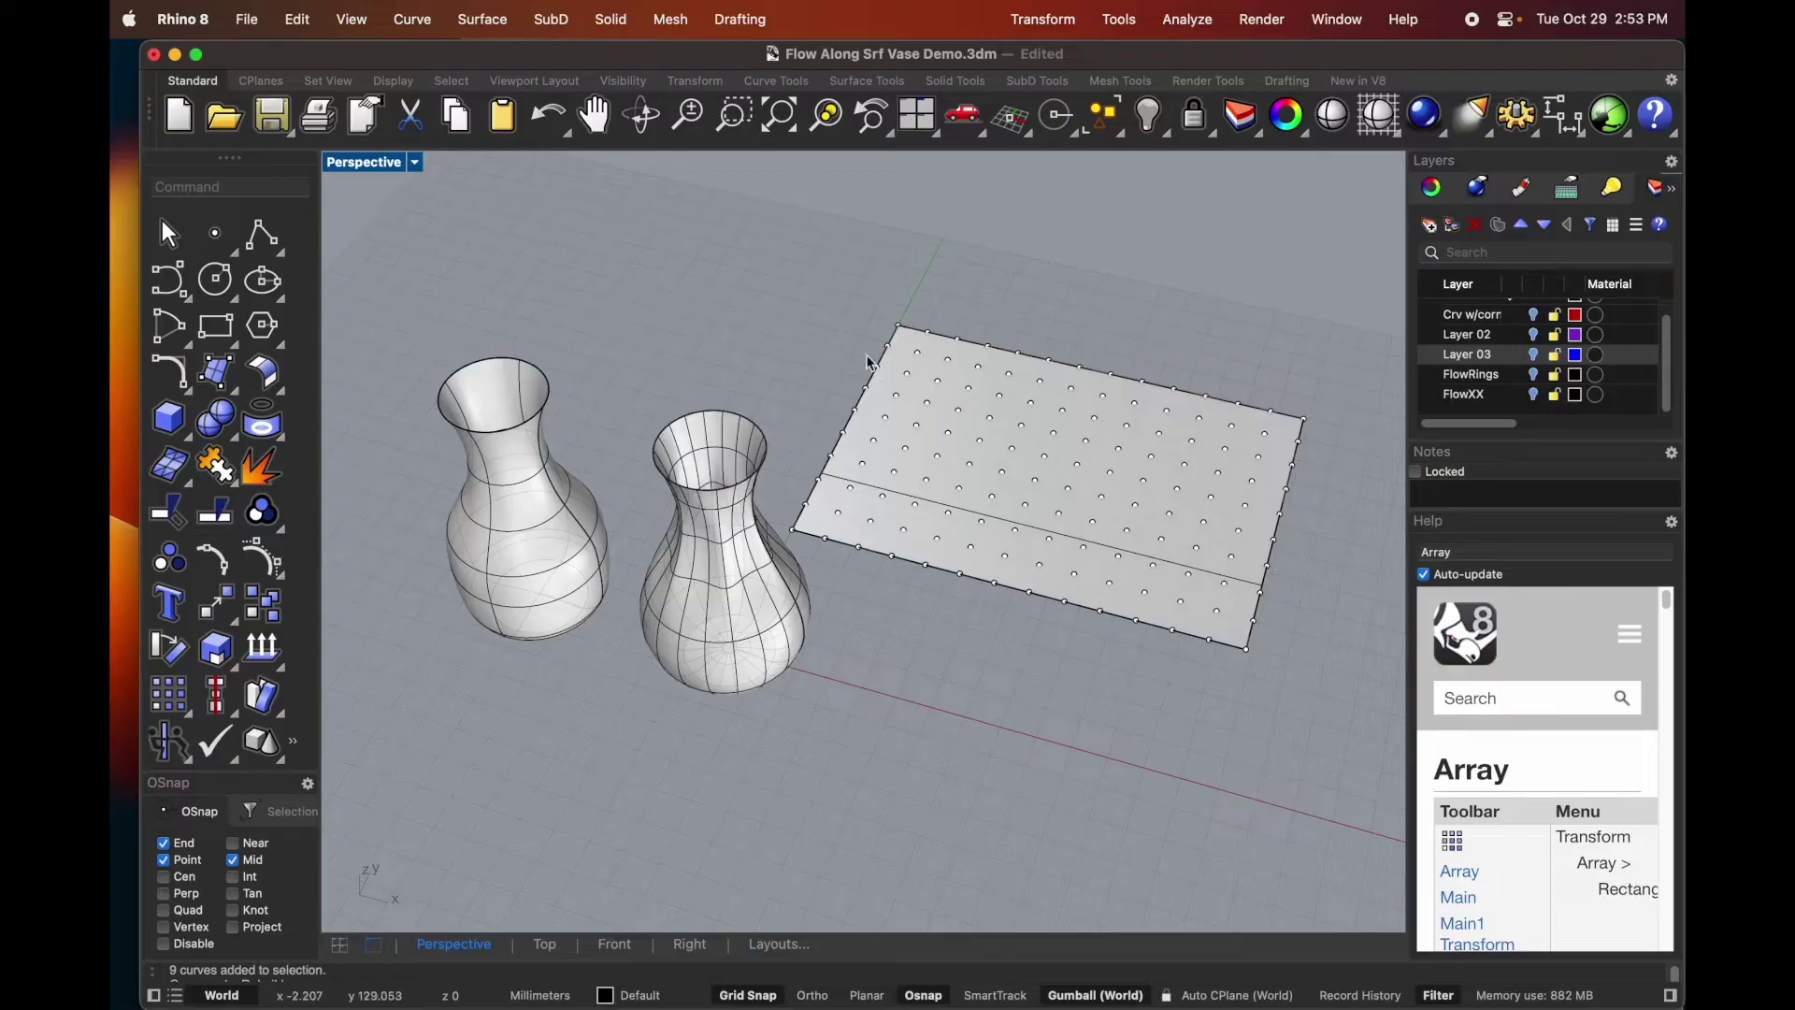
- Group all points of the 14 by 10 point grid
left_click(1054, 480)
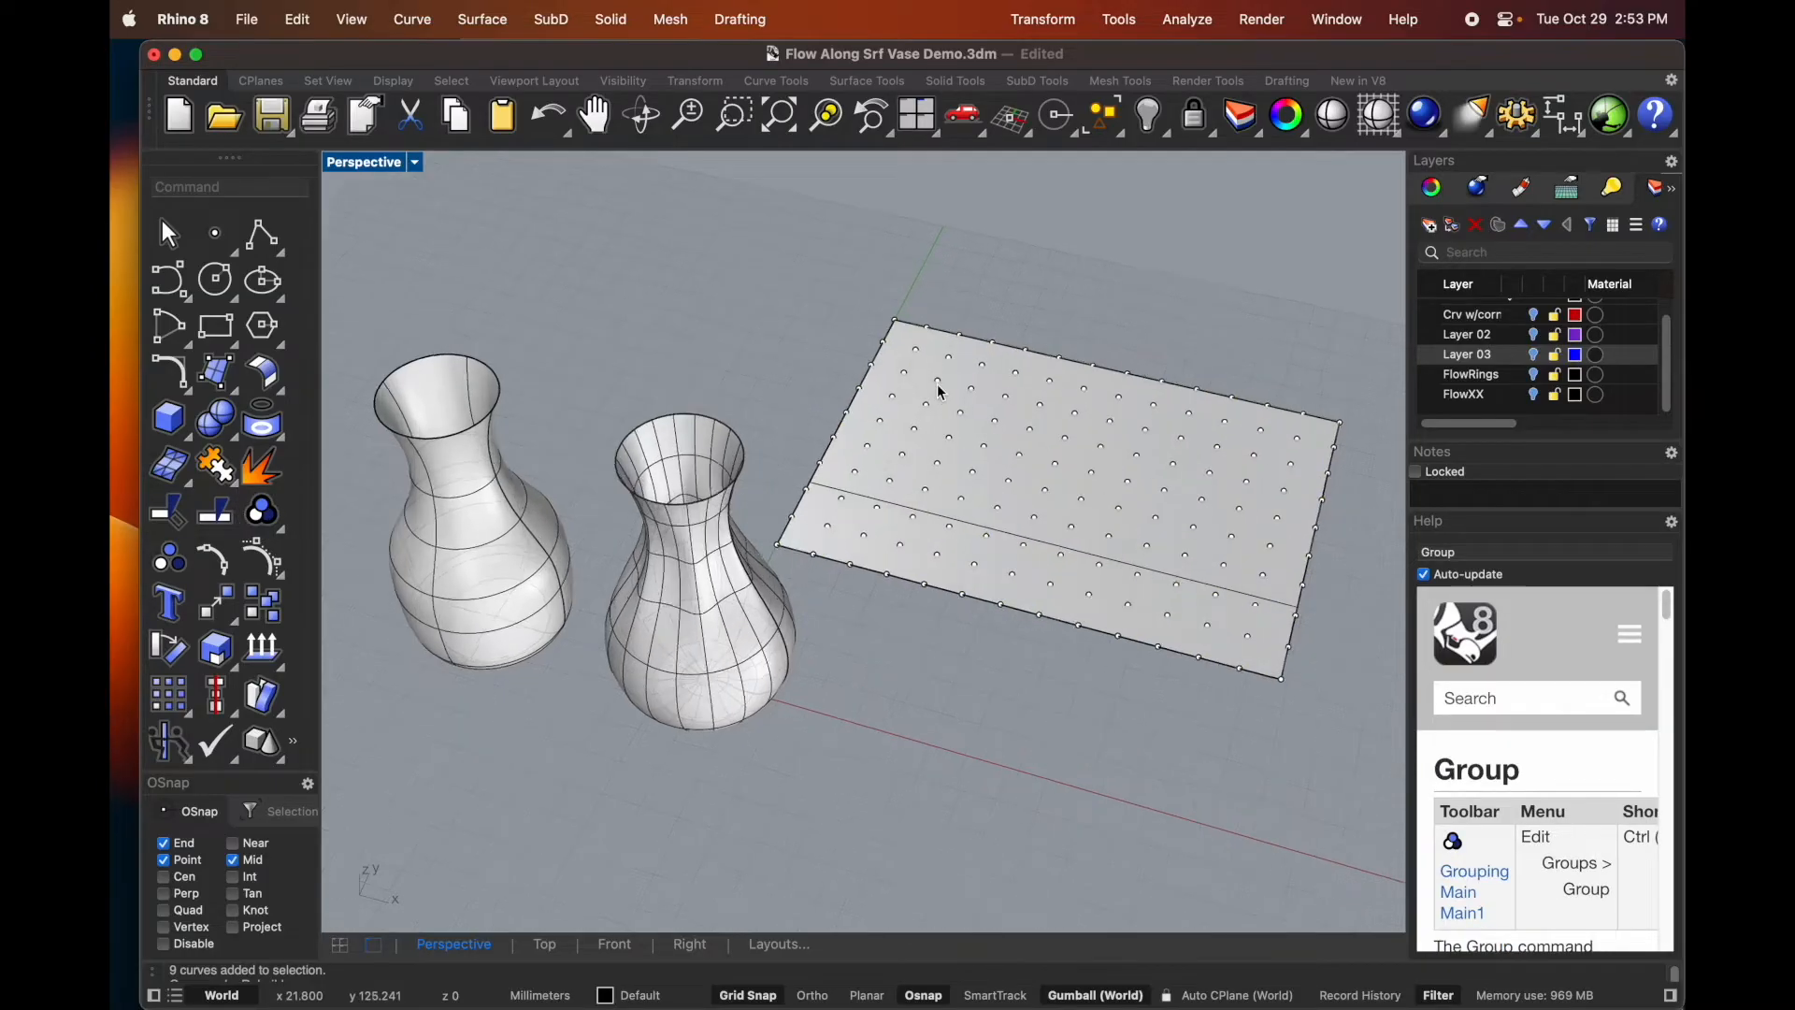
left_click(168, 414)
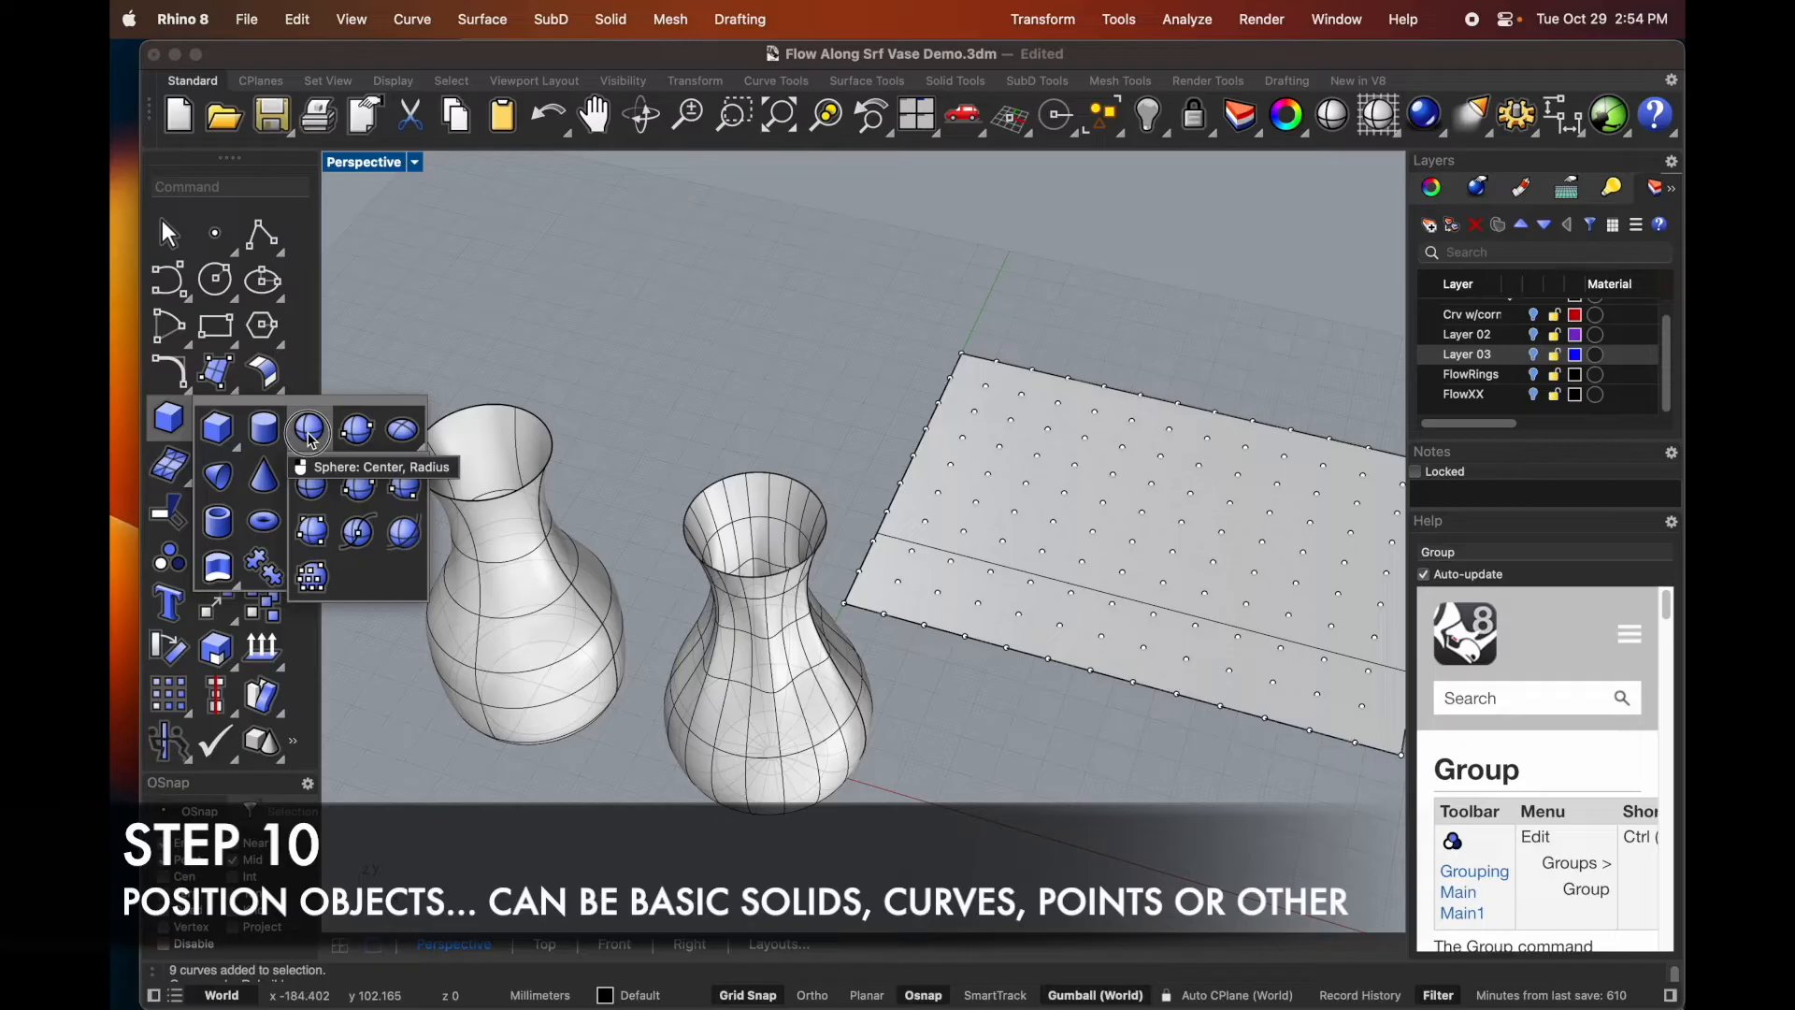
- Draw a center-radius sphere on the grid's corner point, then select the left vase
left_click(307, 428)
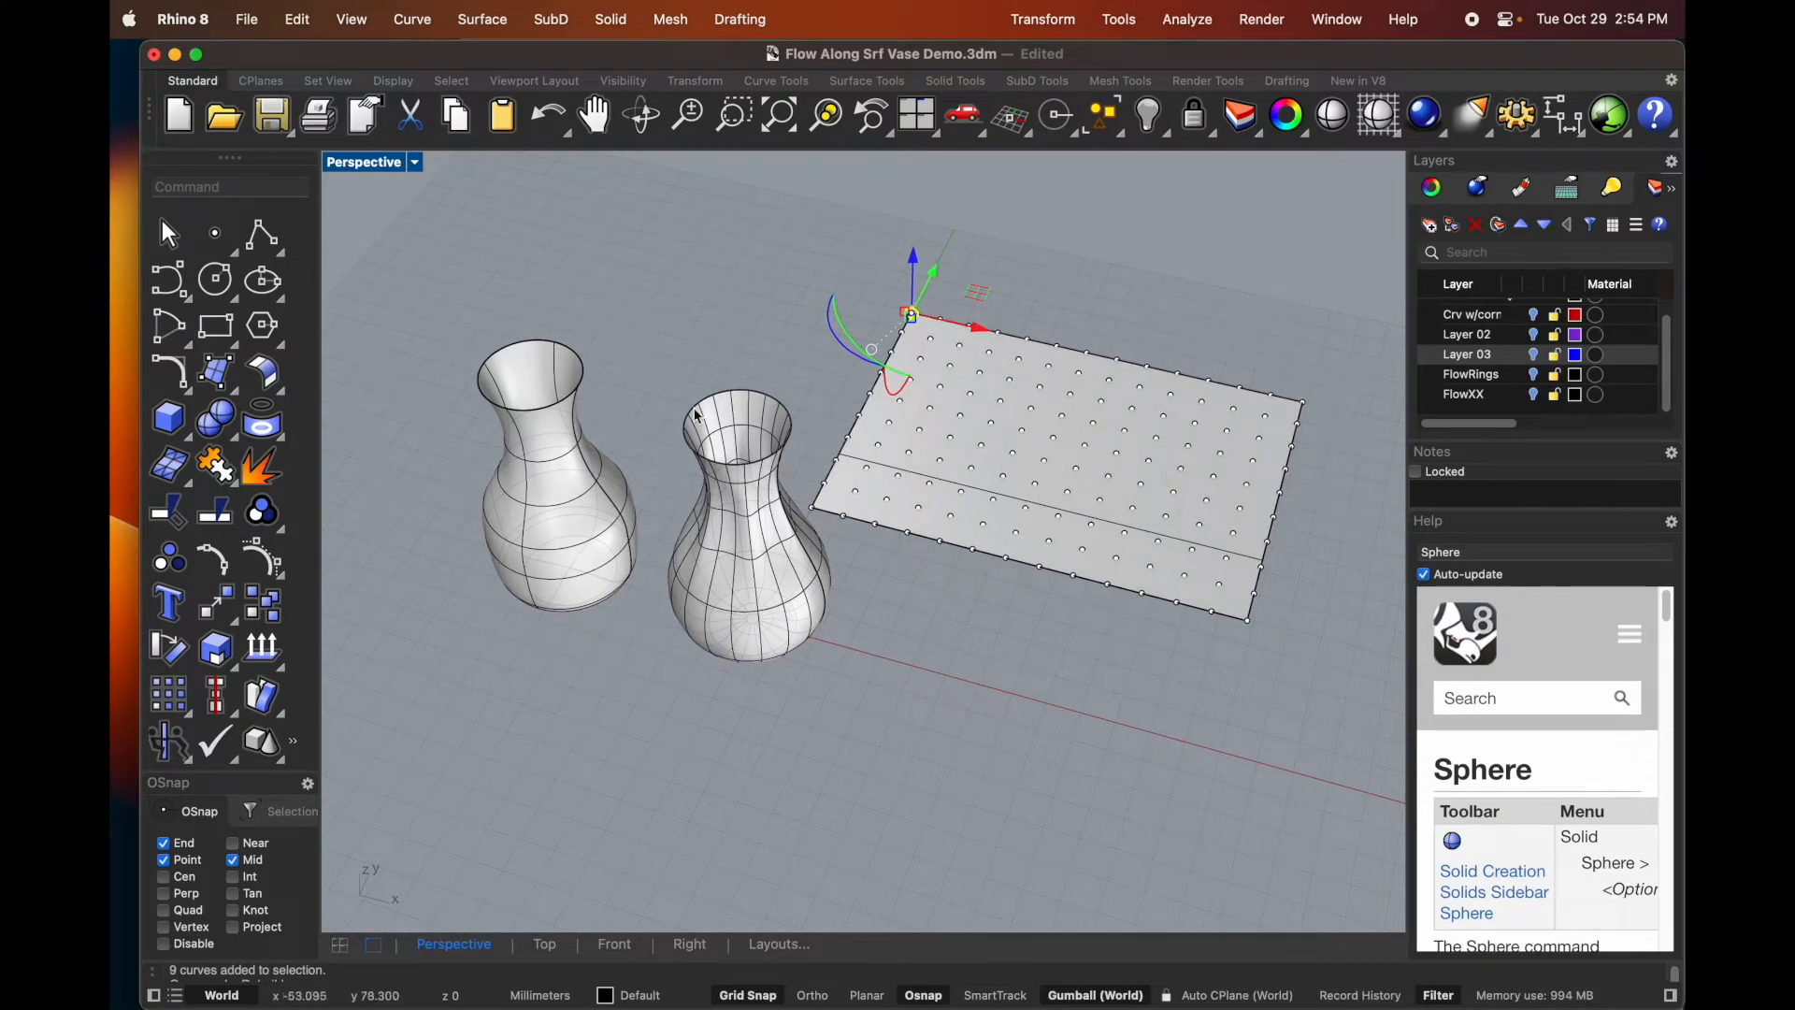
mouse_move(810, 339)
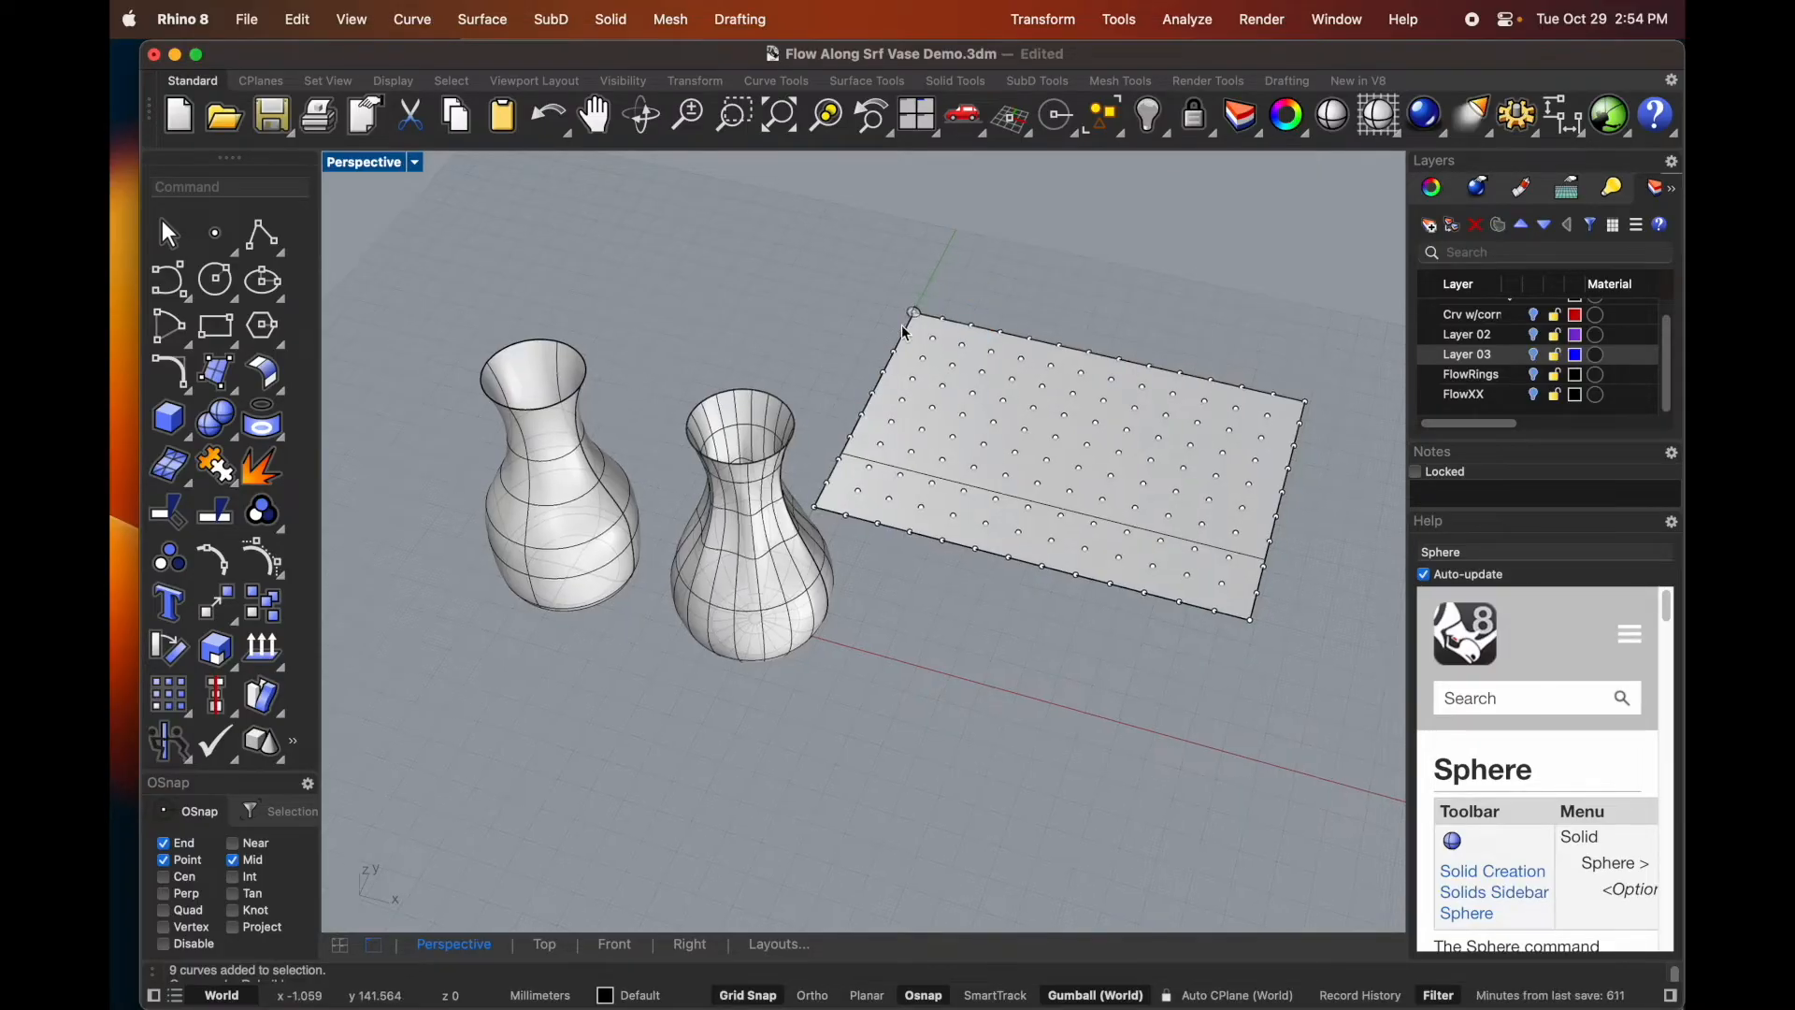
left_click(555, 480)
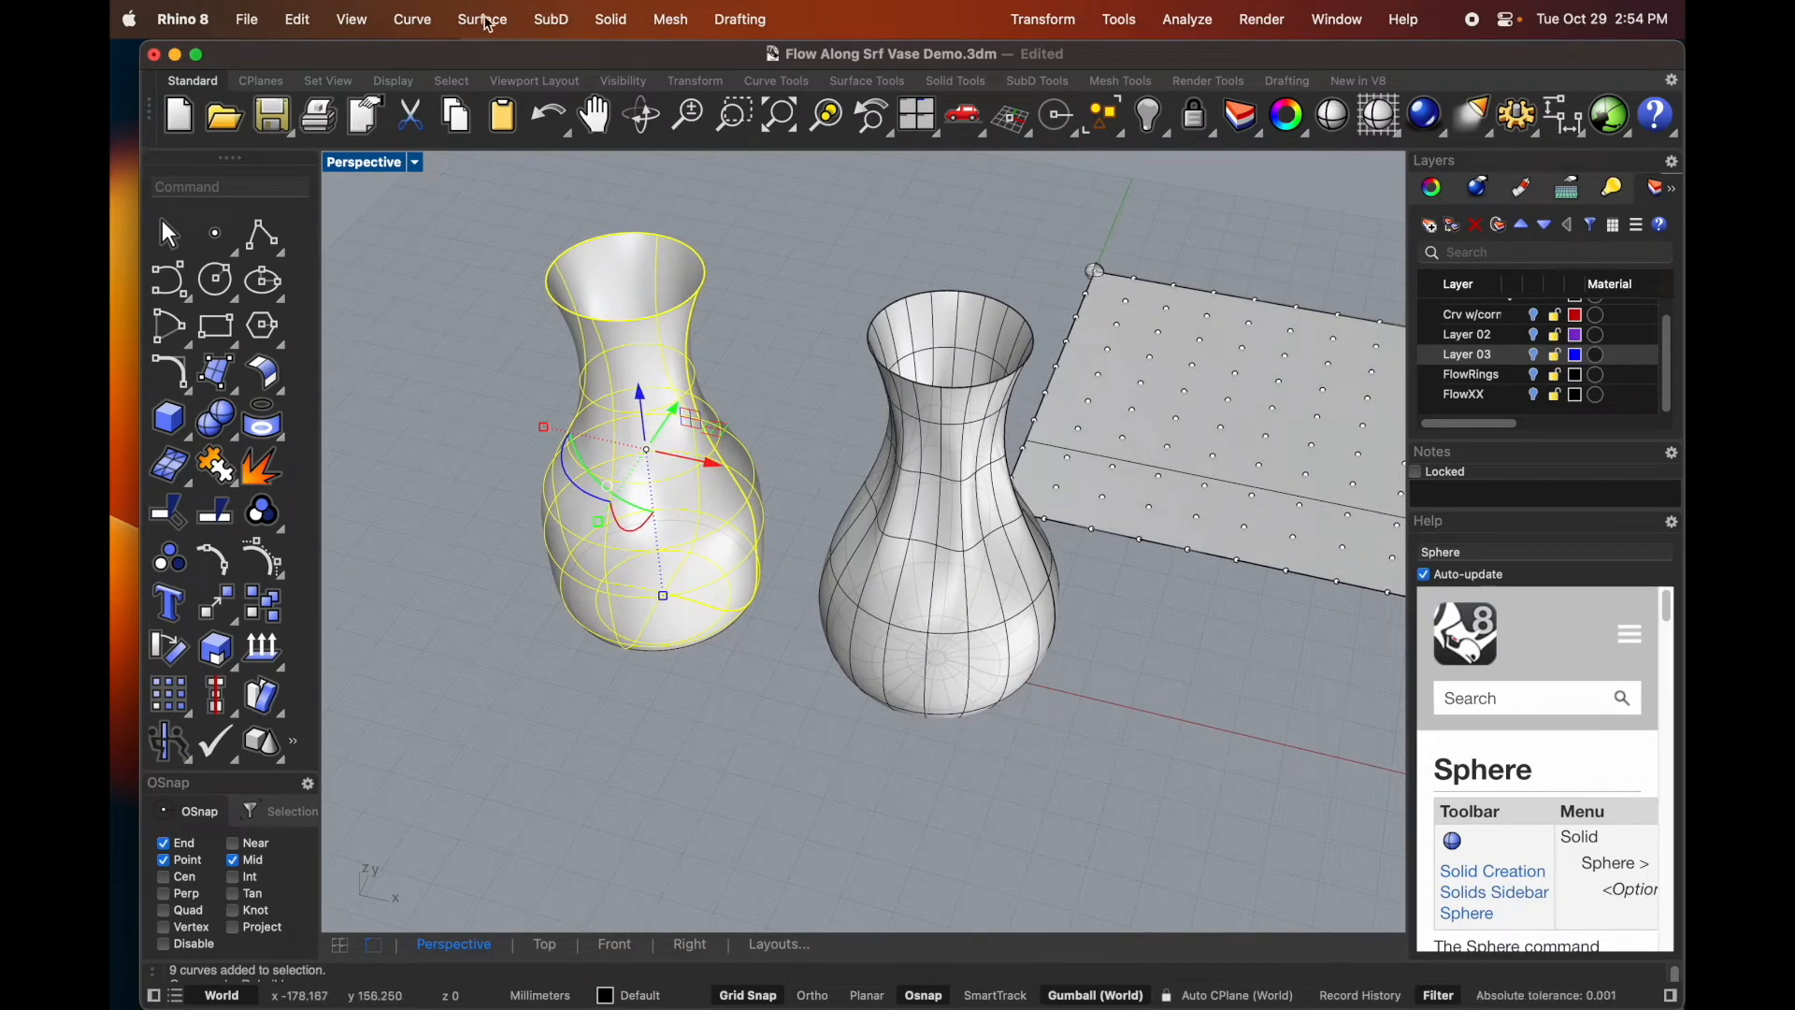
- Offset the left vase surface inward and blend a surface between the two rim edges
left_click(480, 20)
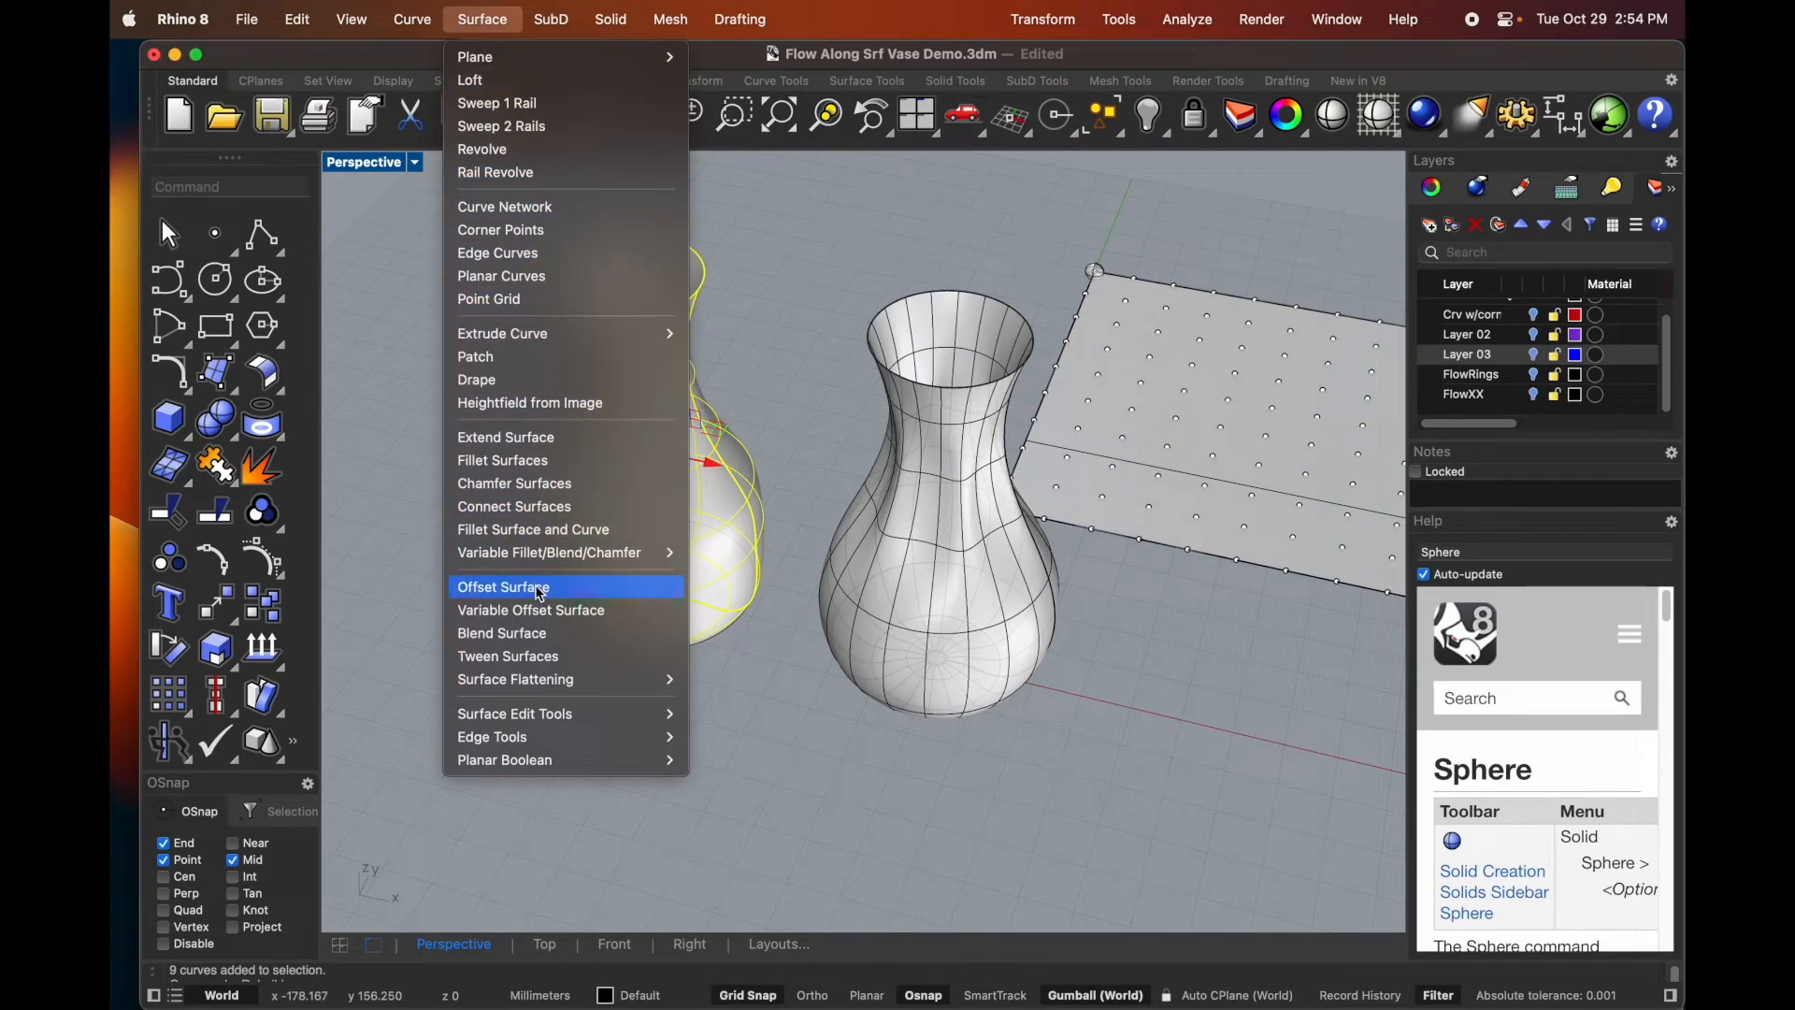
left_click(501, 586)
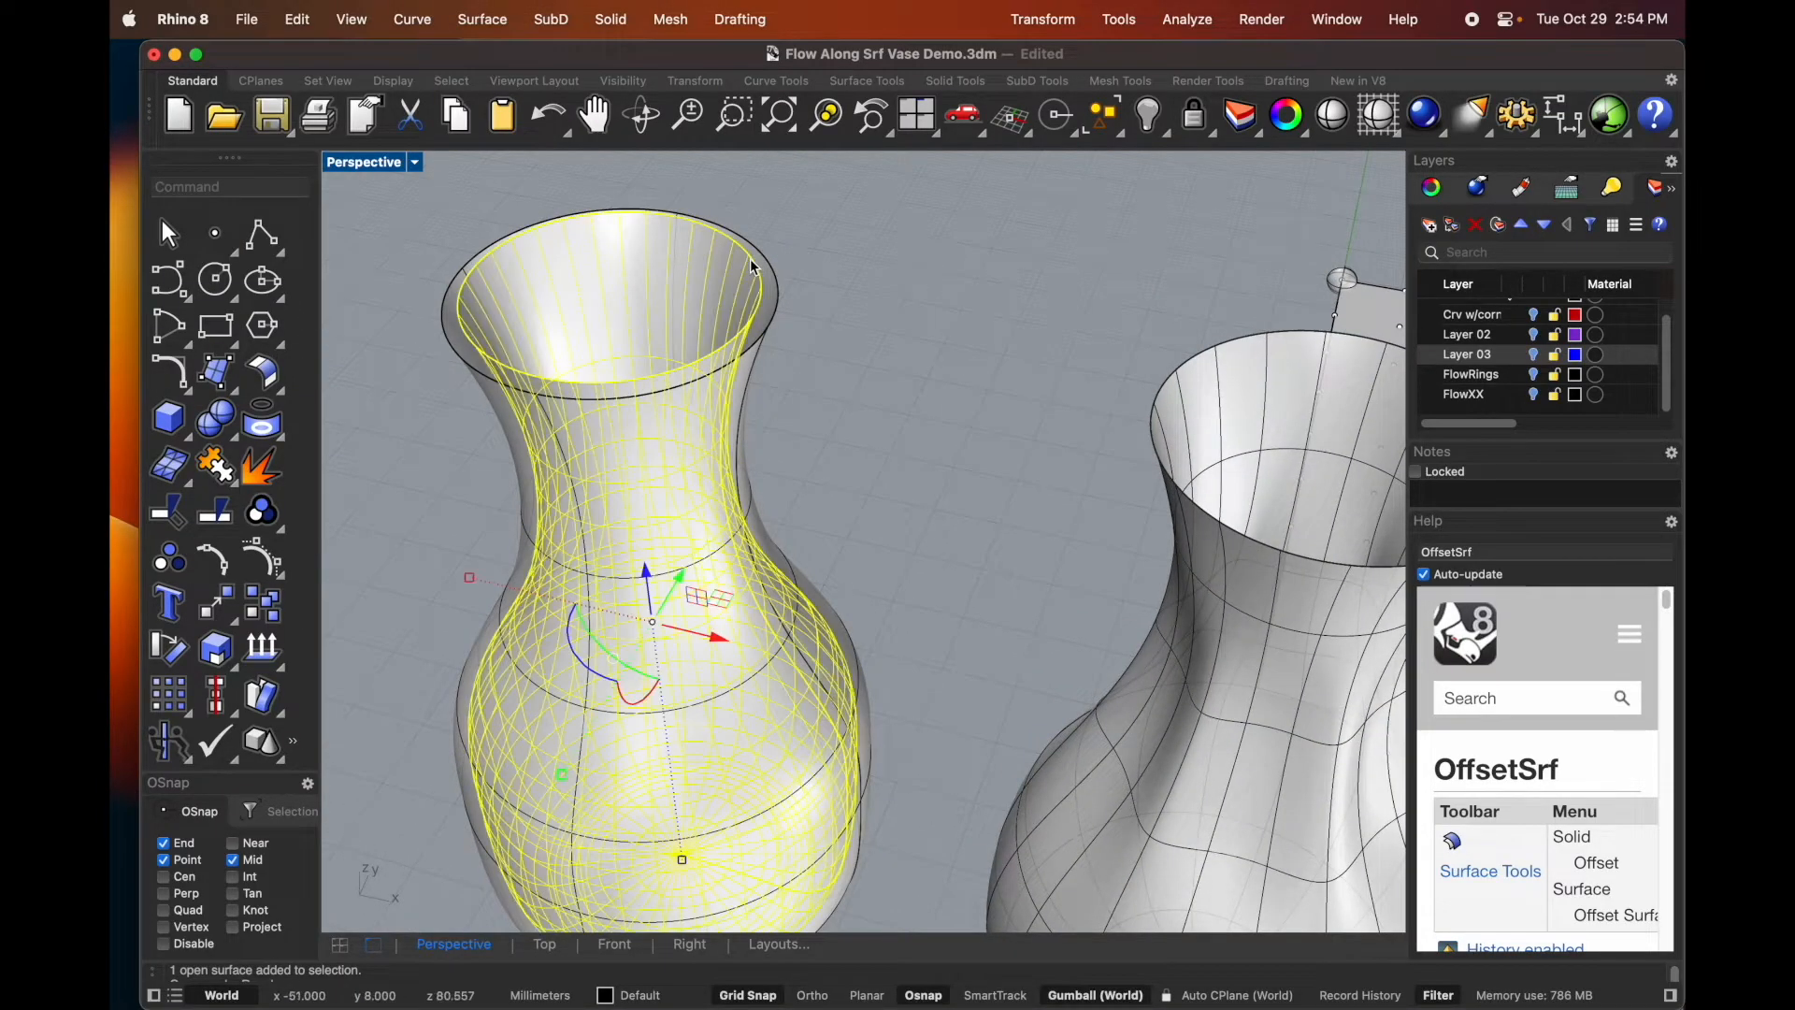
left_click(480, 19)
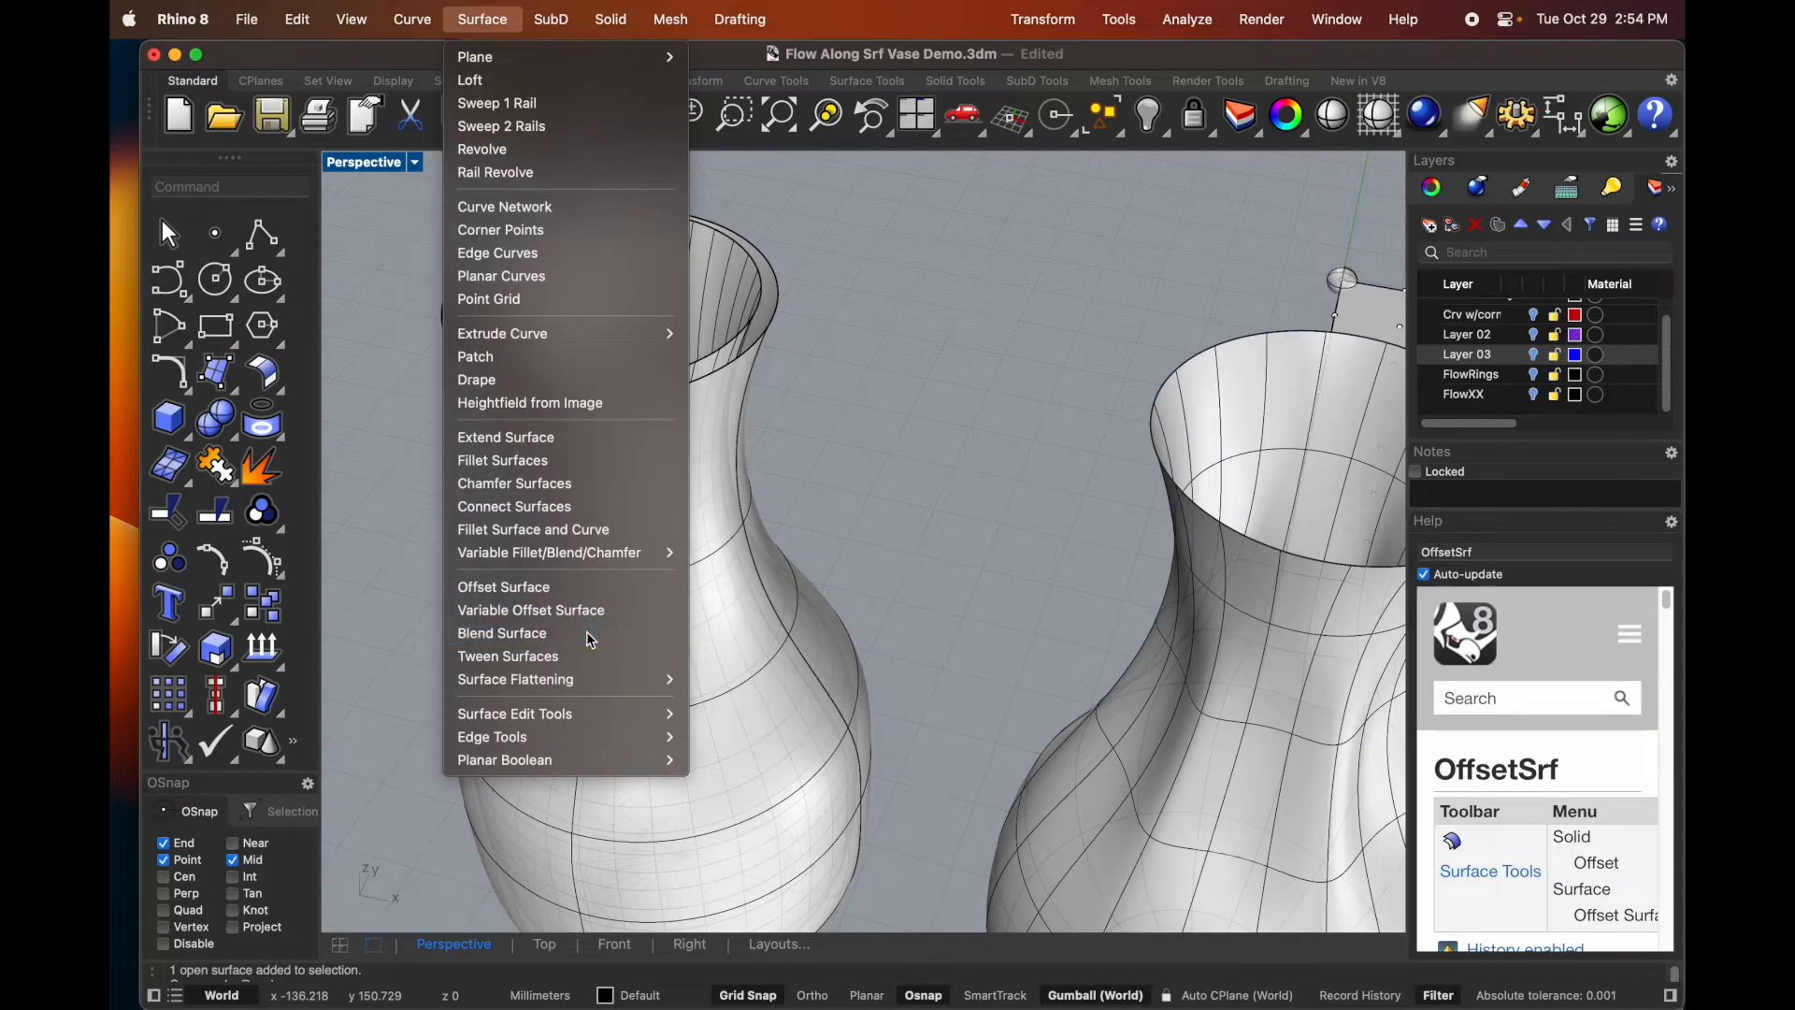
left_click(502, 633)
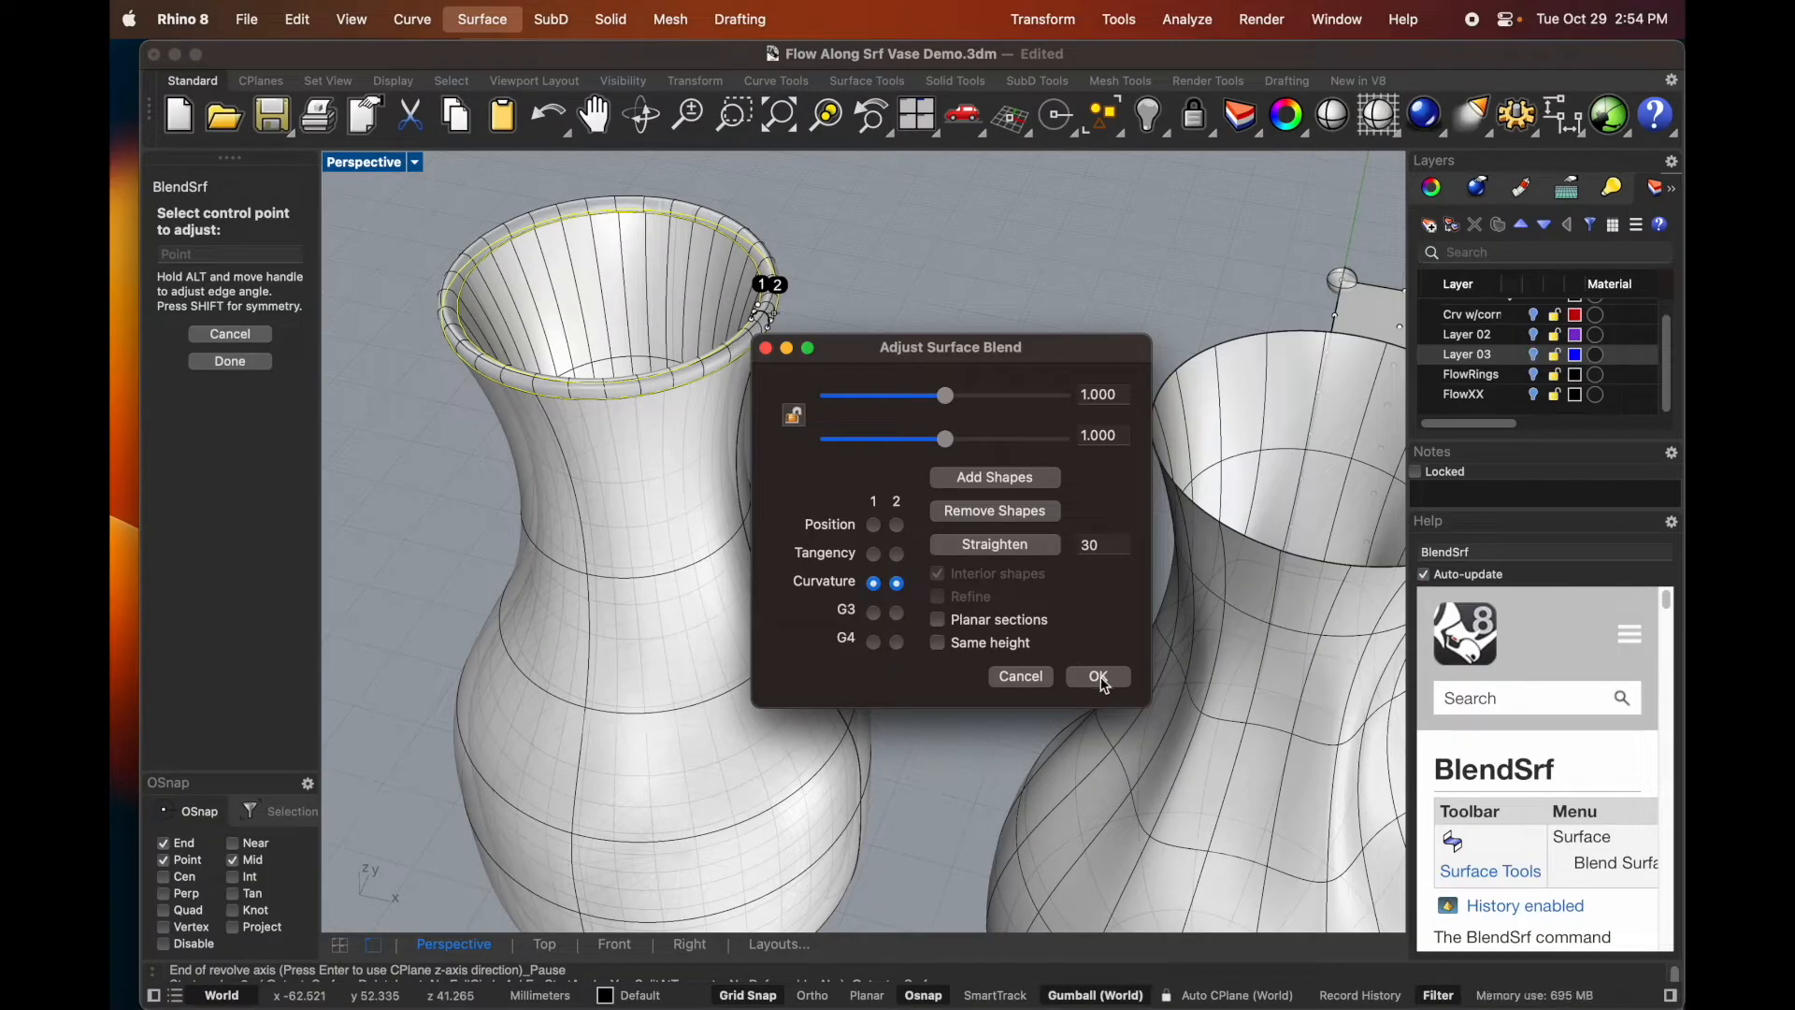
left_click(1096, 675)
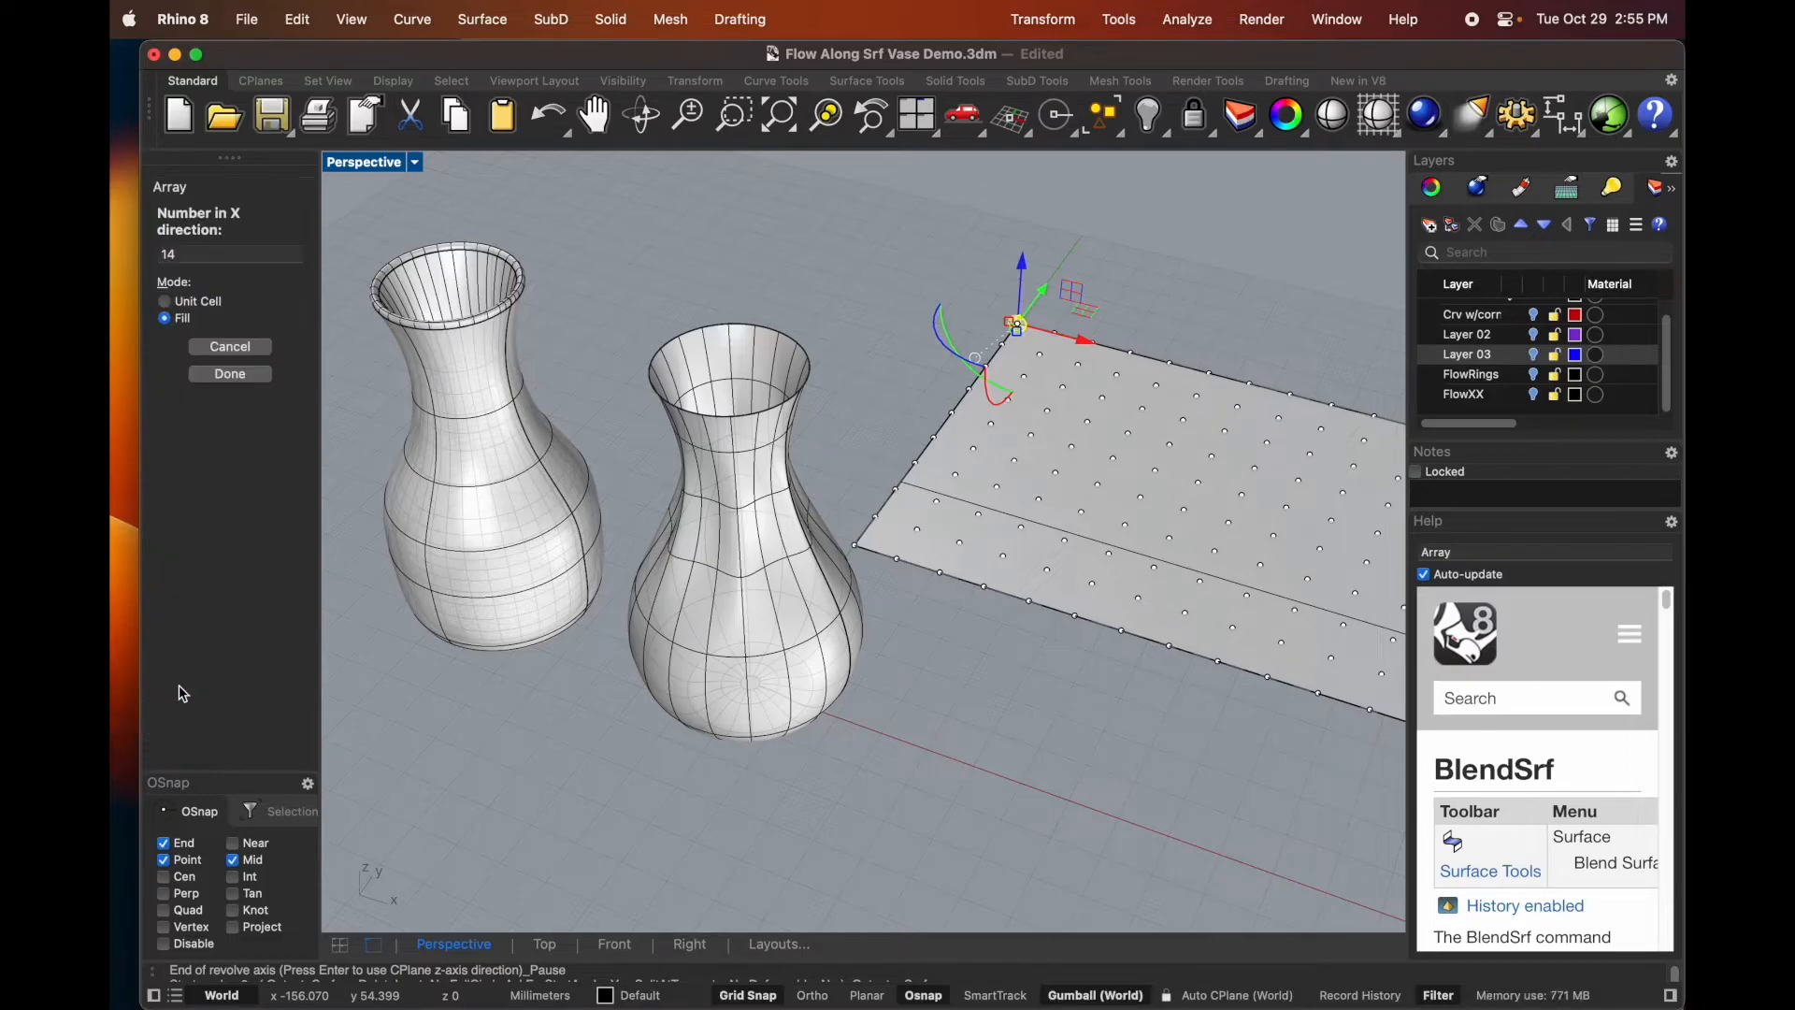
- Array the sphere in Unit Cell mode with grid-point spacing into 13 by 8 by 1
left_click(914, 114)
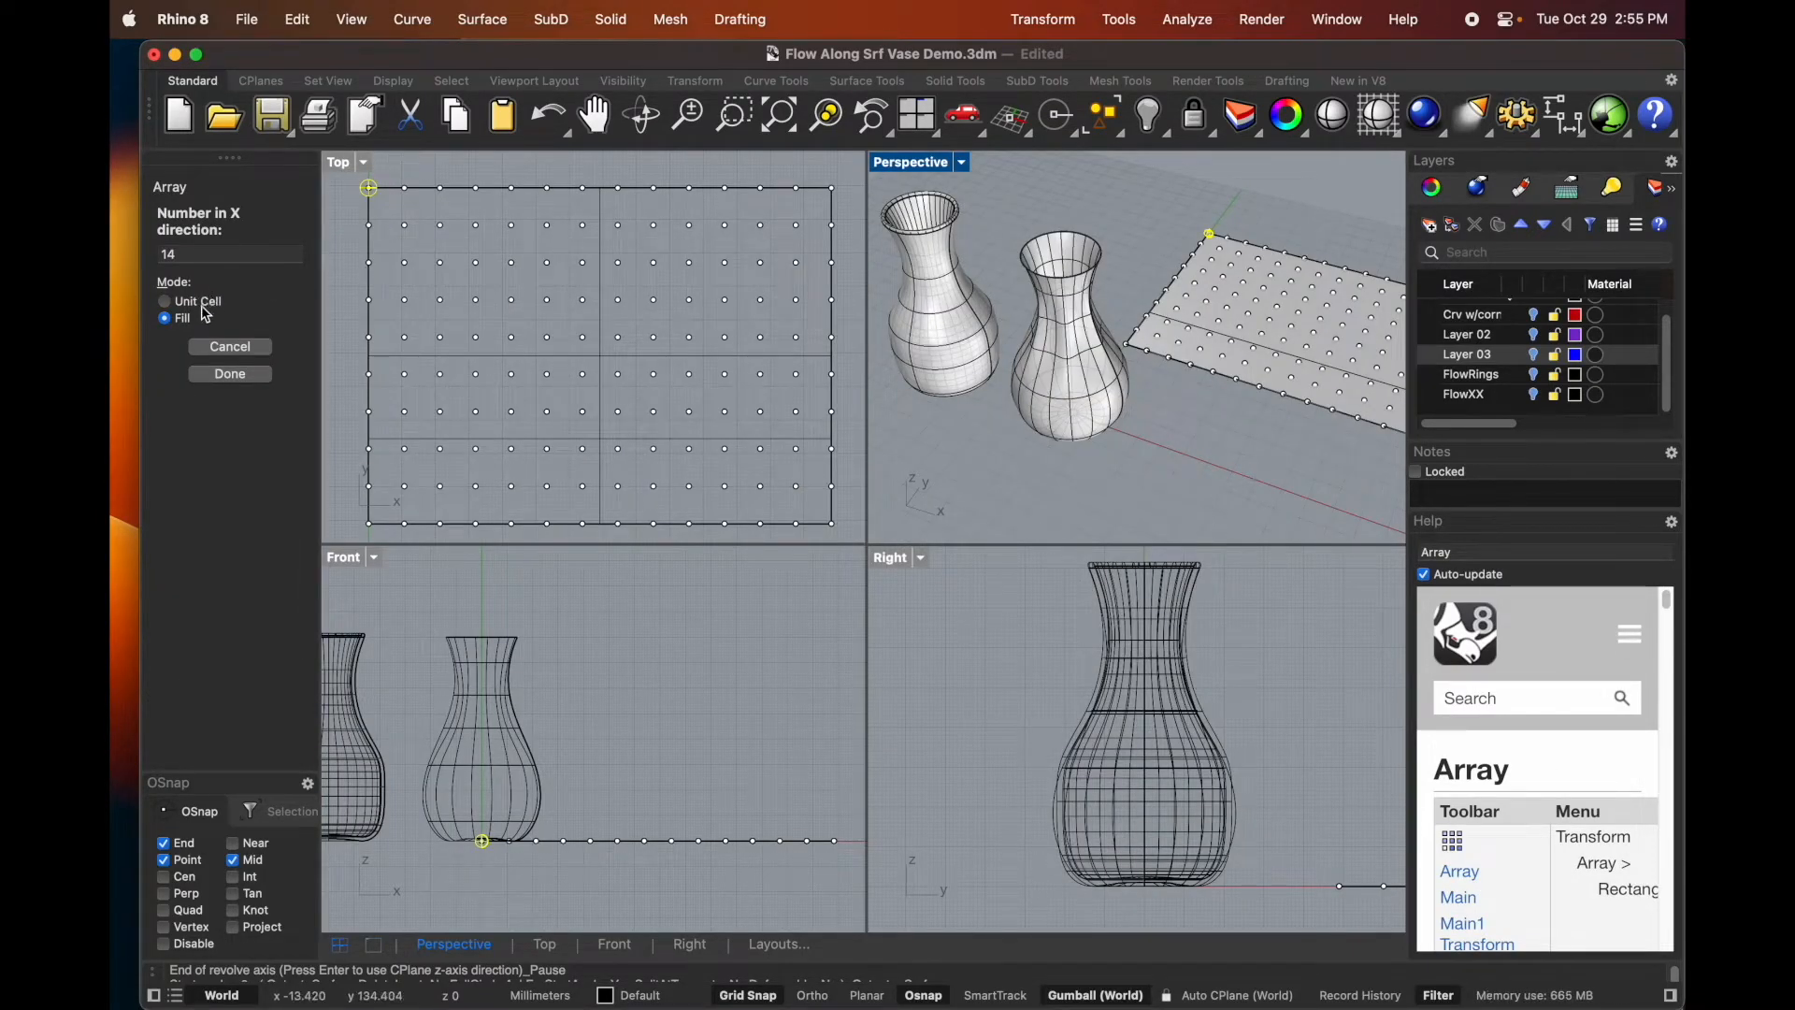
left_click(164, 300)
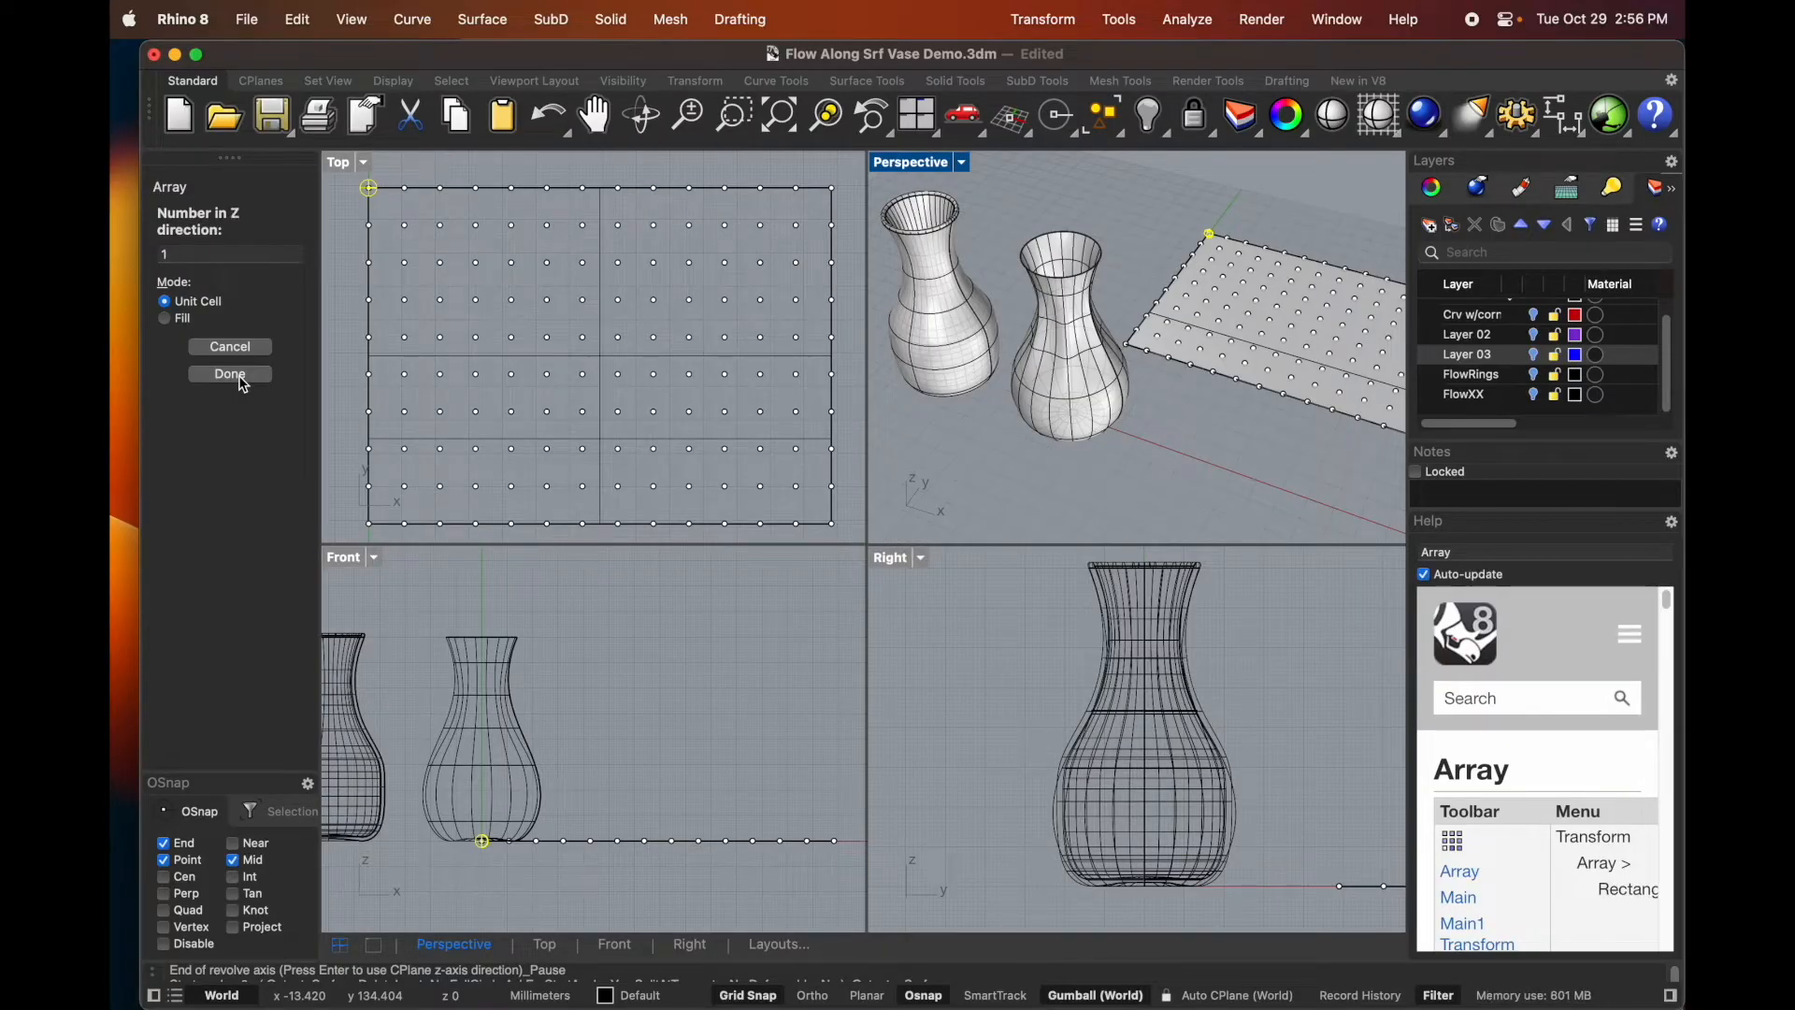
left_click(229, 373)
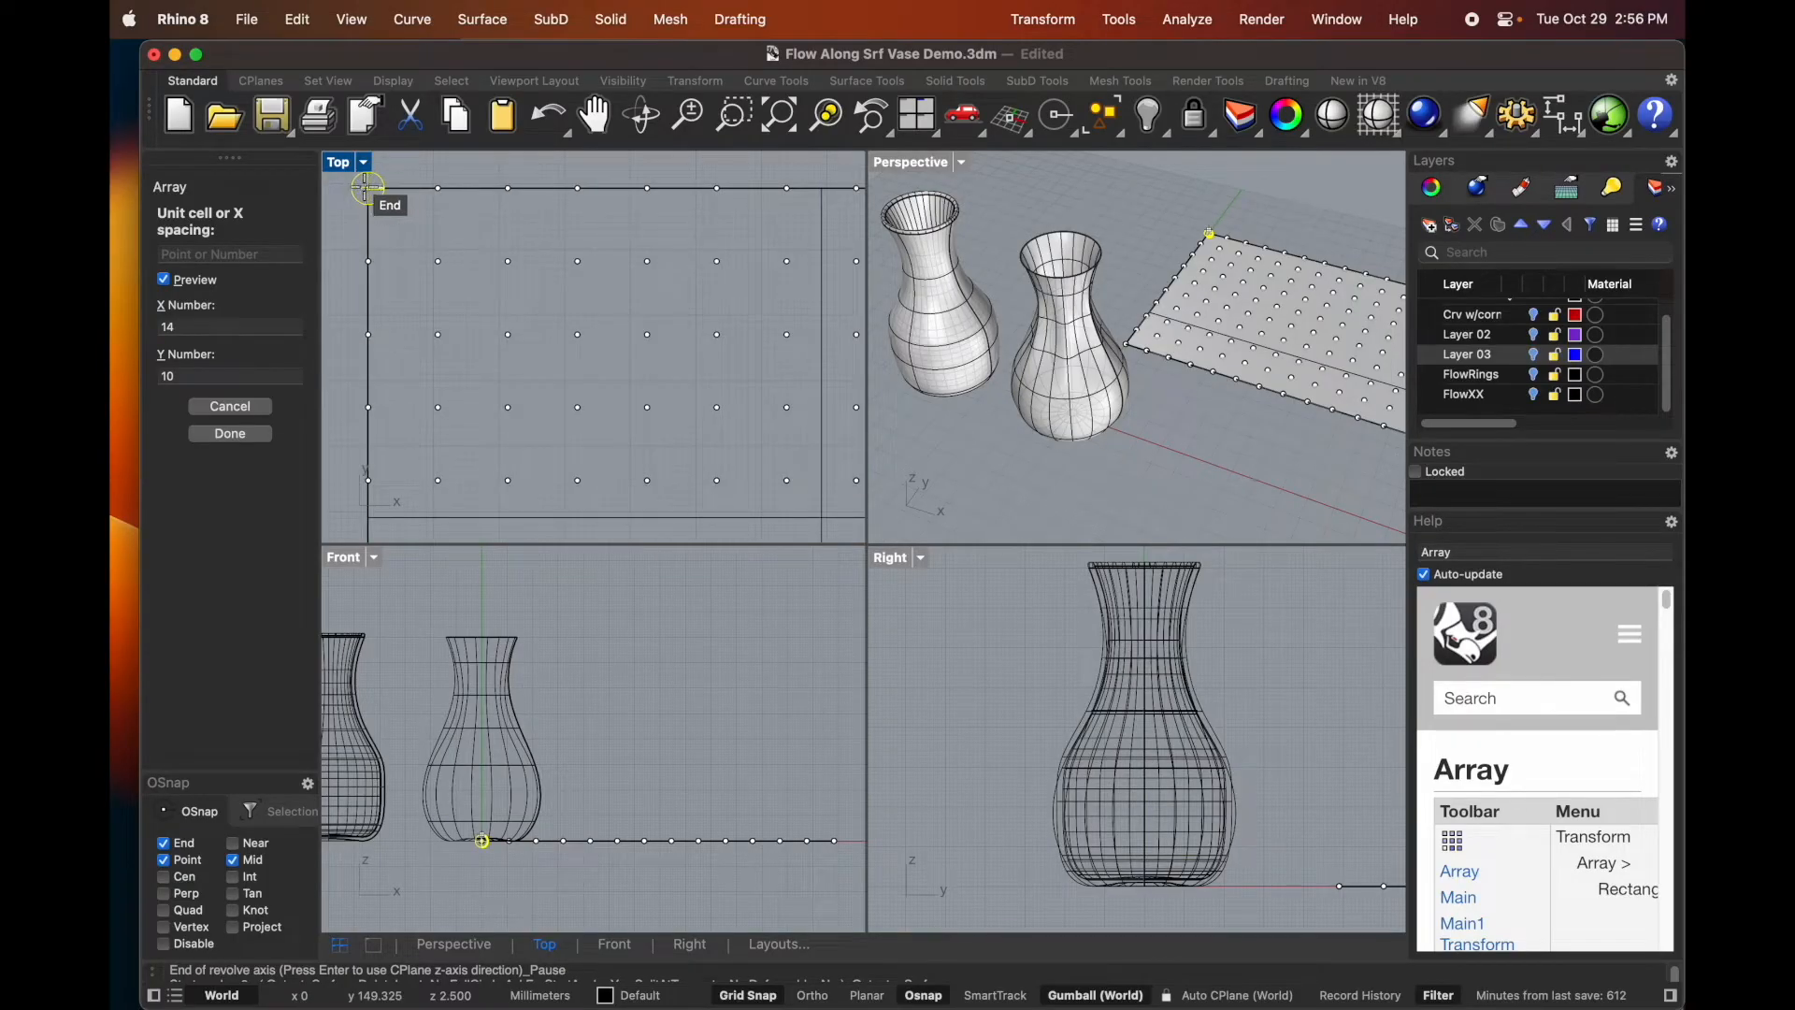
left_click(370, 187)
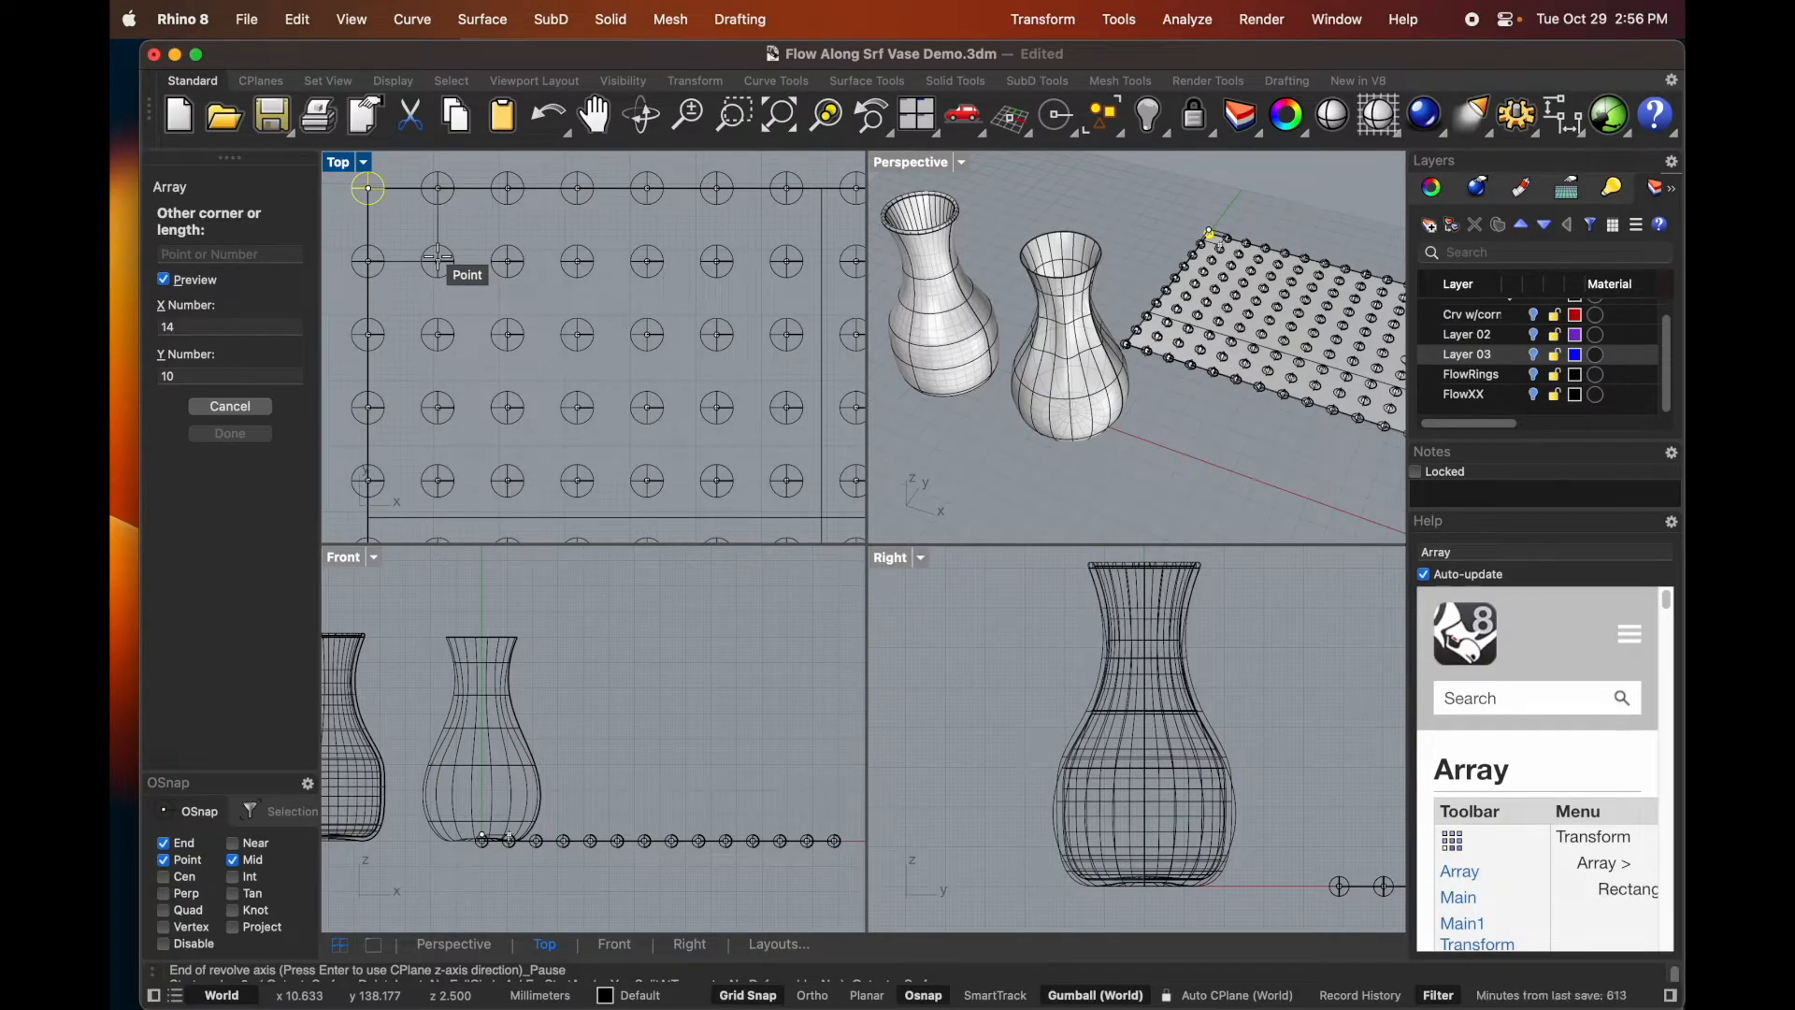
left_click(432, 208)
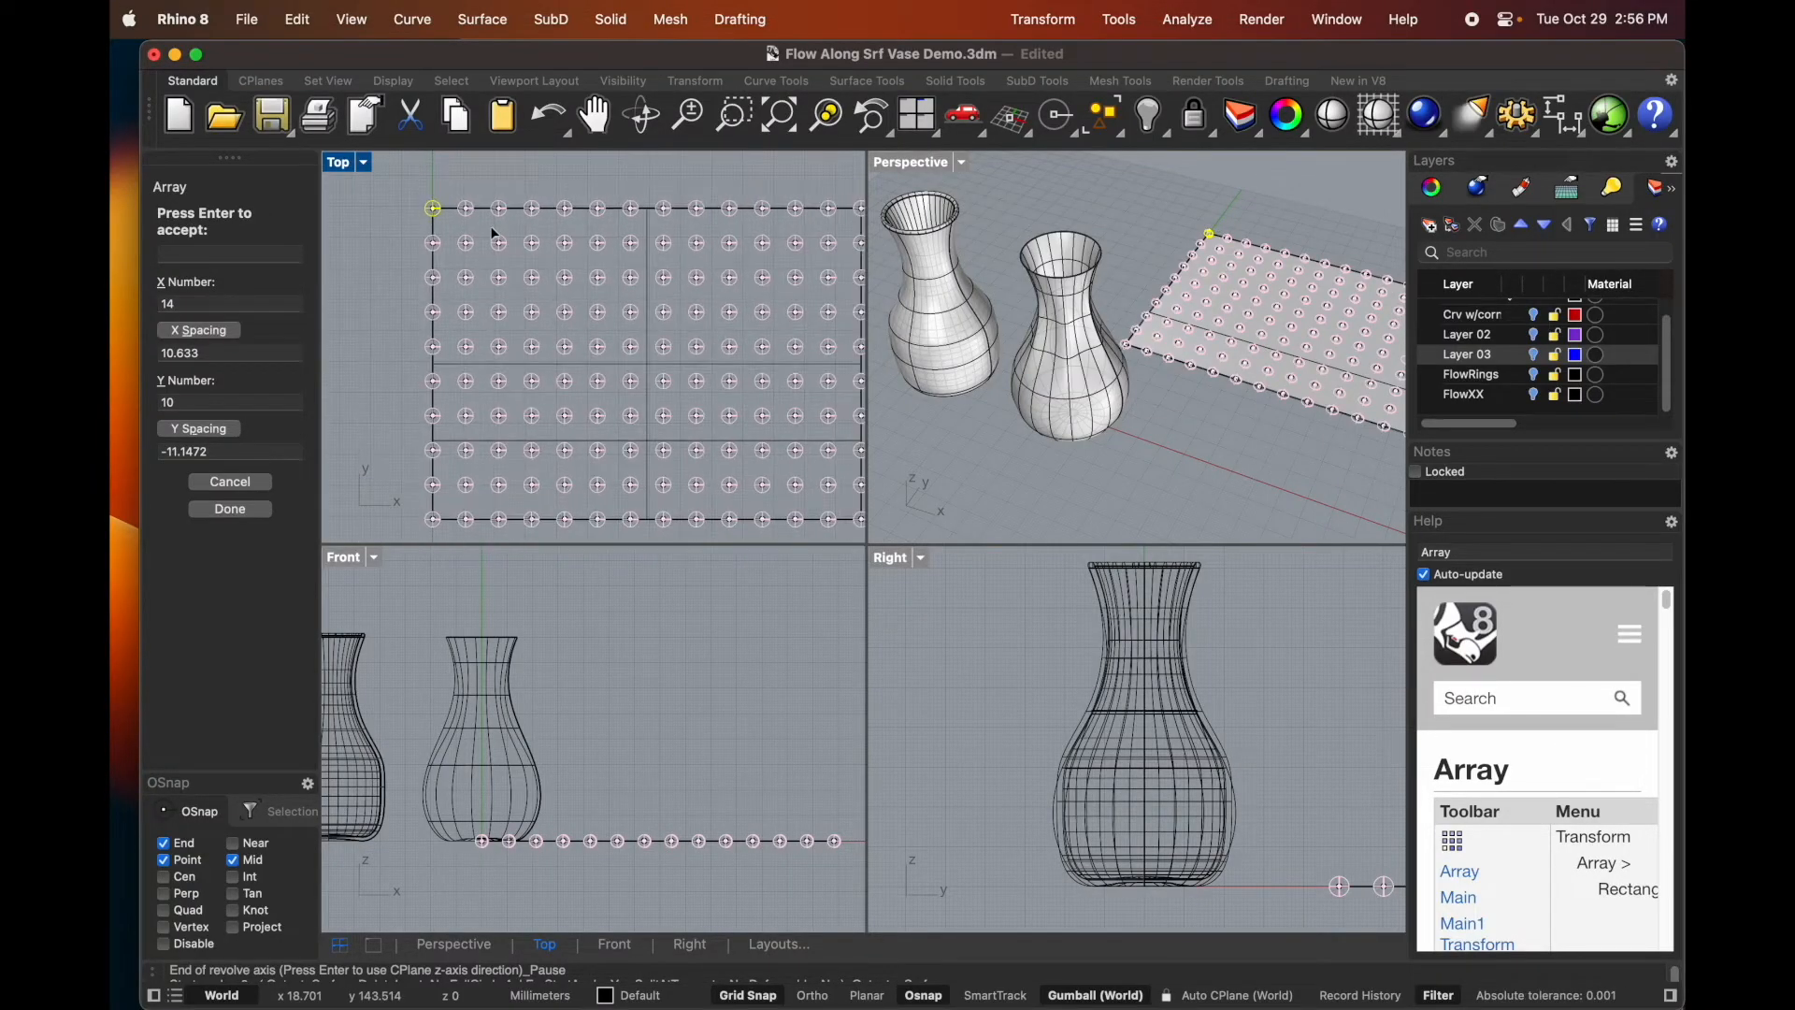
left_click(229, 303)
type("13")
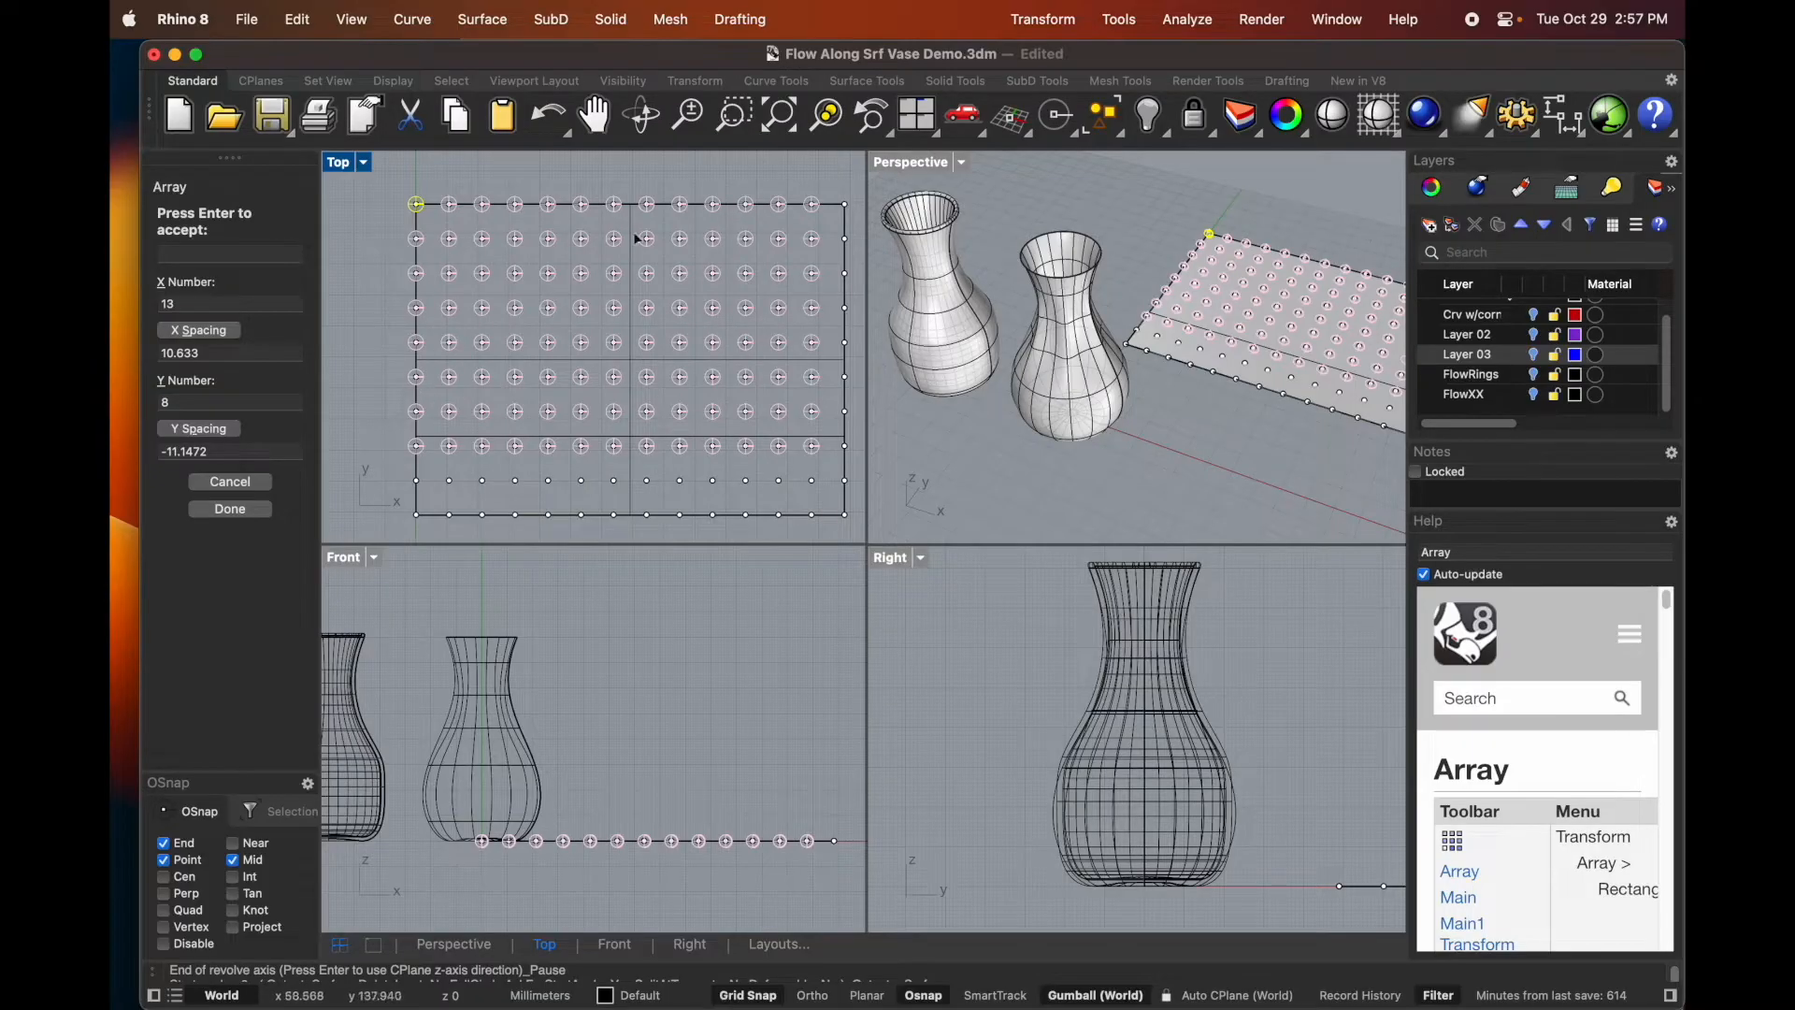
mouse_move(852, 422)
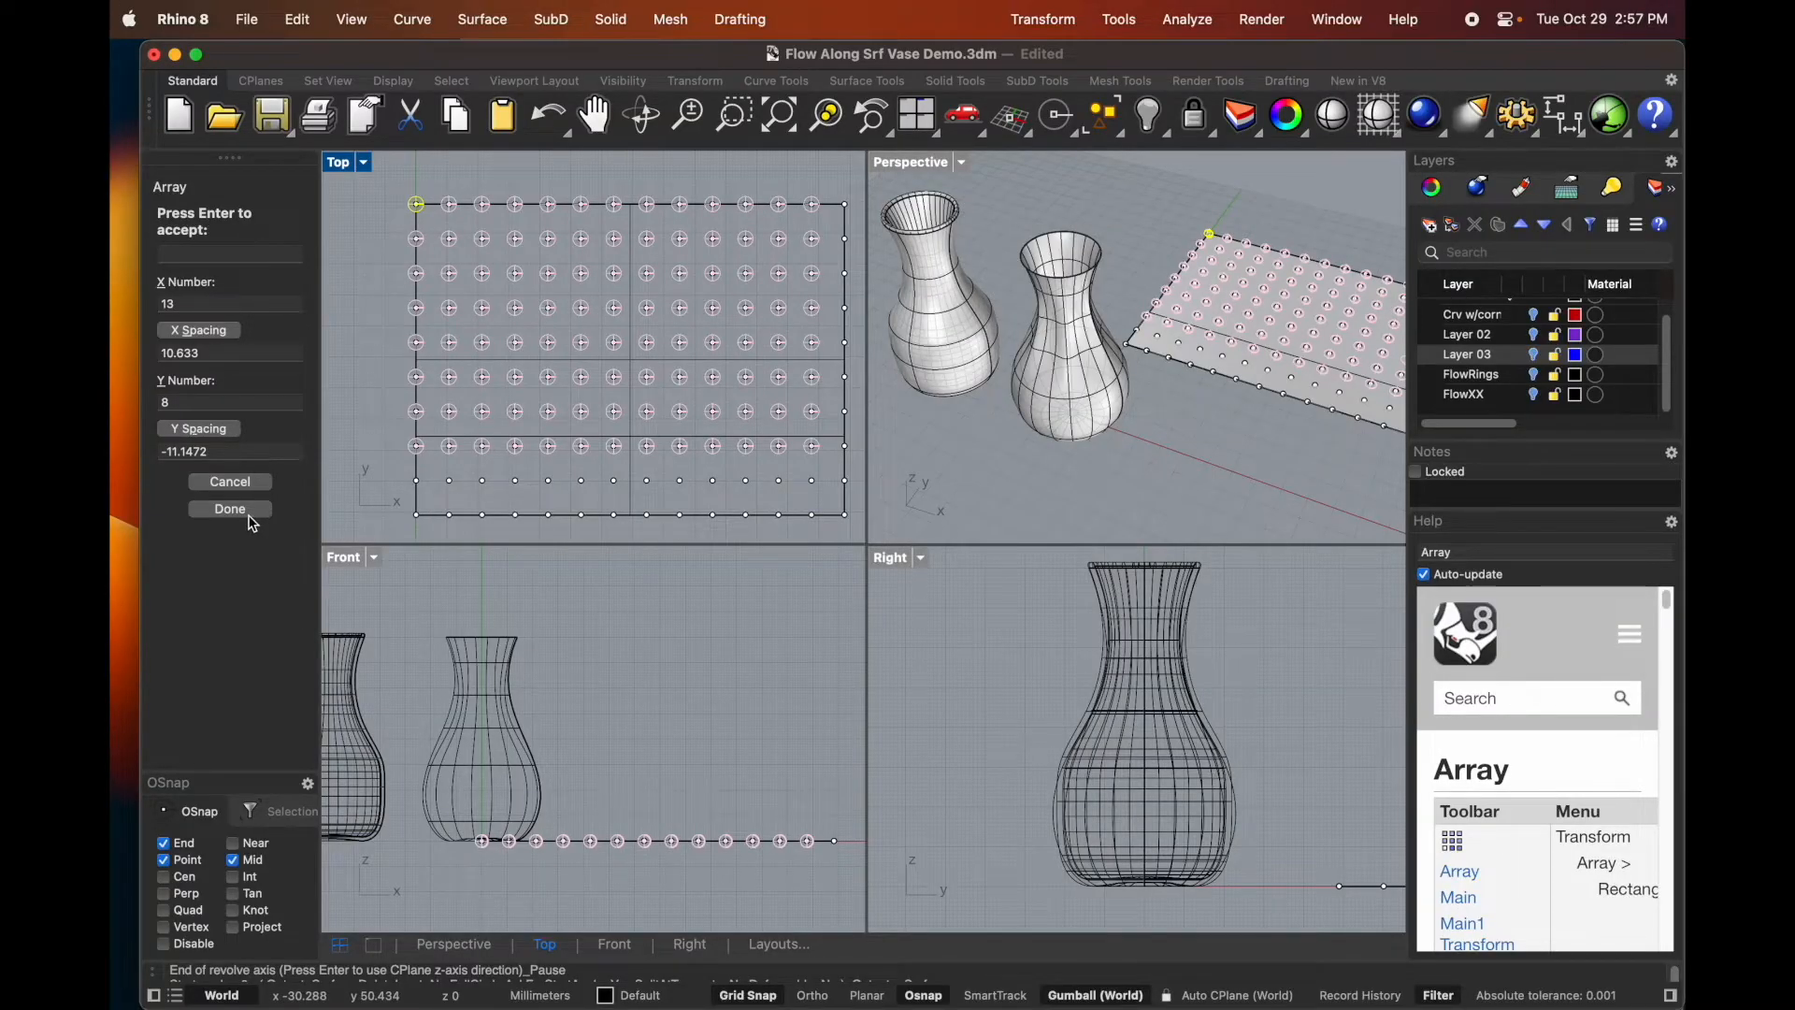
left_click(229, 509)
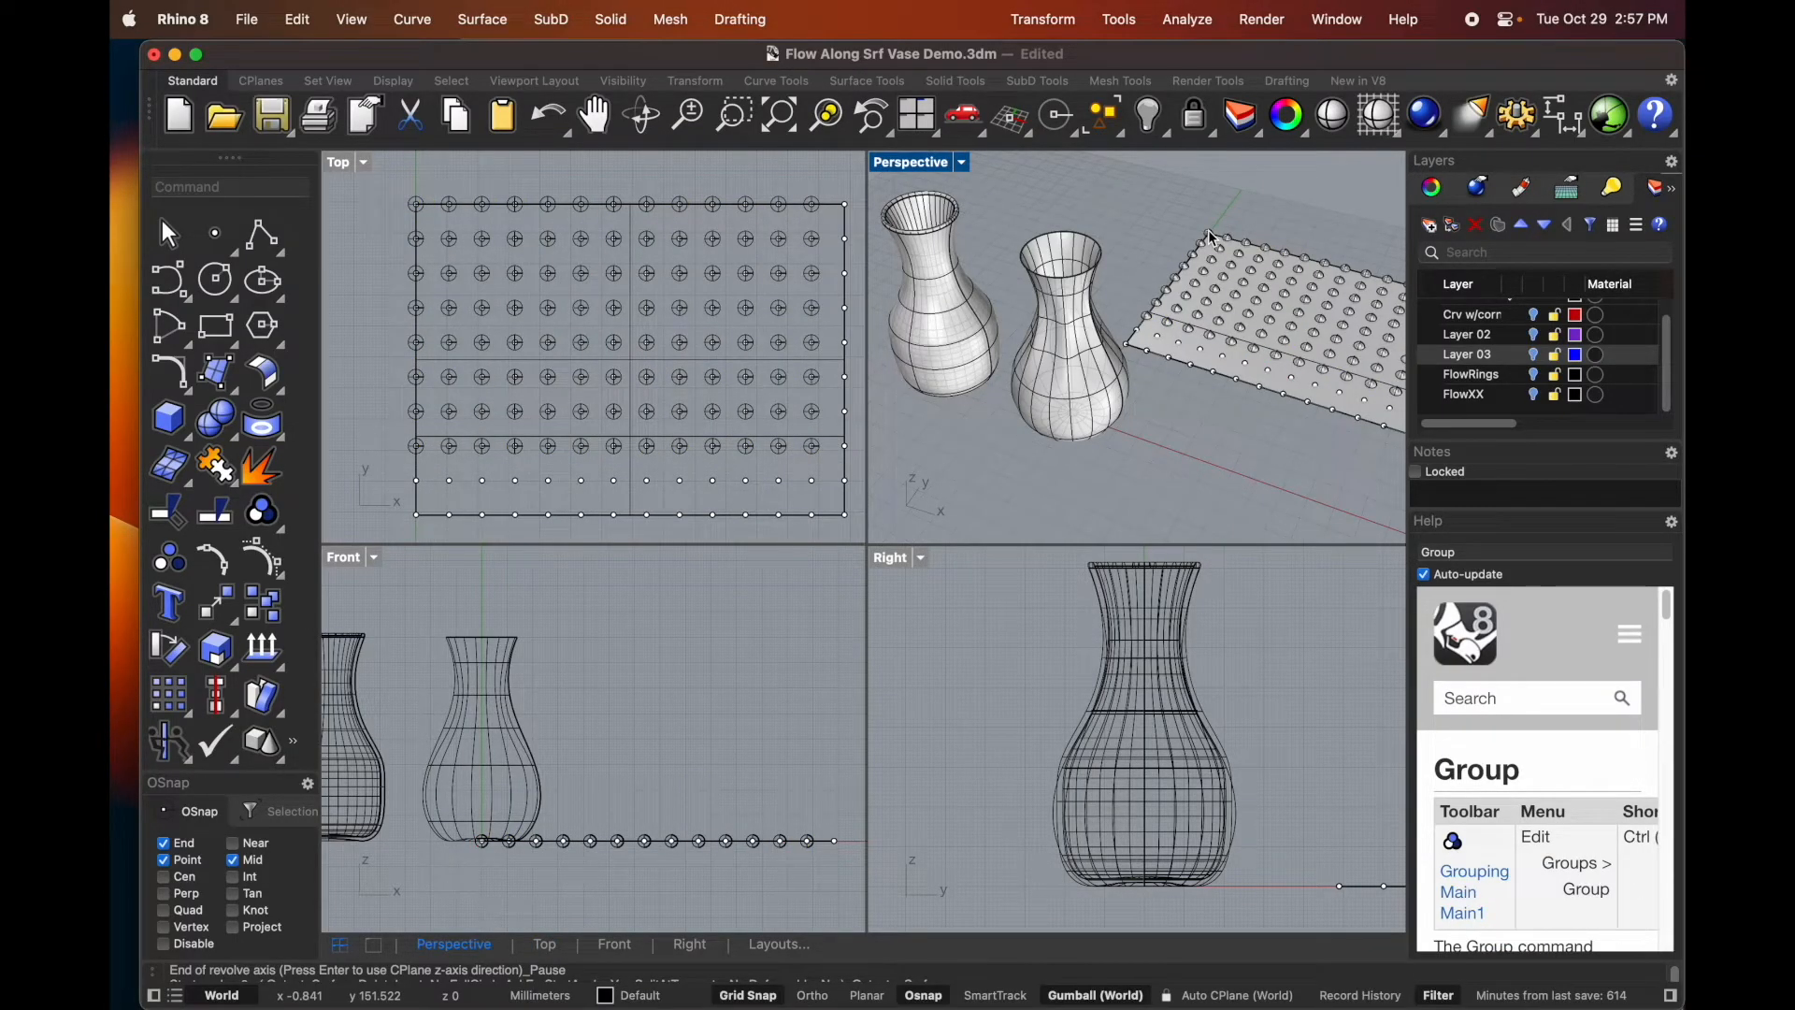
left_click(1041, 19)
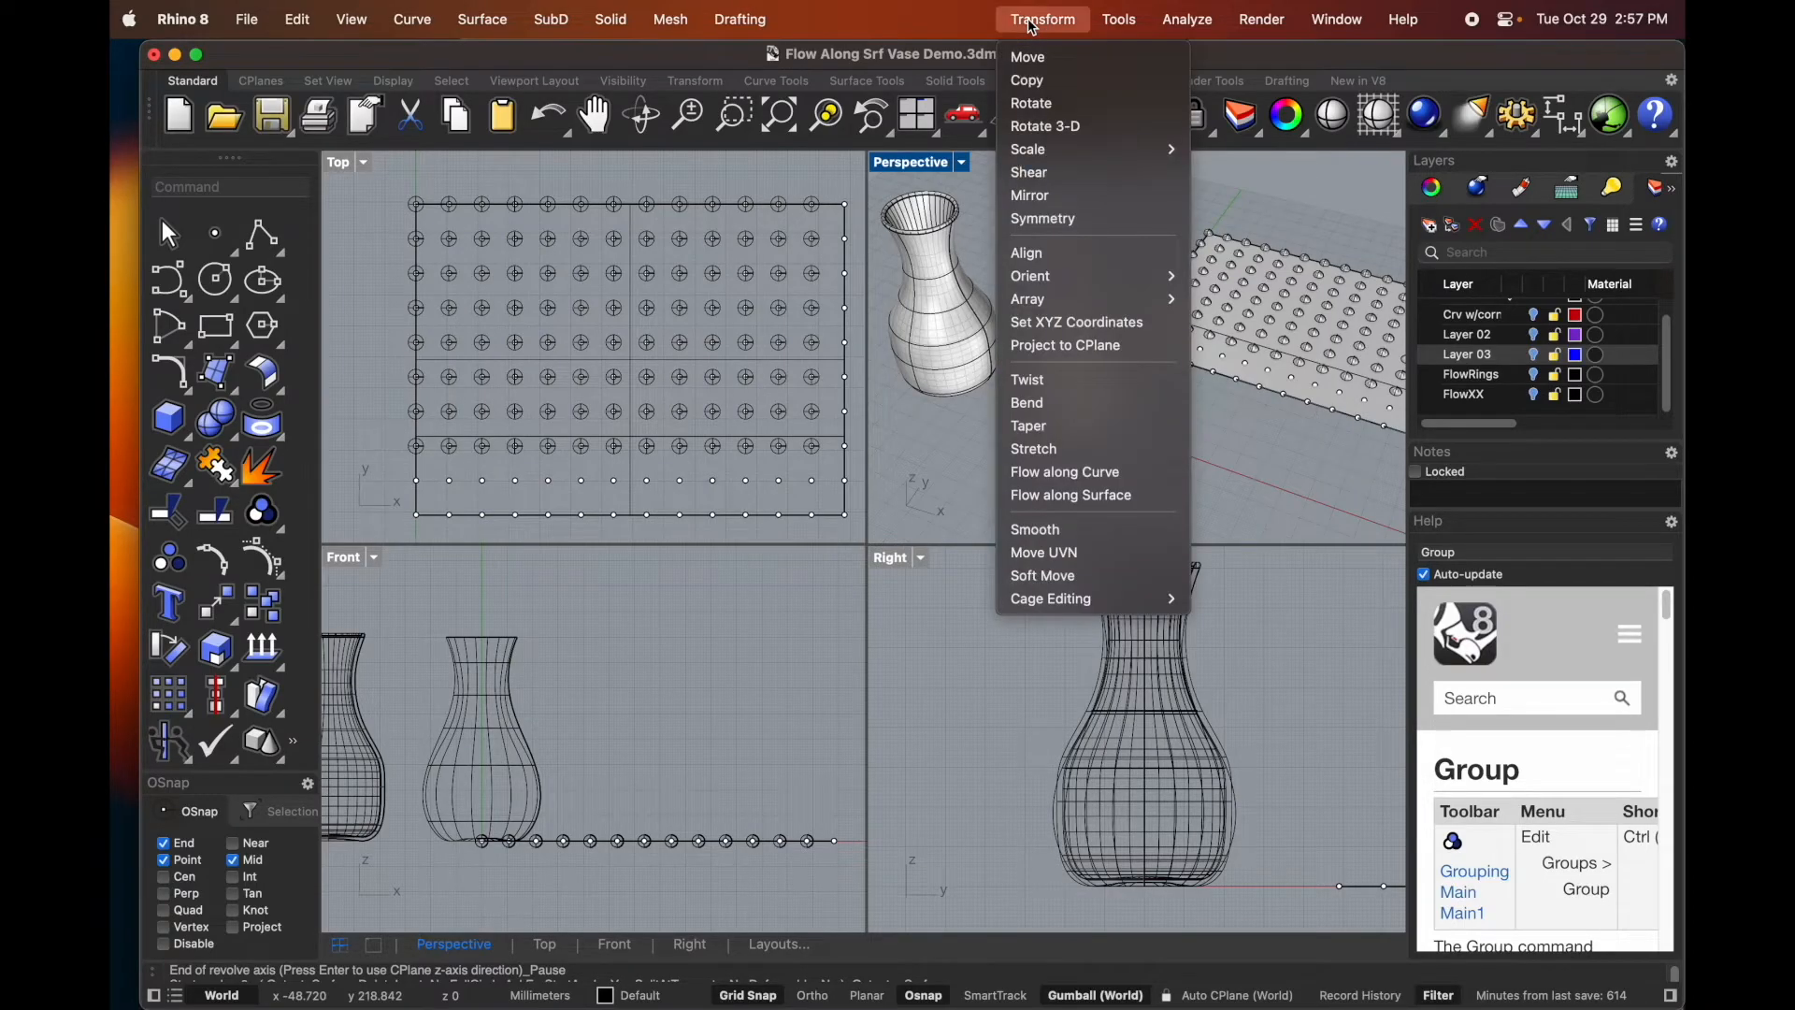
mouse_move(1070, 494)
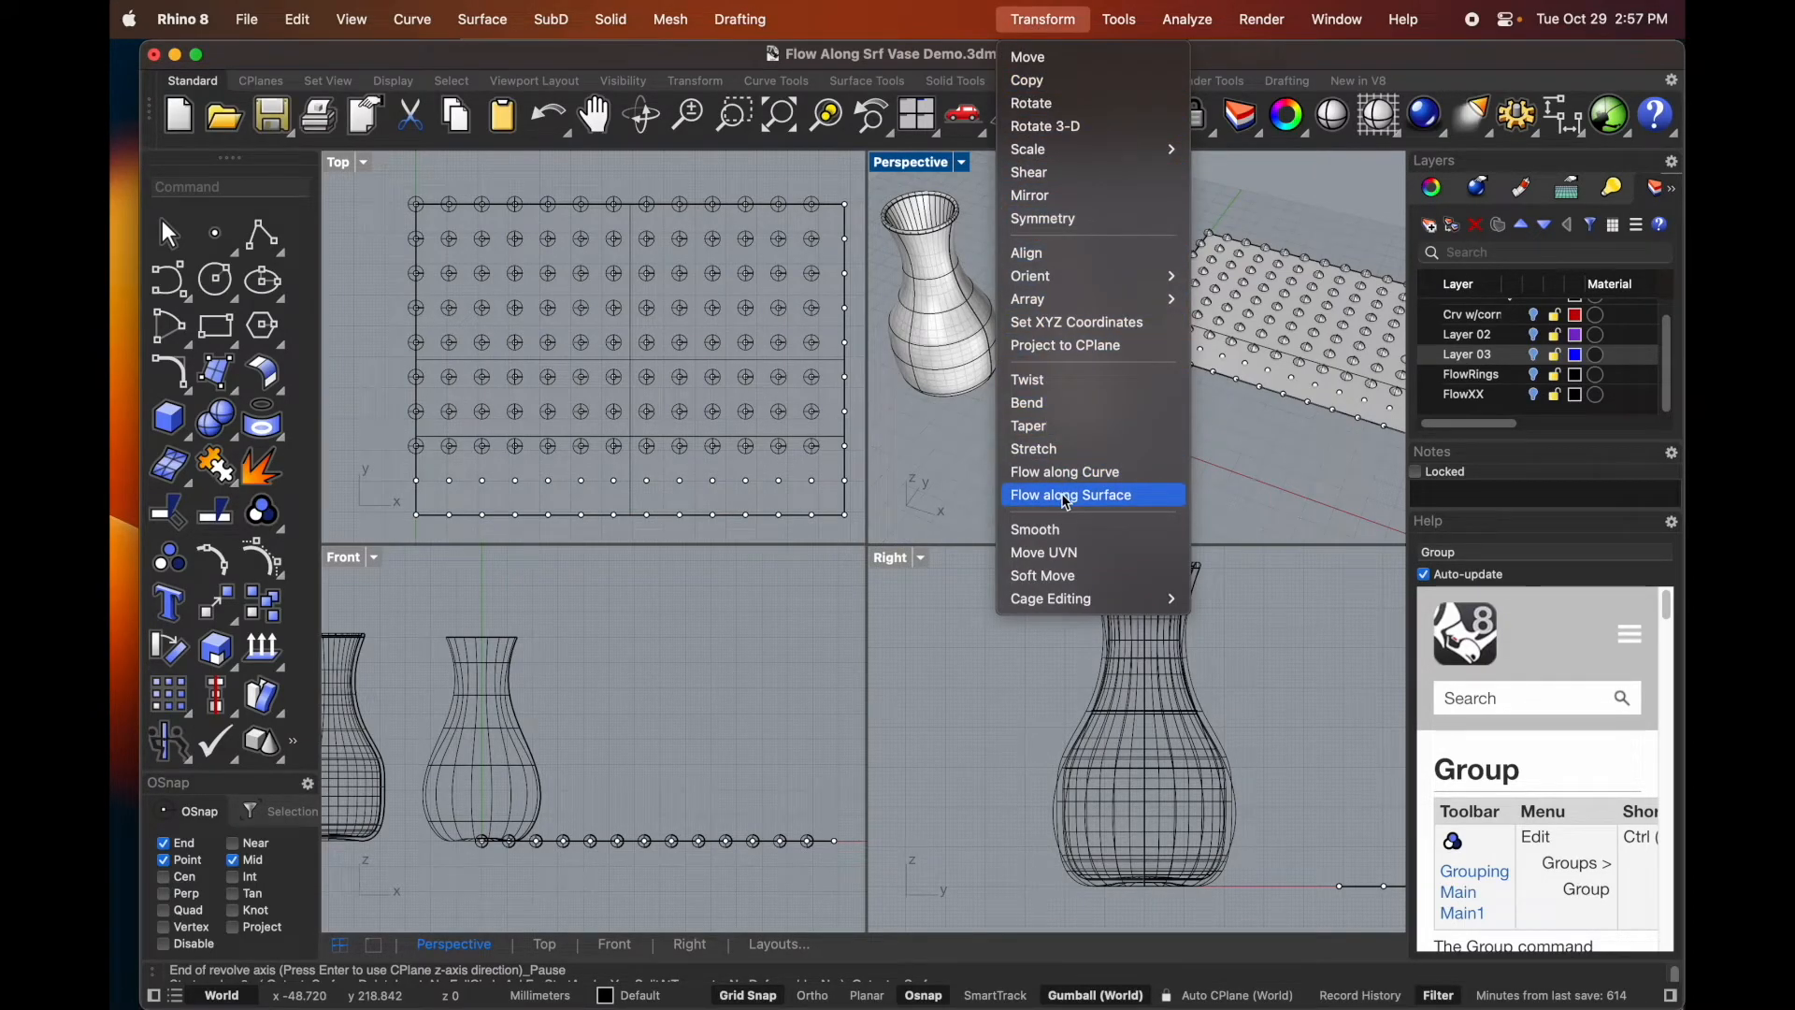
left_click(1070, 495)
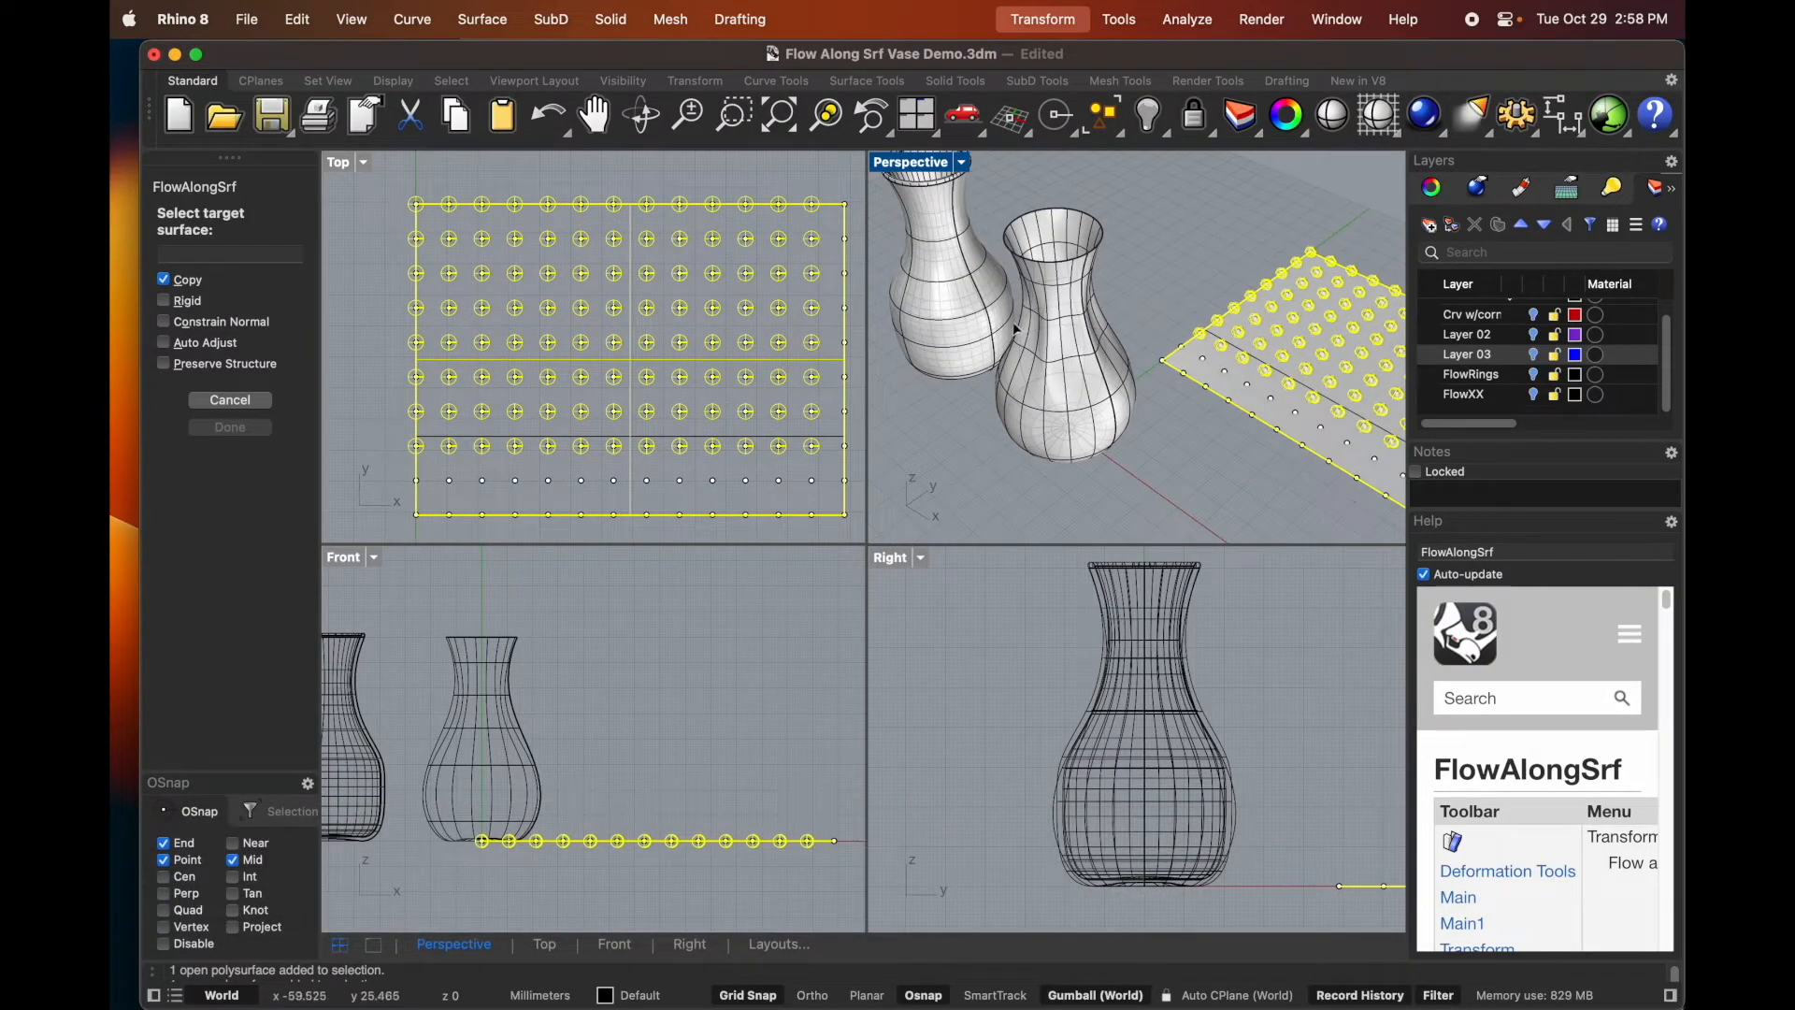
left_click(1008, 329)
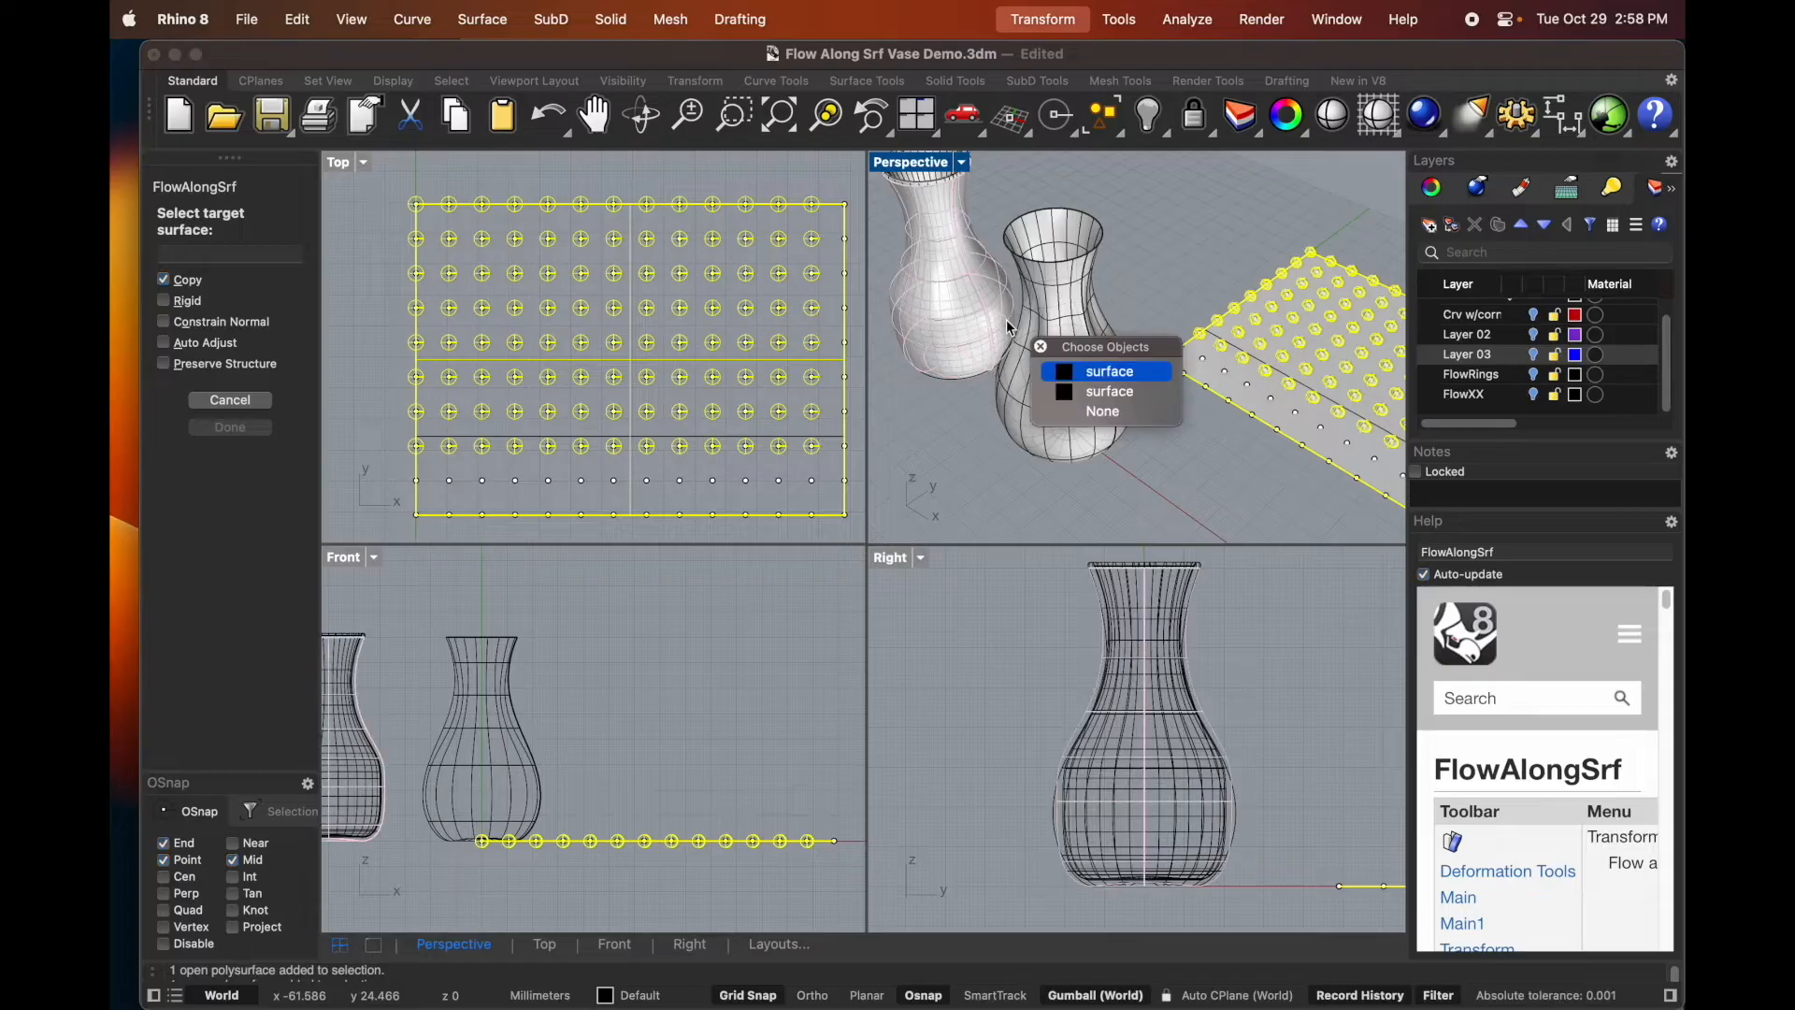
mouse_move(1107, 371)
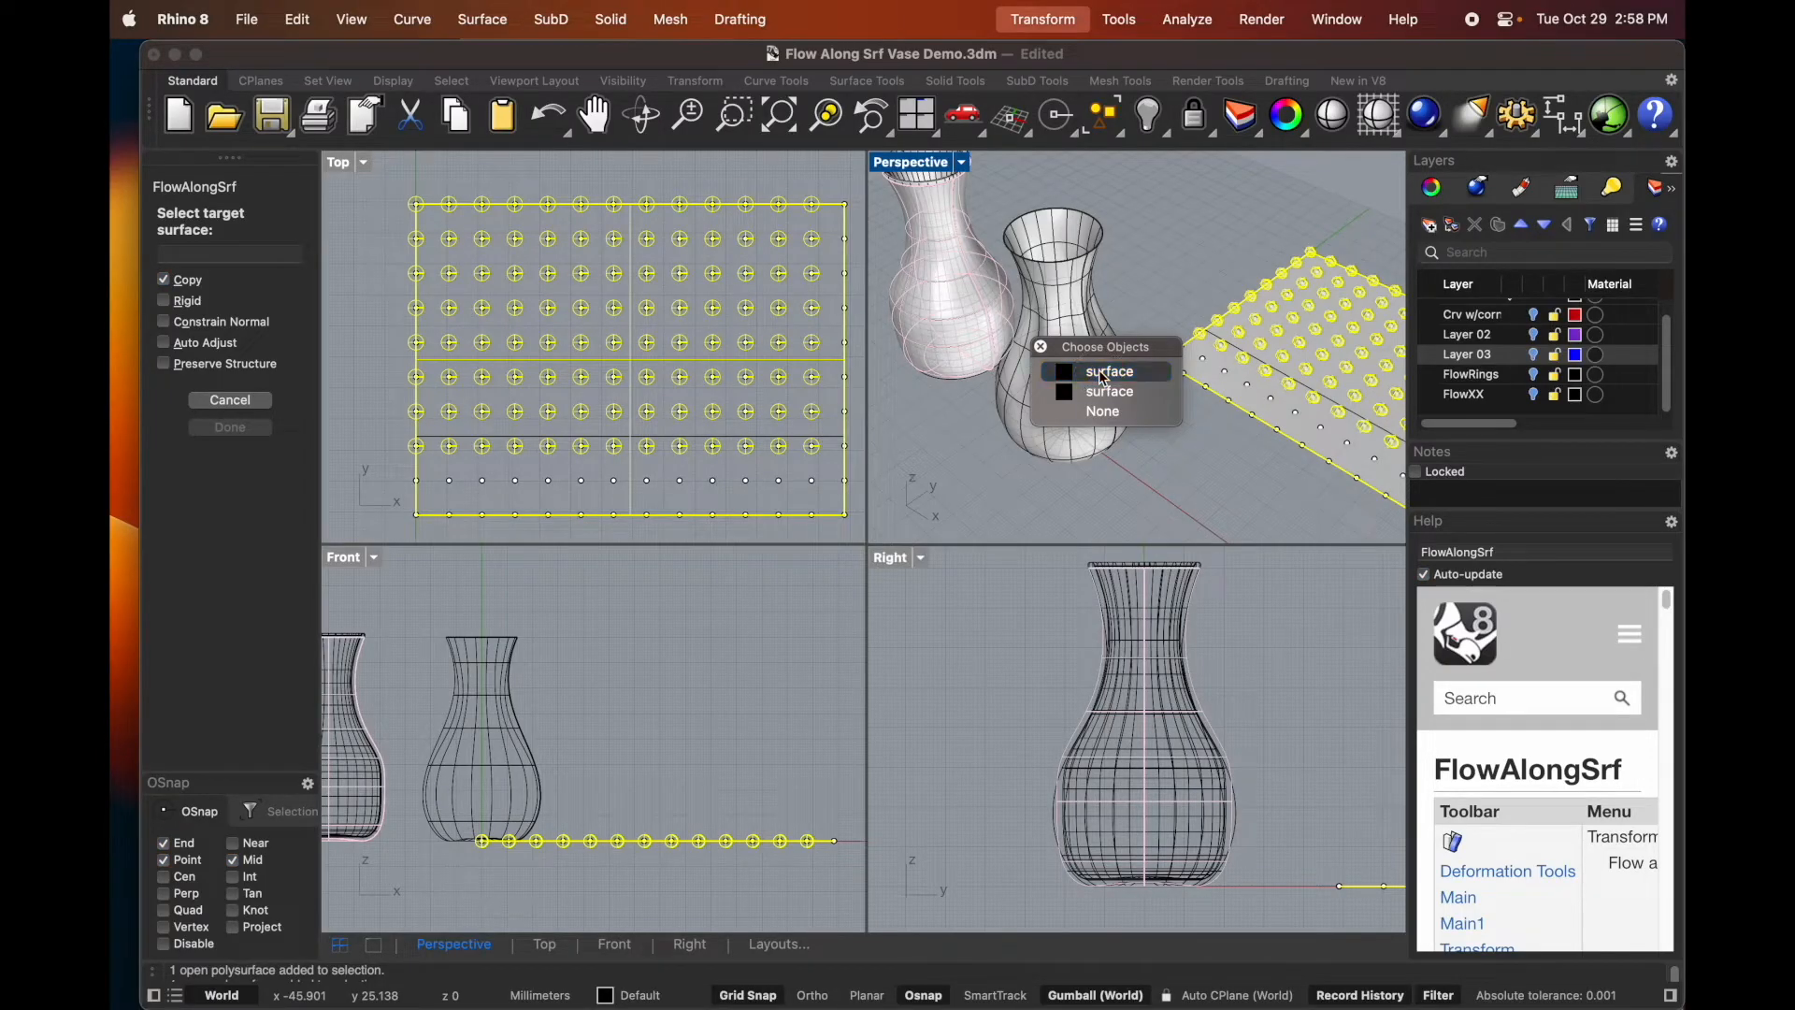
left_click(1107, 371)
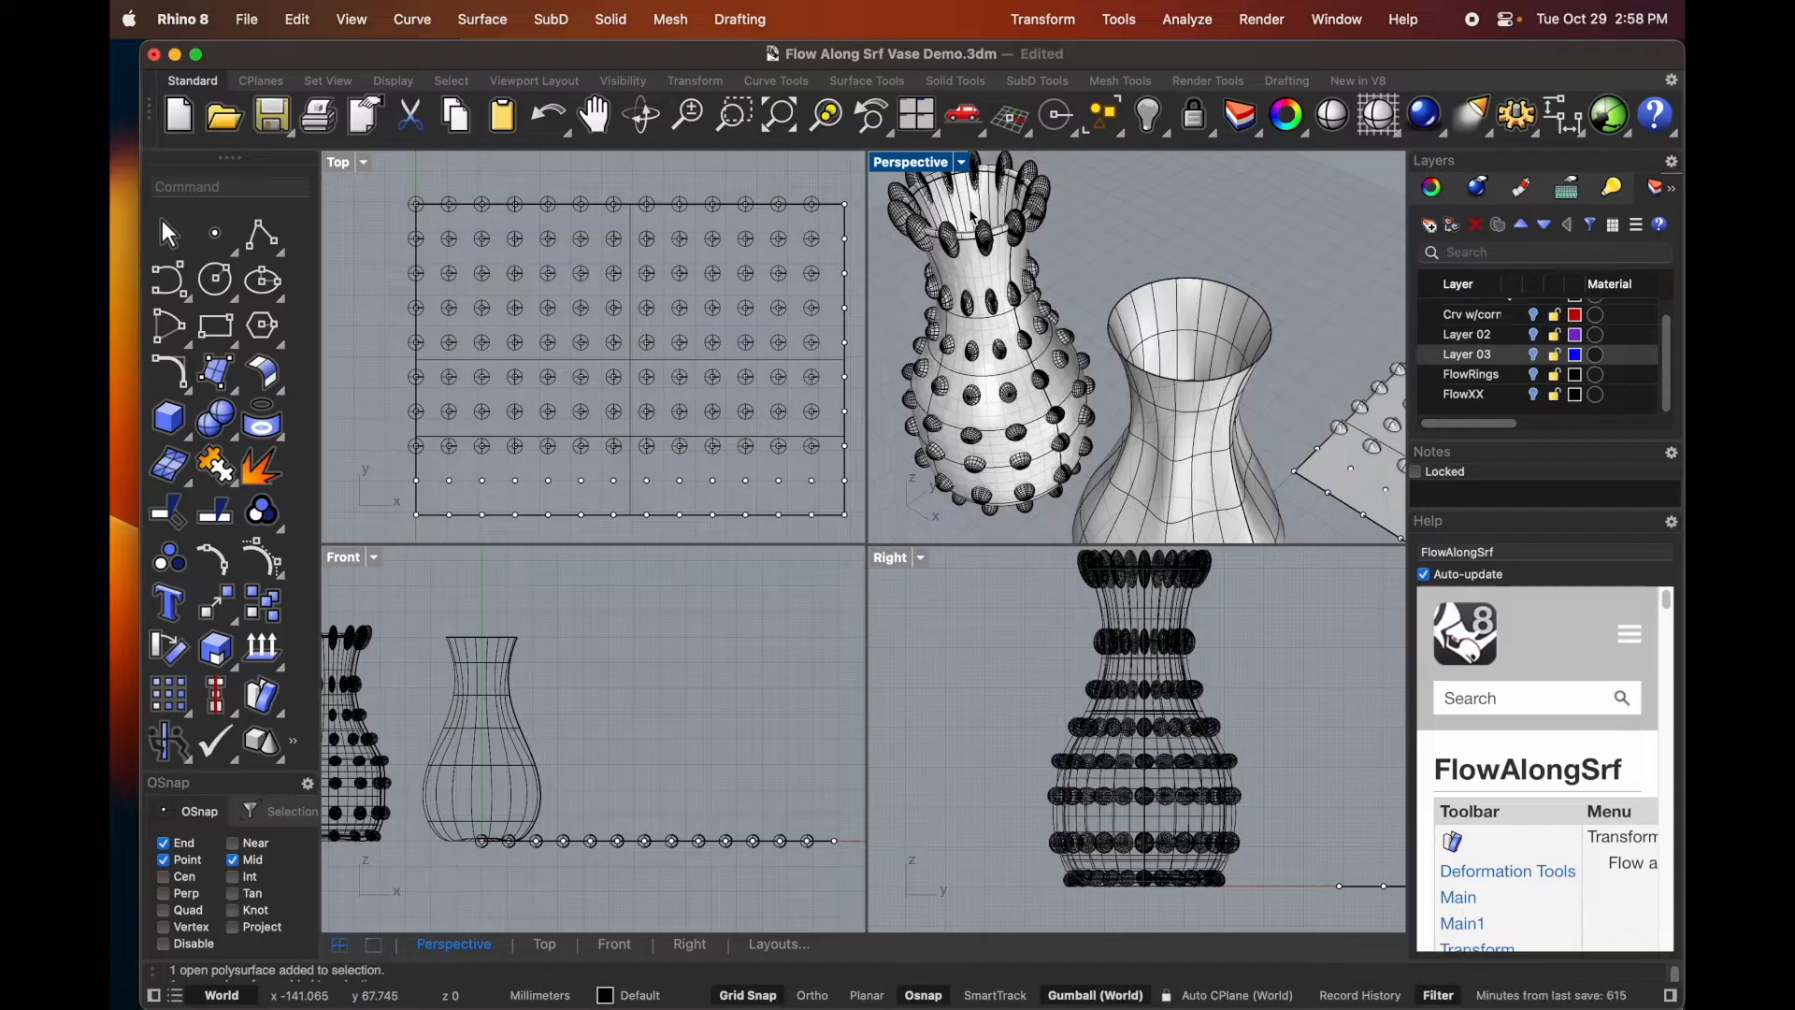
key("cmd+z")
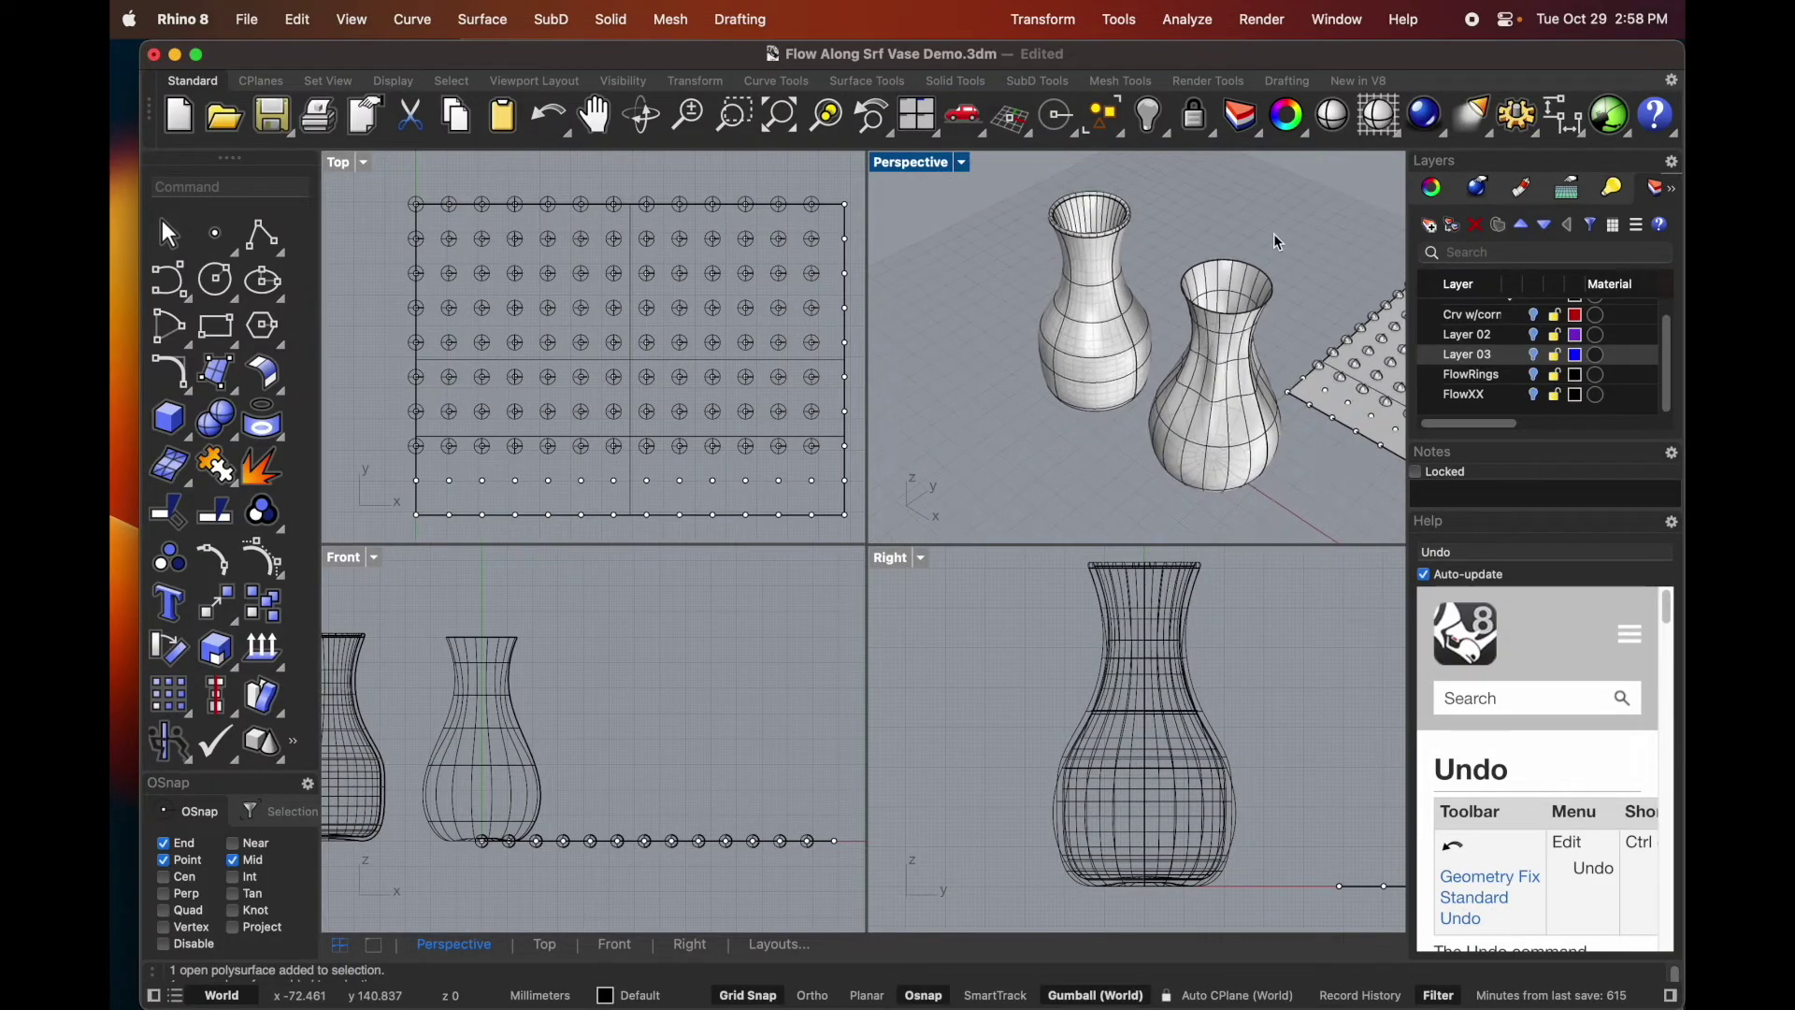
- Start Flow along Surface on the sphere grid with the Rigid option enabled
left_click(1040, 19)
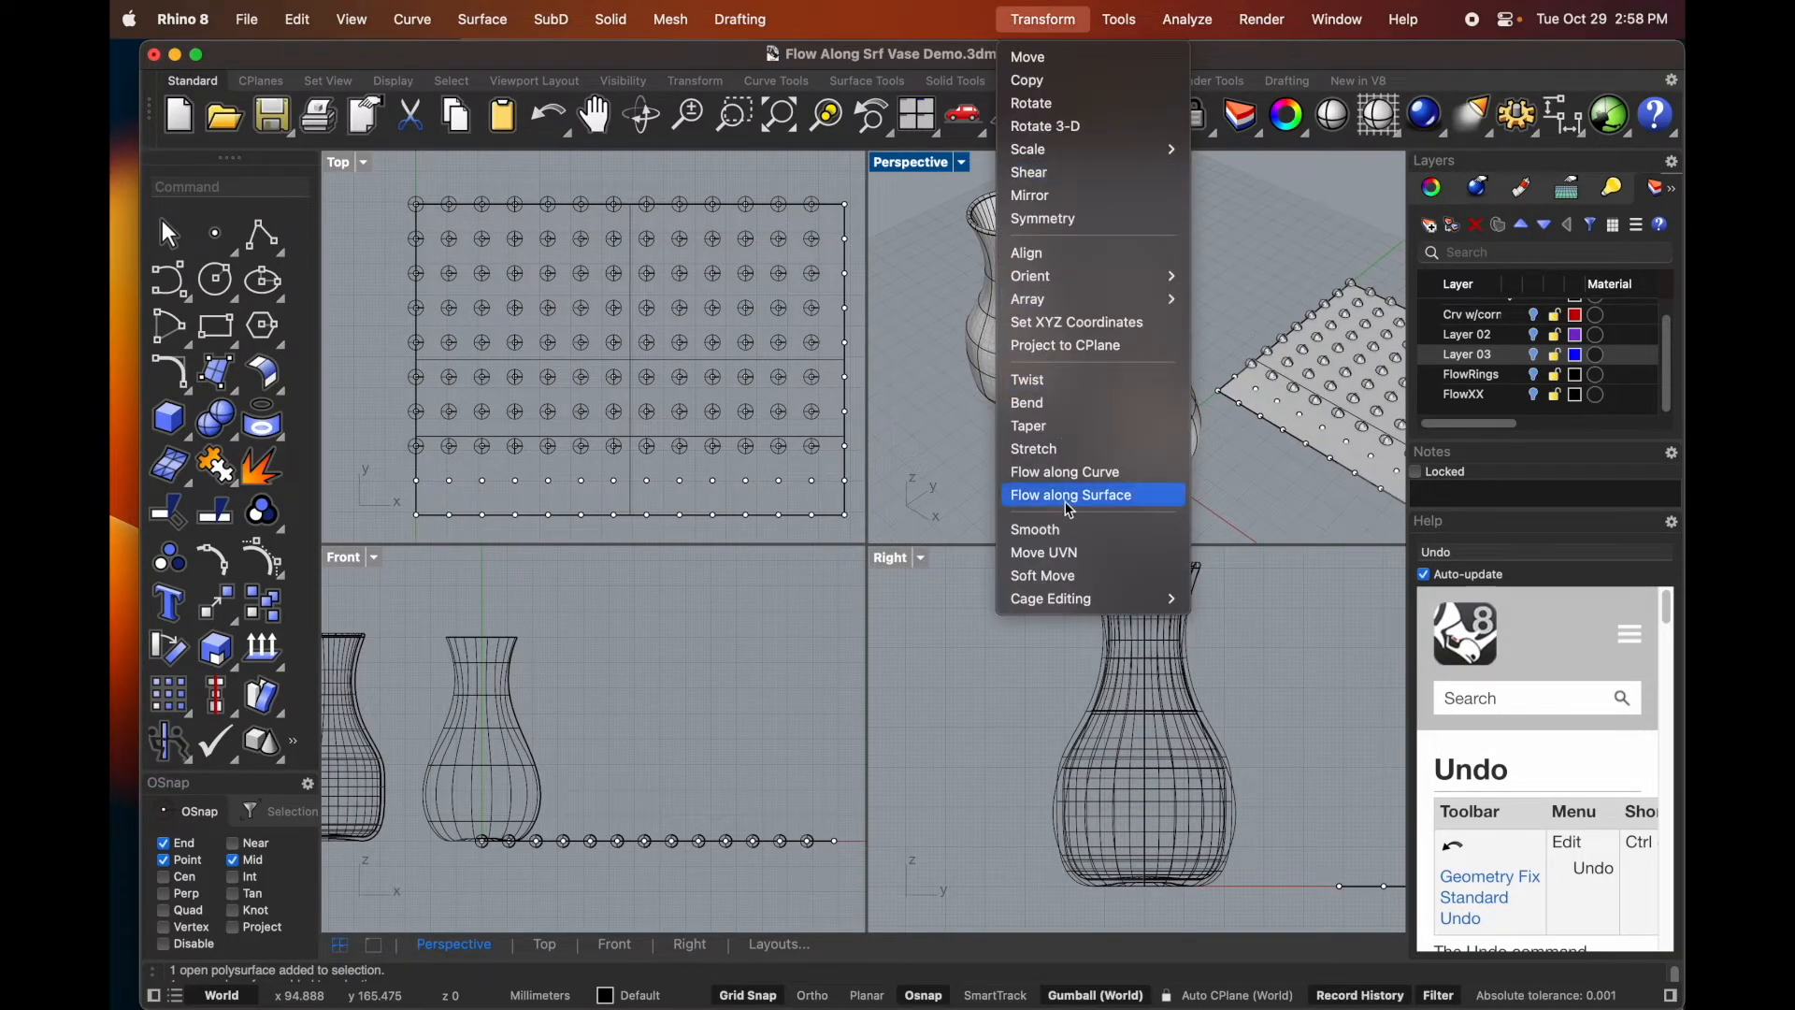
left_click(1070, 495)
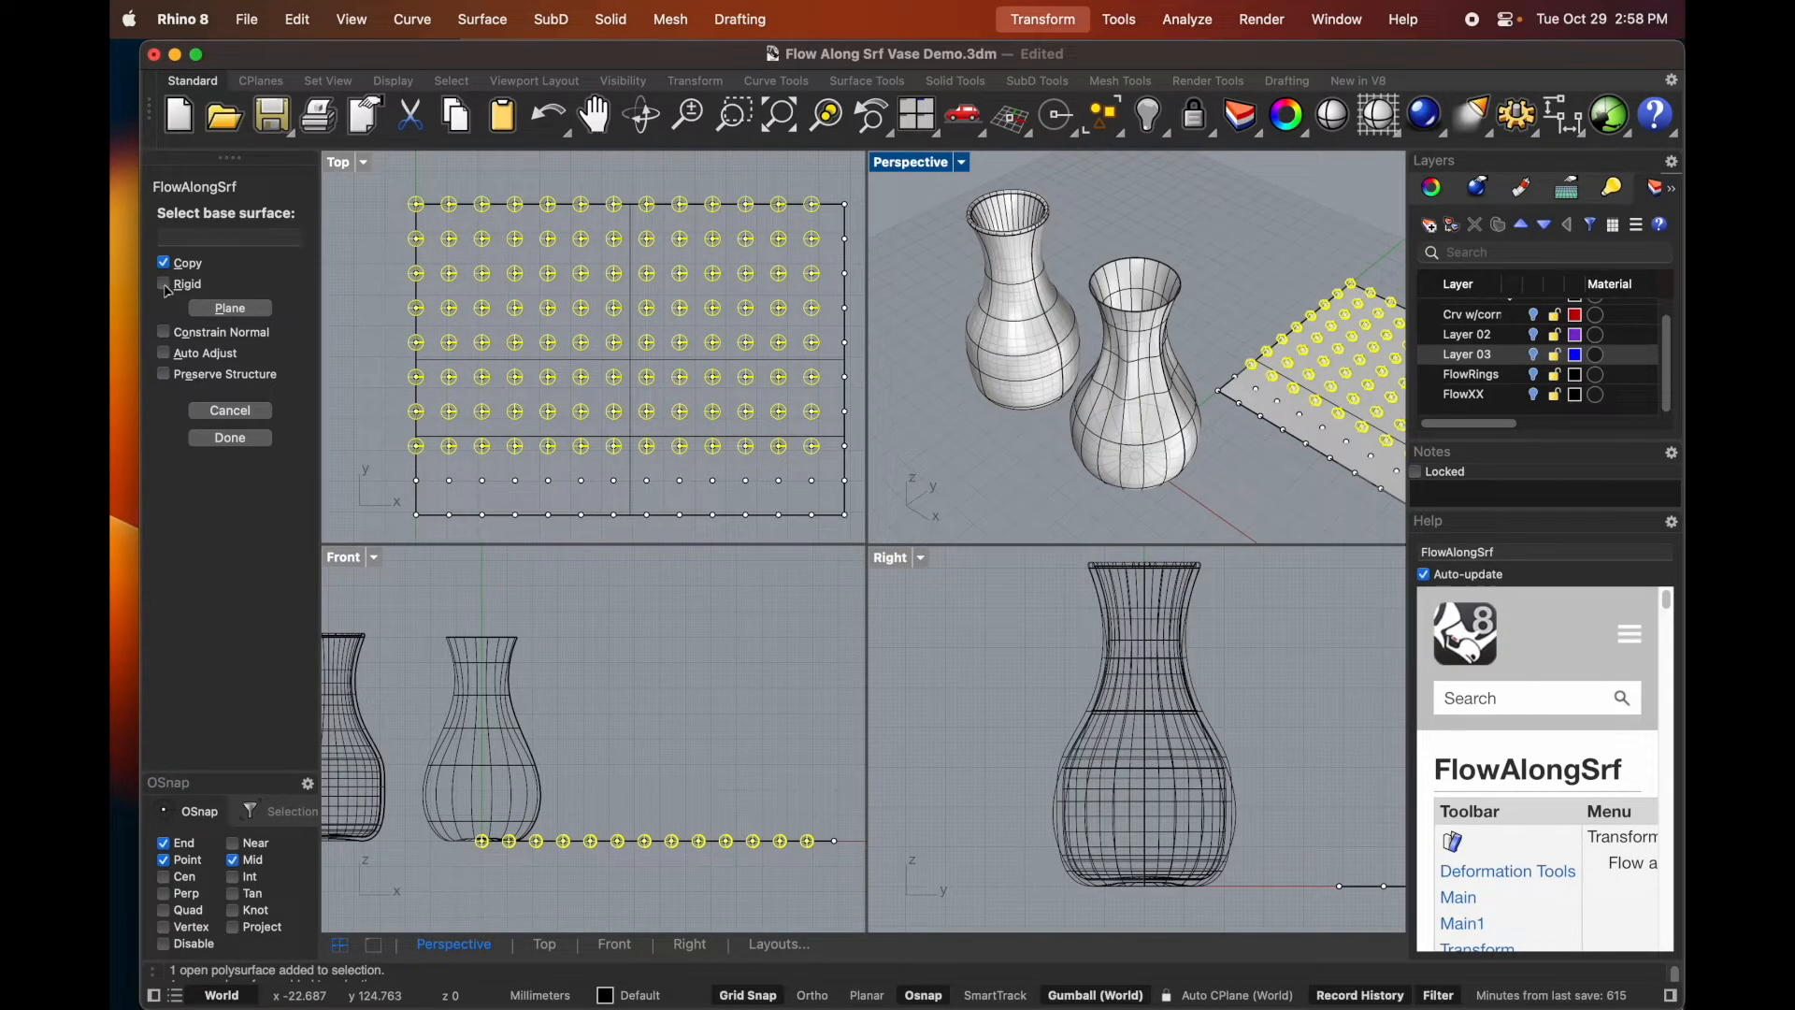
left_click(163, 283)
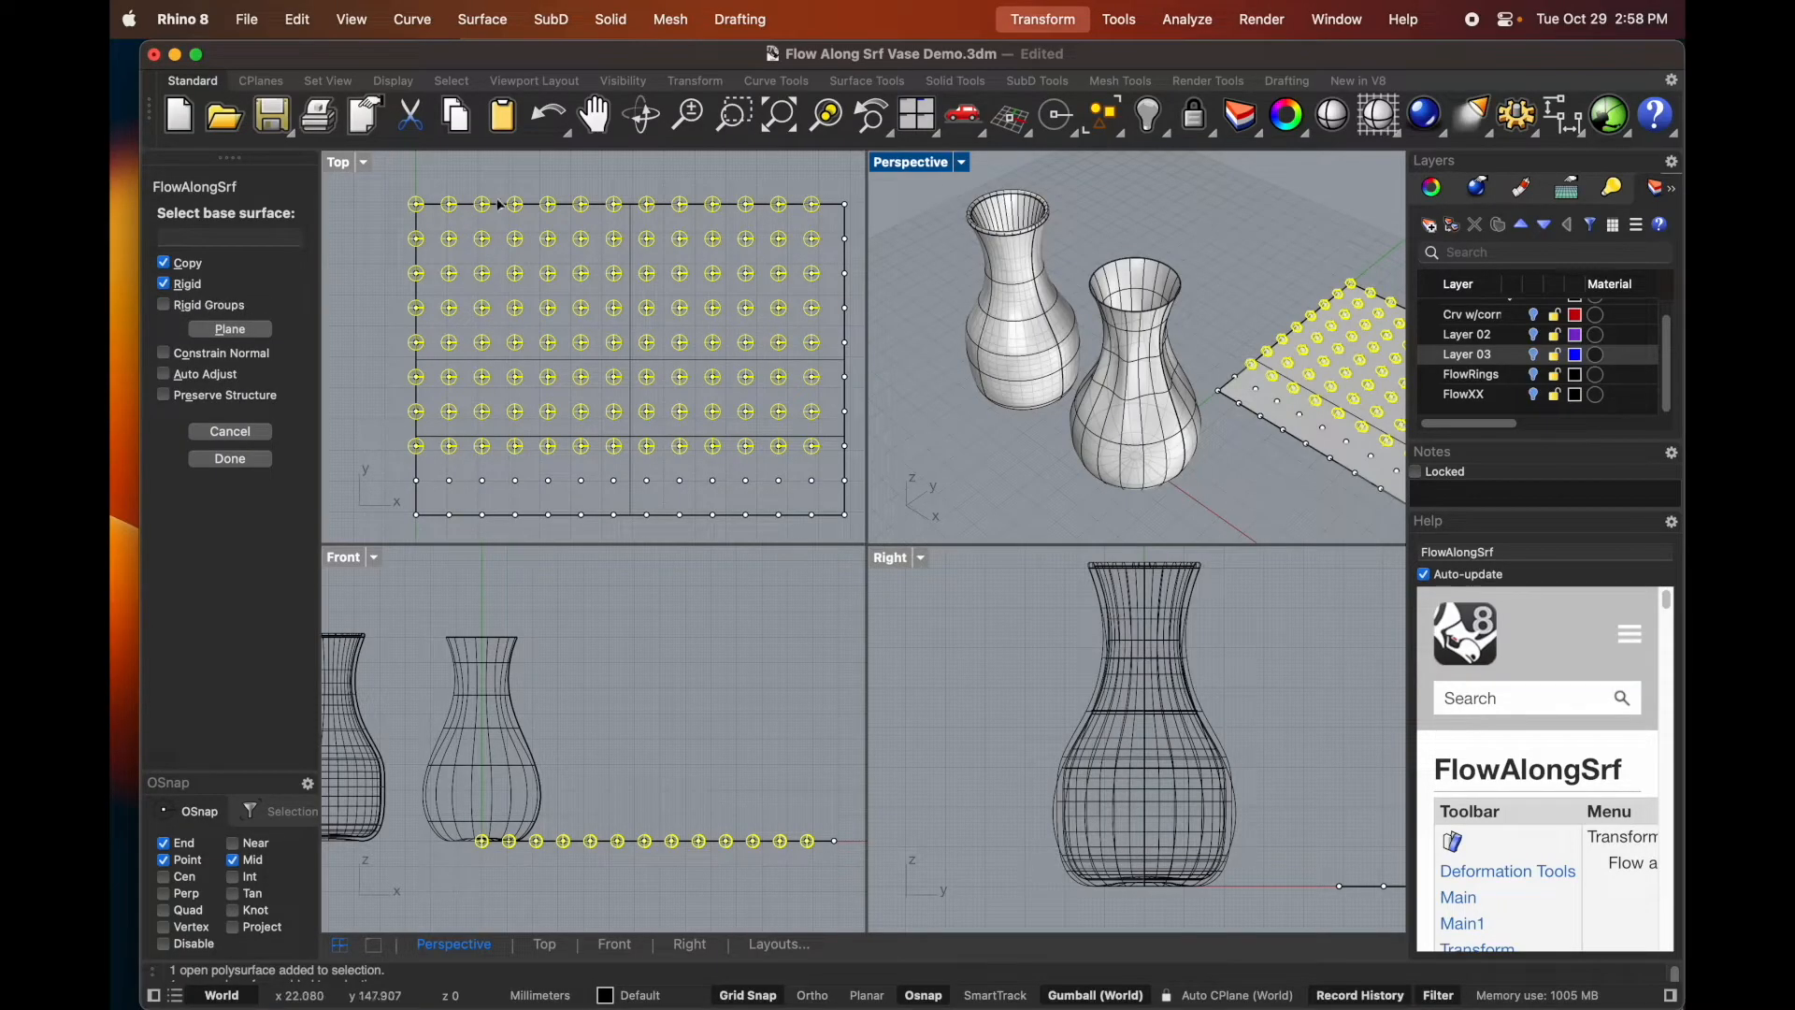
mouse_move(1263, 413)
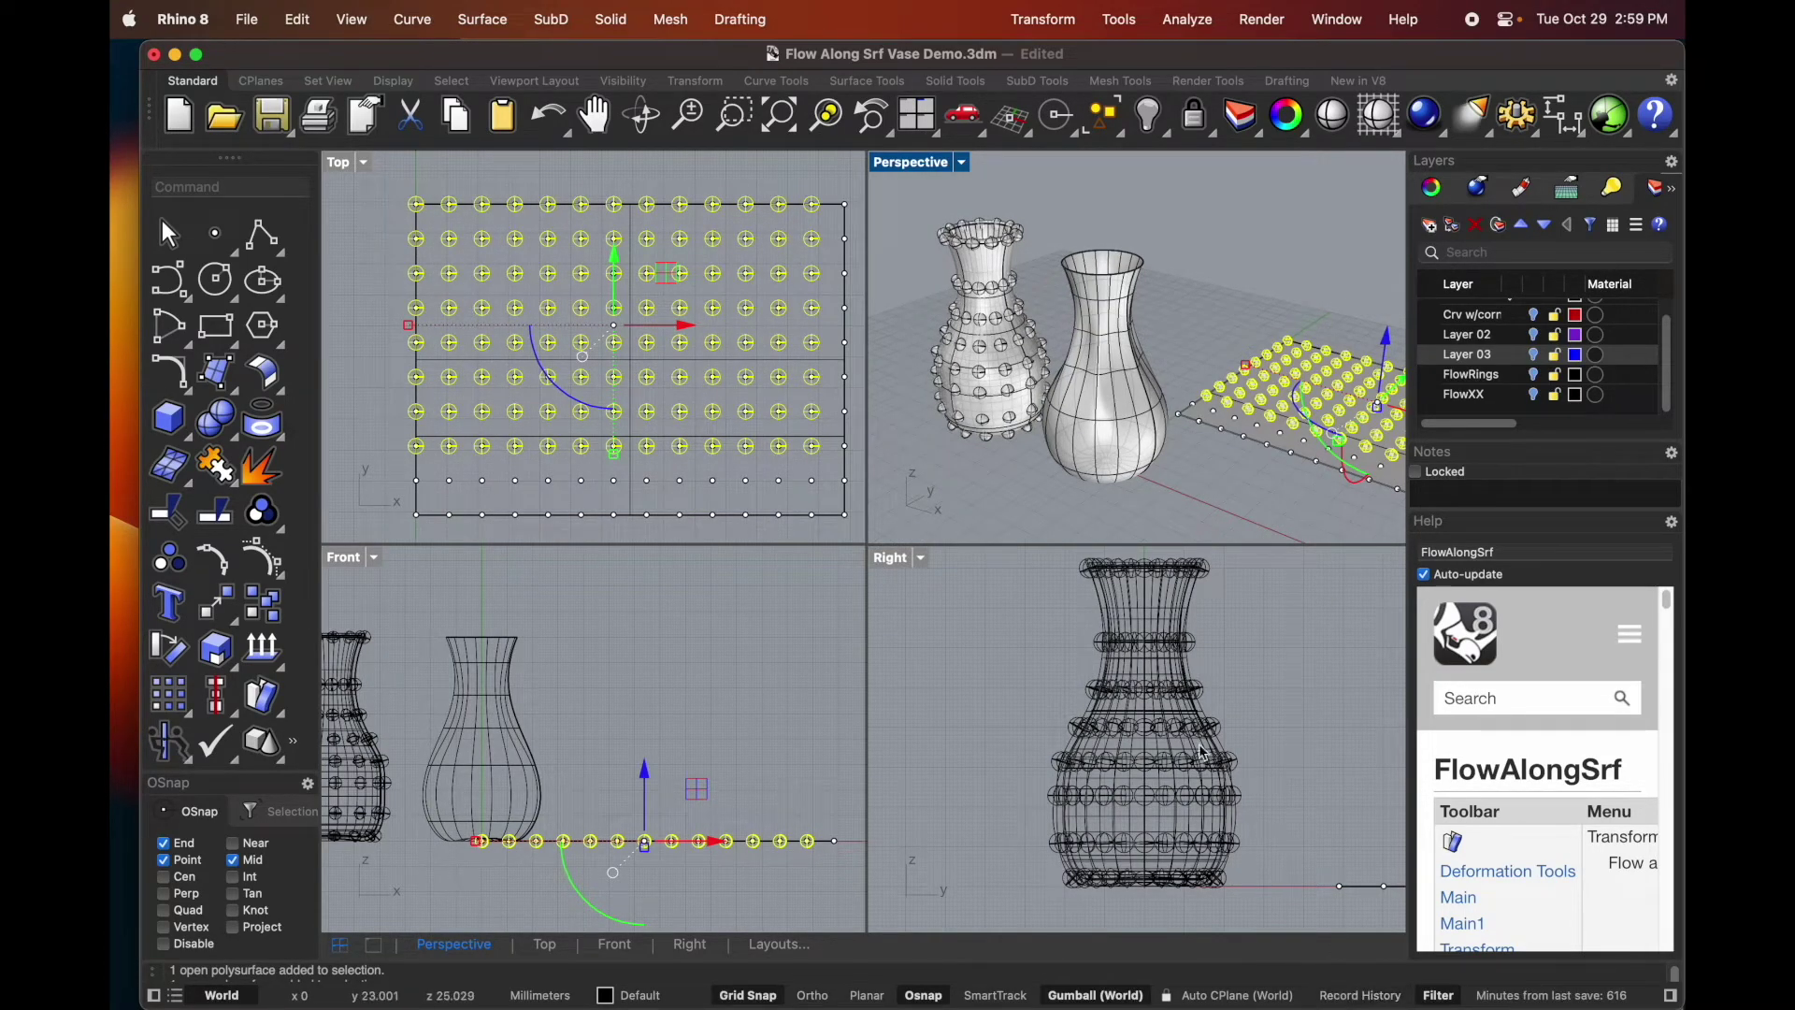
mouse_move(444, 321)
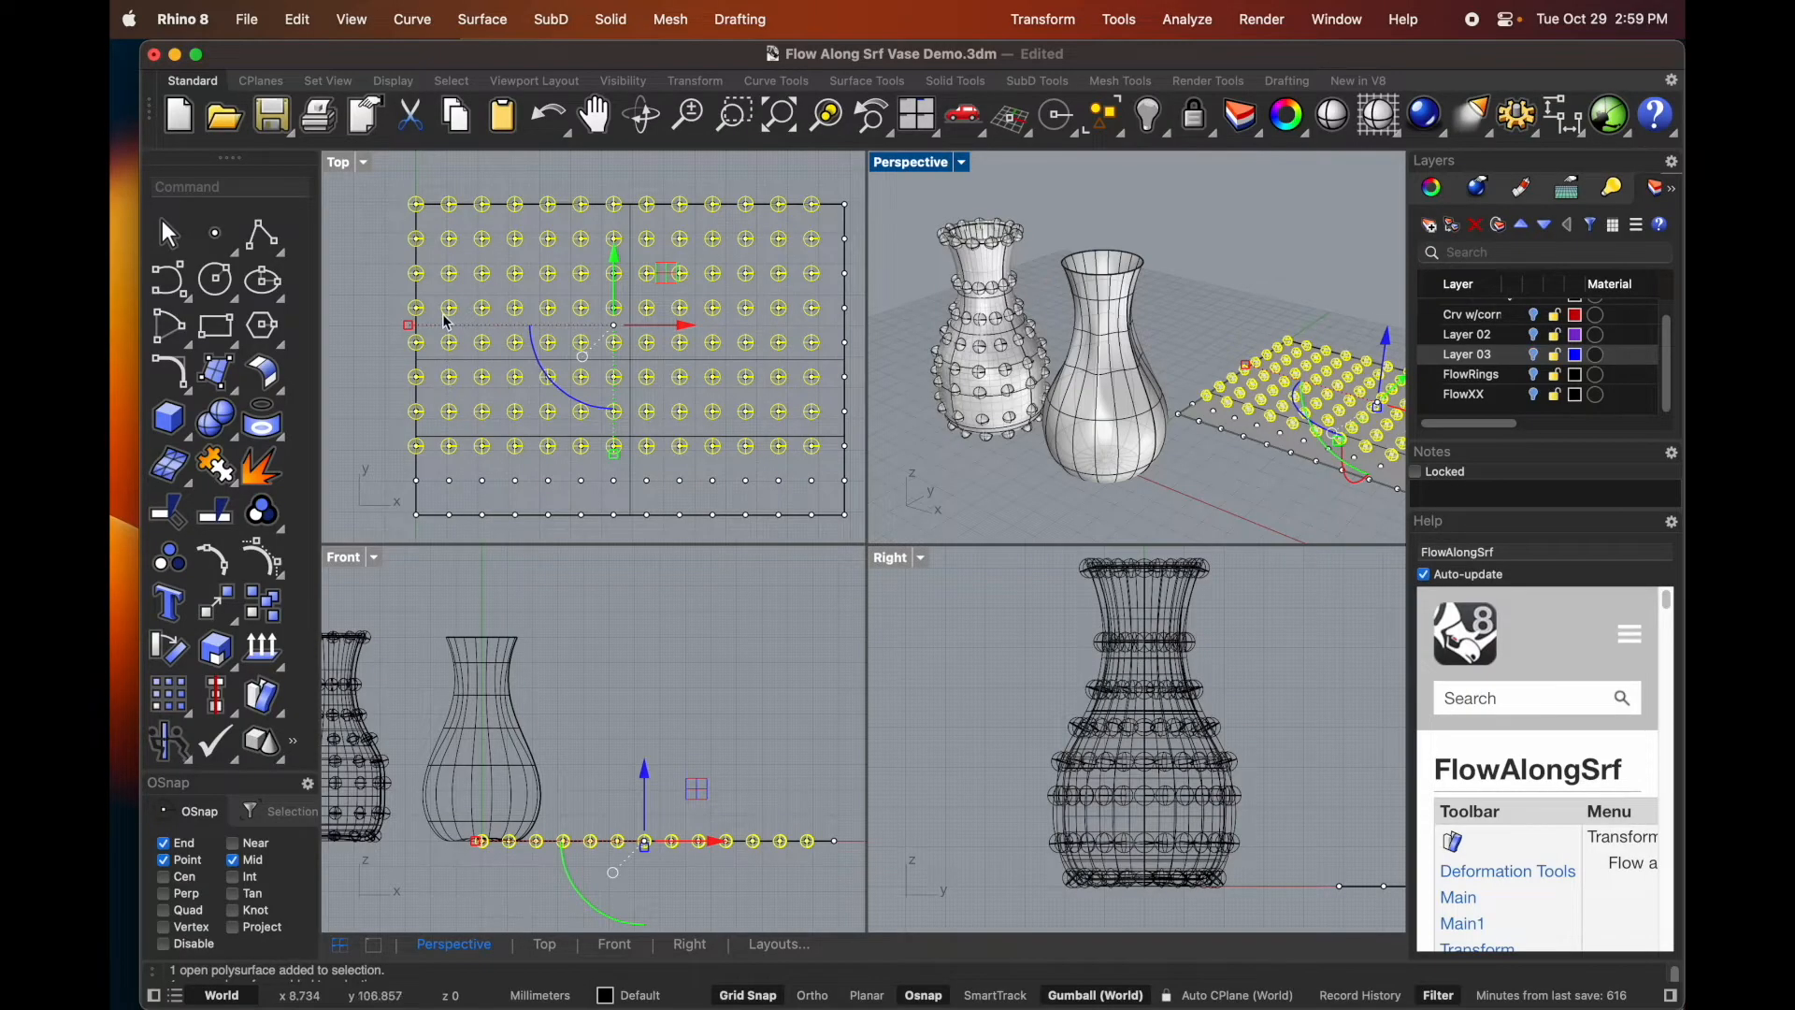
mouse_move(179, 561)
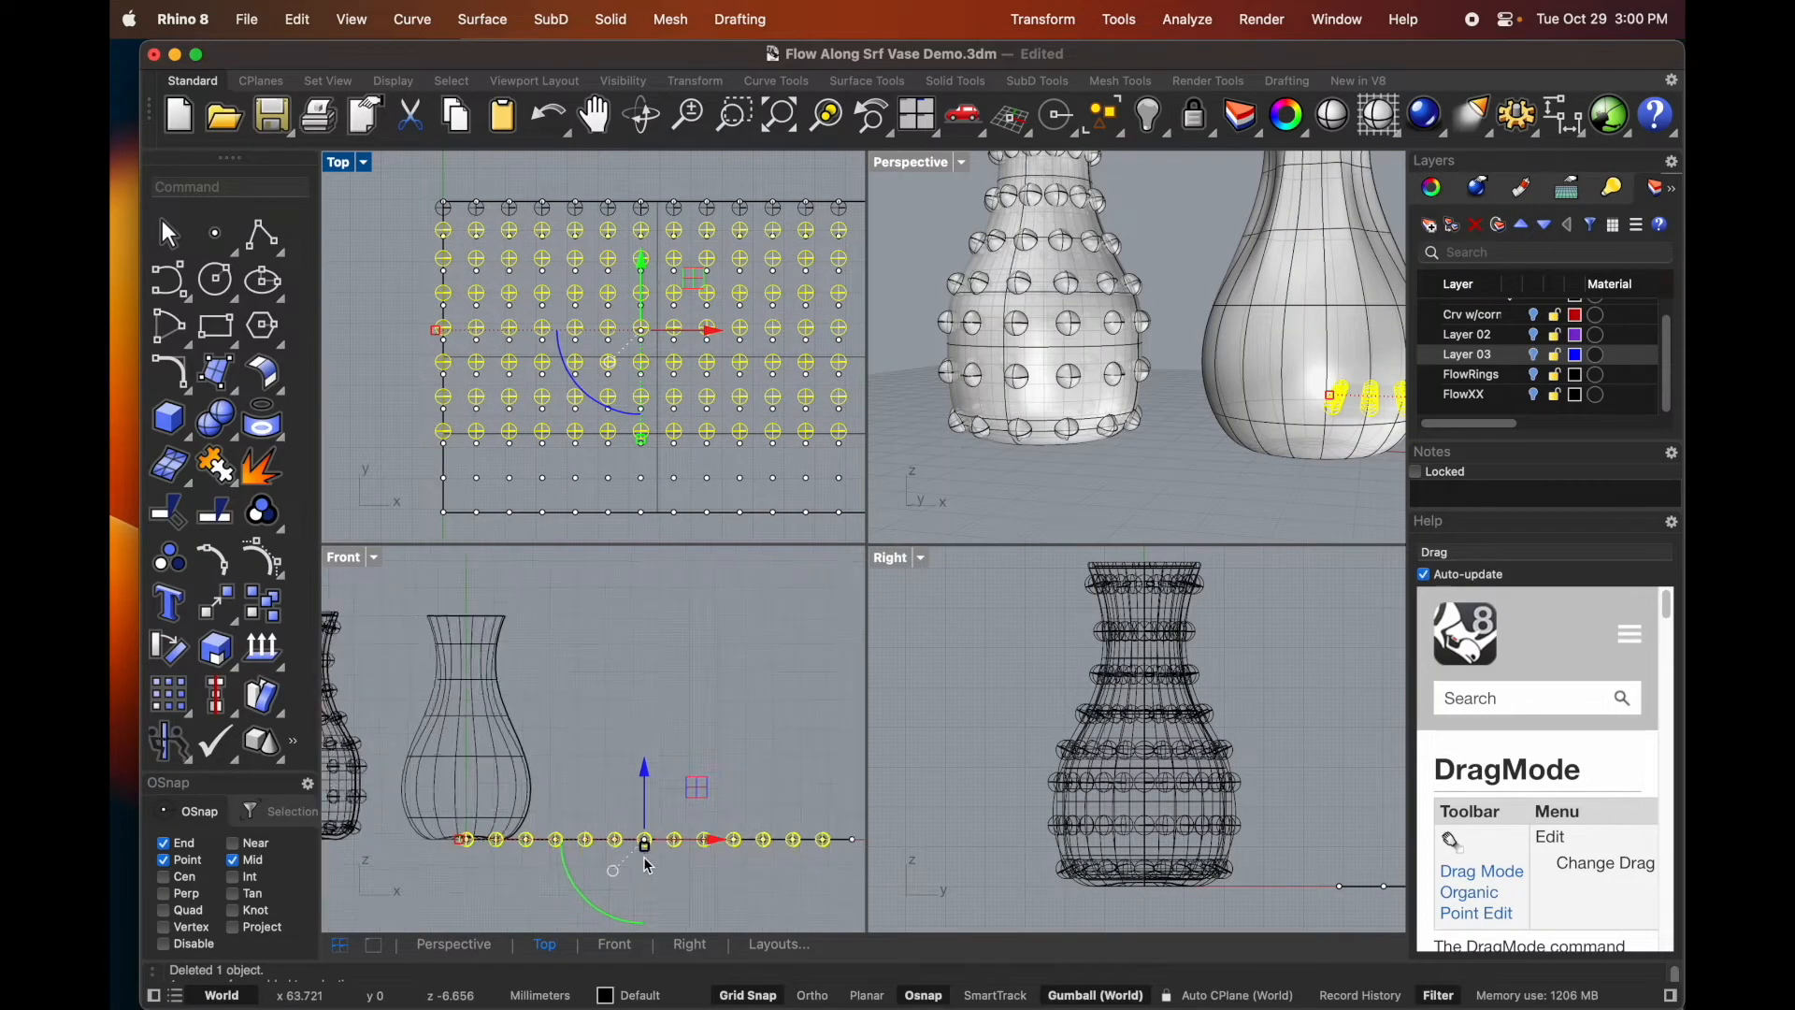
- Scale up the top row of spheres to crown the vase rim with larger bumps
left_click(644, 828)
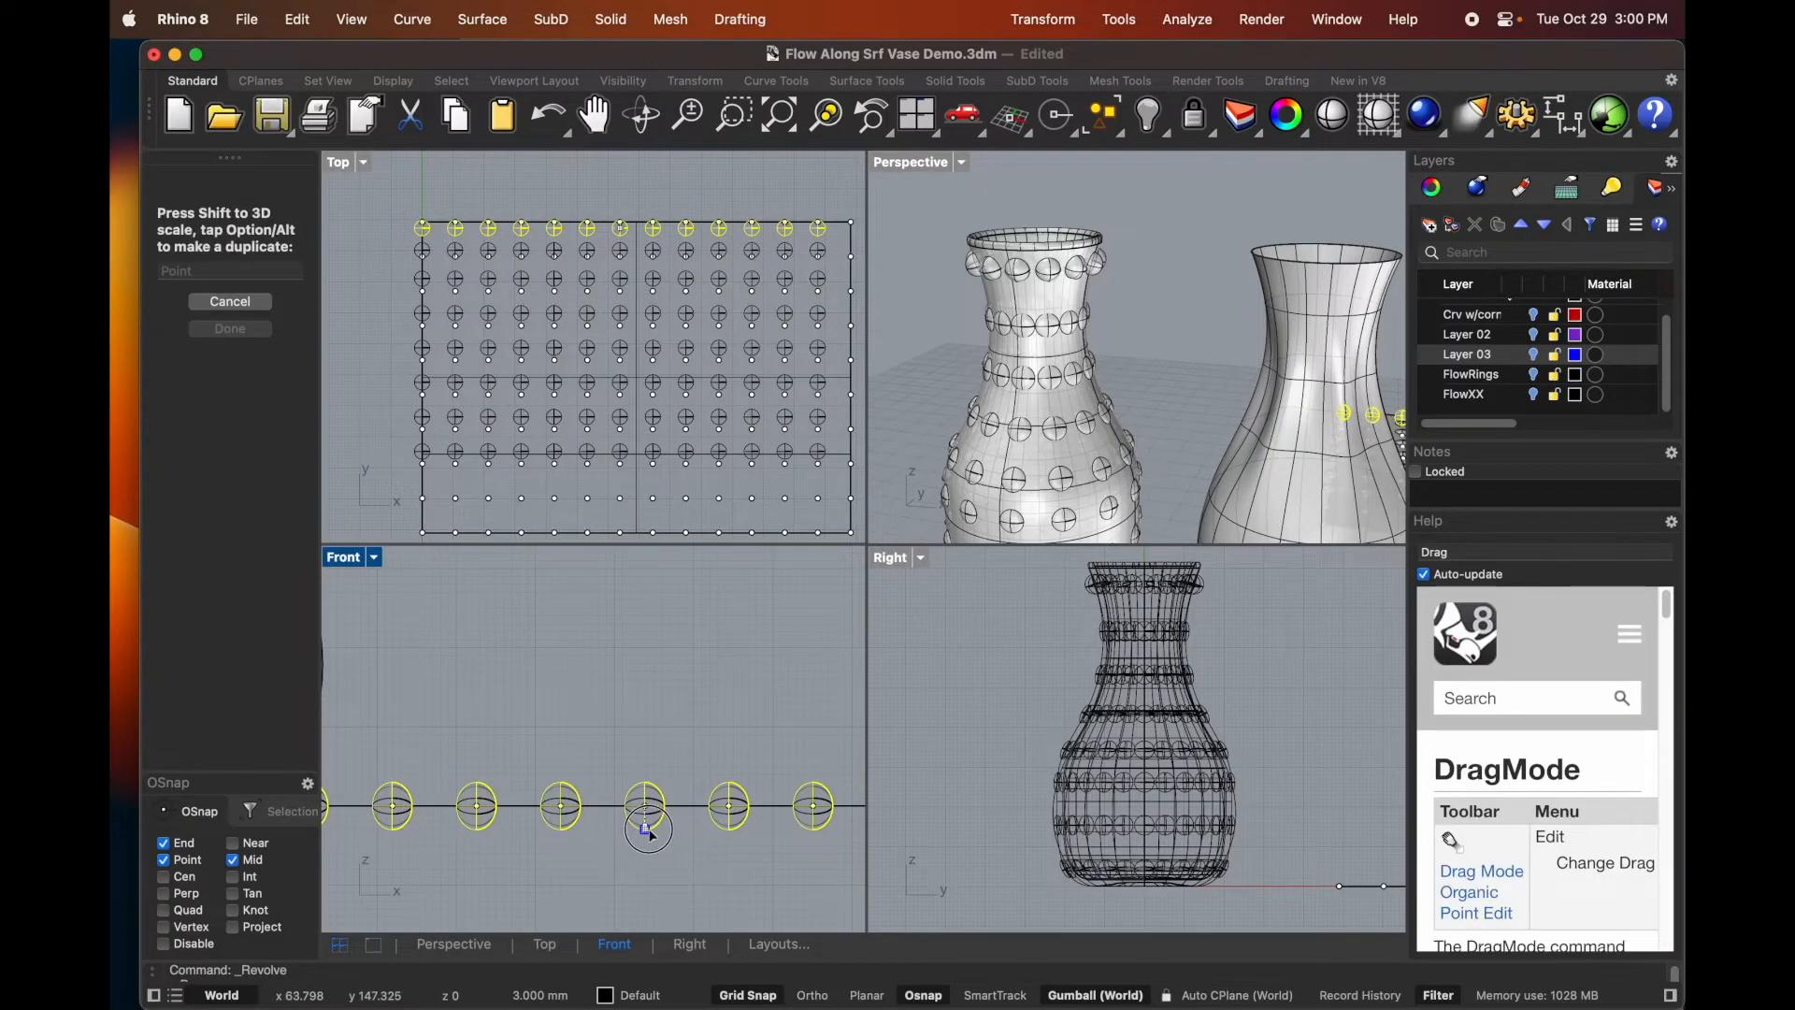
left_click(646, 805)
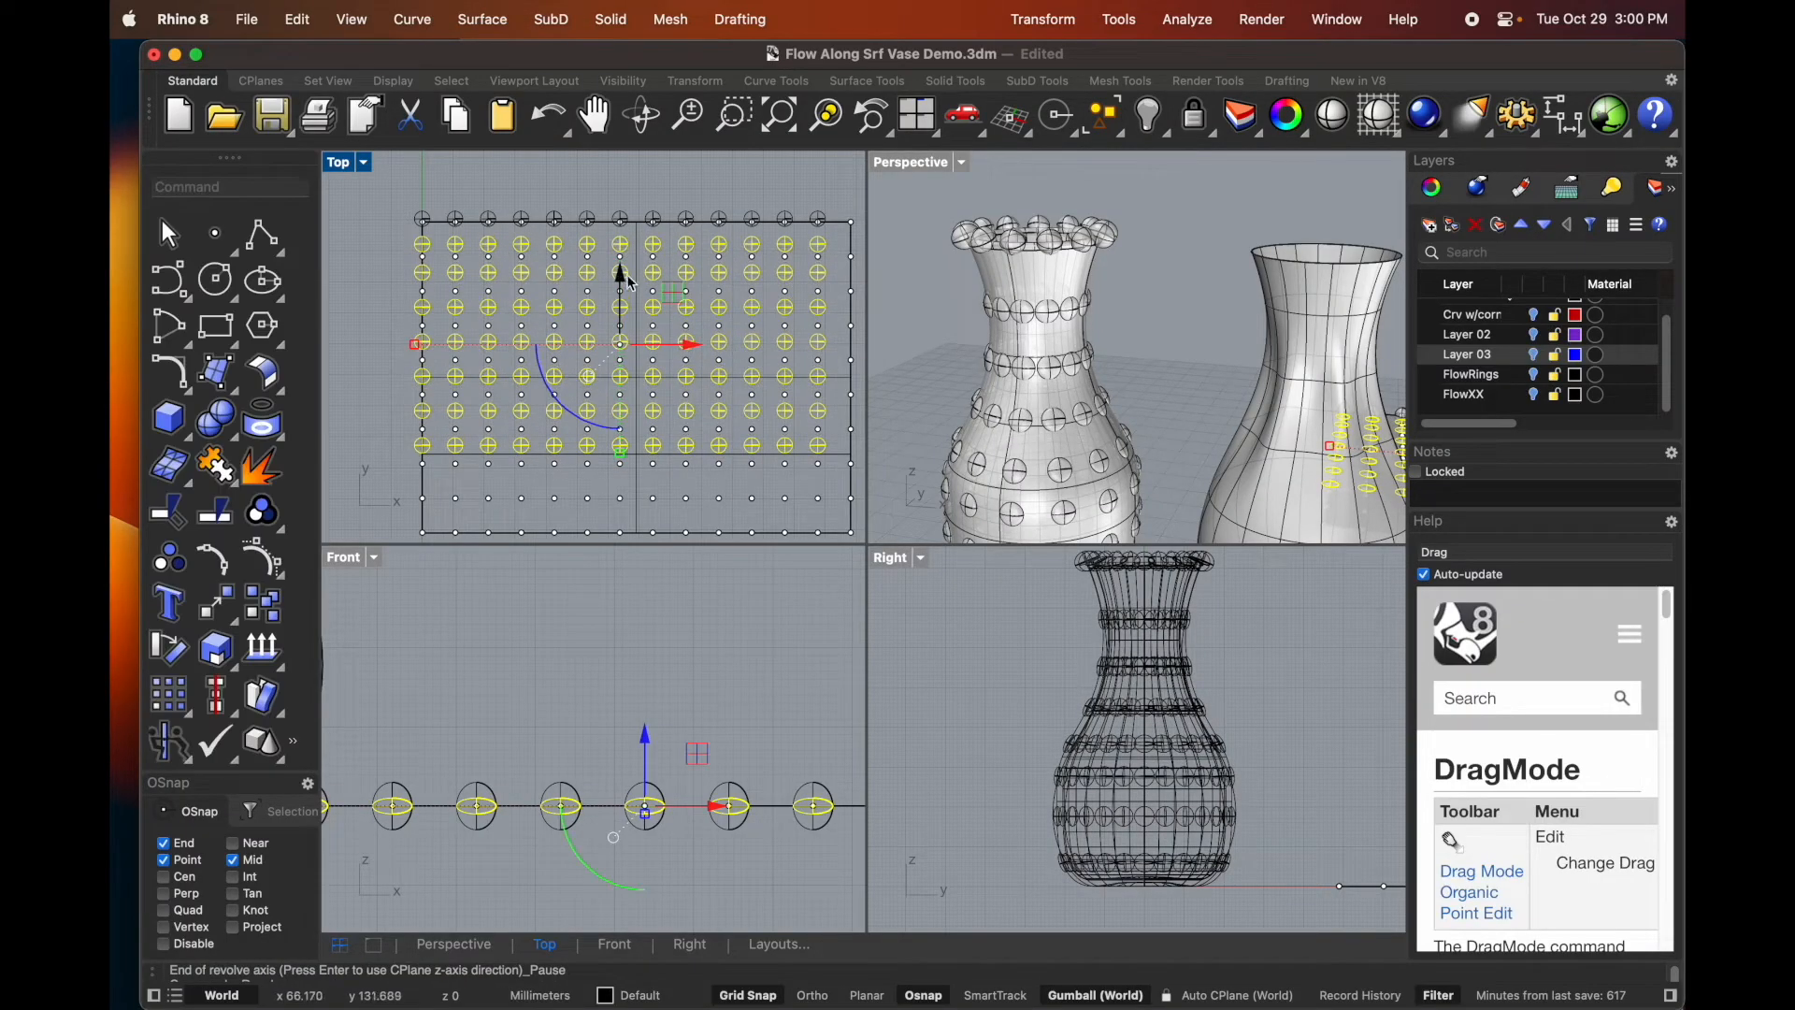
left_click(910, 162)
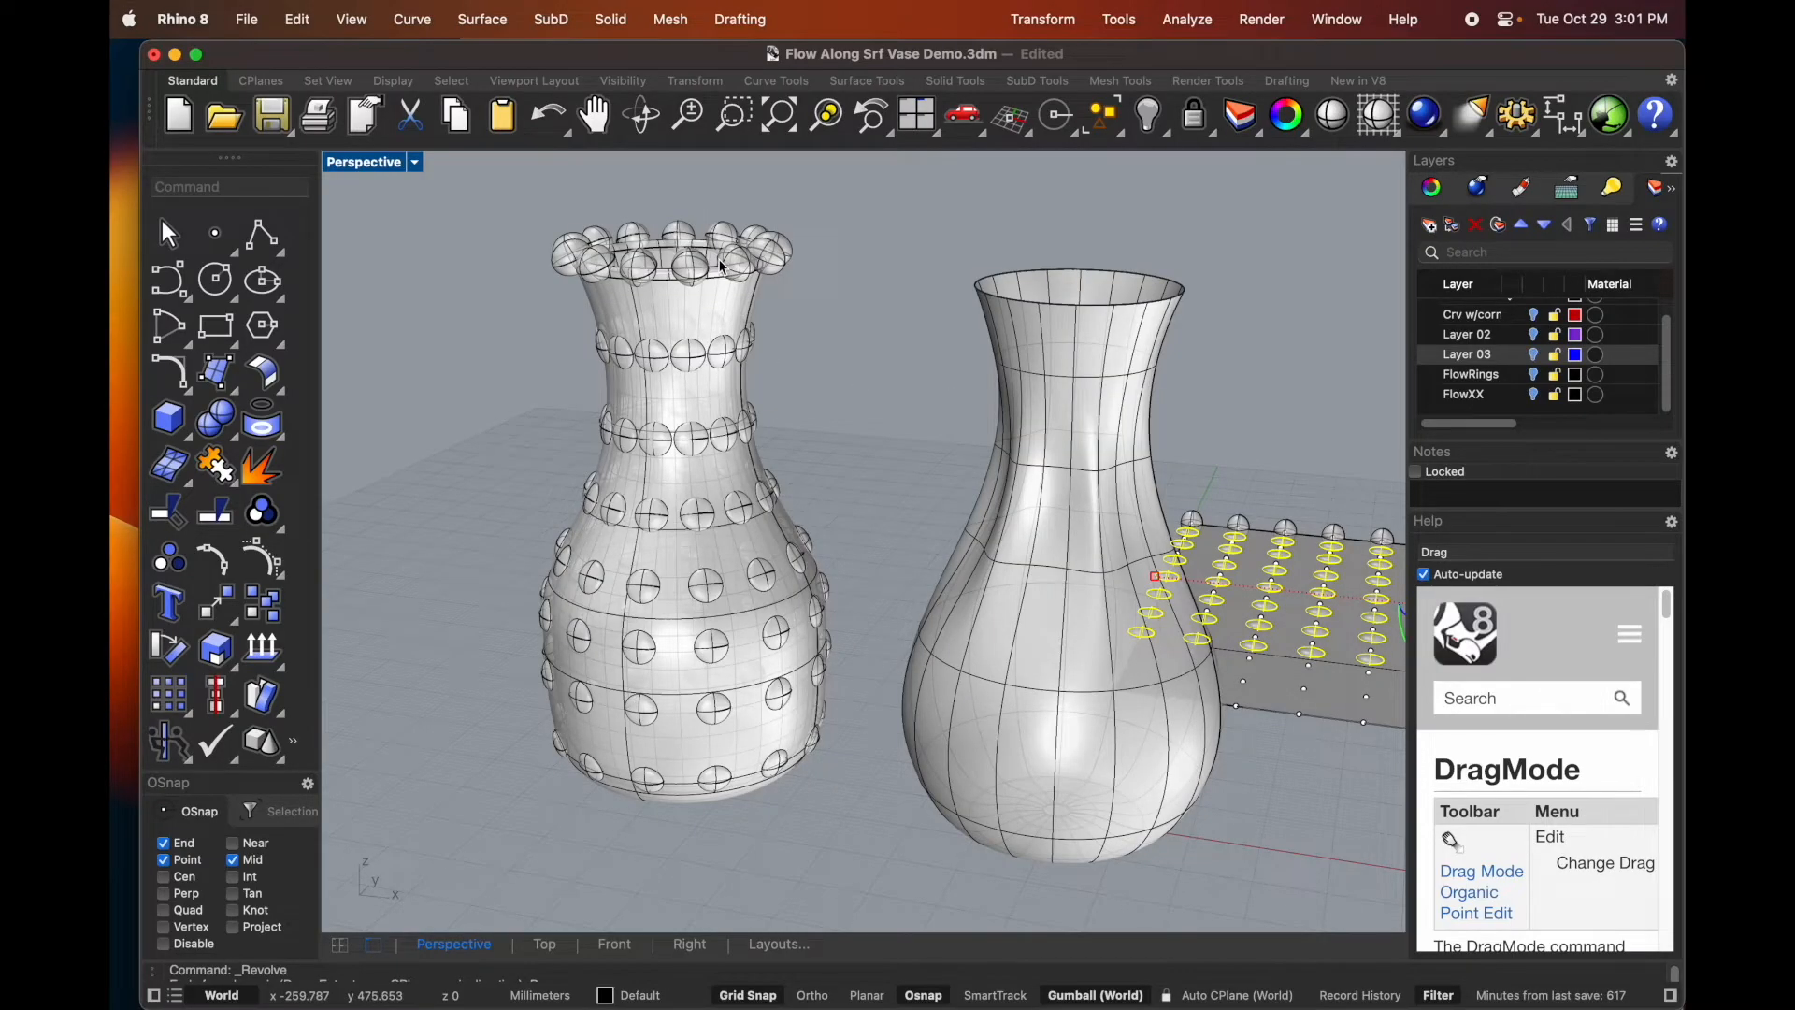
- Join the left vase's skins into one polysurface, accepting the history warning
scroll("up", 3)
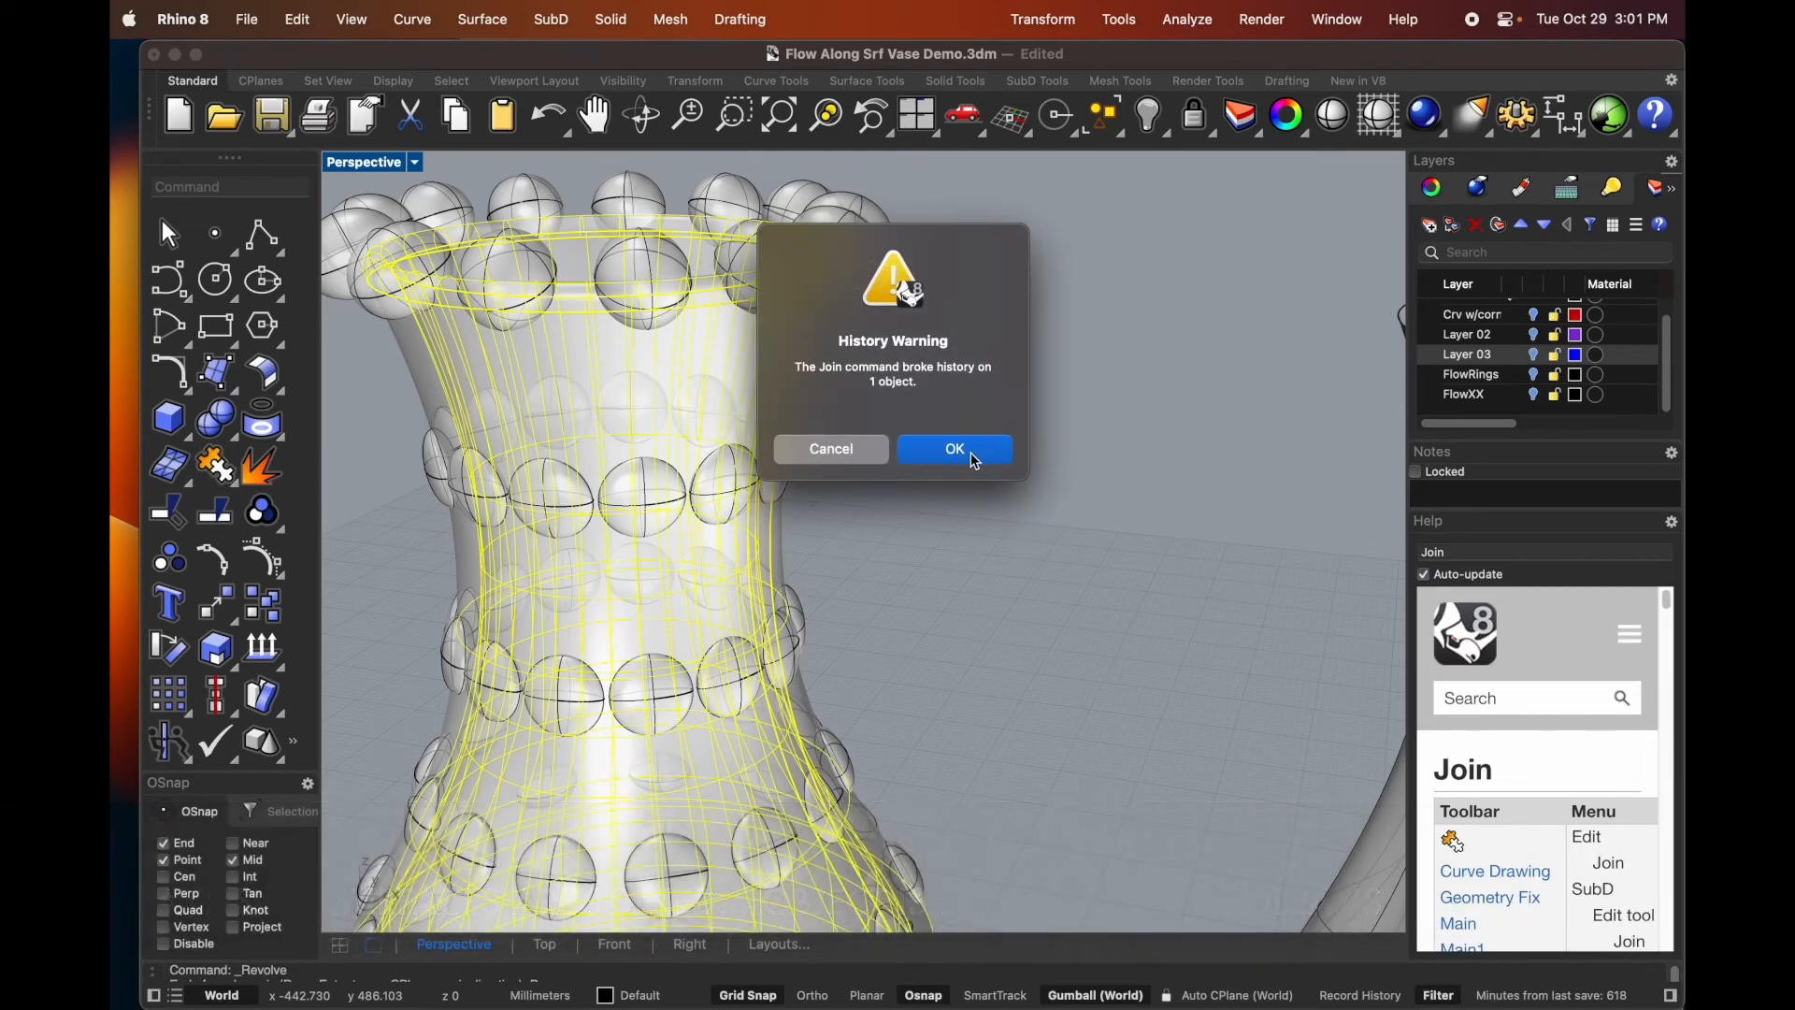
left_click(955, 448)
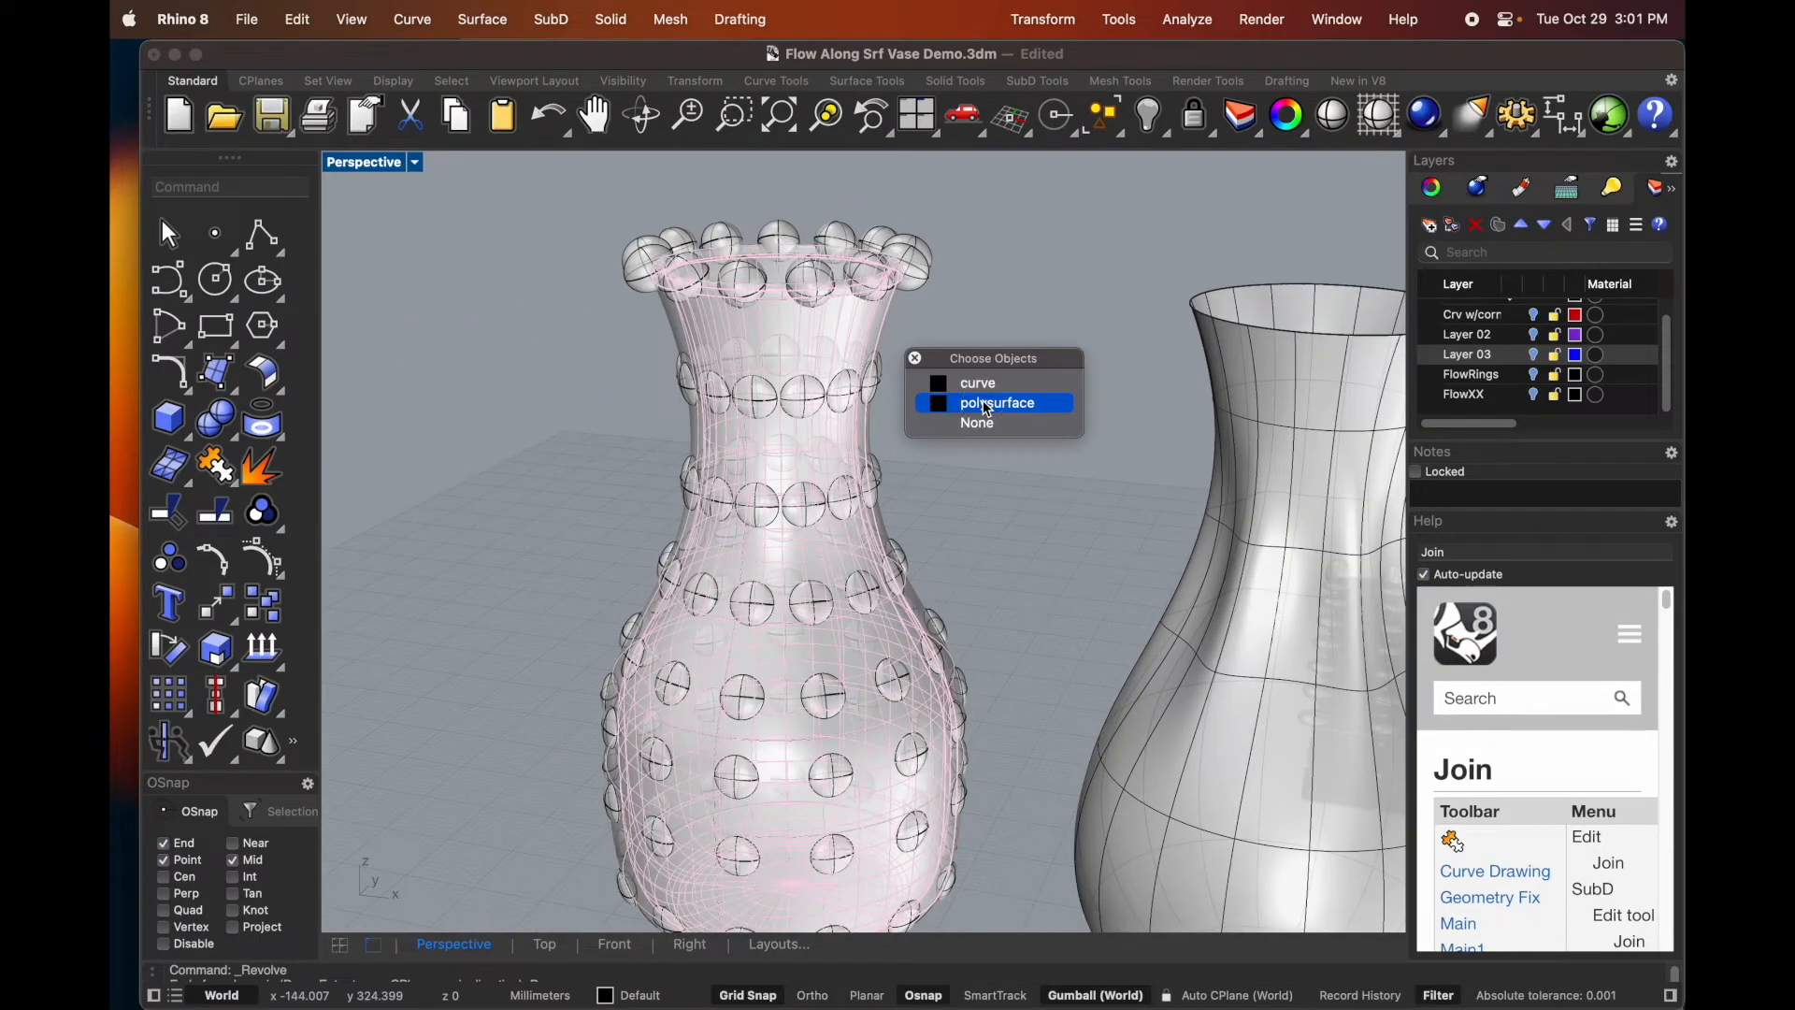
left_click(995, 402)
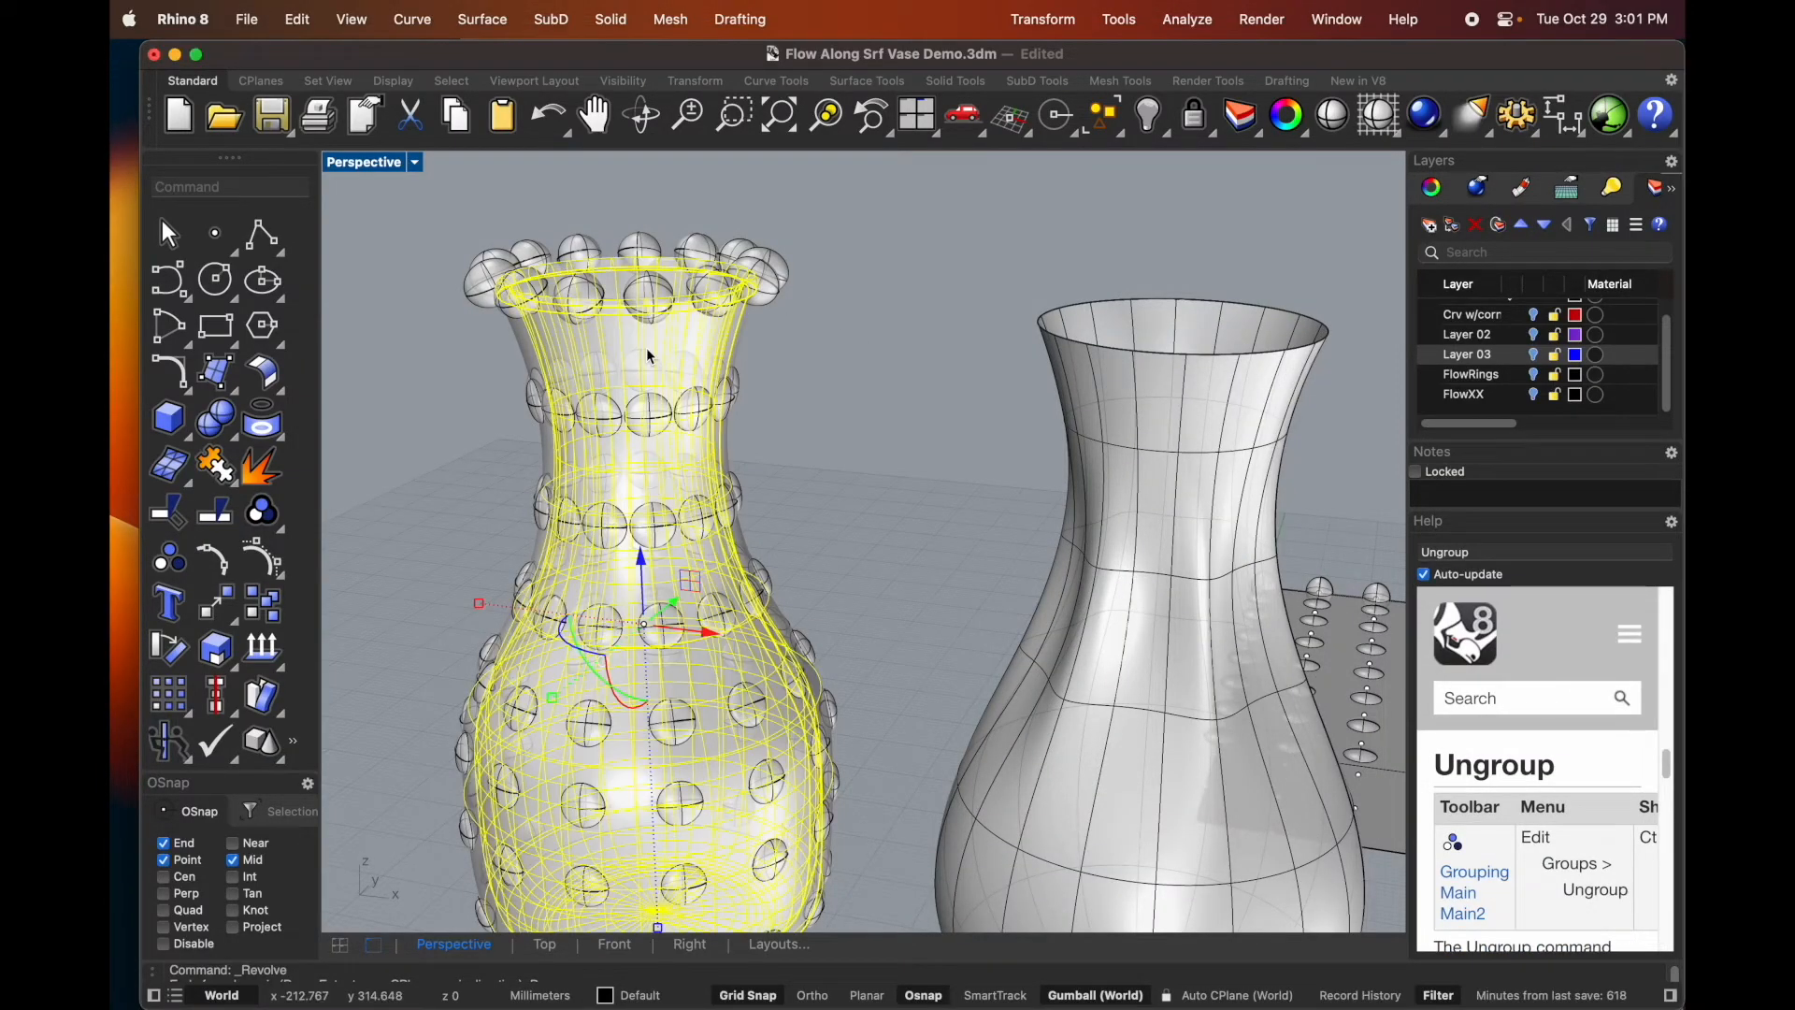
- Subtract the rim spheres to scallop the vase top, then start subtracting the remaining spheres
left_click(215, 418)
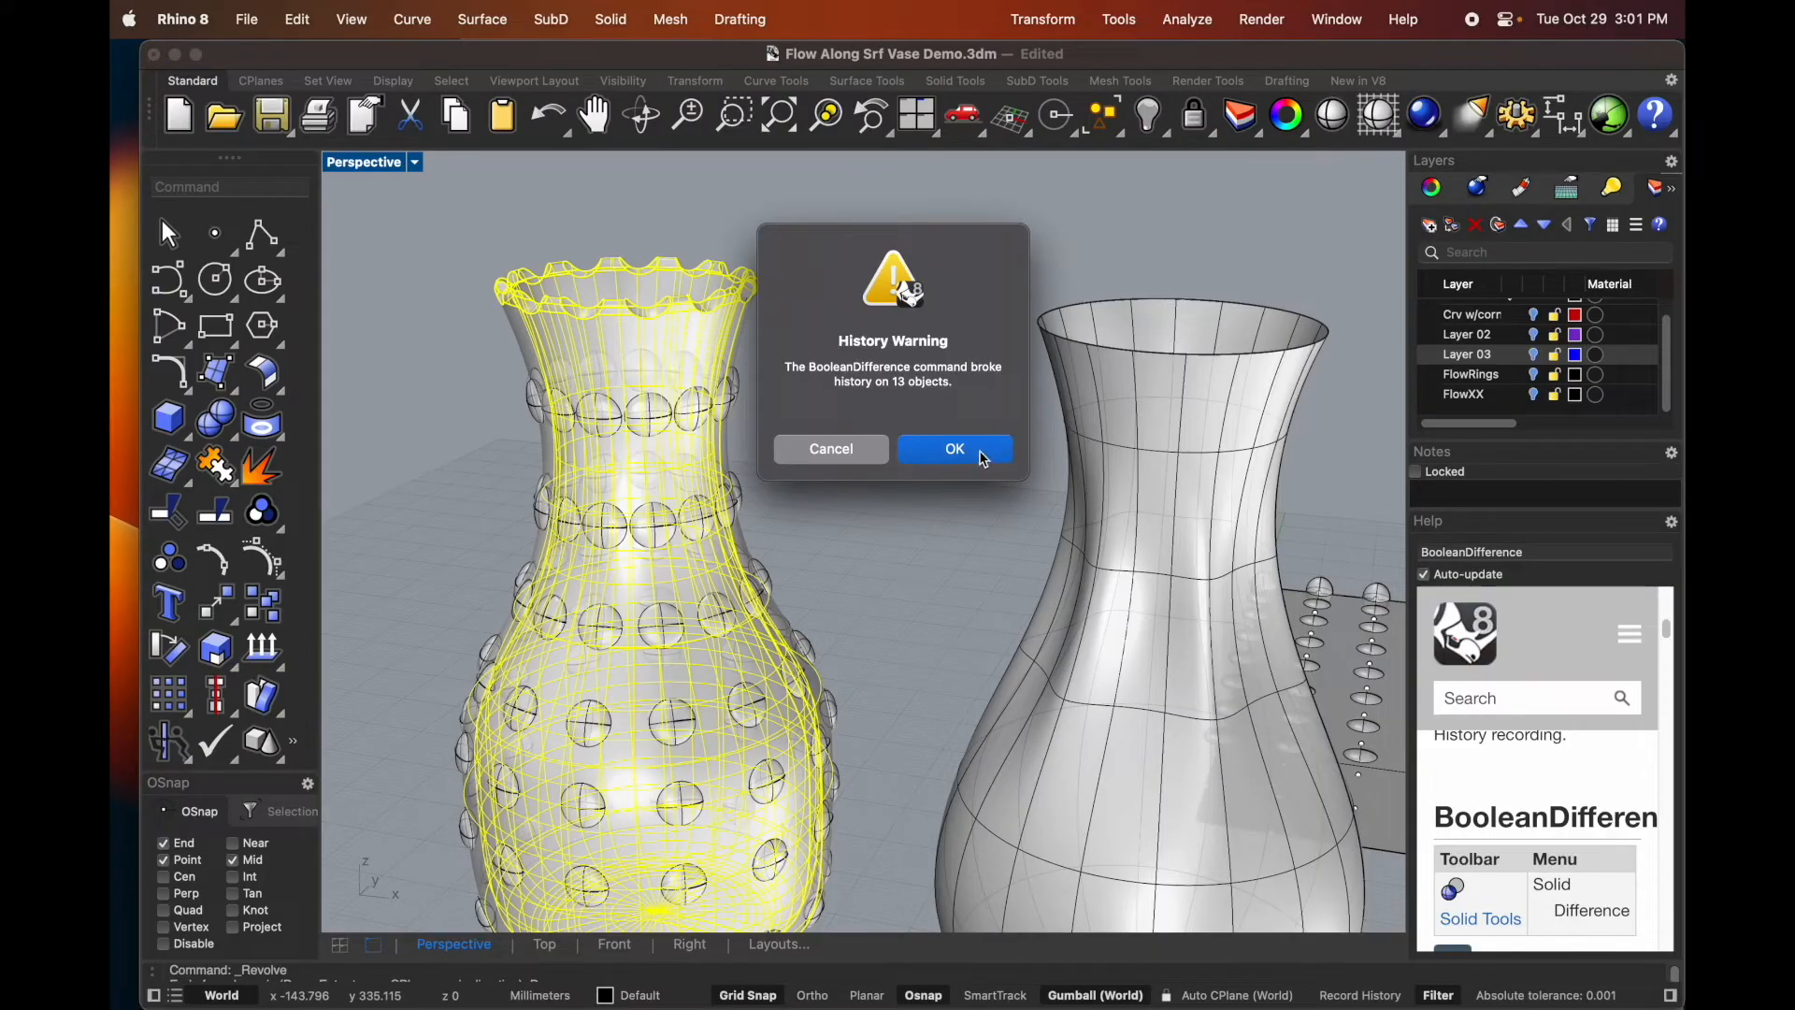
left_click(955, 448)
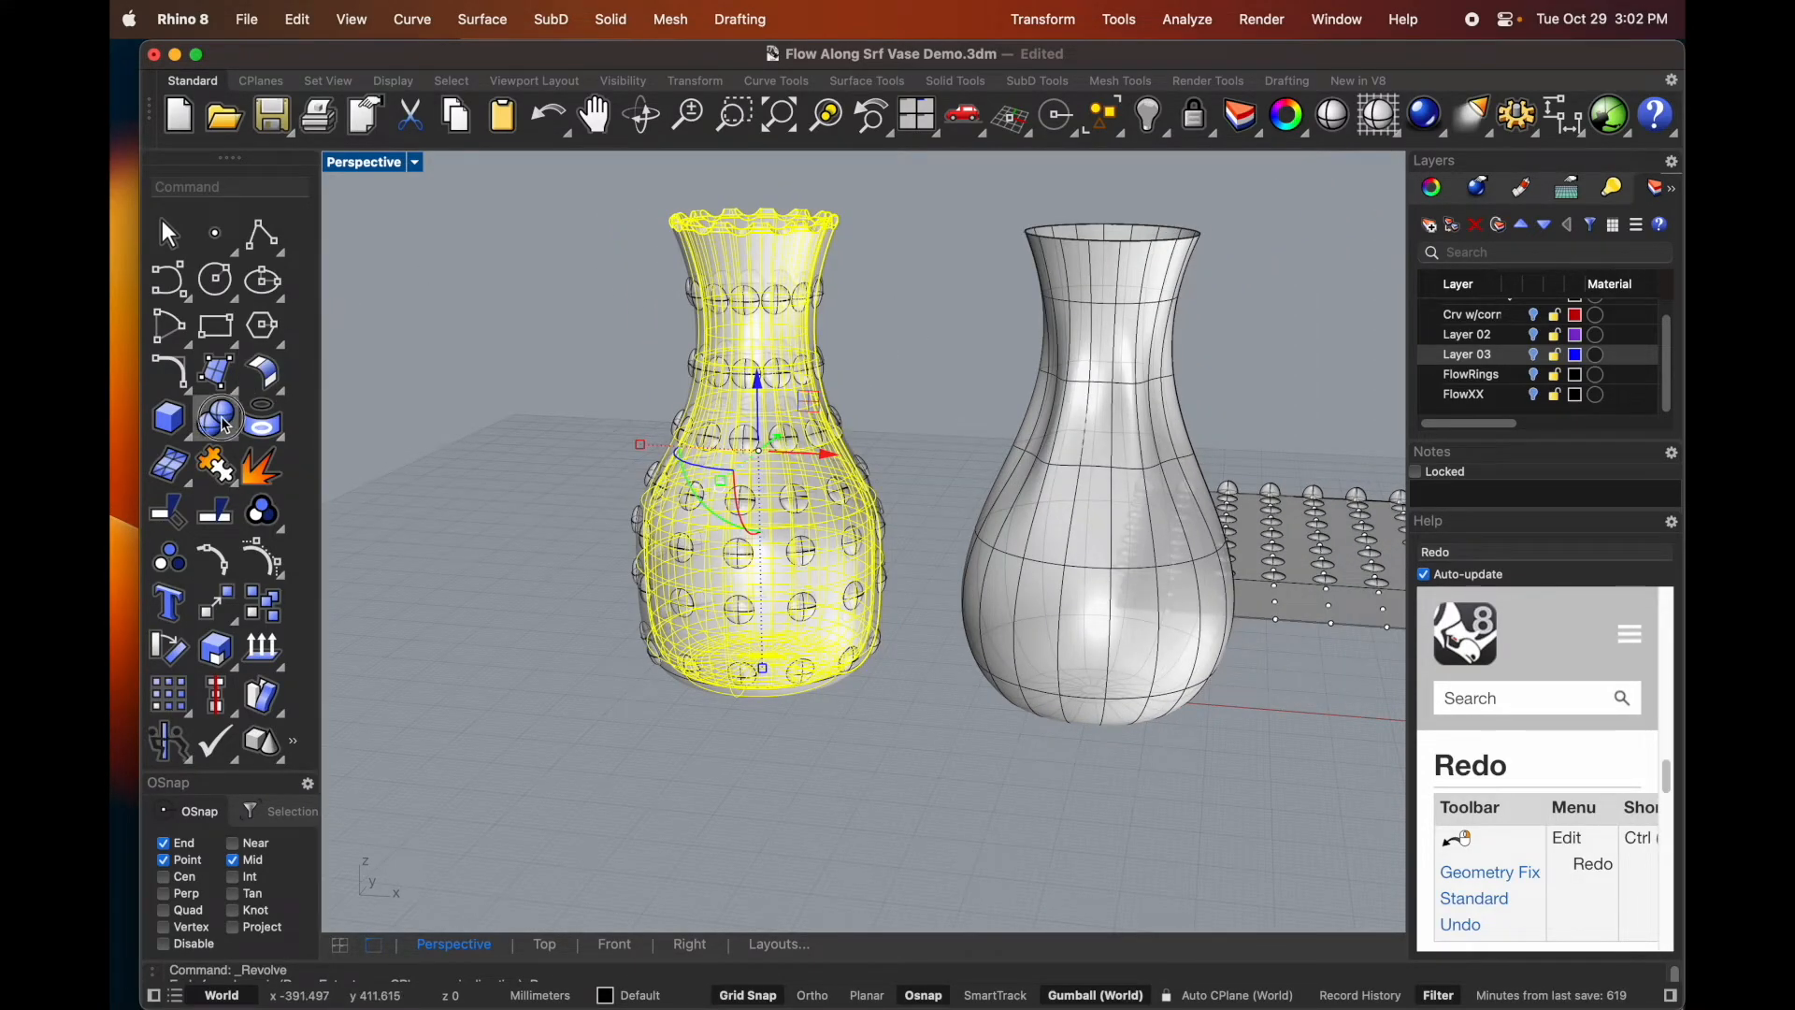
left_click(215, 415)
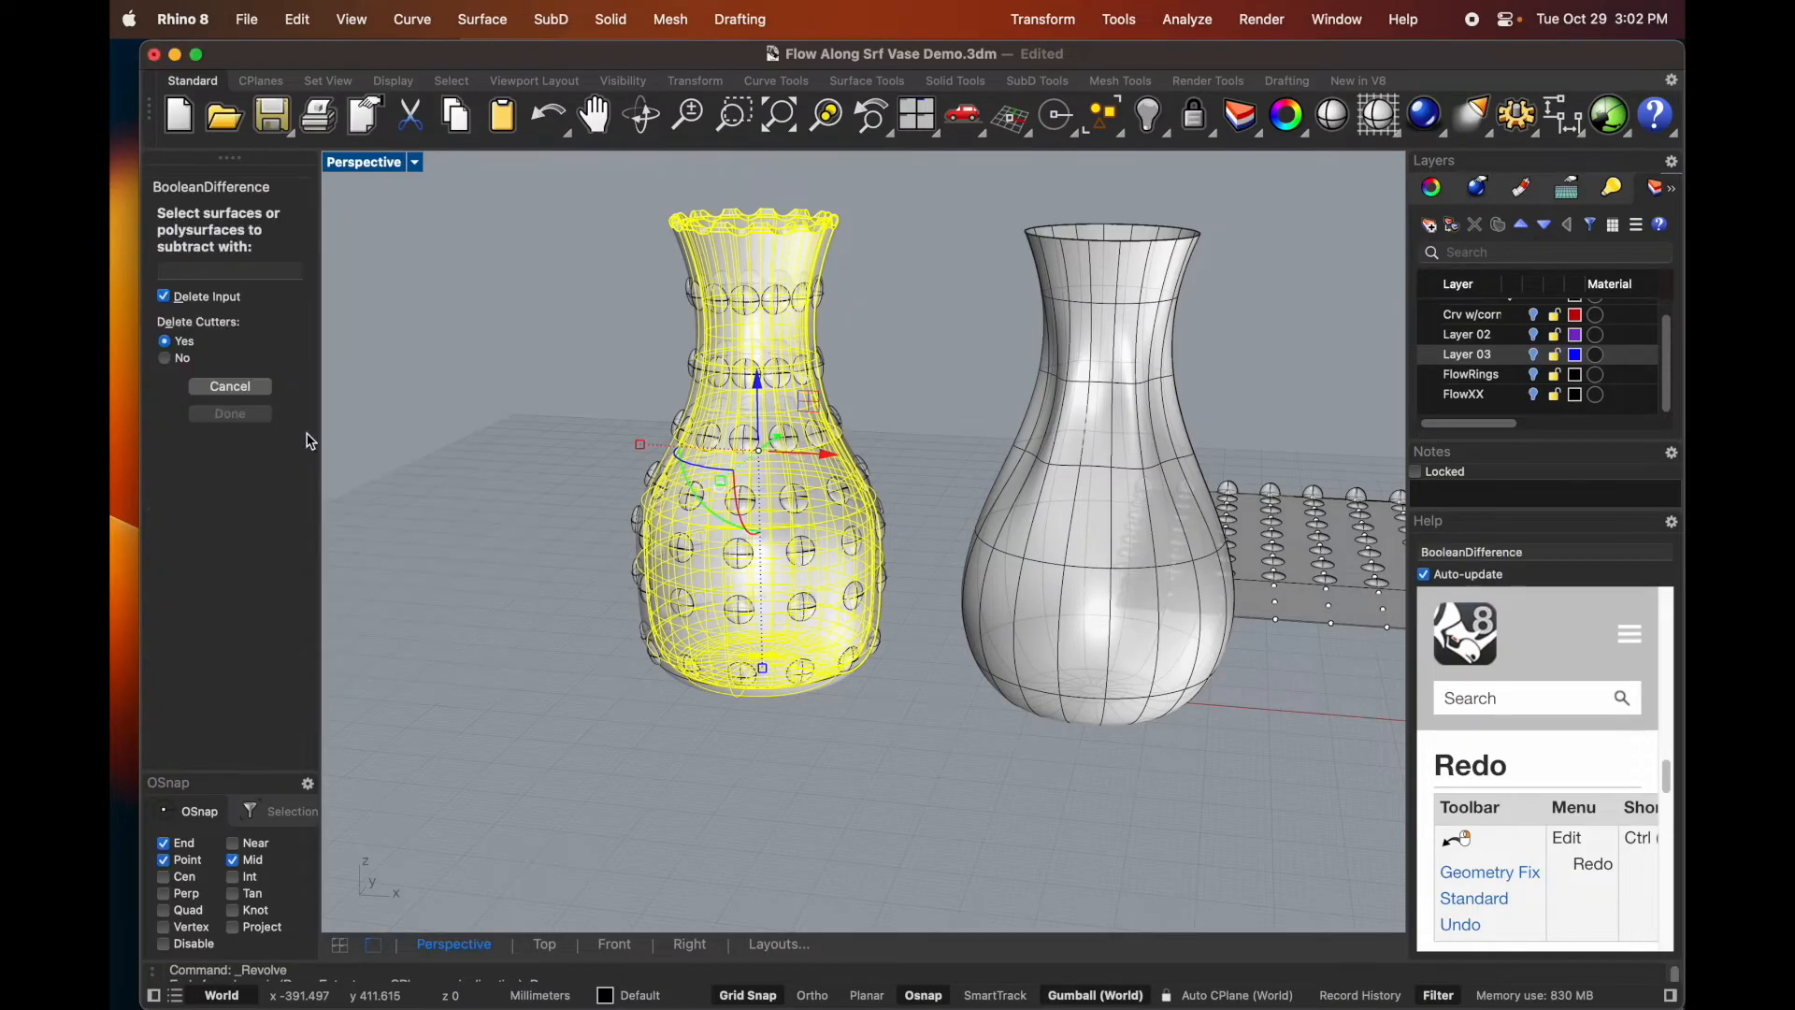
left_click(755, 458)
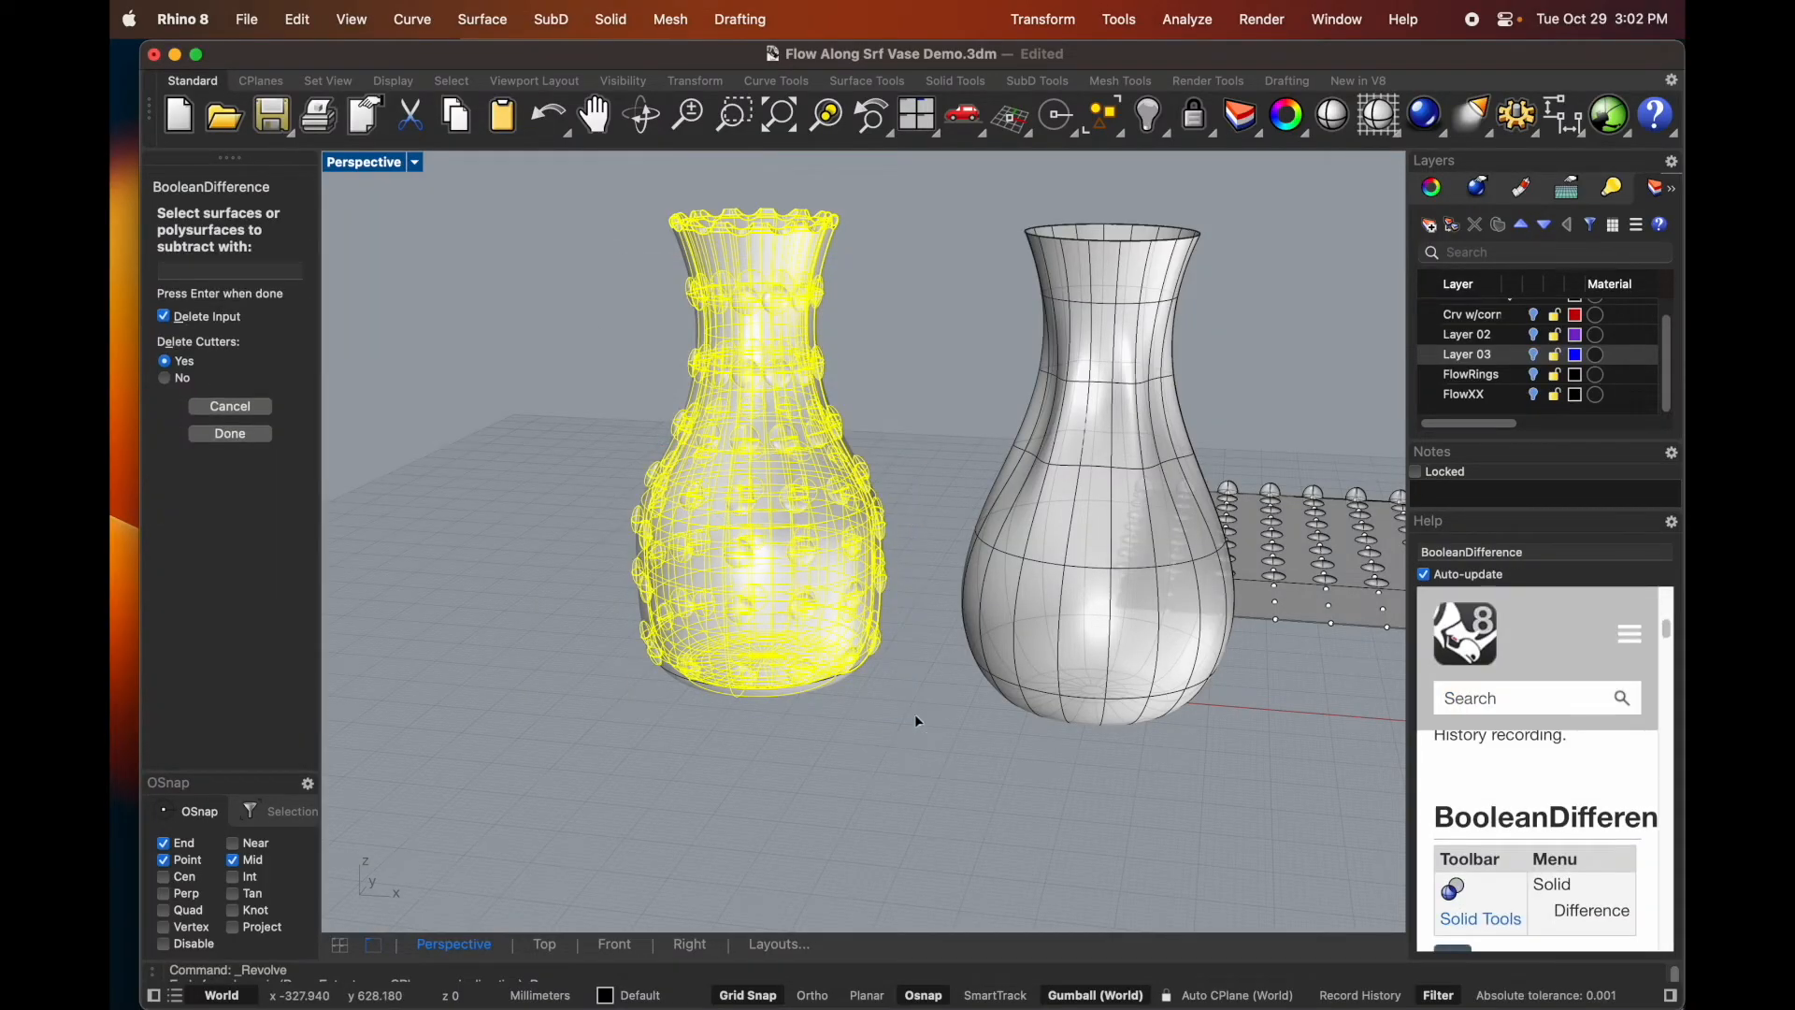
- Subtract the 91 remaining spheres from the vase, accepting the history warning
left_click(229, 433)
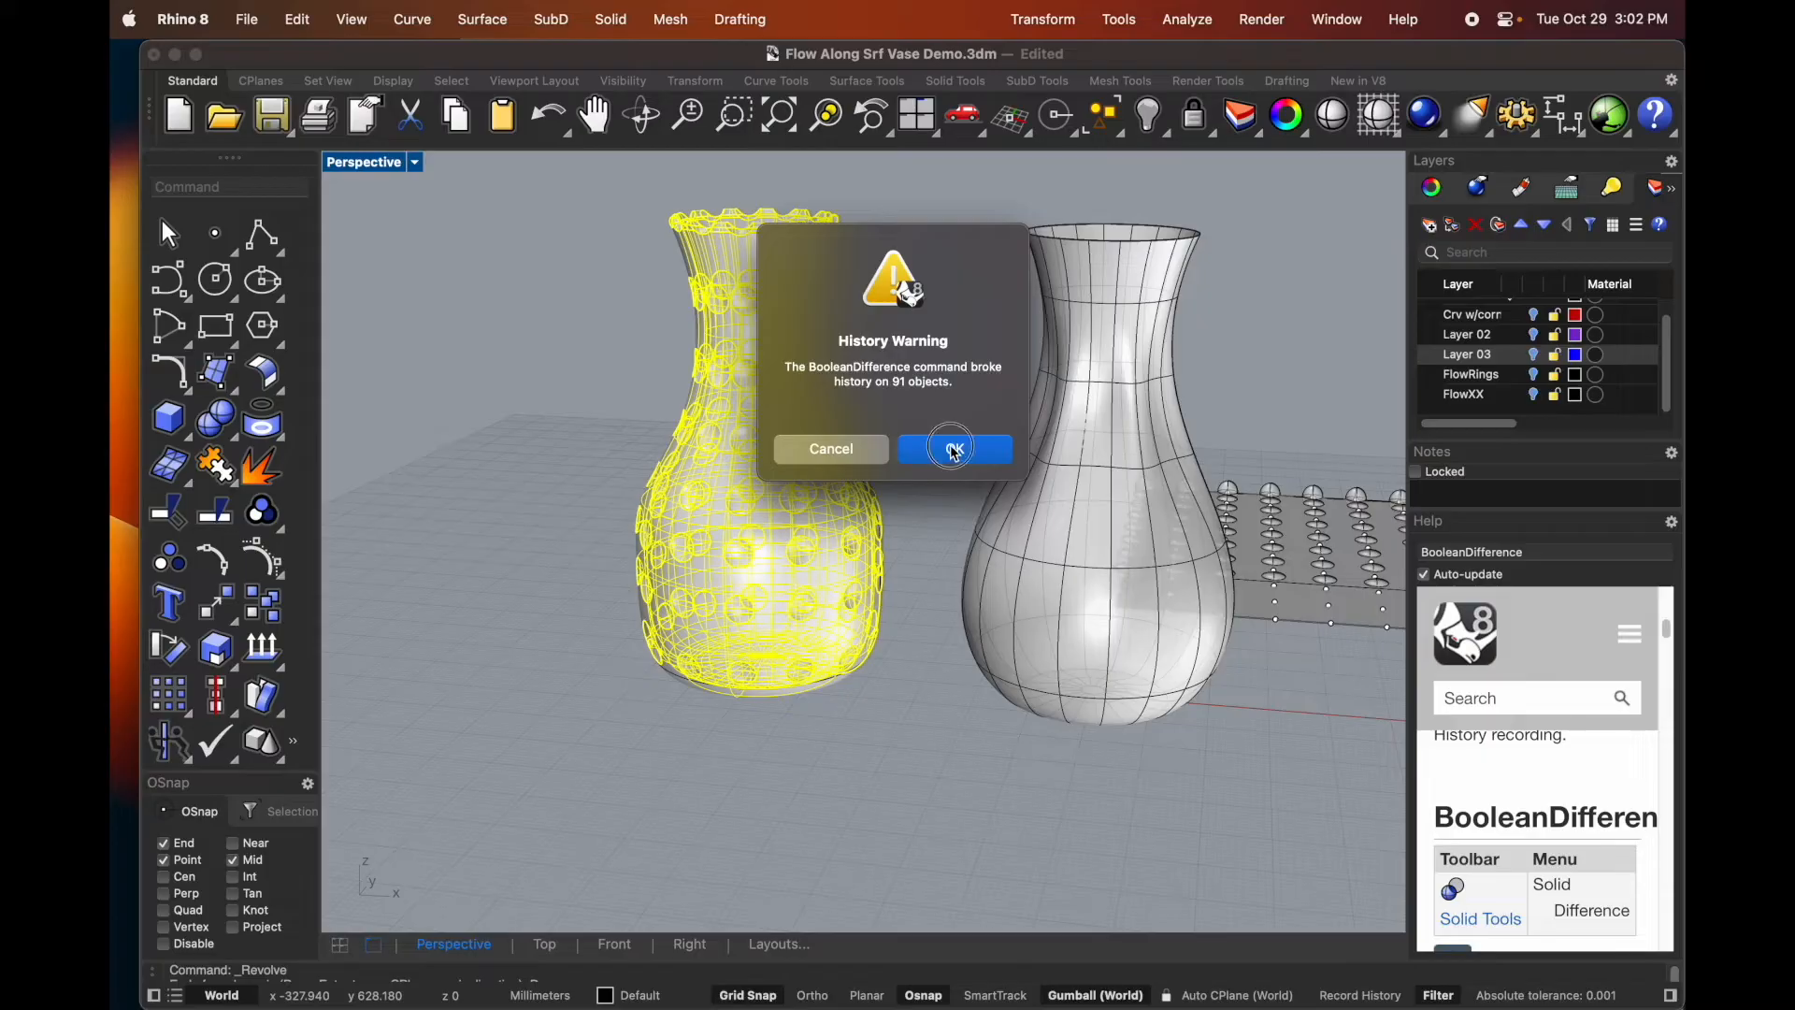
left_click(955, 448)
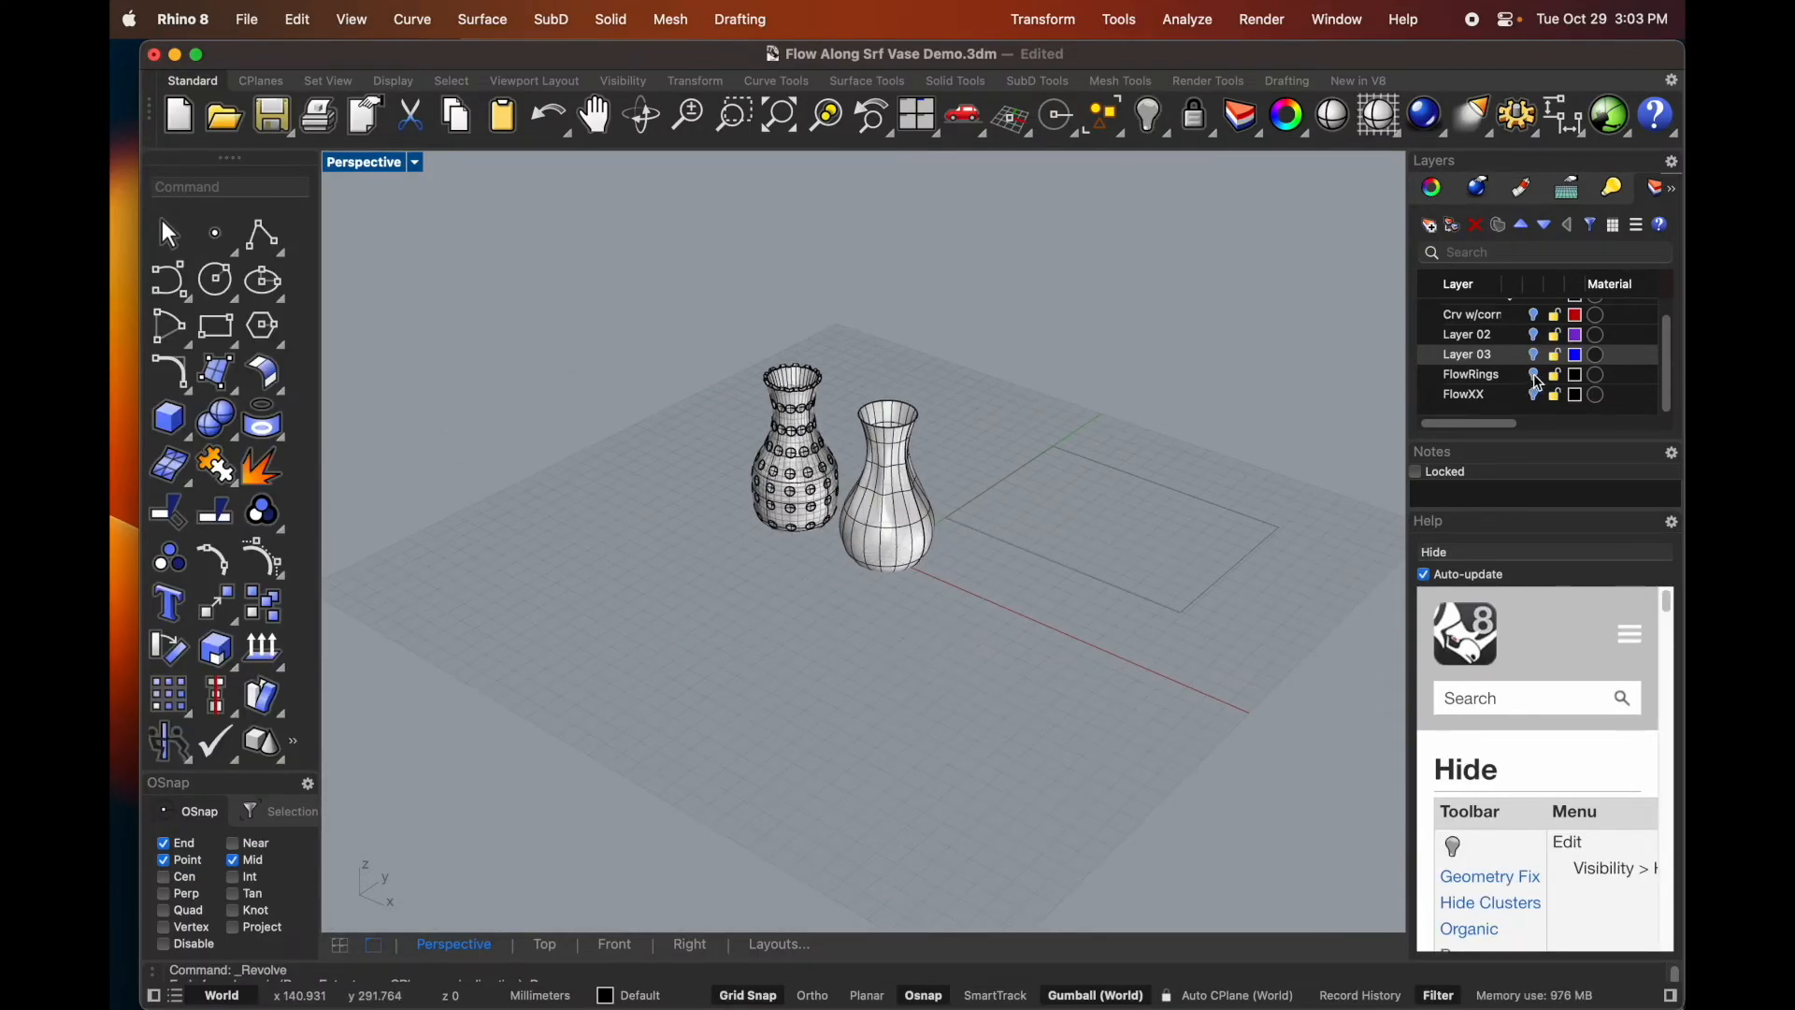
- Turn on the FlowRings layer and make it the current layer
left_click(1470, 373)
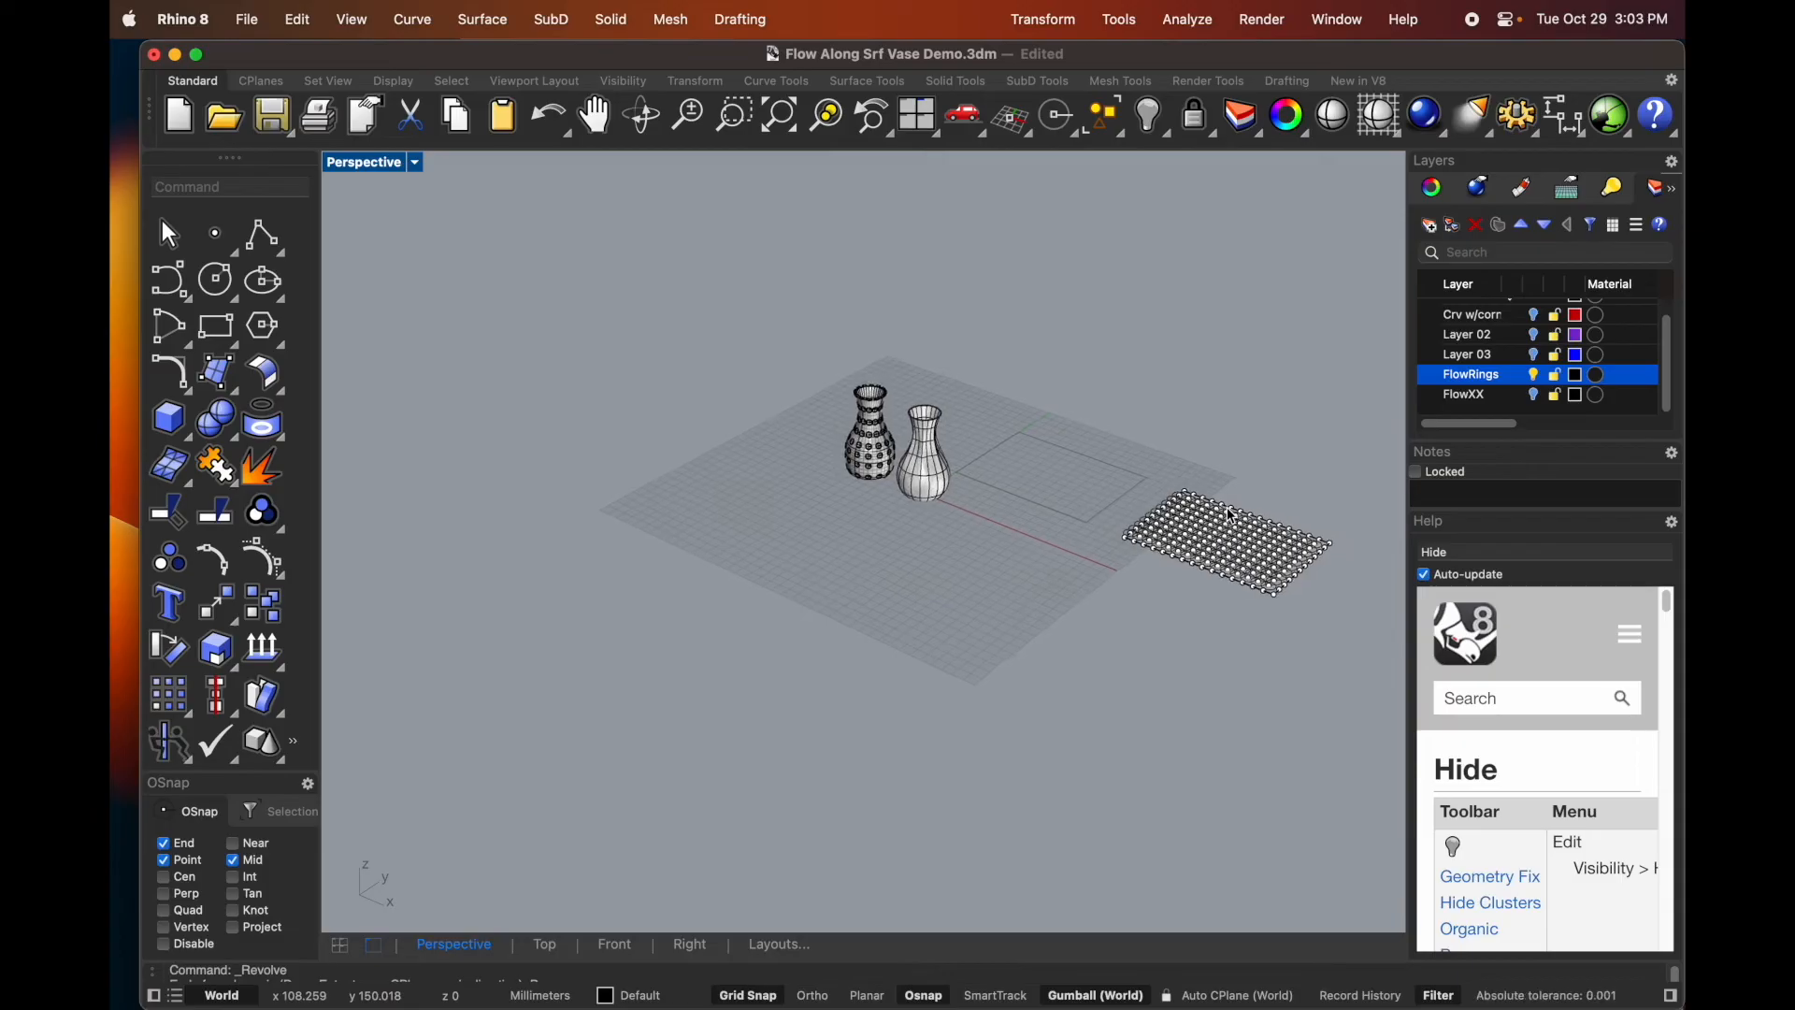
left_click(1225, 544)
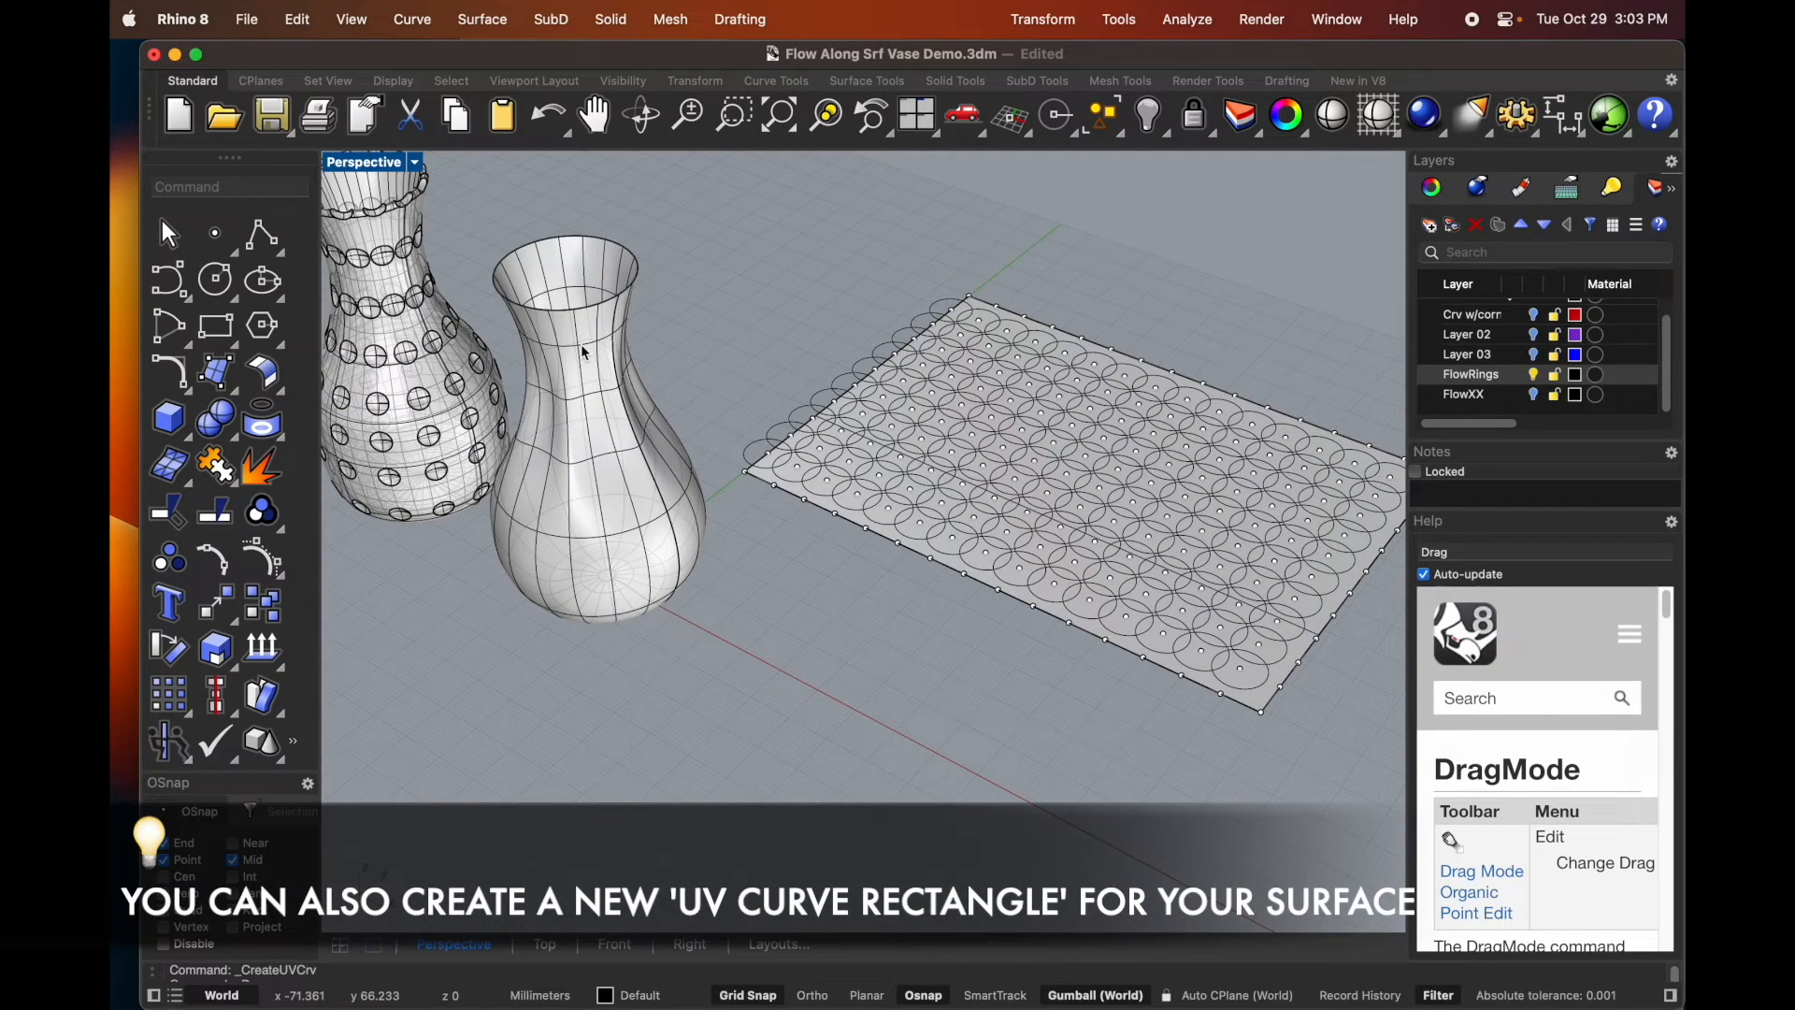
mouse_move(766, 373)
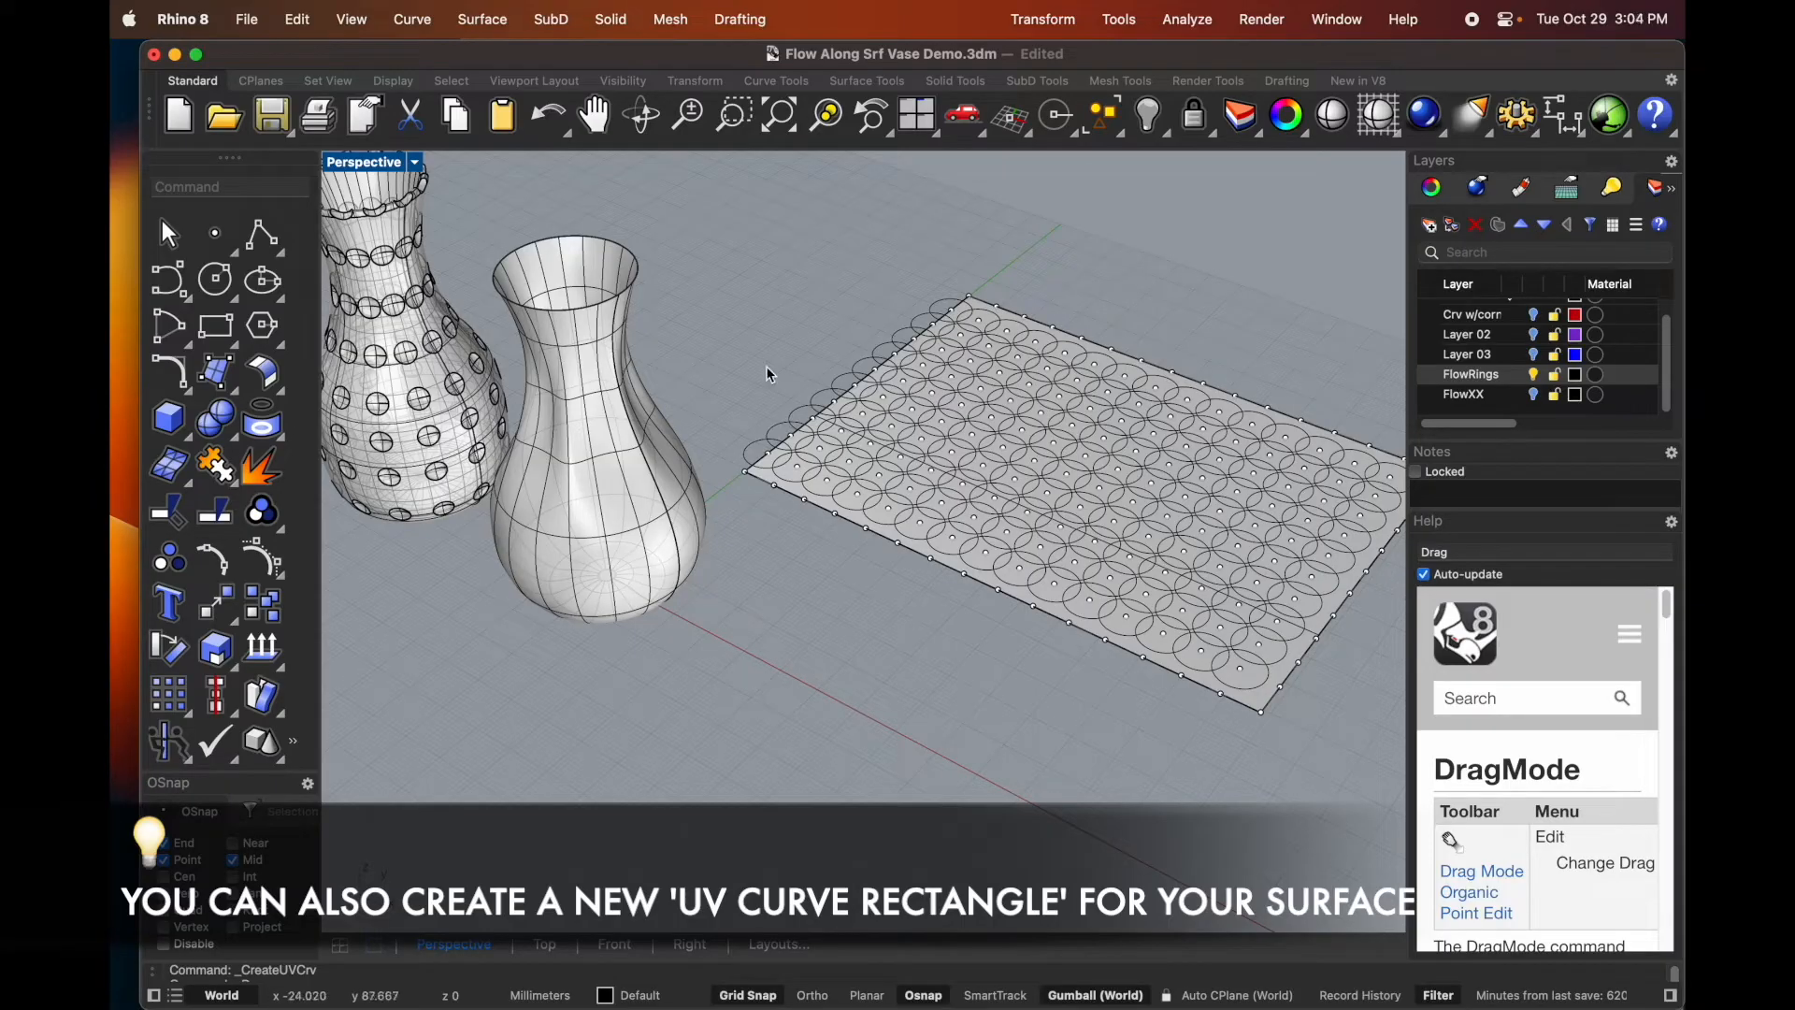
mouse_move(811, 444)
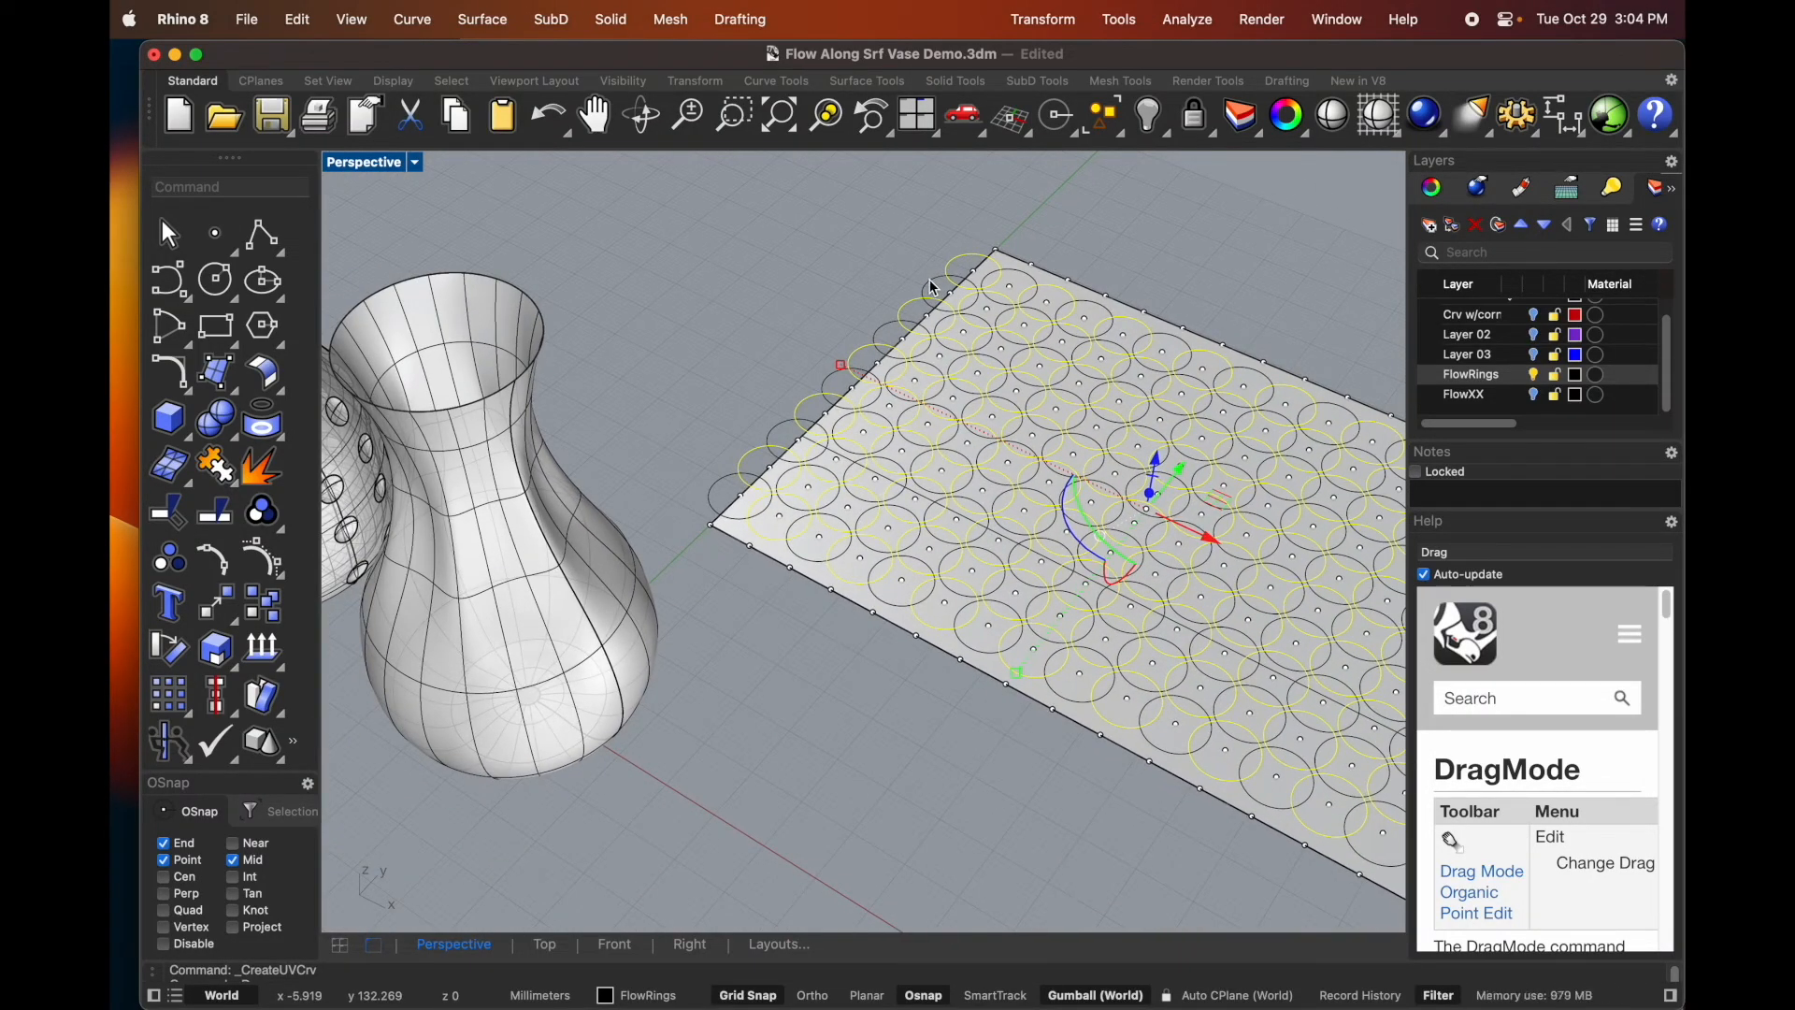
mouse_move(962, 255)
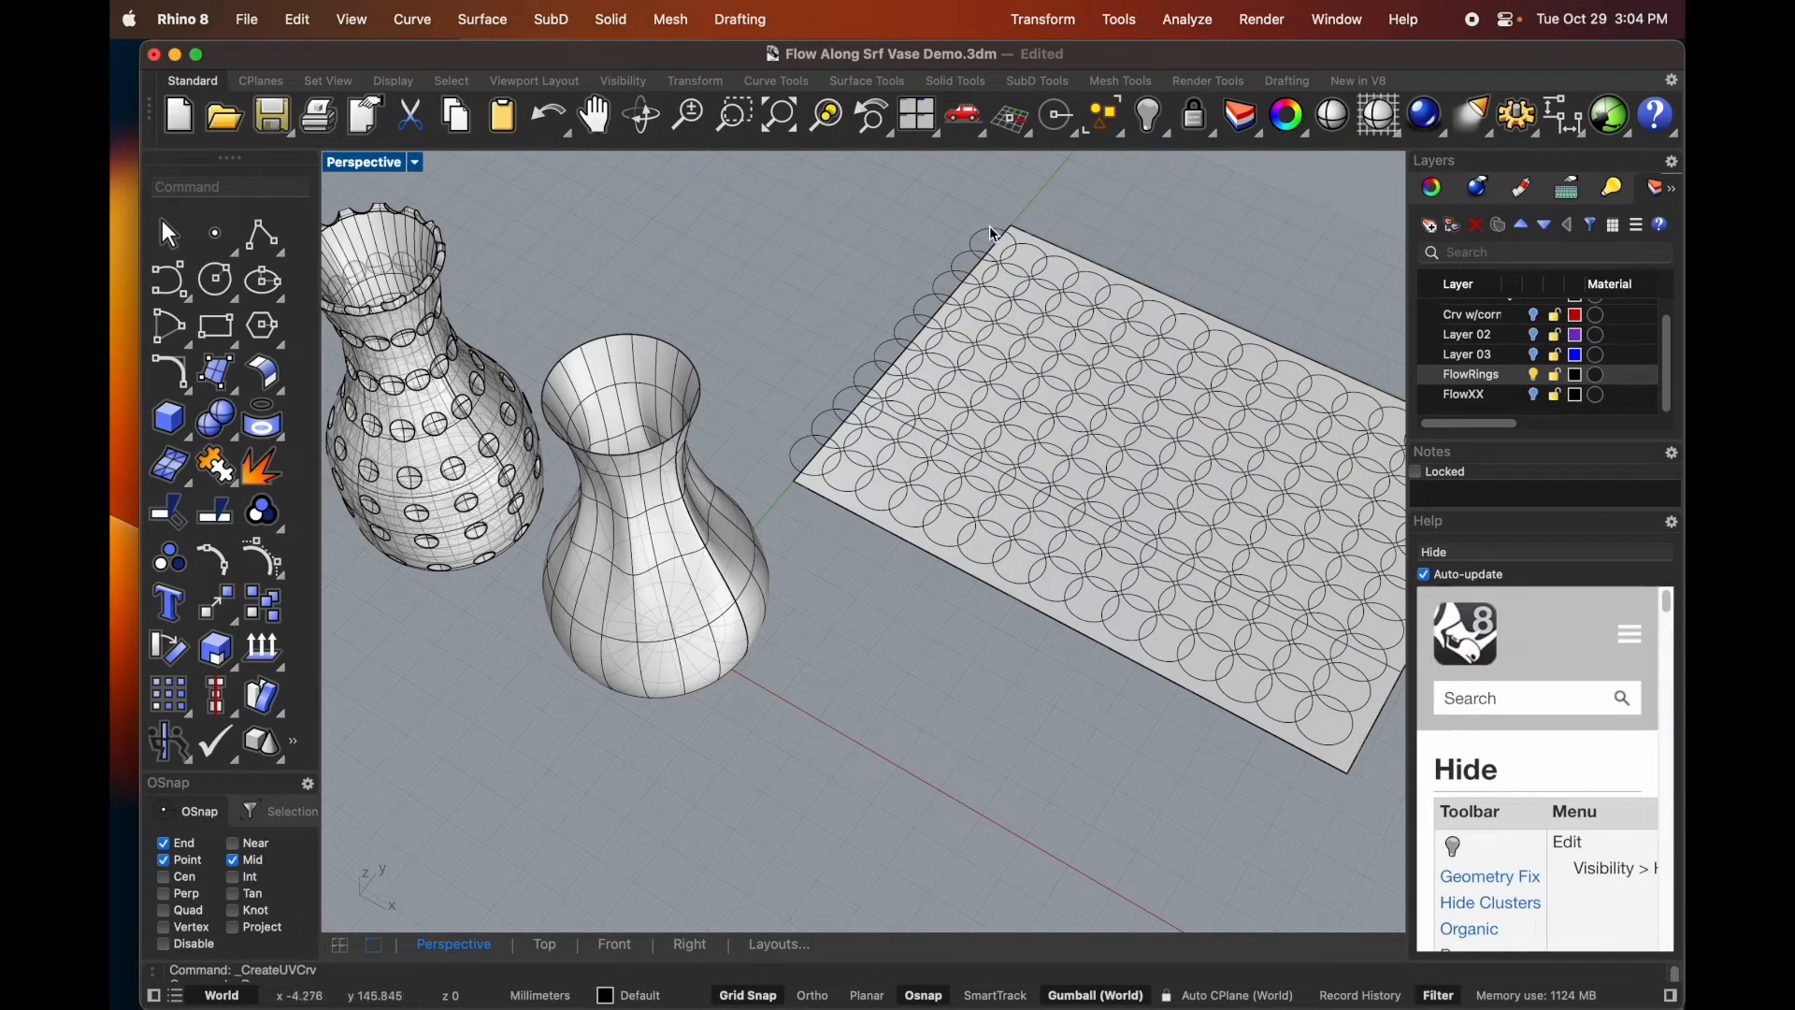
mouse_move(1045, 275)
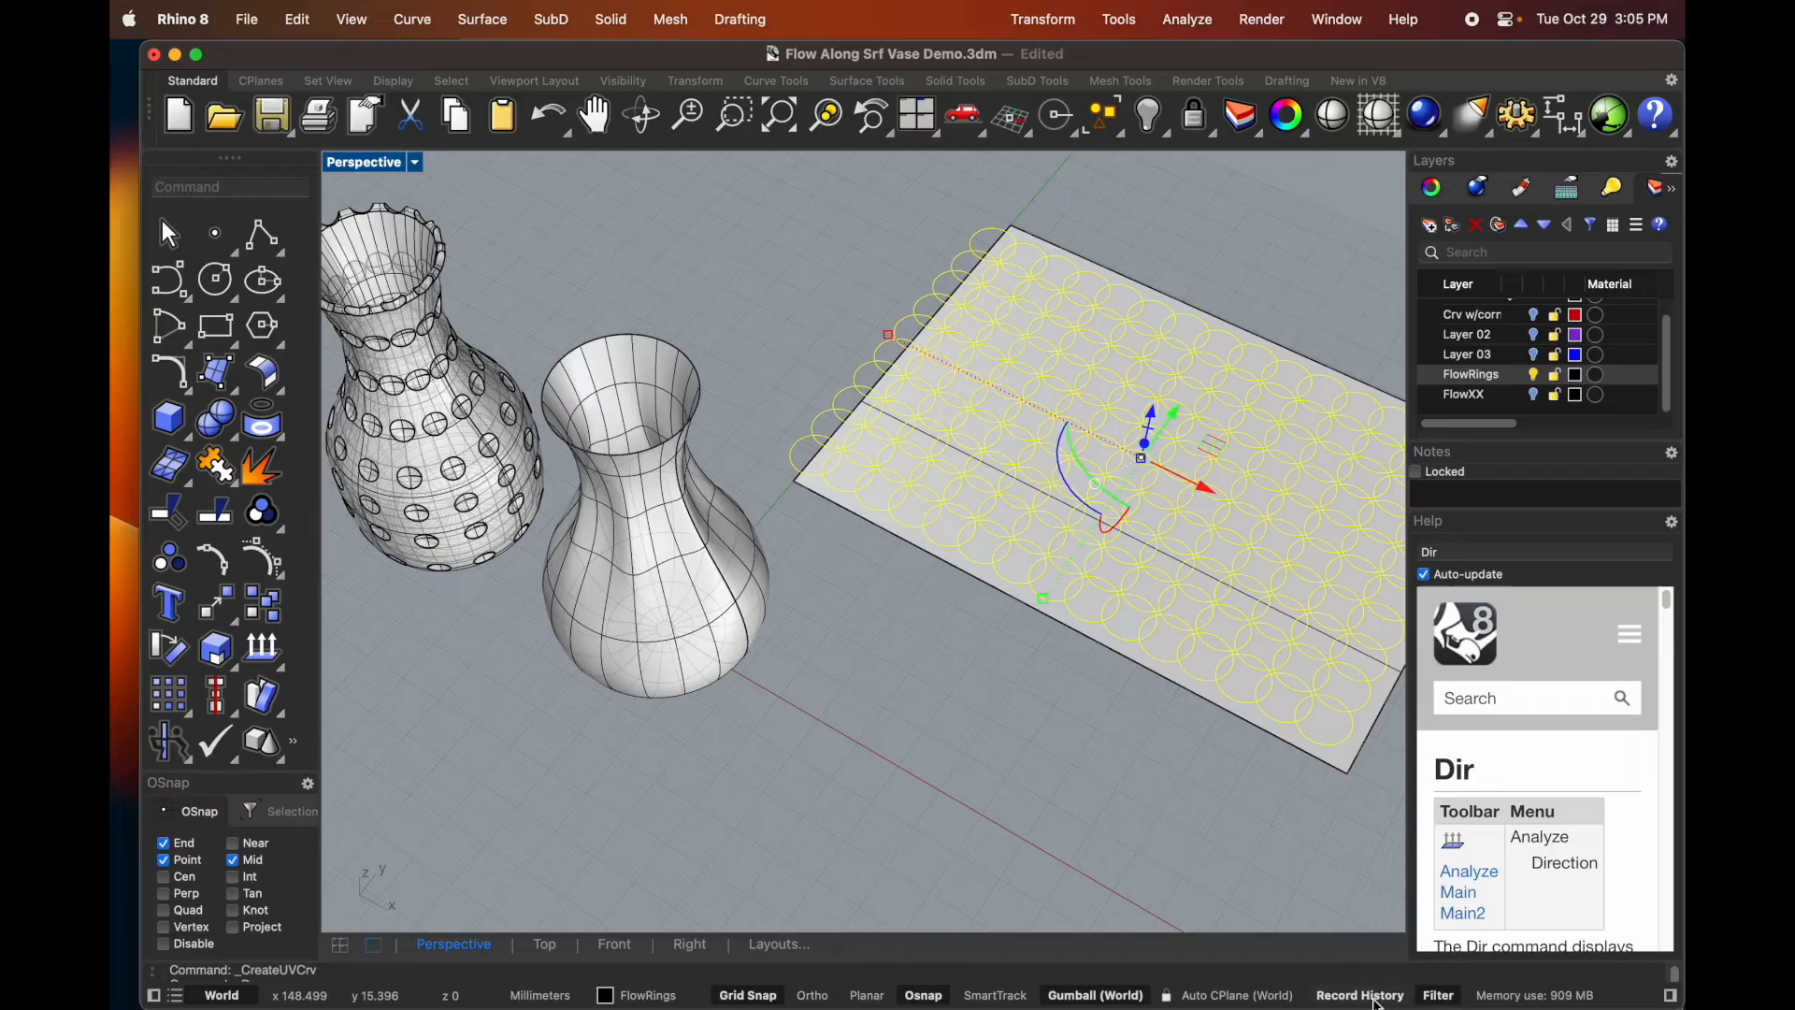
- From the Transform menu, pick the flat plane as the flow base surface
left_click(1042, 18)
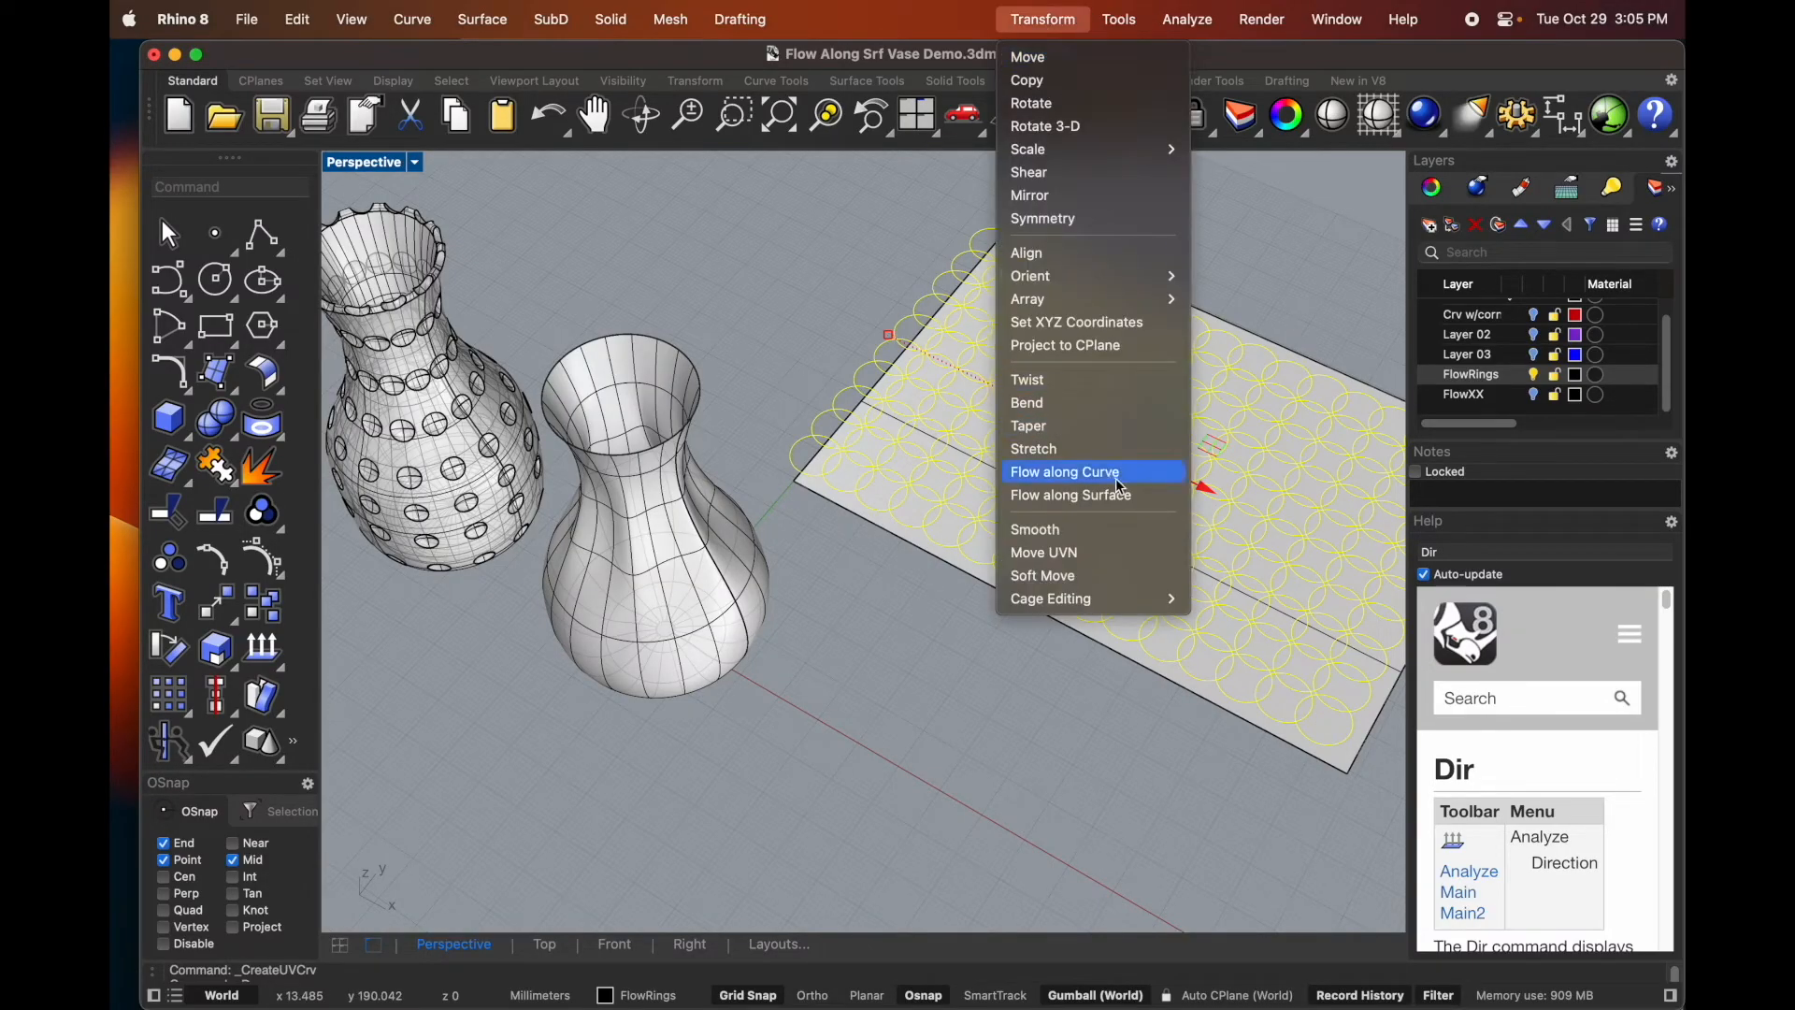
left_click(1070, 494)
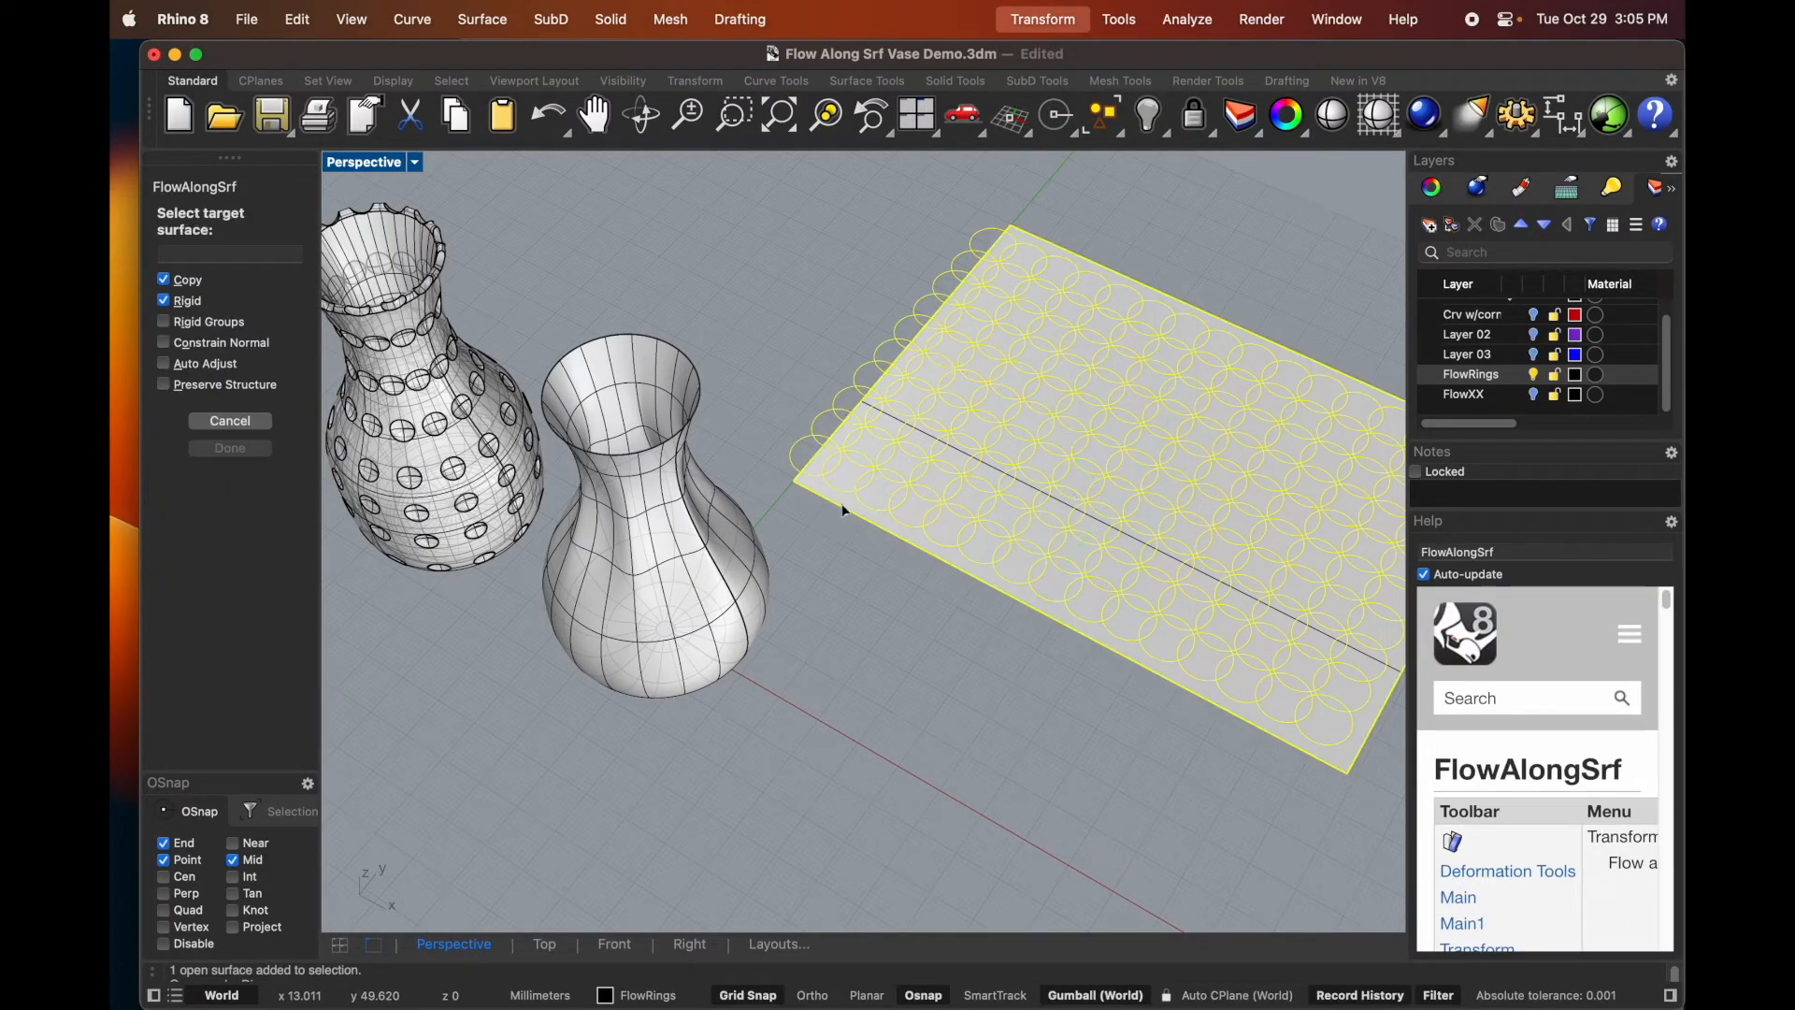
mouse_move(764, 622)
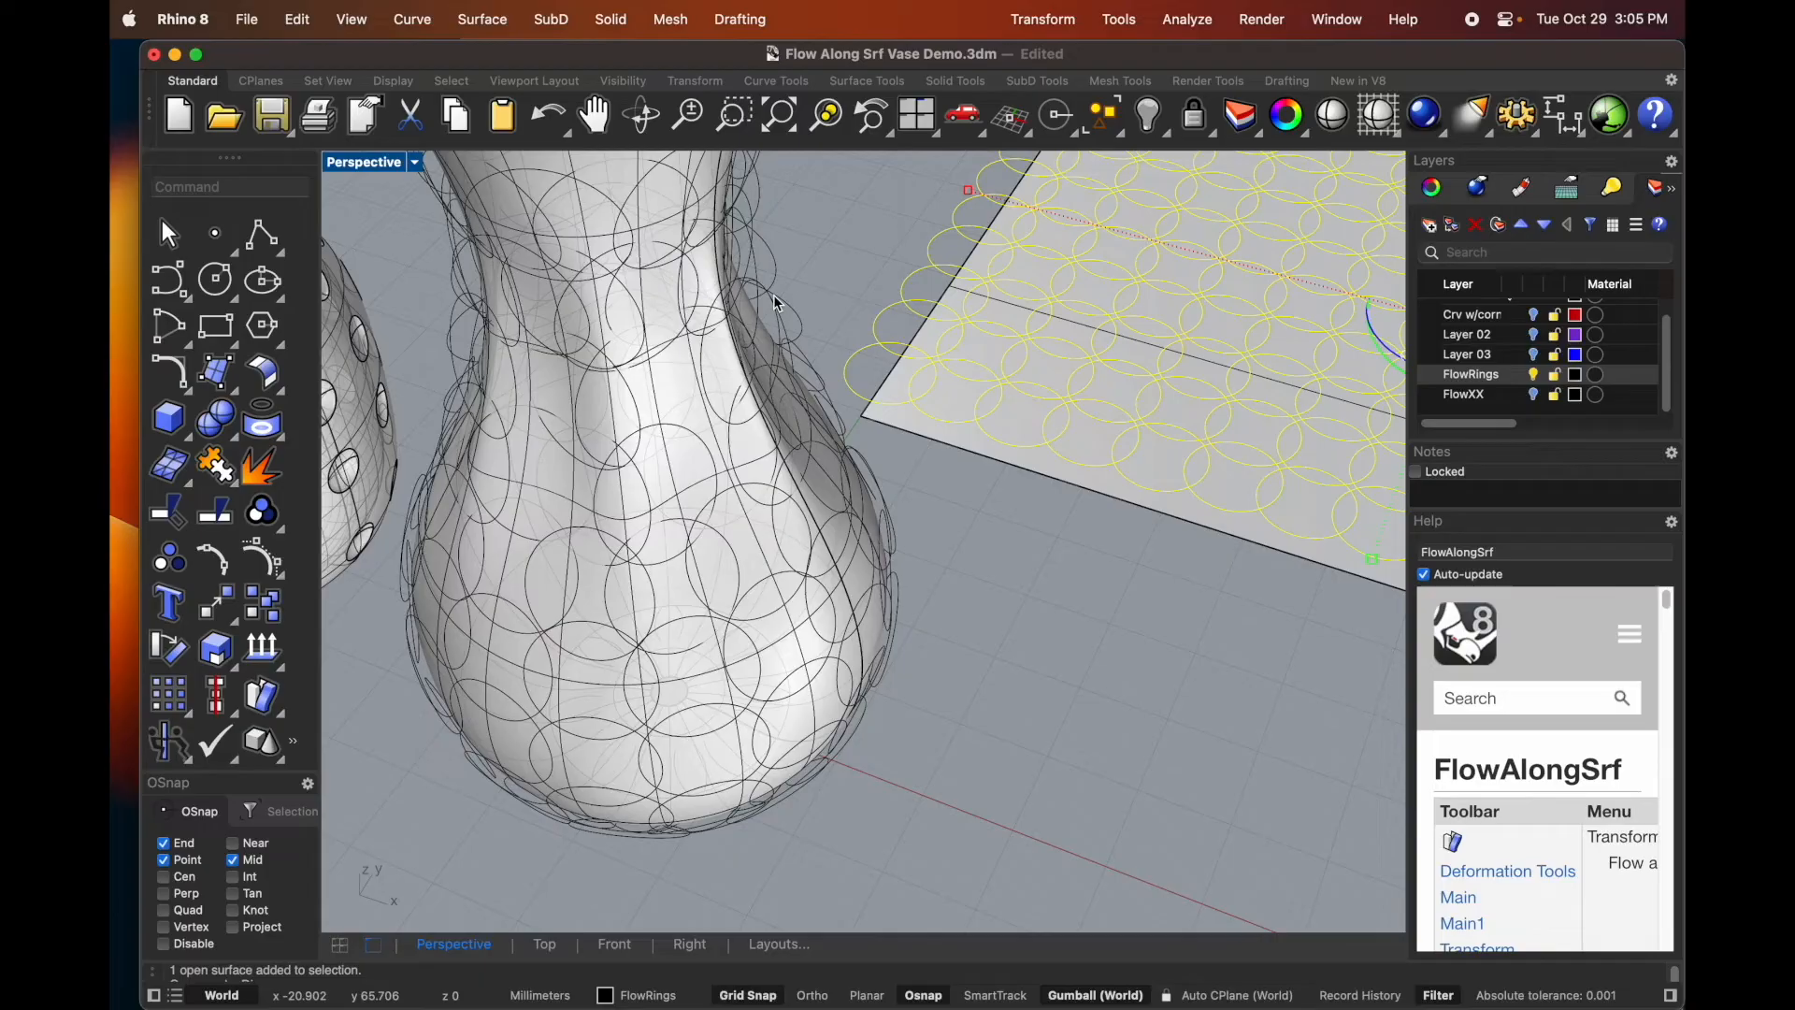
mouse_move(787, 361)
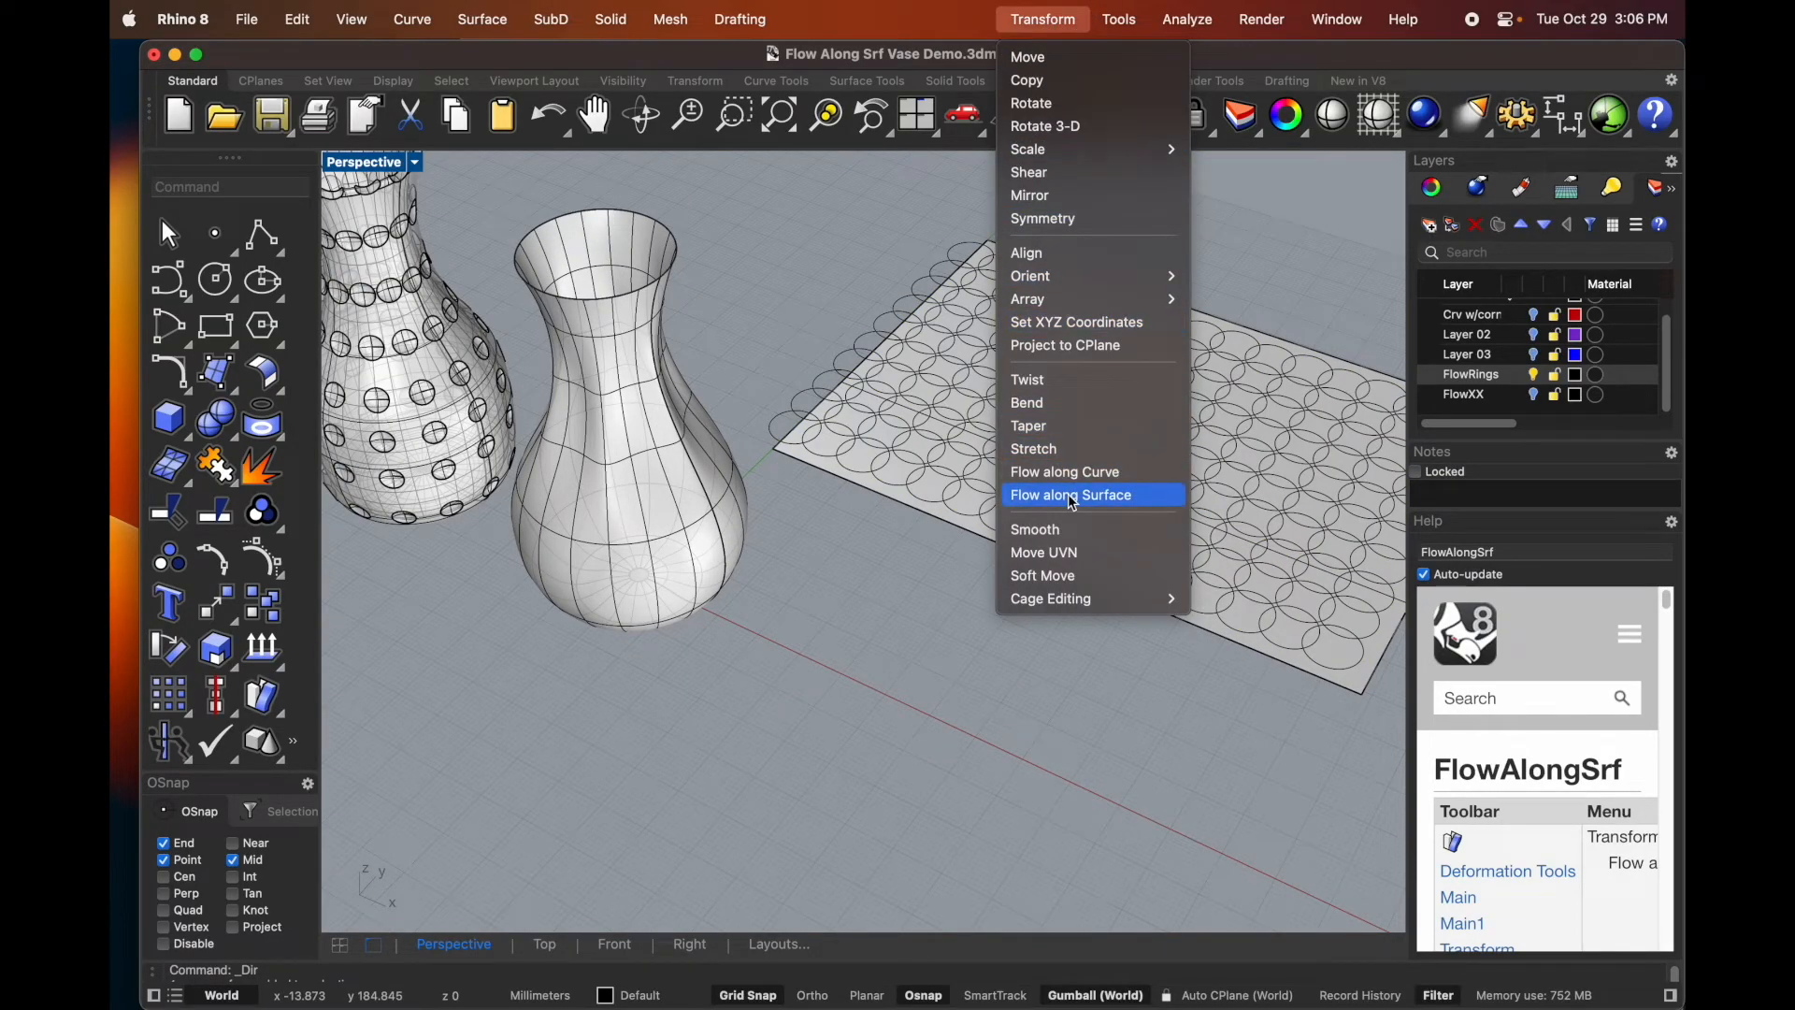
- Start Flow along Surface and select the overlapping ring curves to wrap
left_click(1070, 495)
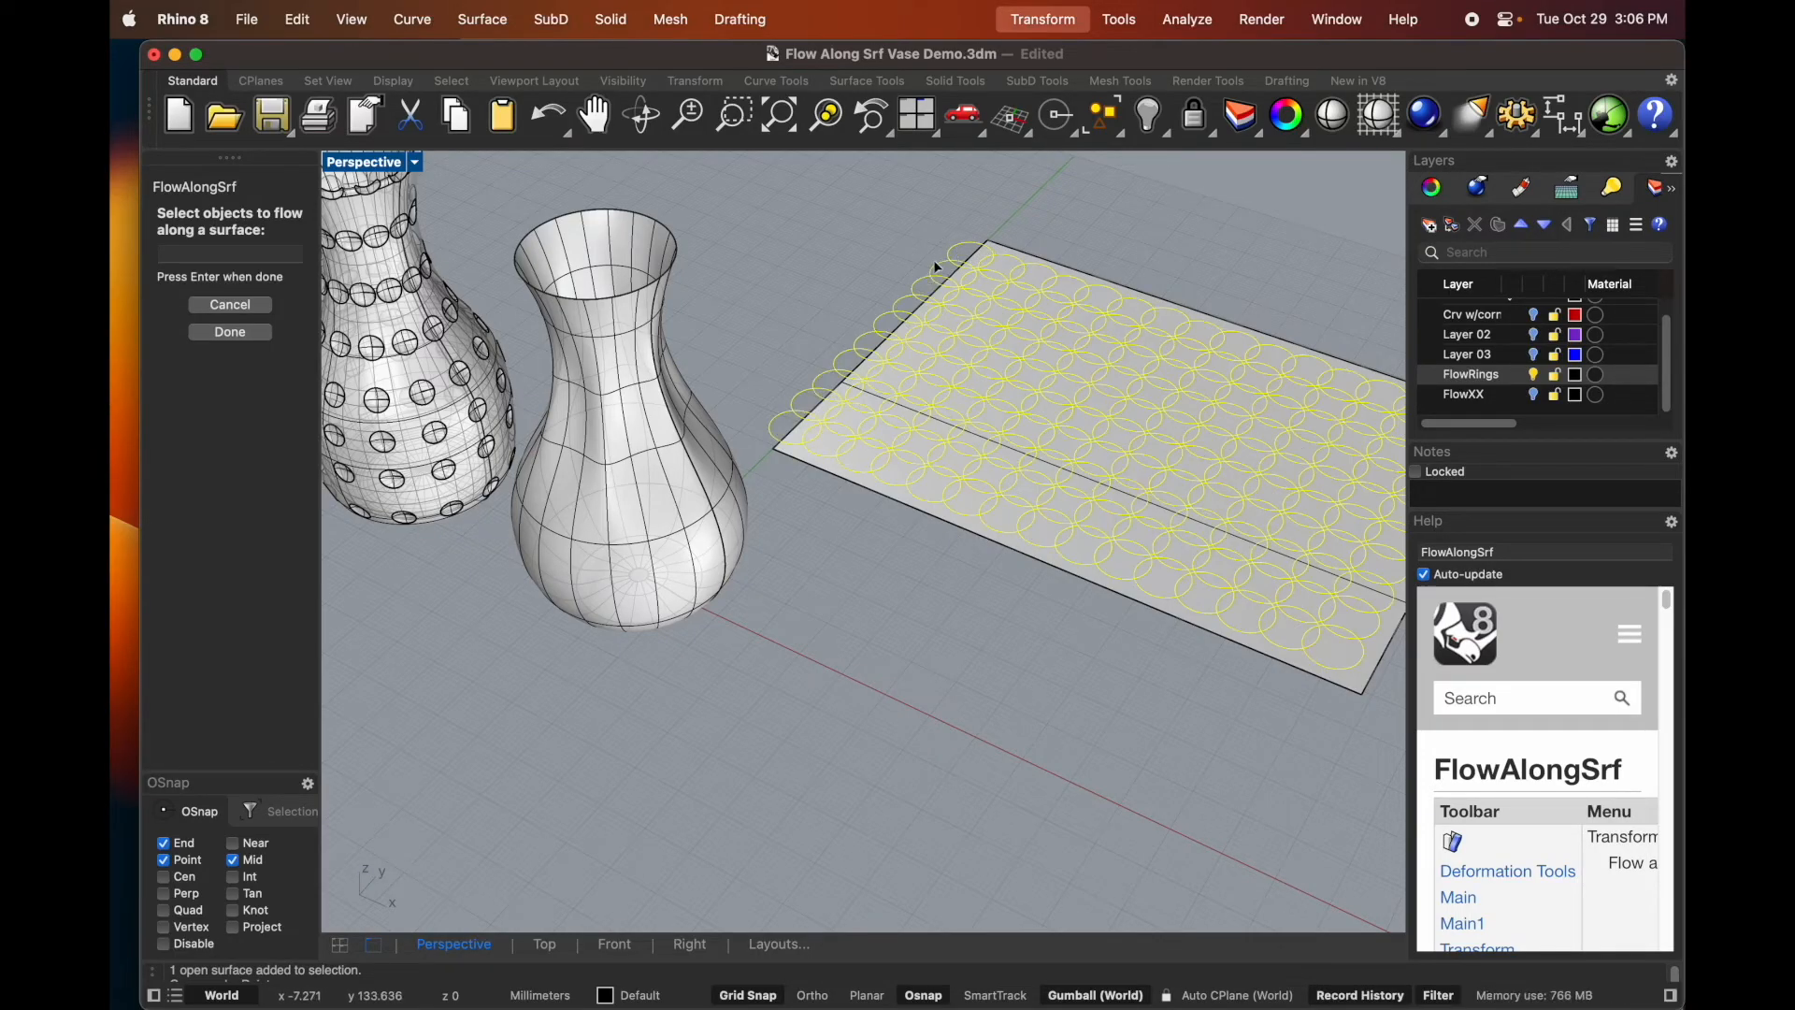
left_click(229, 331)
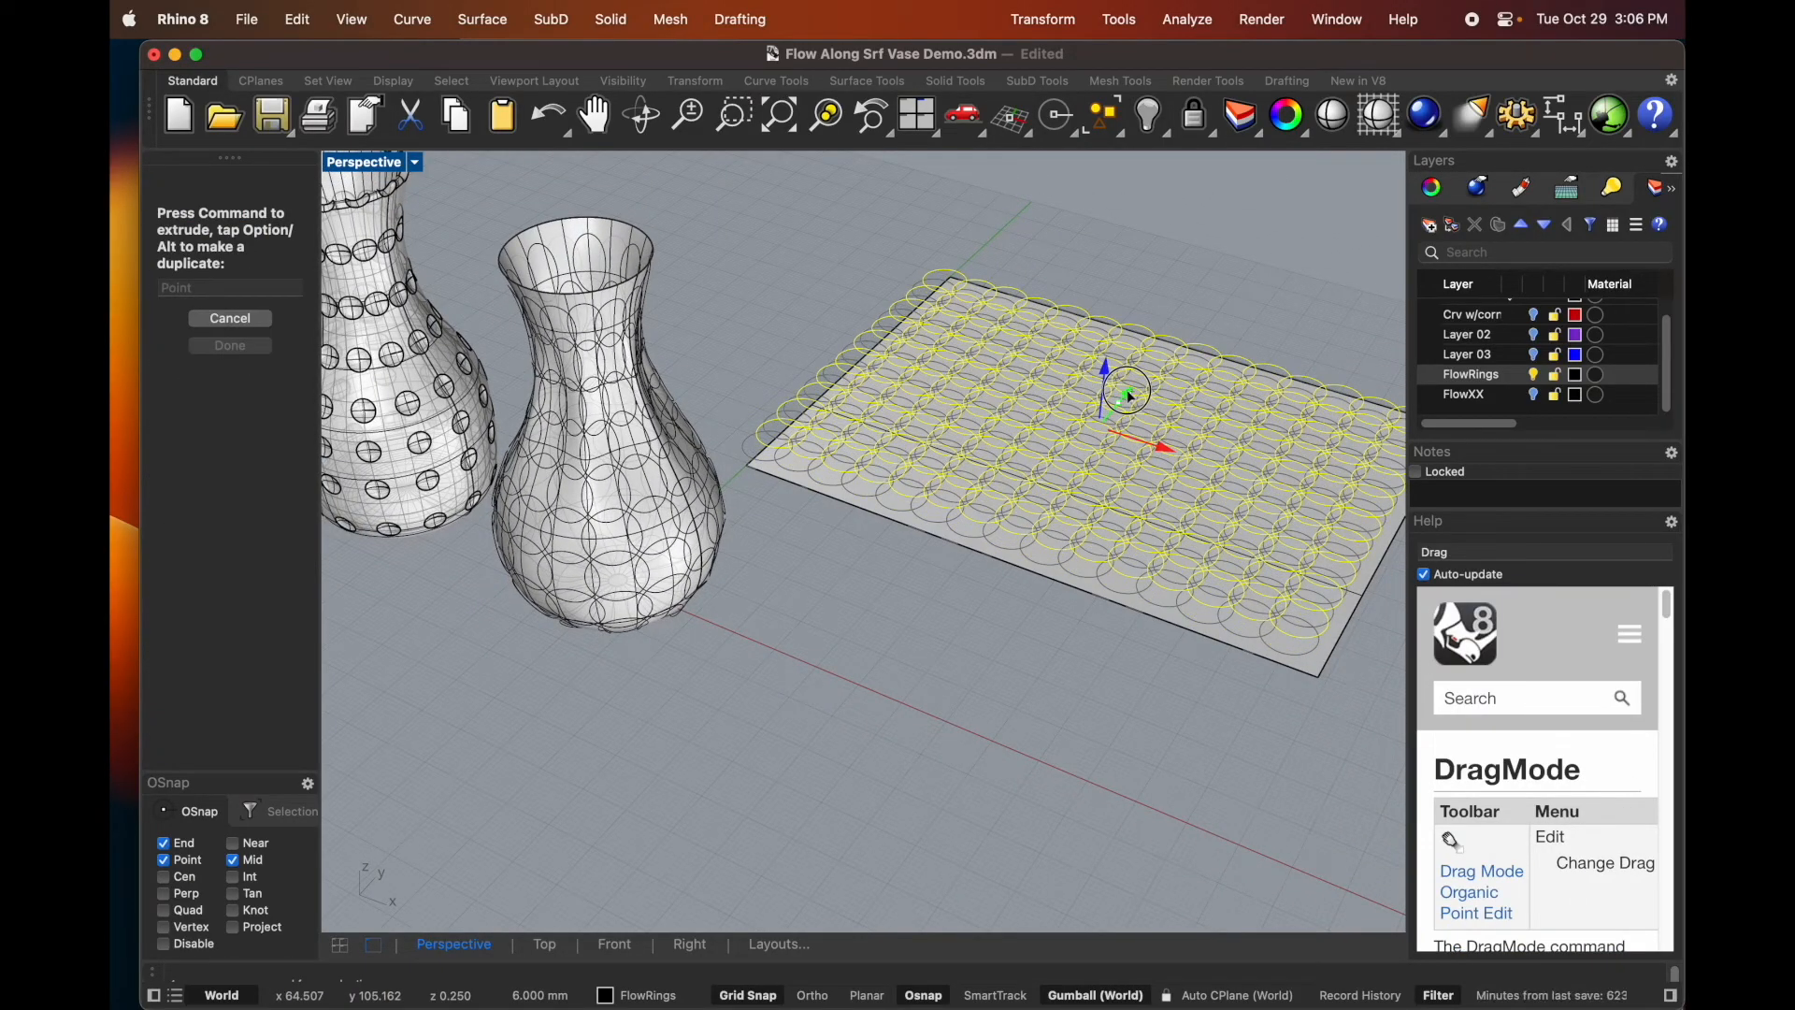
left_click(229, 345)
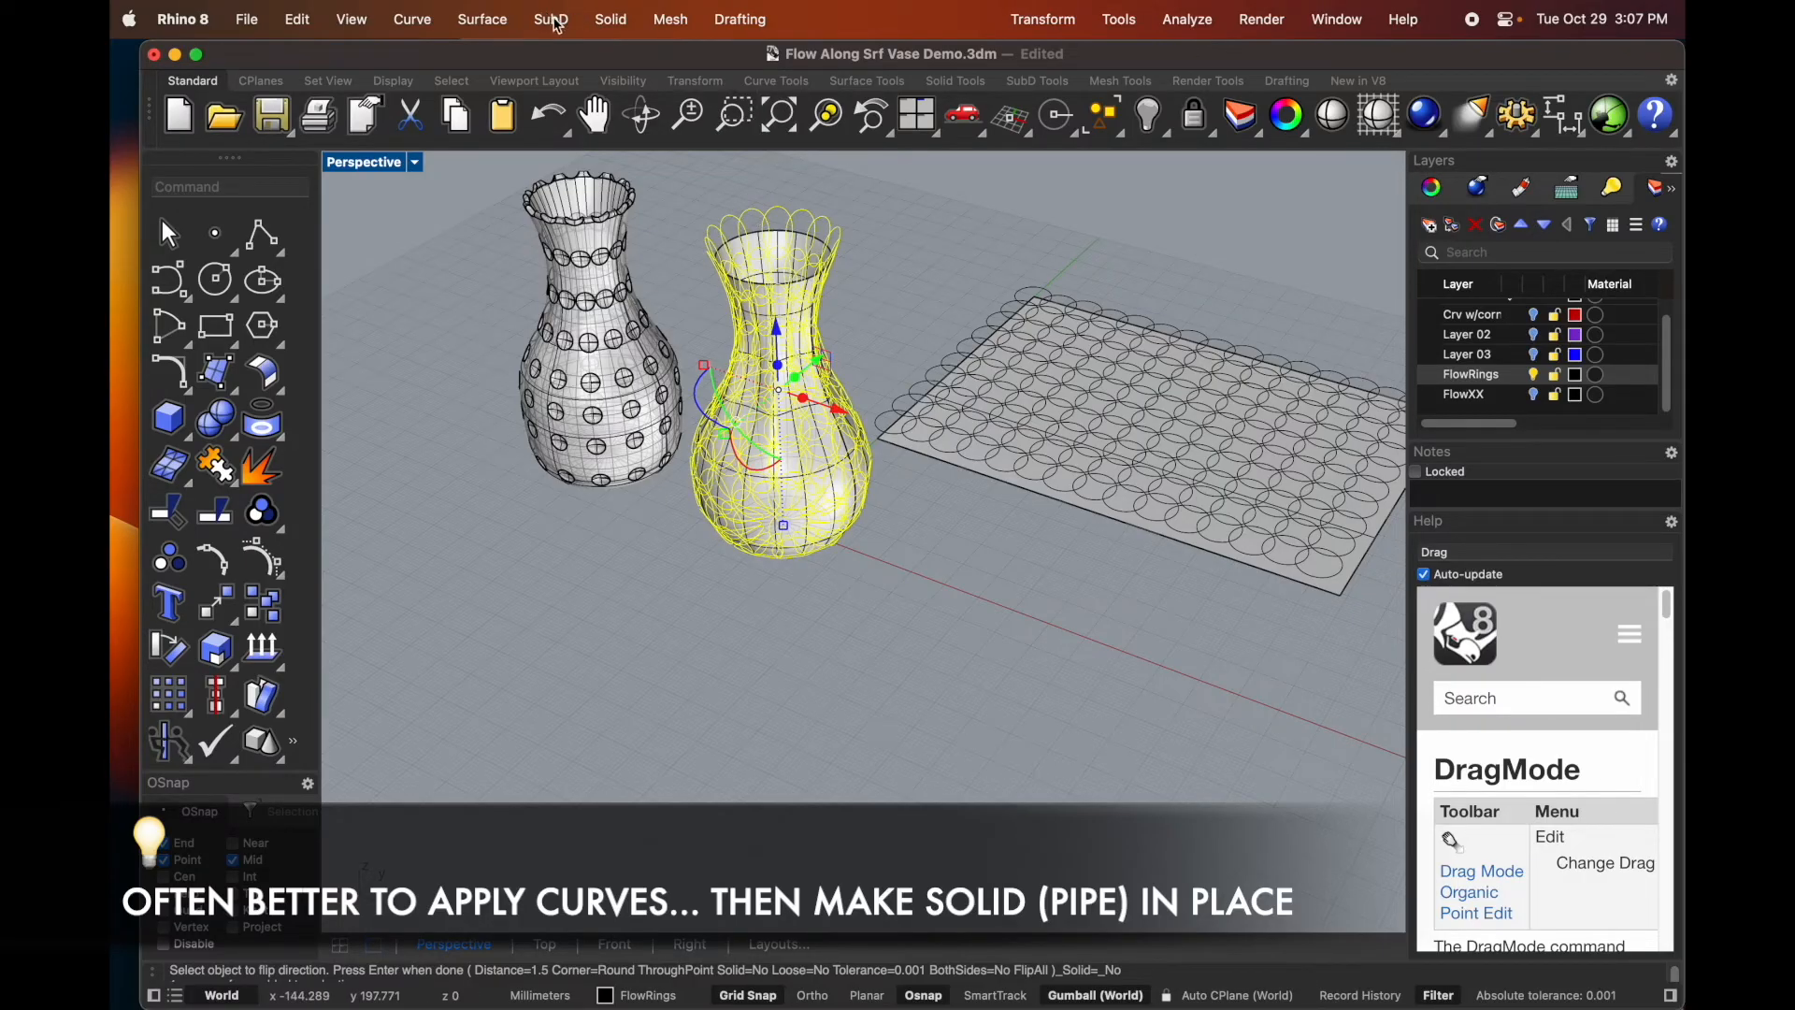
- Pipe the wrapped ring curves into solid tubes using Solid > Pipe
left_click(610, 19)
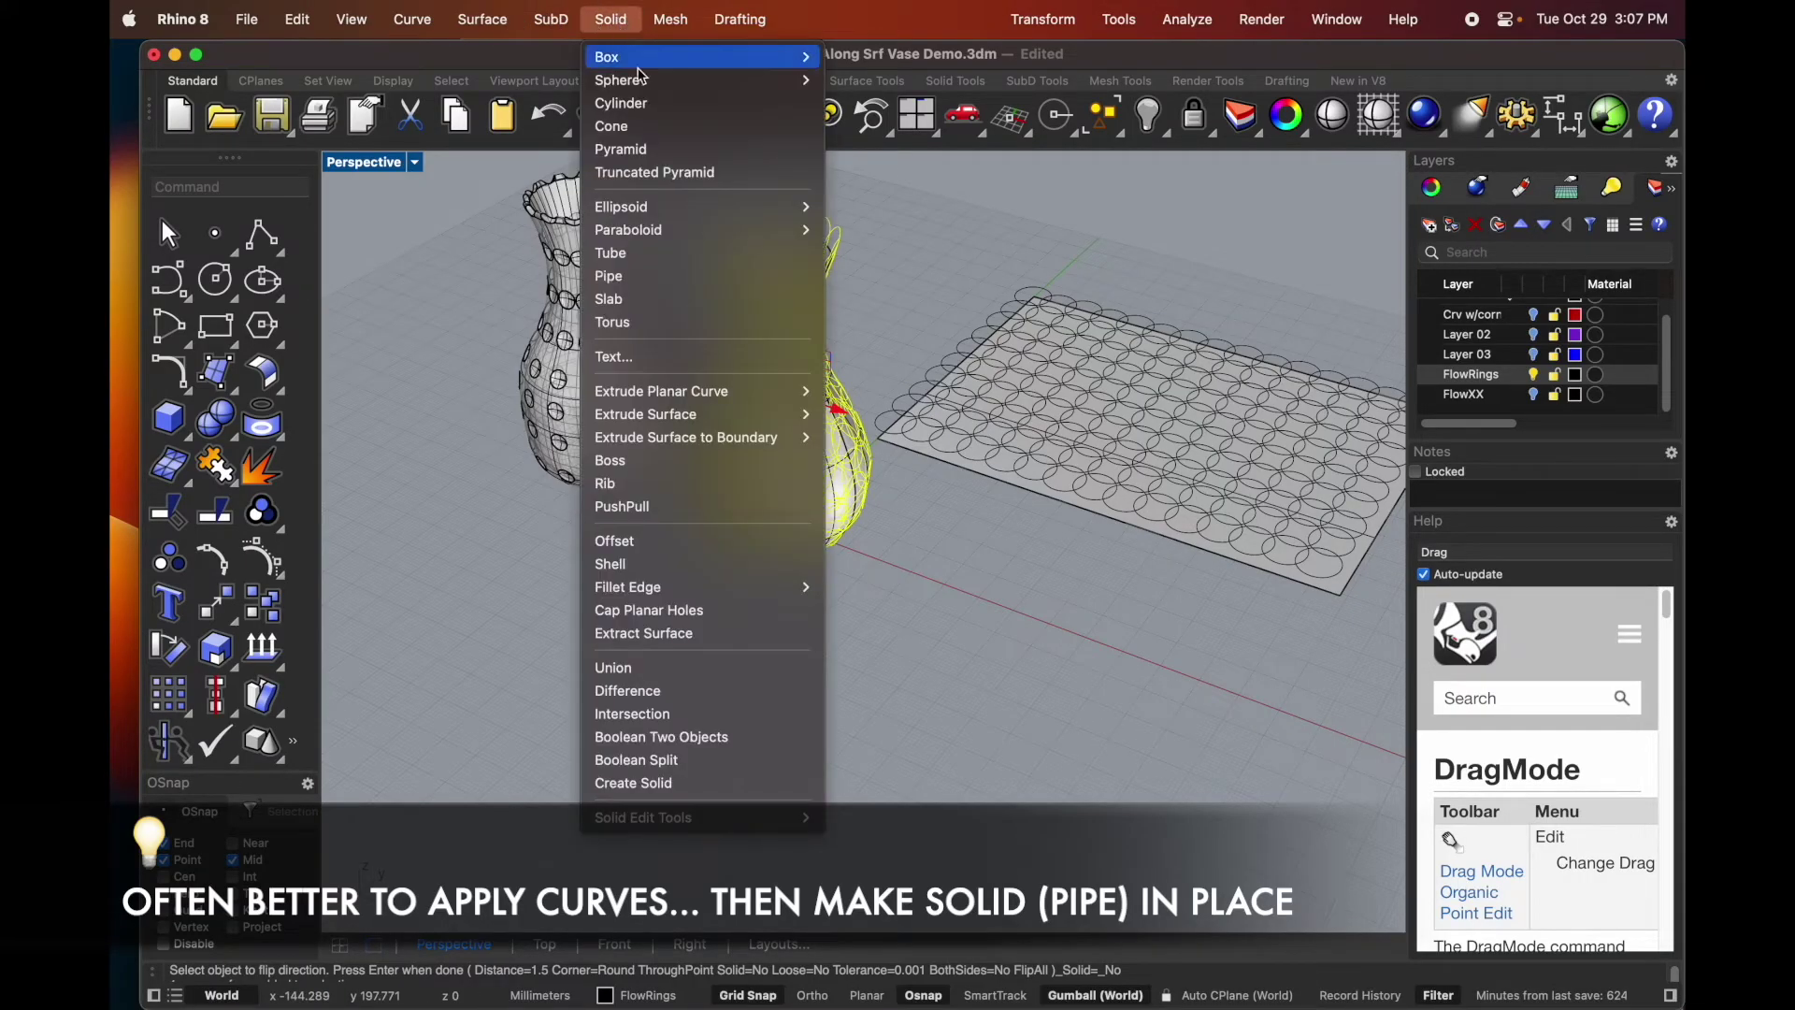
mouse_move(608, 274)
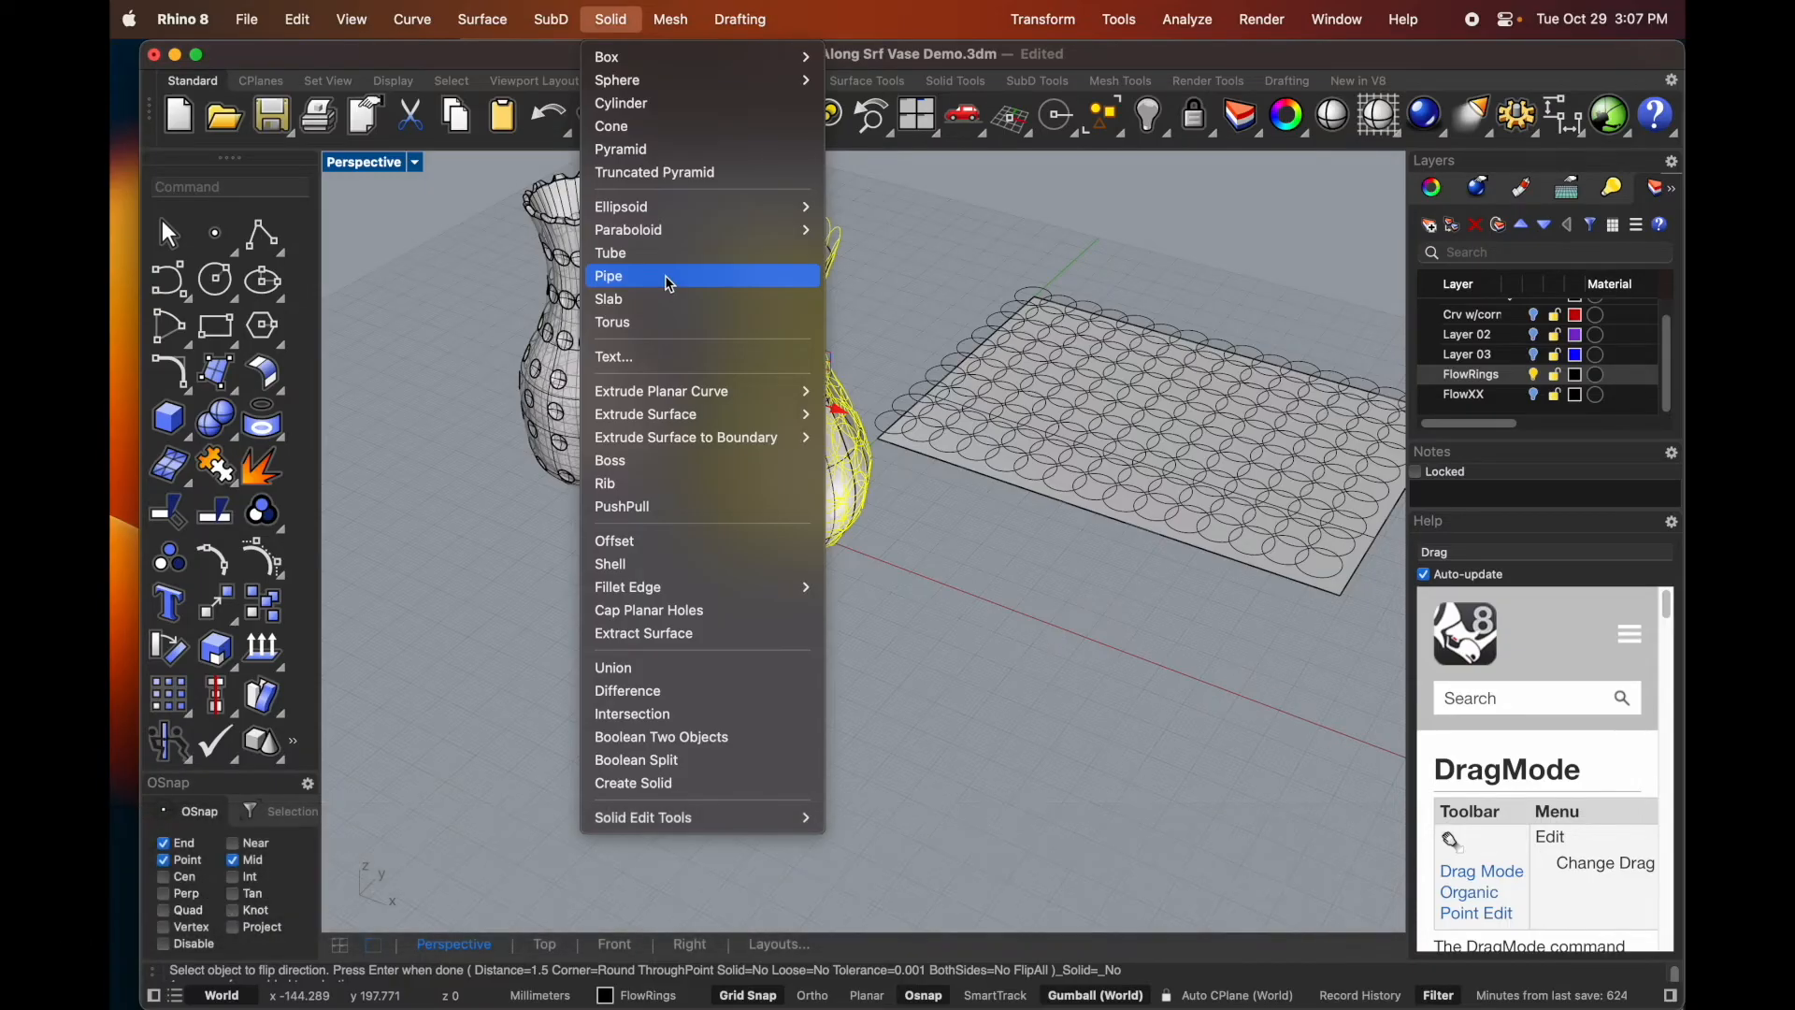
left_click(608, 275)
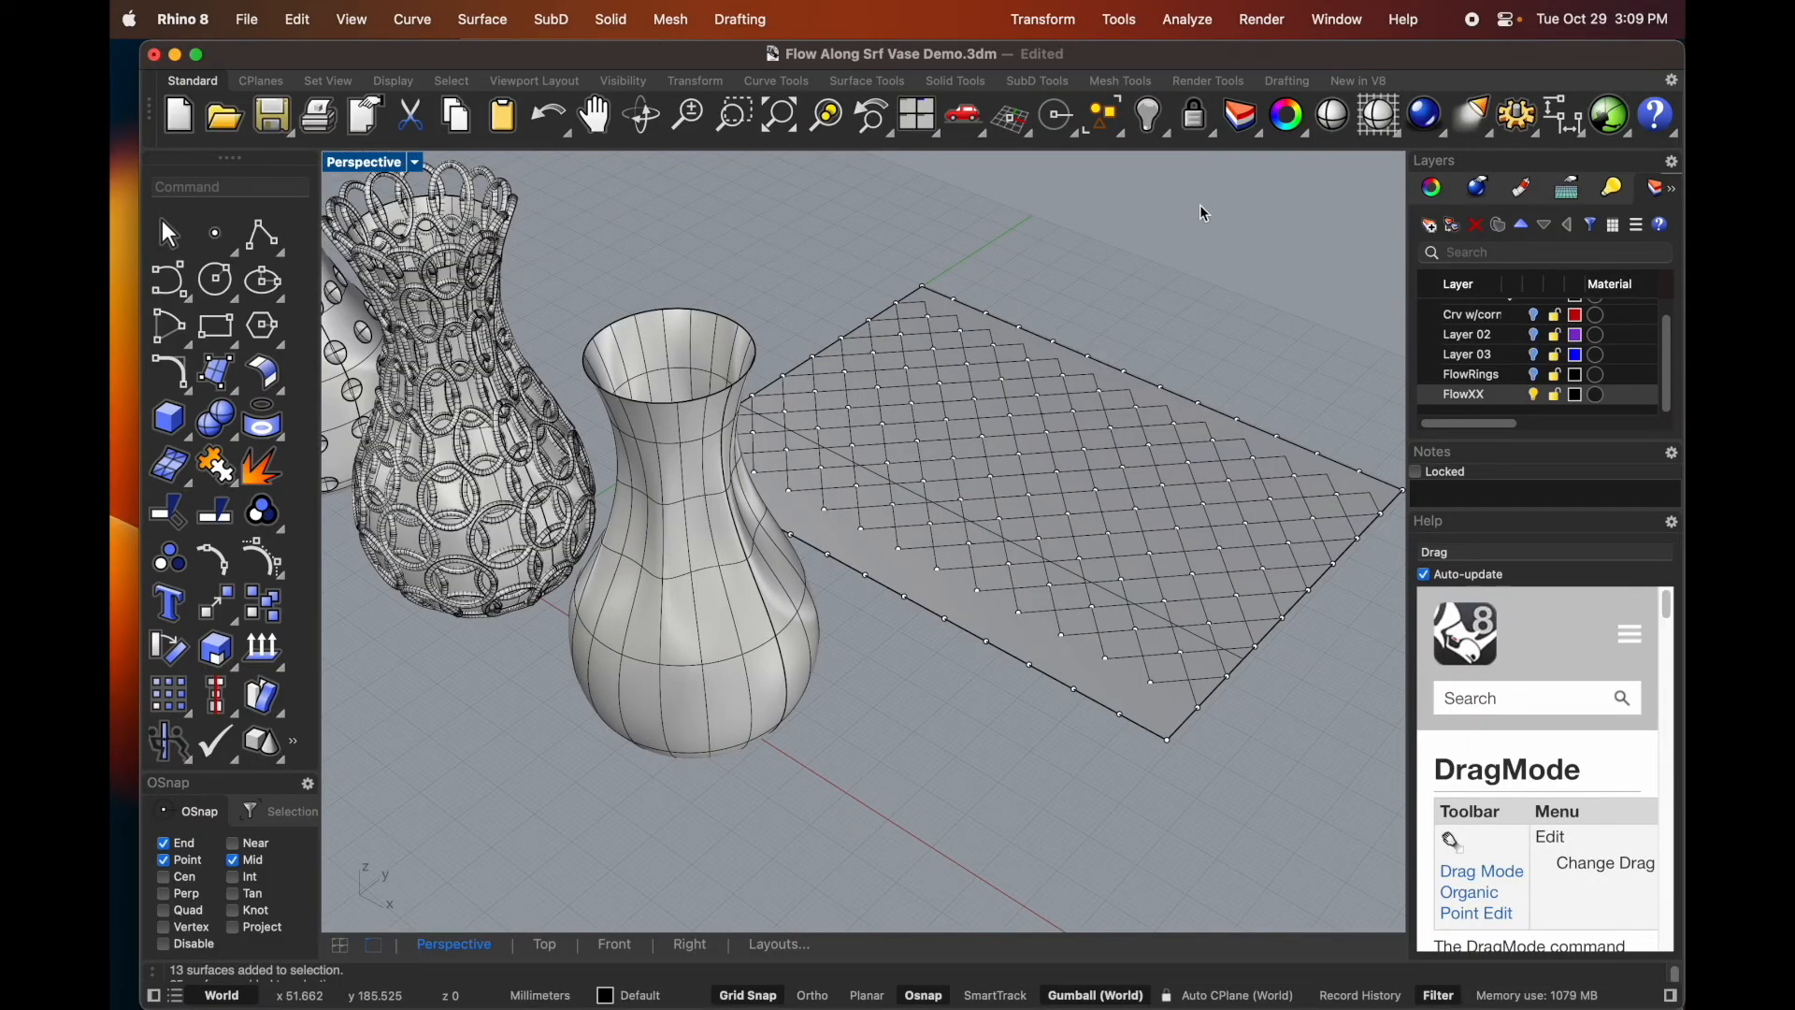
mouse_move(1194, 432)
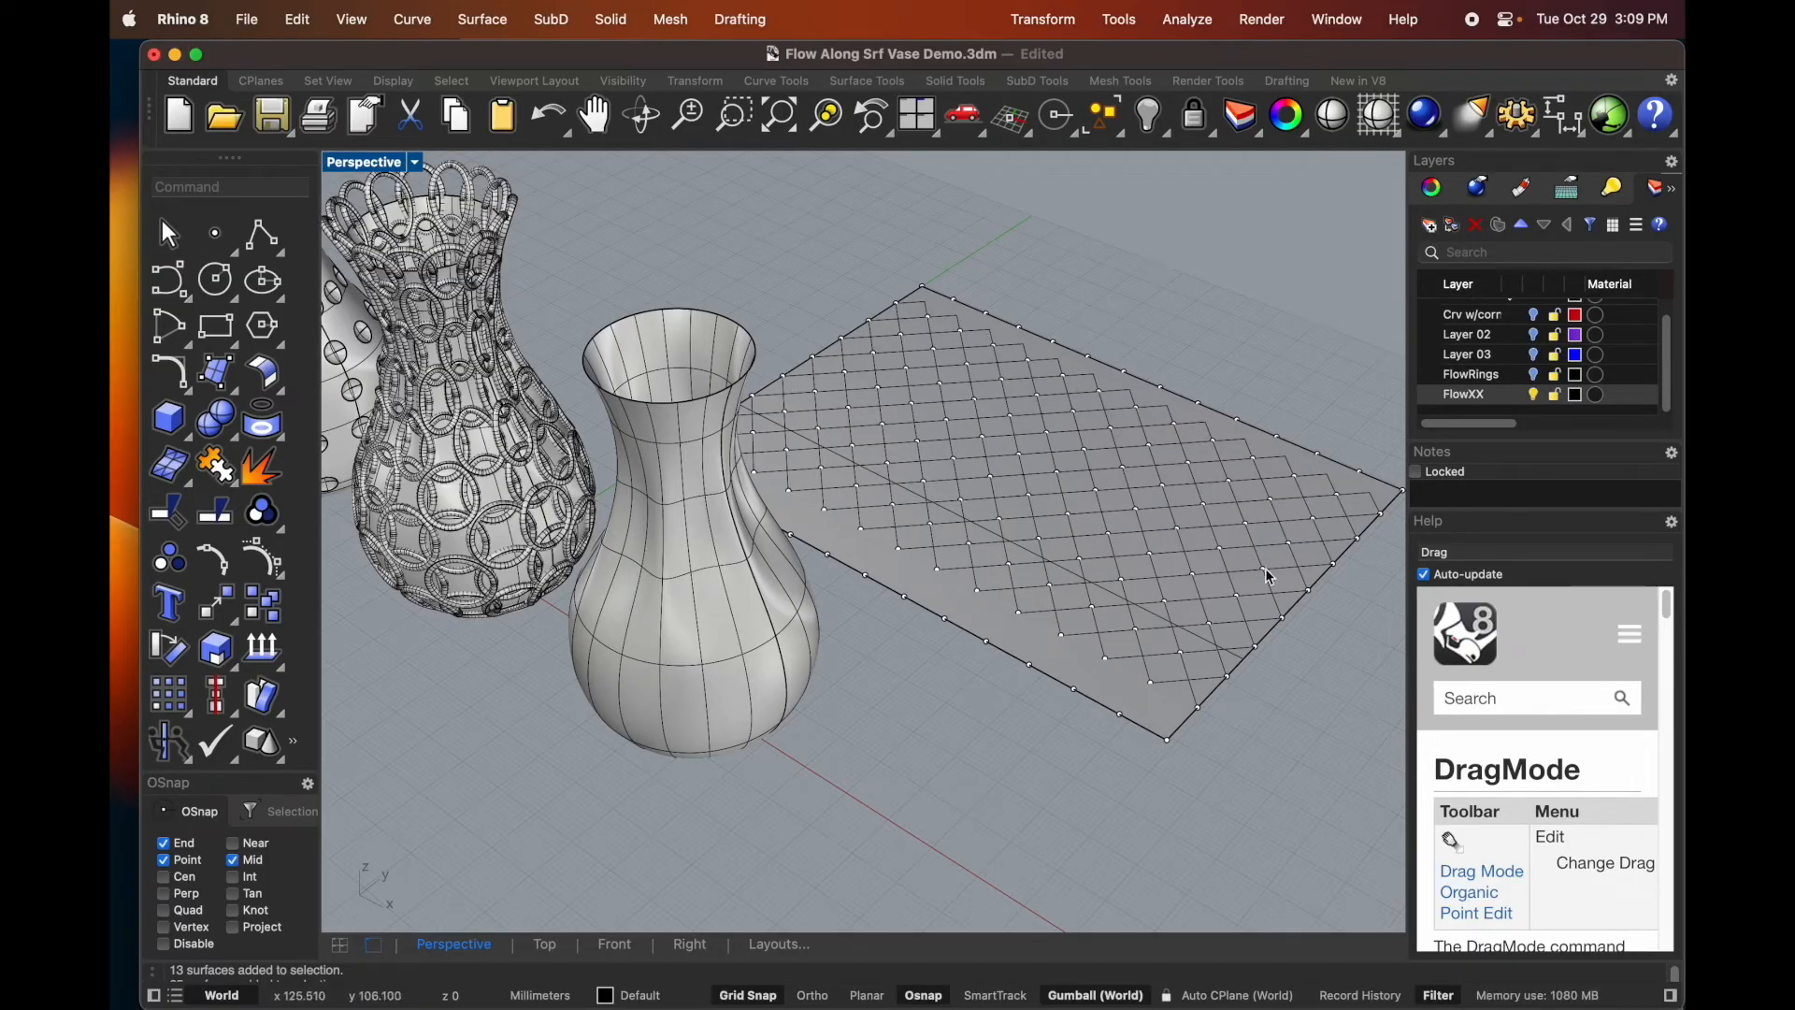
mouse_move(1285, 626)
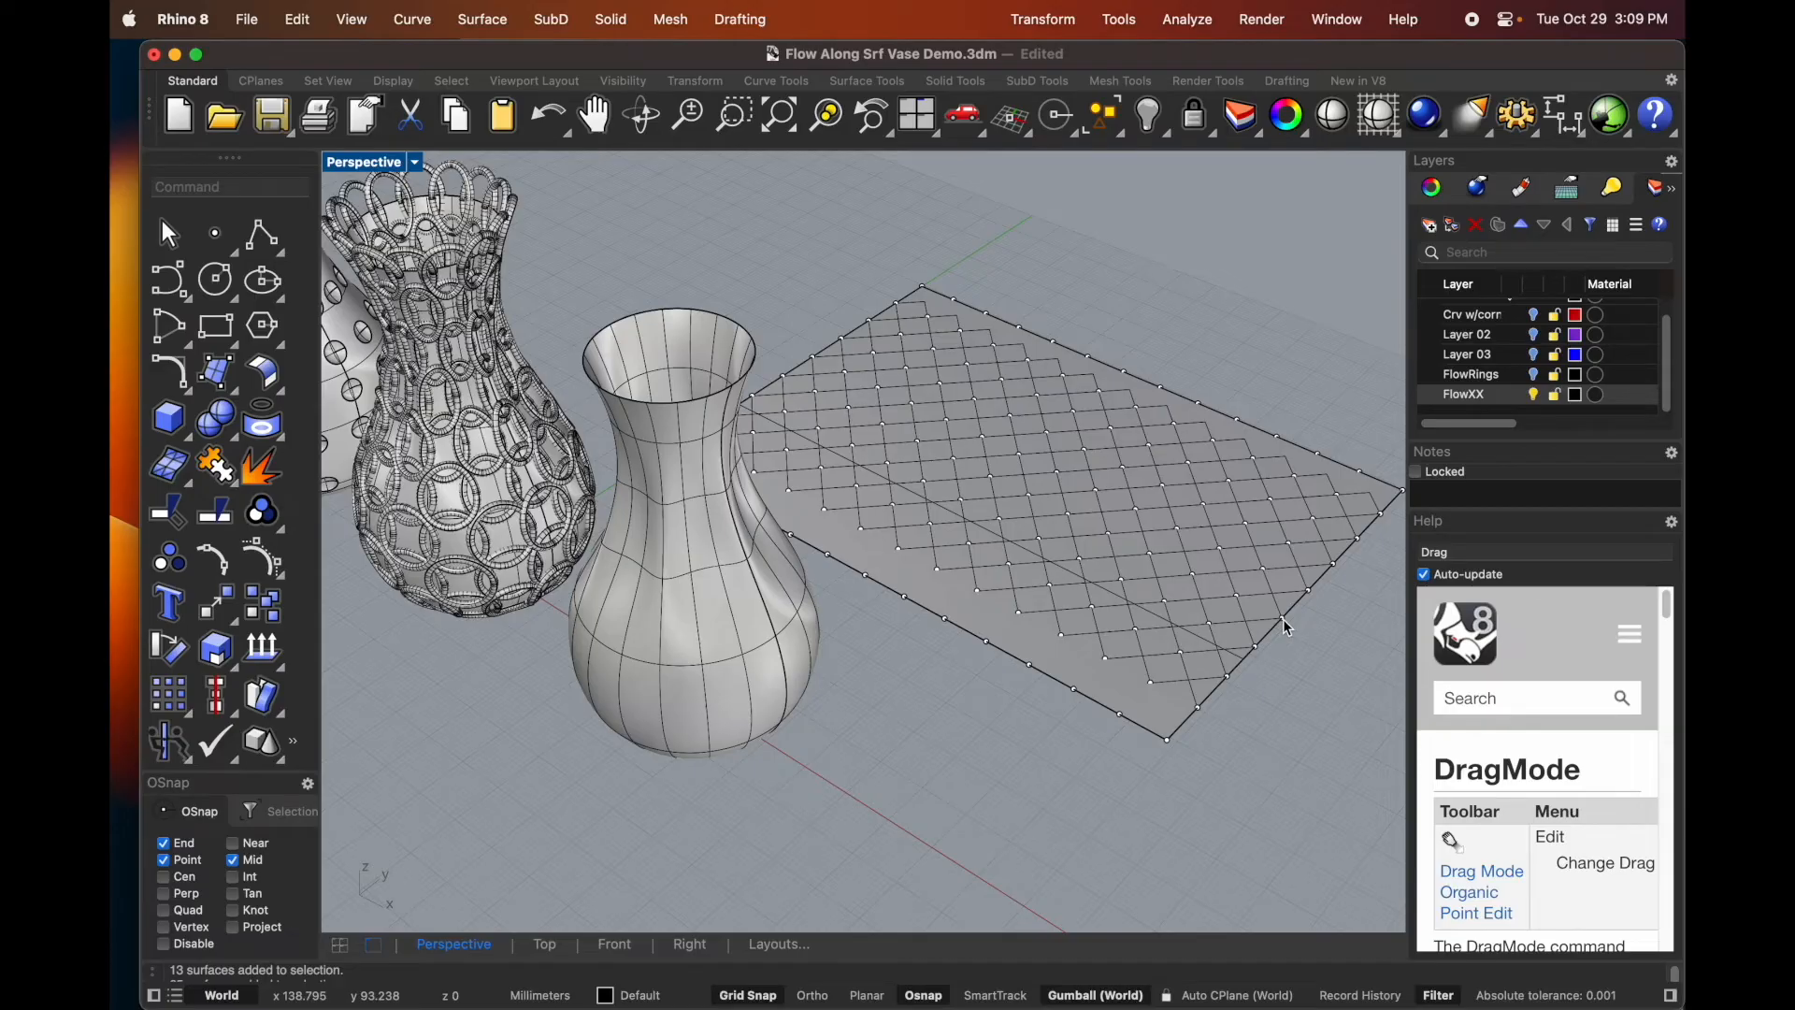
mouse_move(1237, 534)
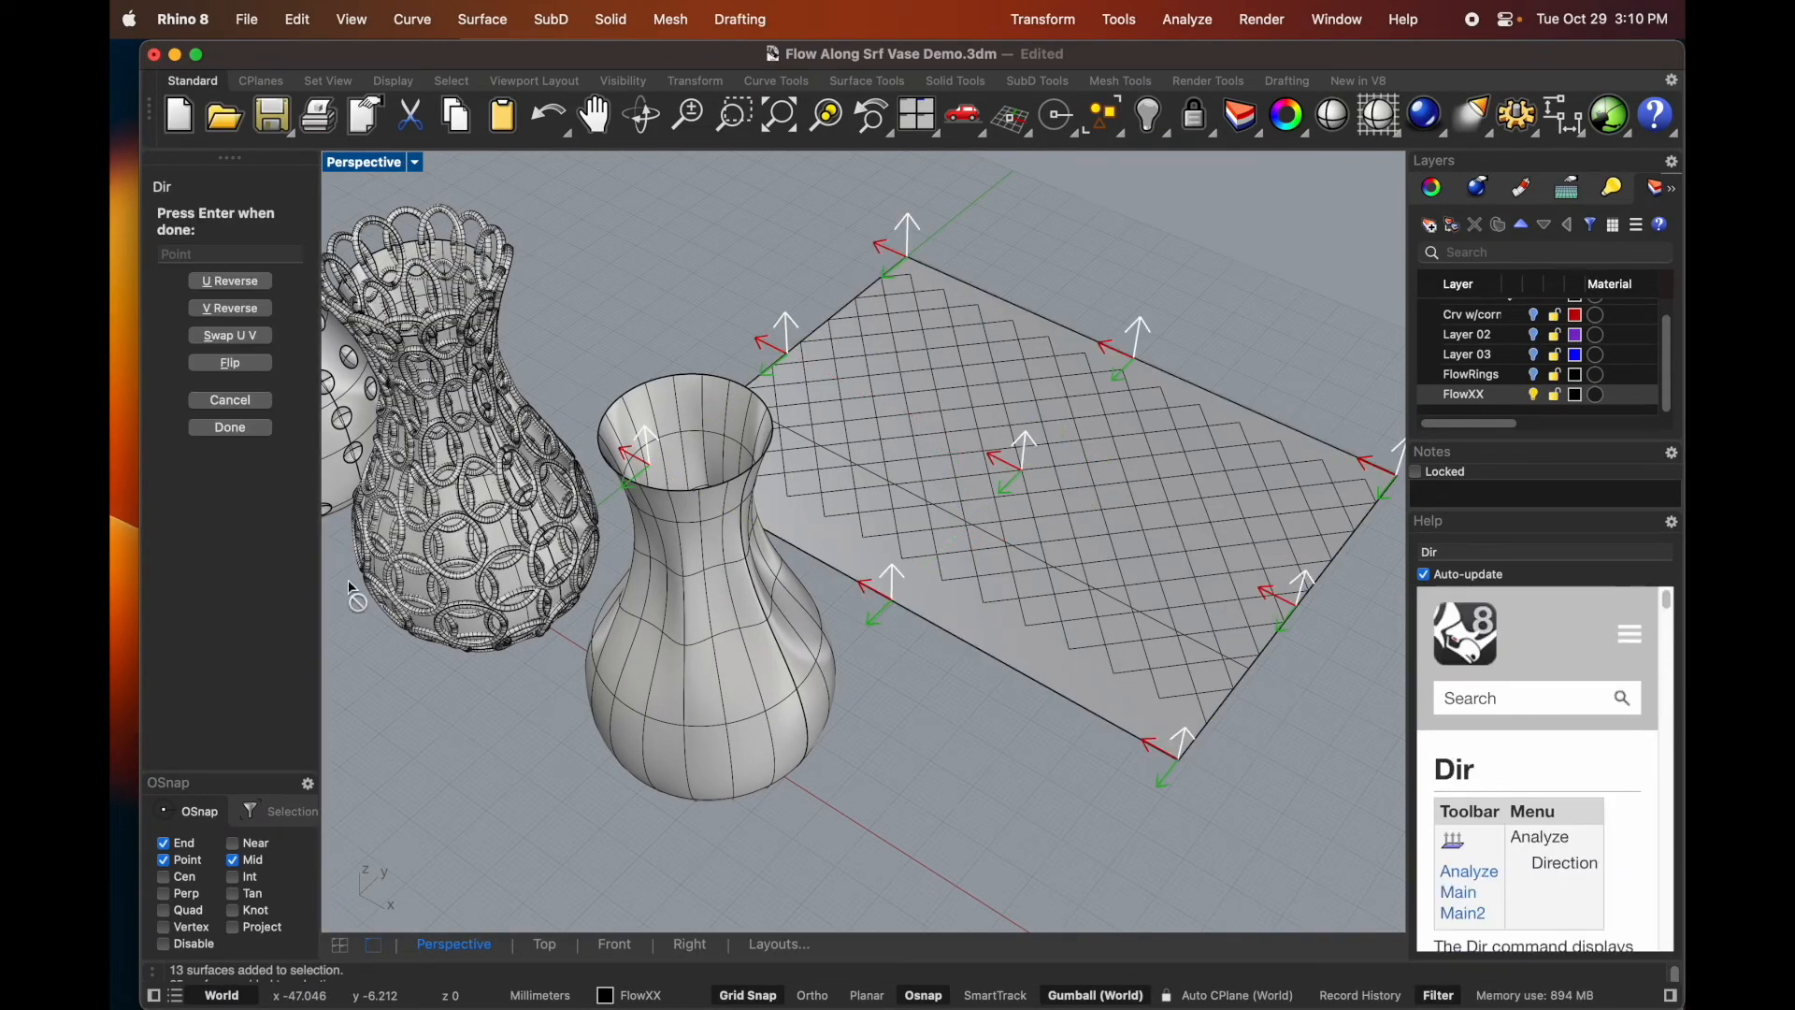
- Finish inspecting the diamond-pattern plane's surface direction with Dir
left_click(229, 427)
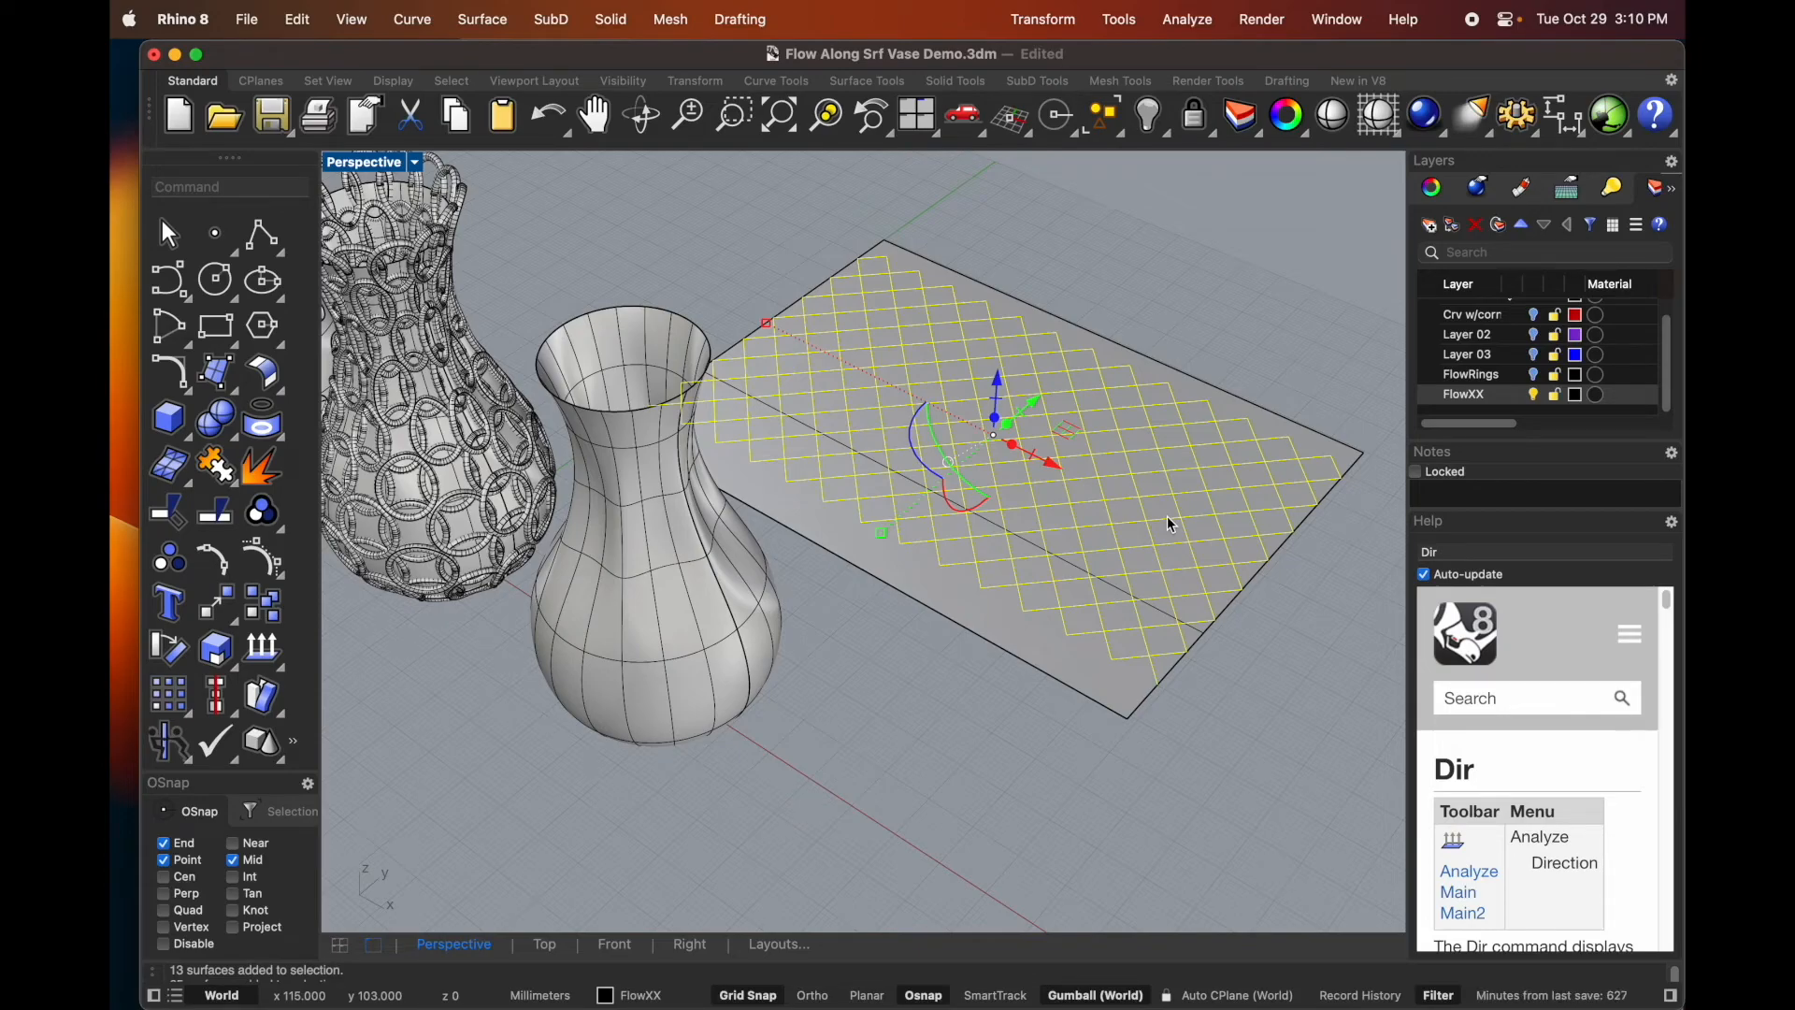
mouse_move(1031, 440)
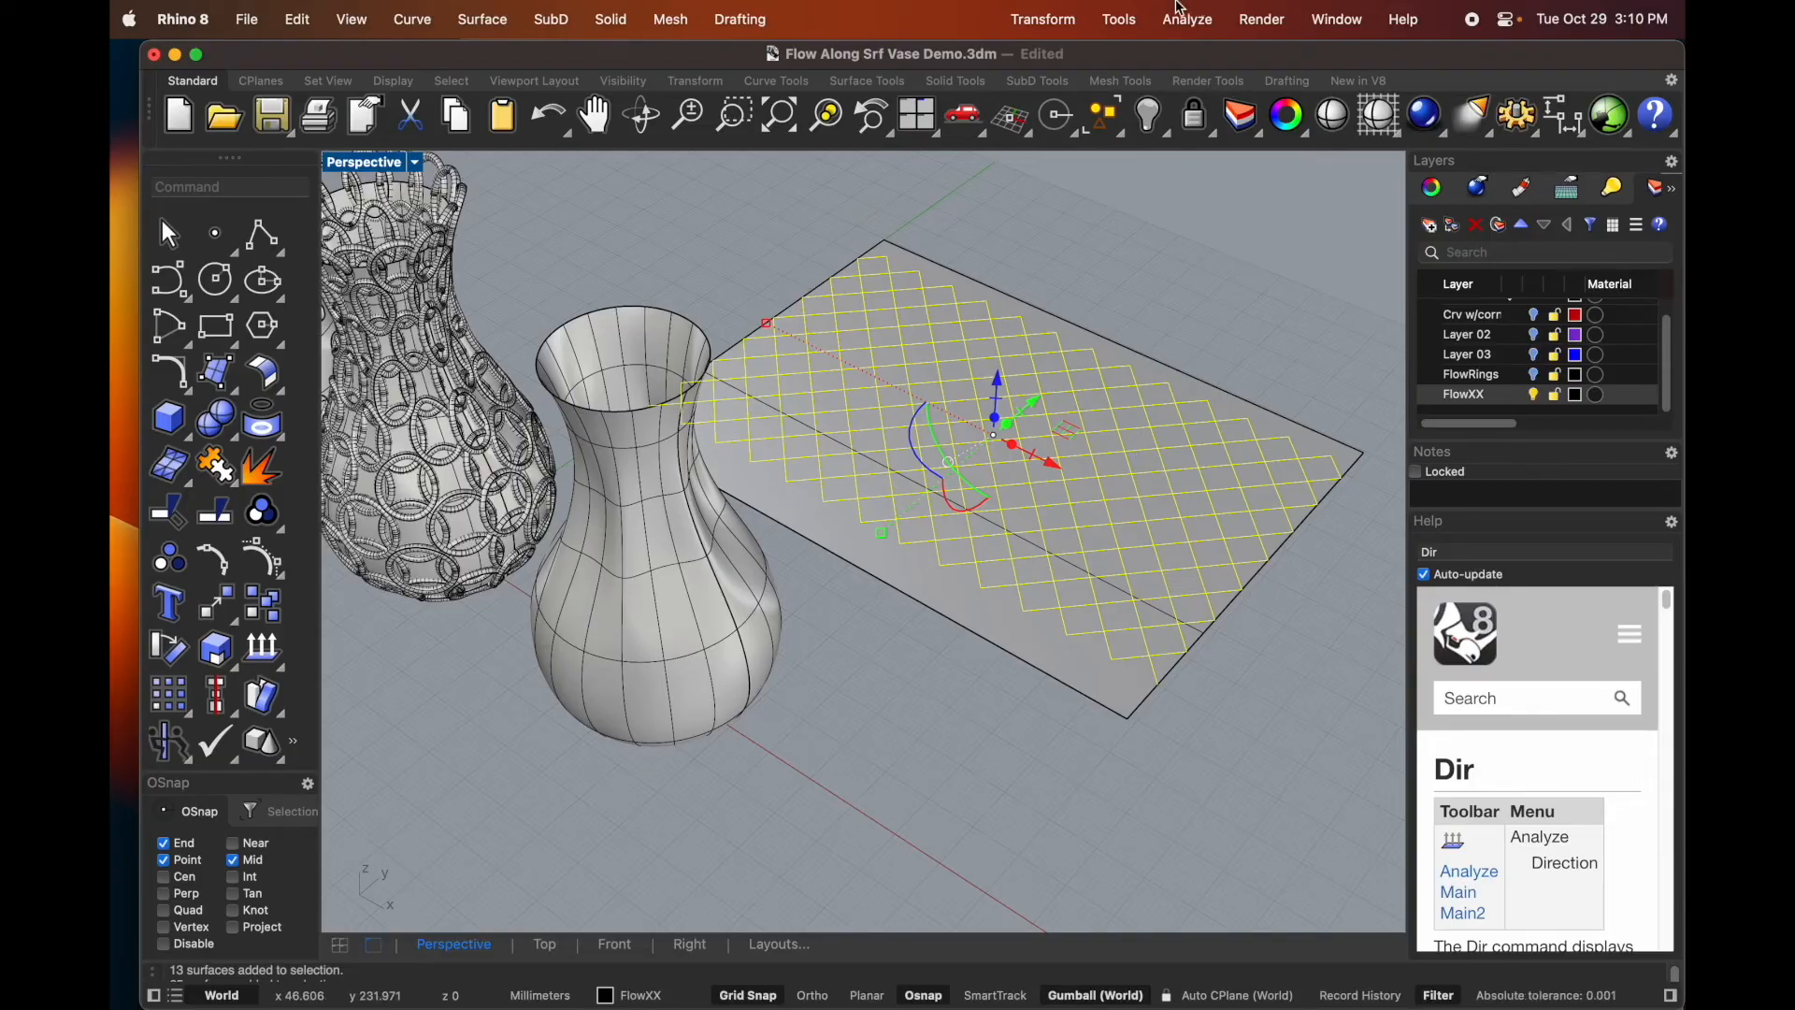
- Start Flow along Surface on the diamond curves with rigid flowing turned off
left_click(1042, 20)
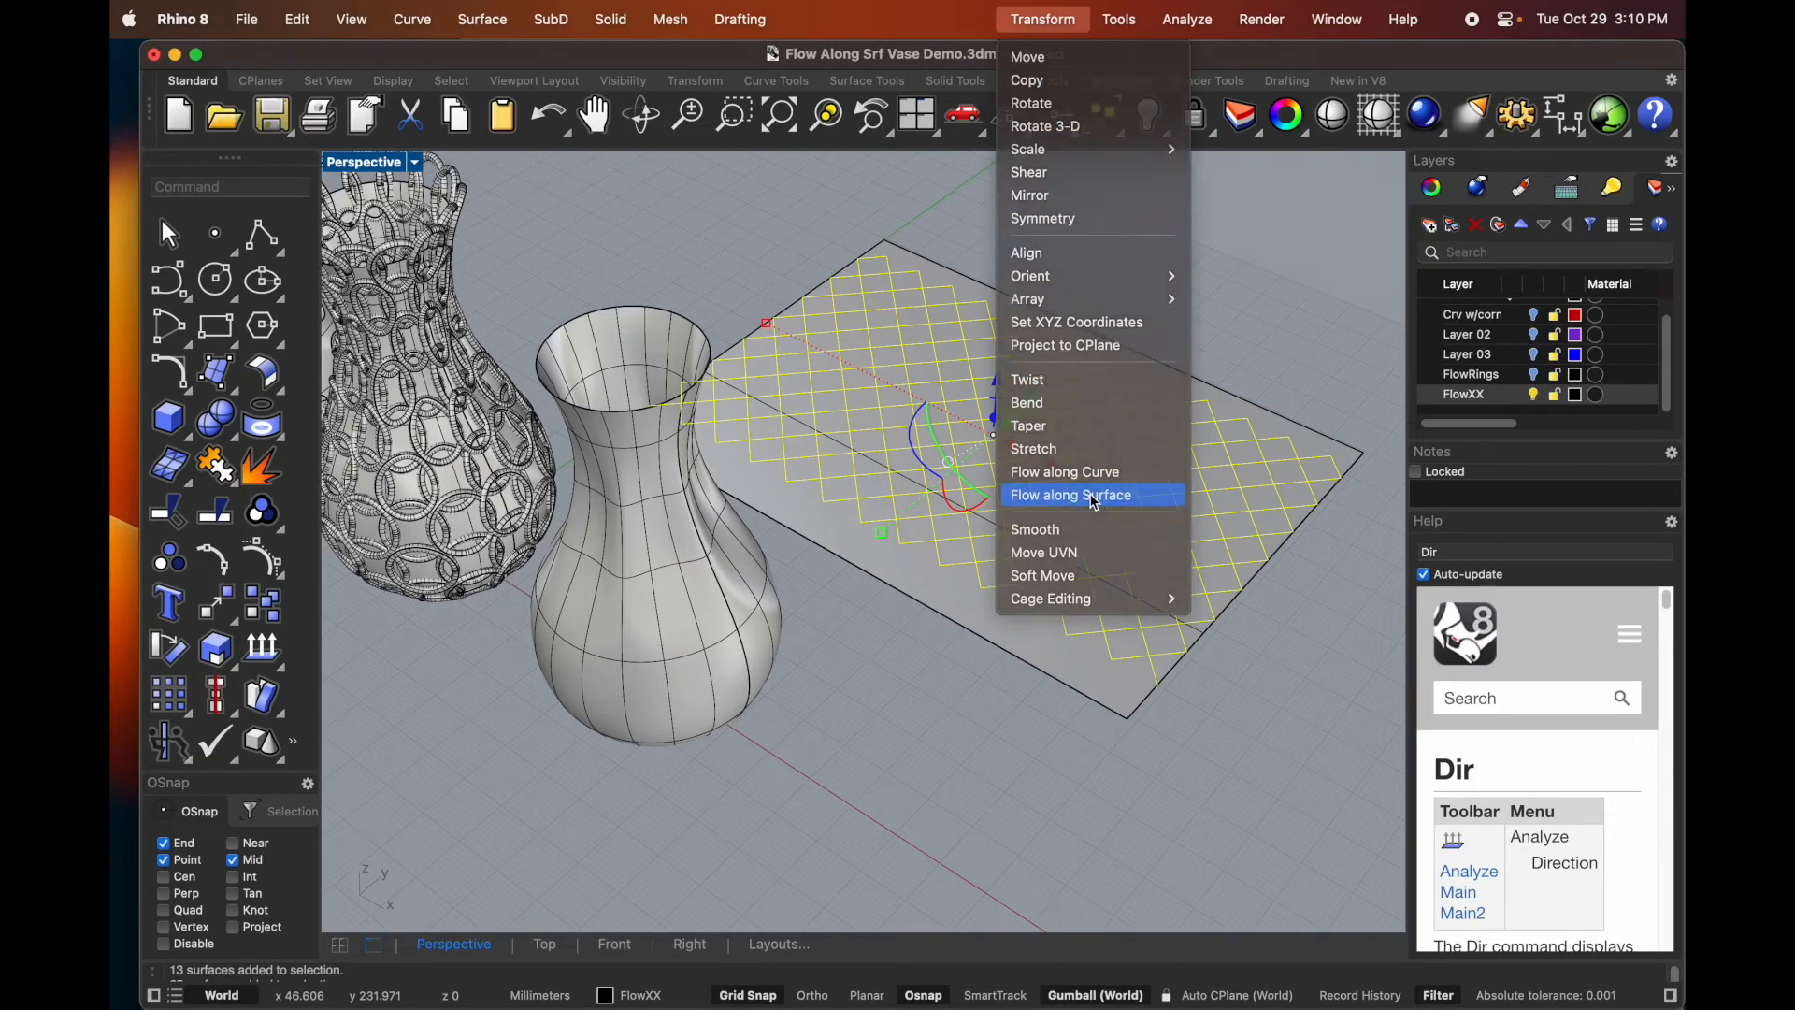
left_click(1070, 493)
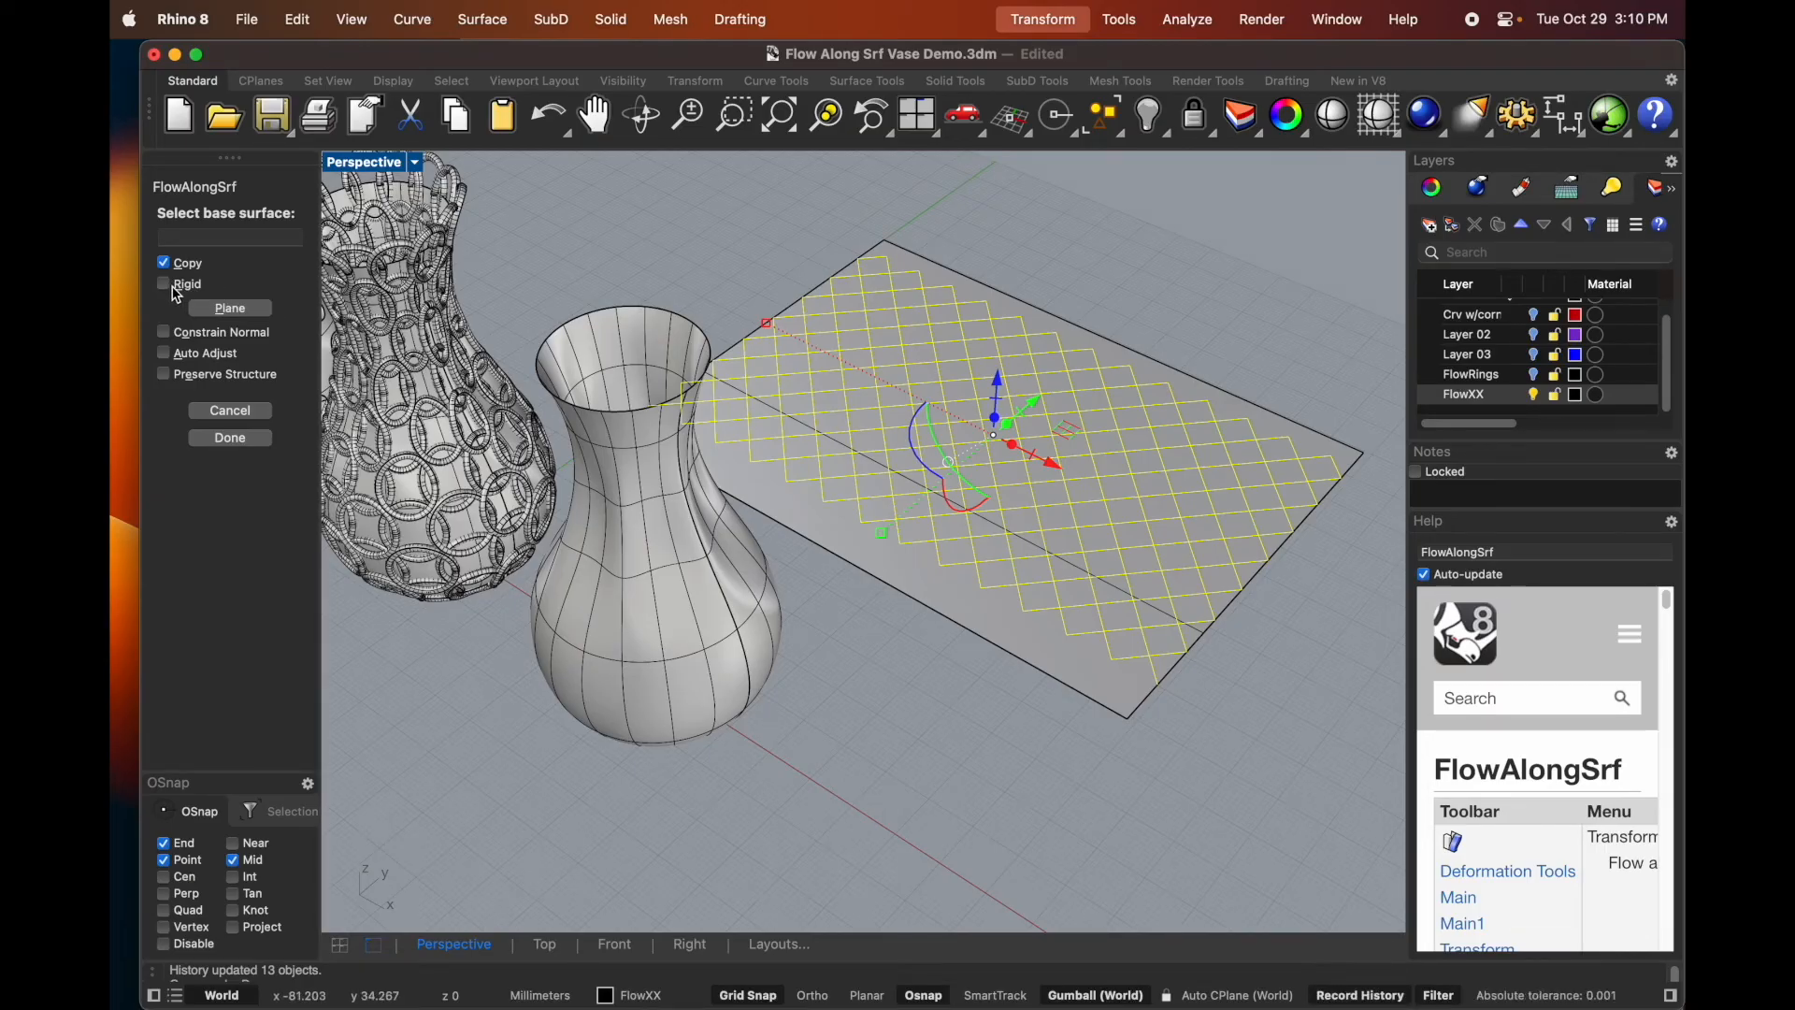
left_click(163, 262)
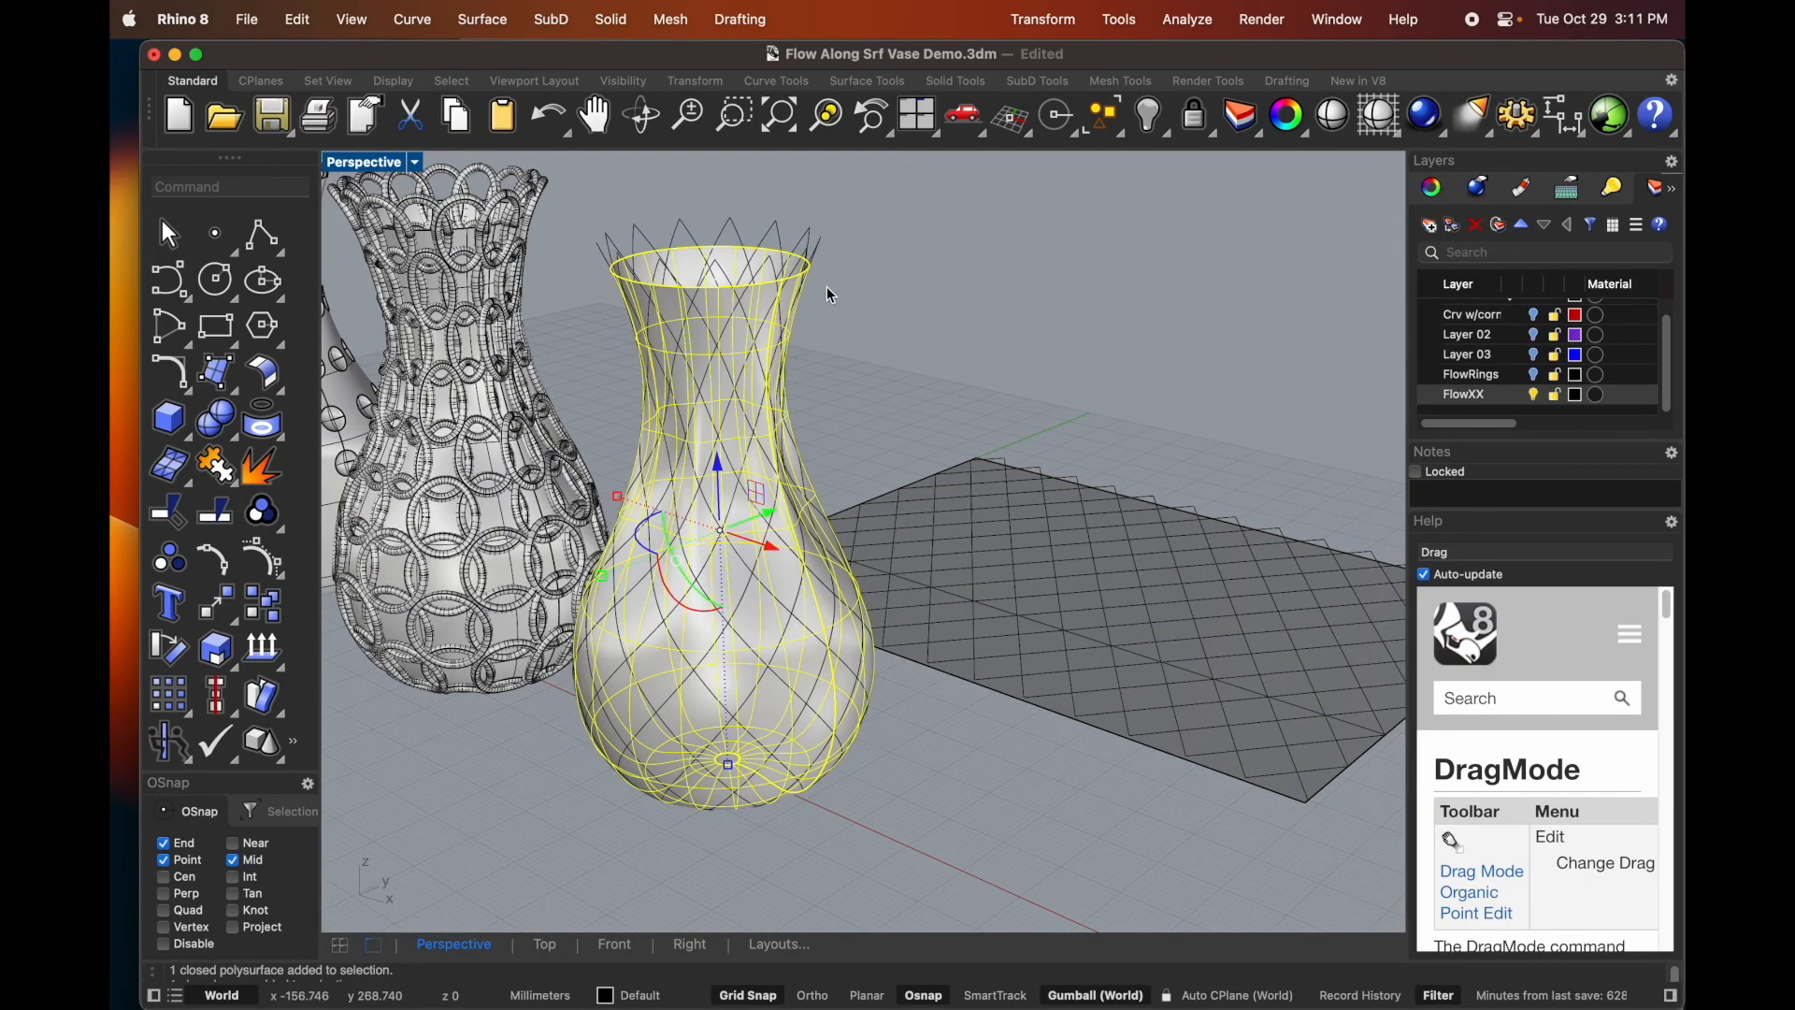
- Delete the plain vase surface, accepting the broken history links
key("Delete")
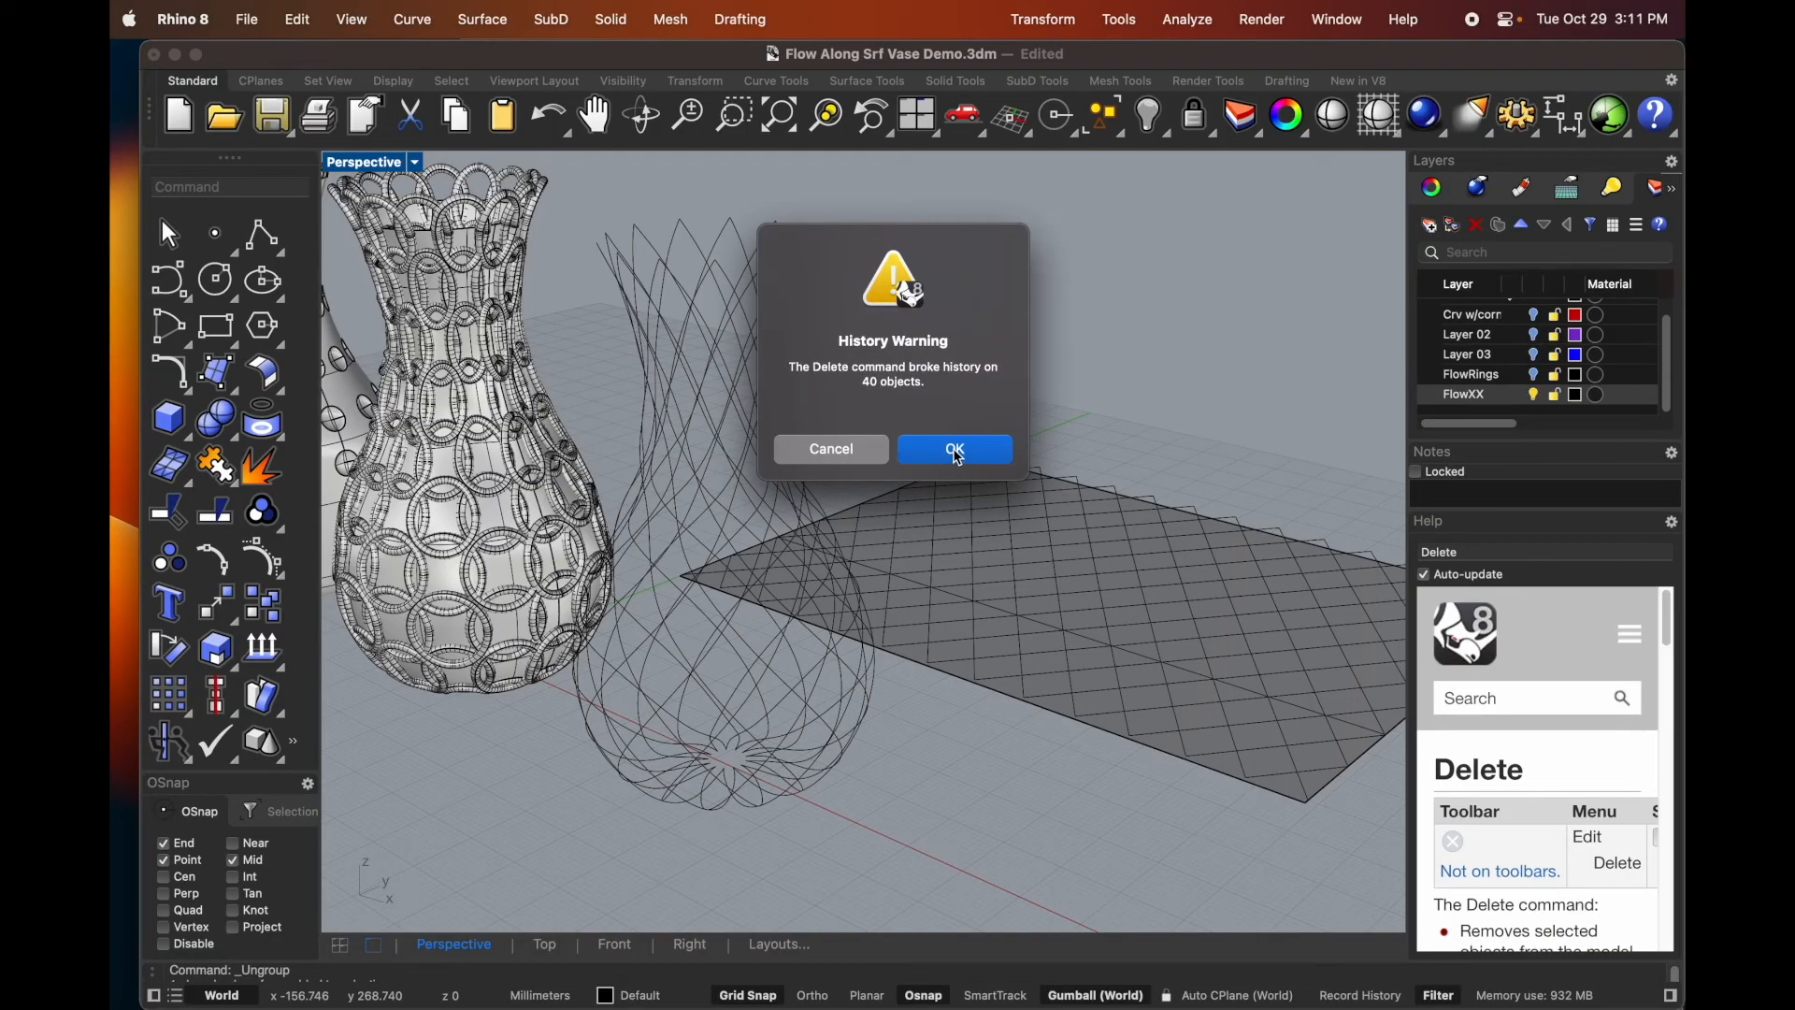
left_click(955, 448)
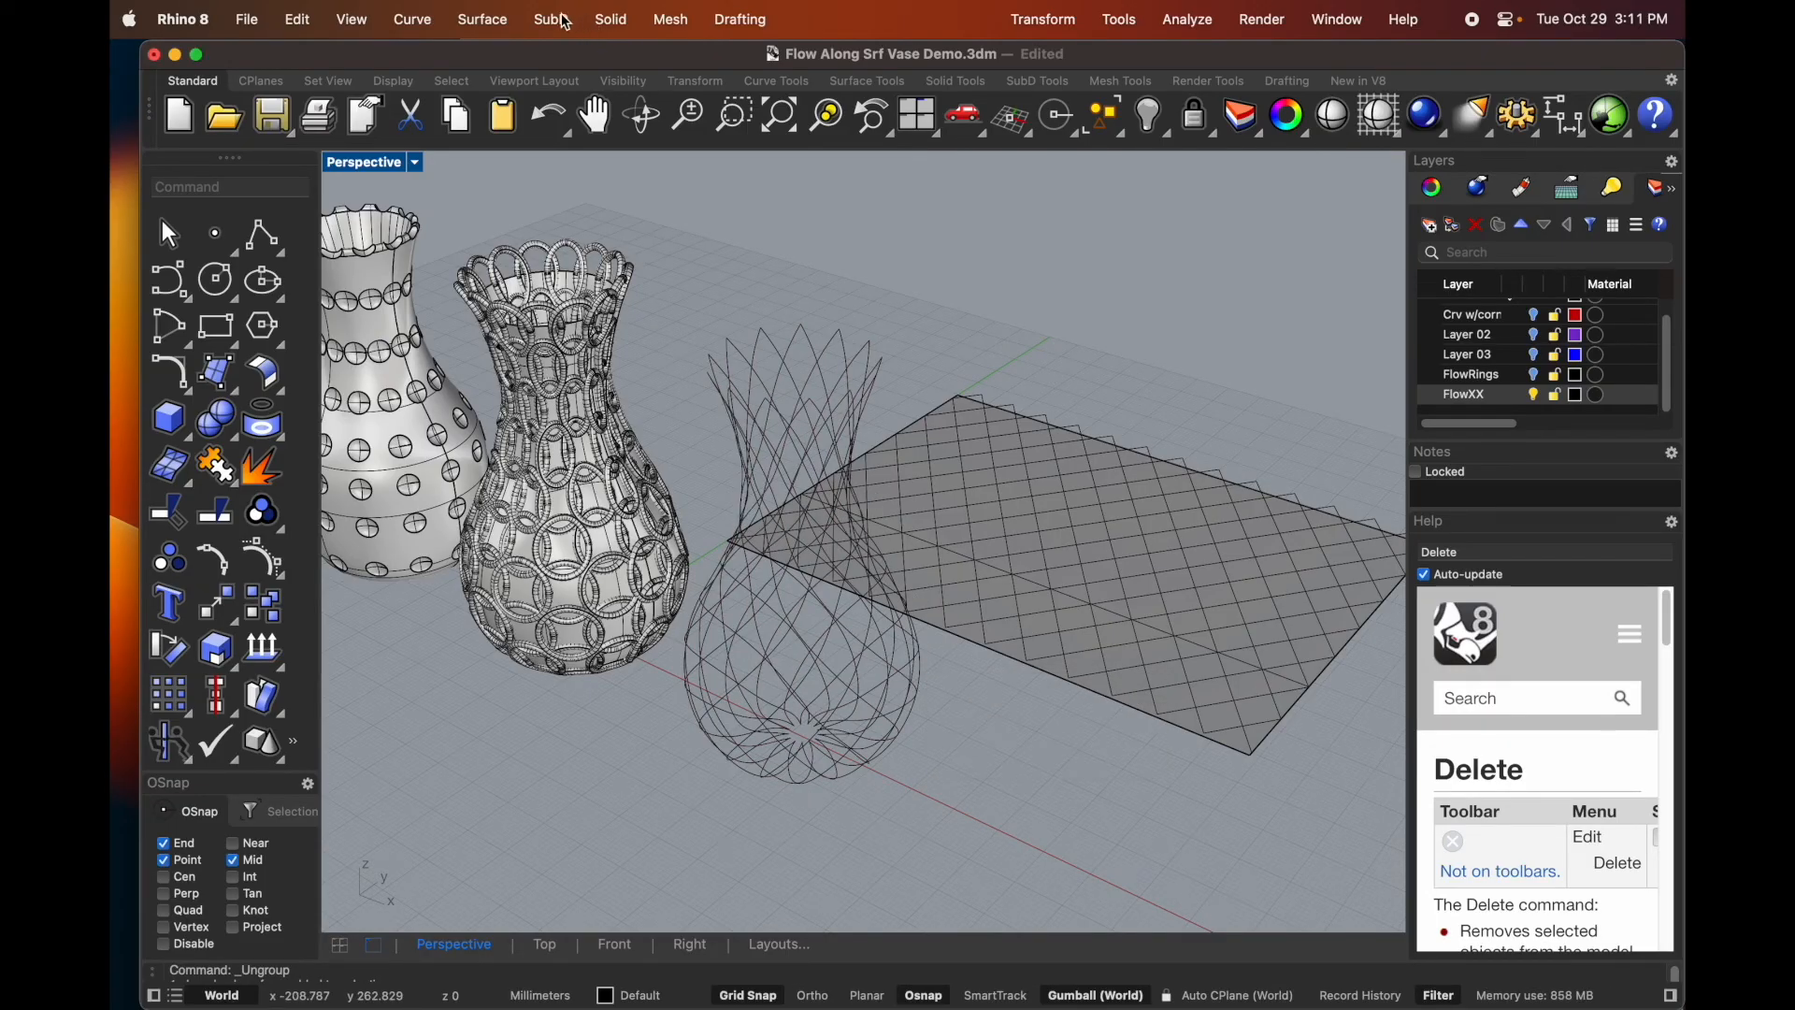
left_click(550, 20)
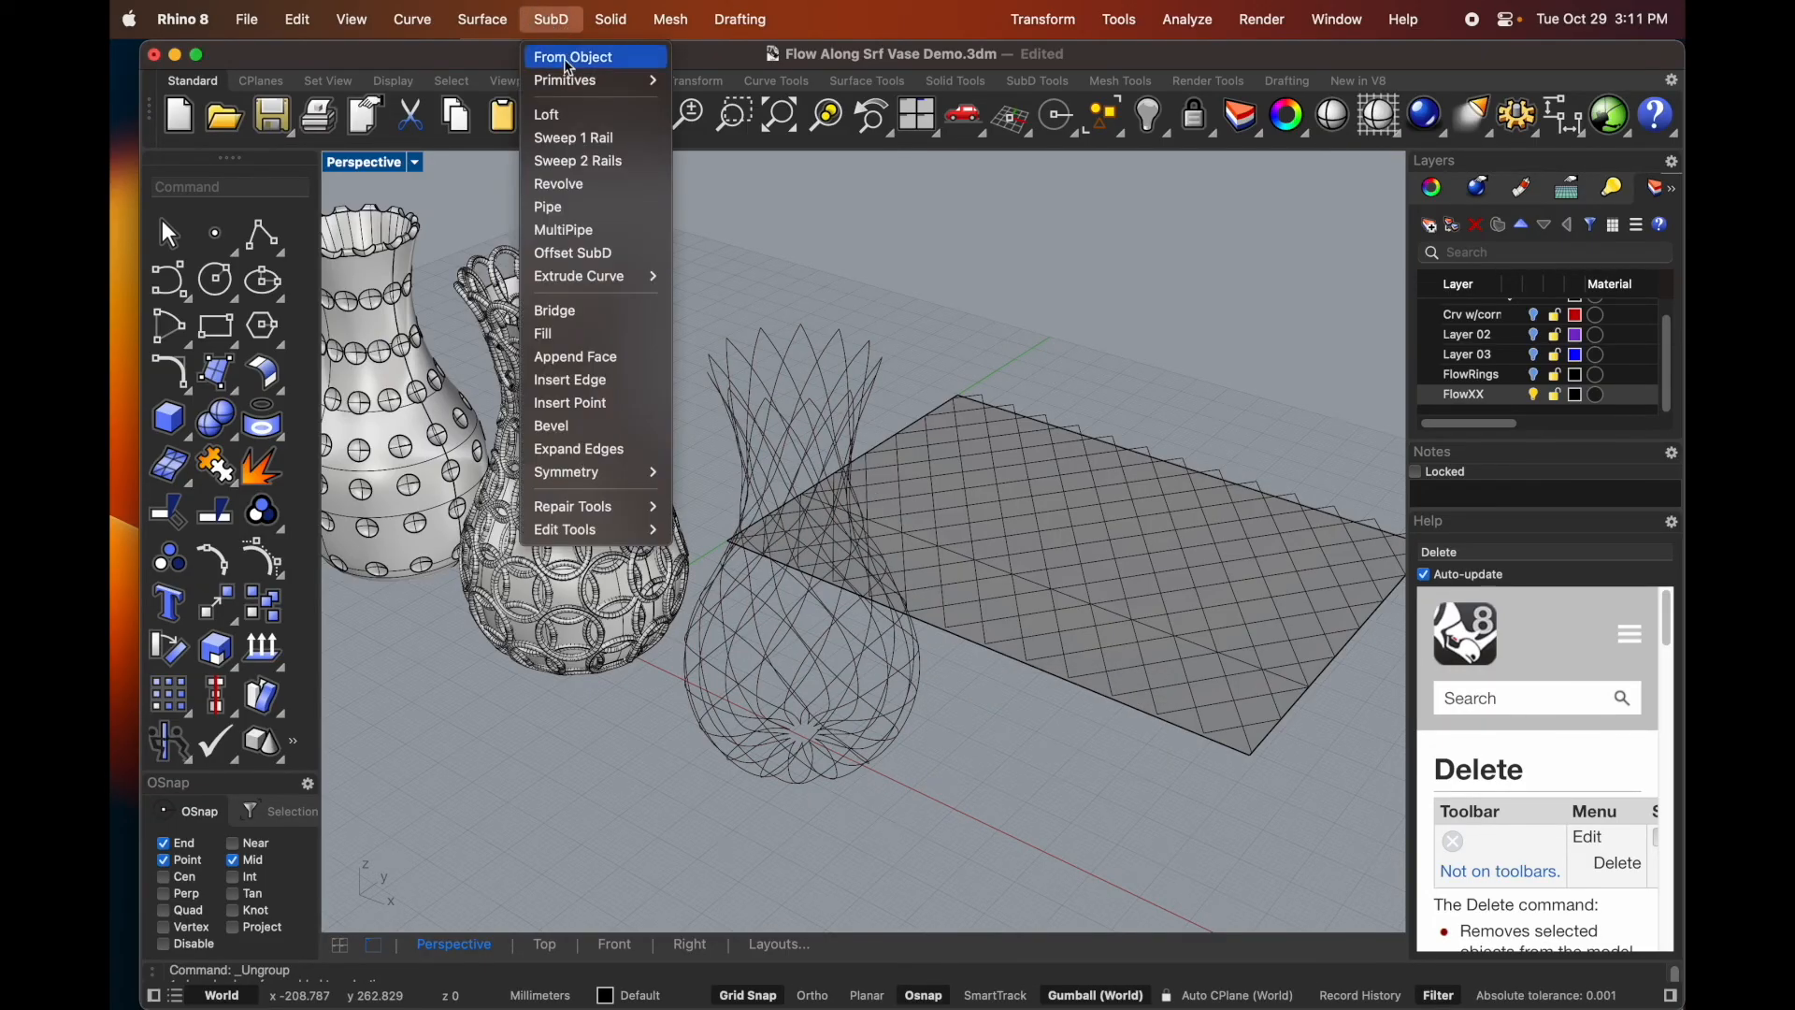
- Run SubD MultiPipe on the diamond lattice curves and select the resulting woven vase
left_click(563, 229)
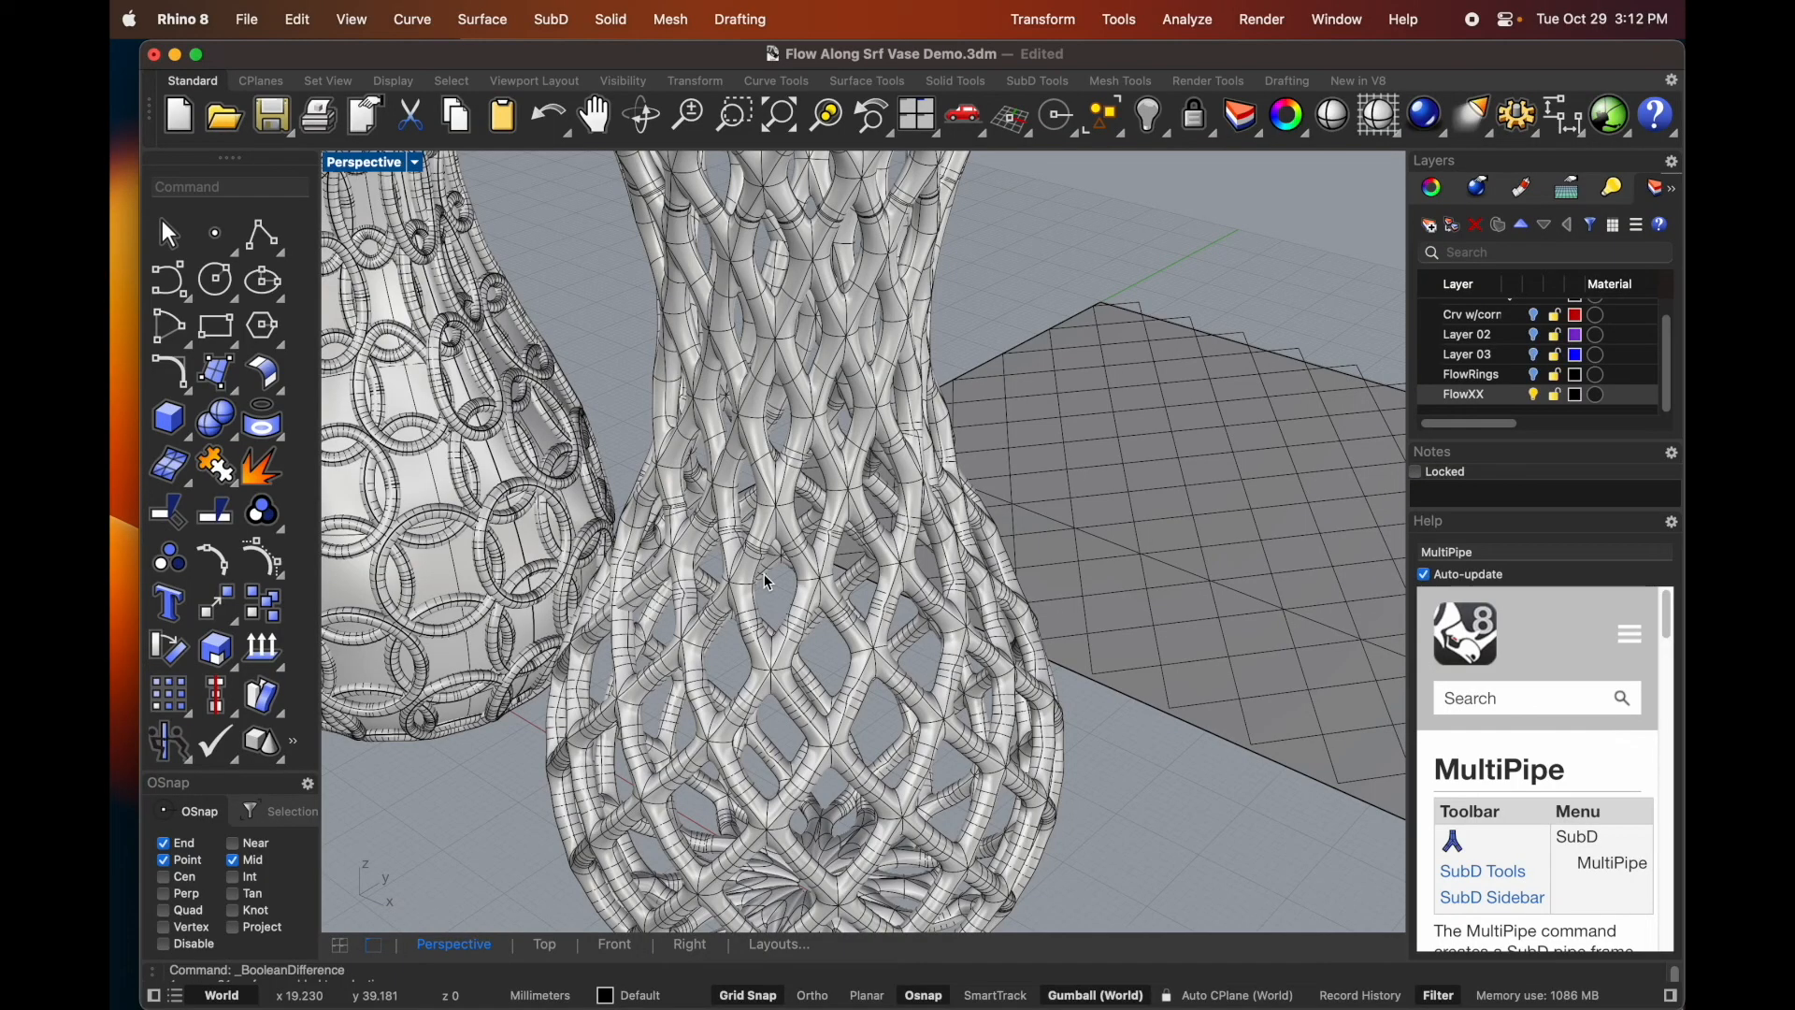
mouse_move(1019, 749)
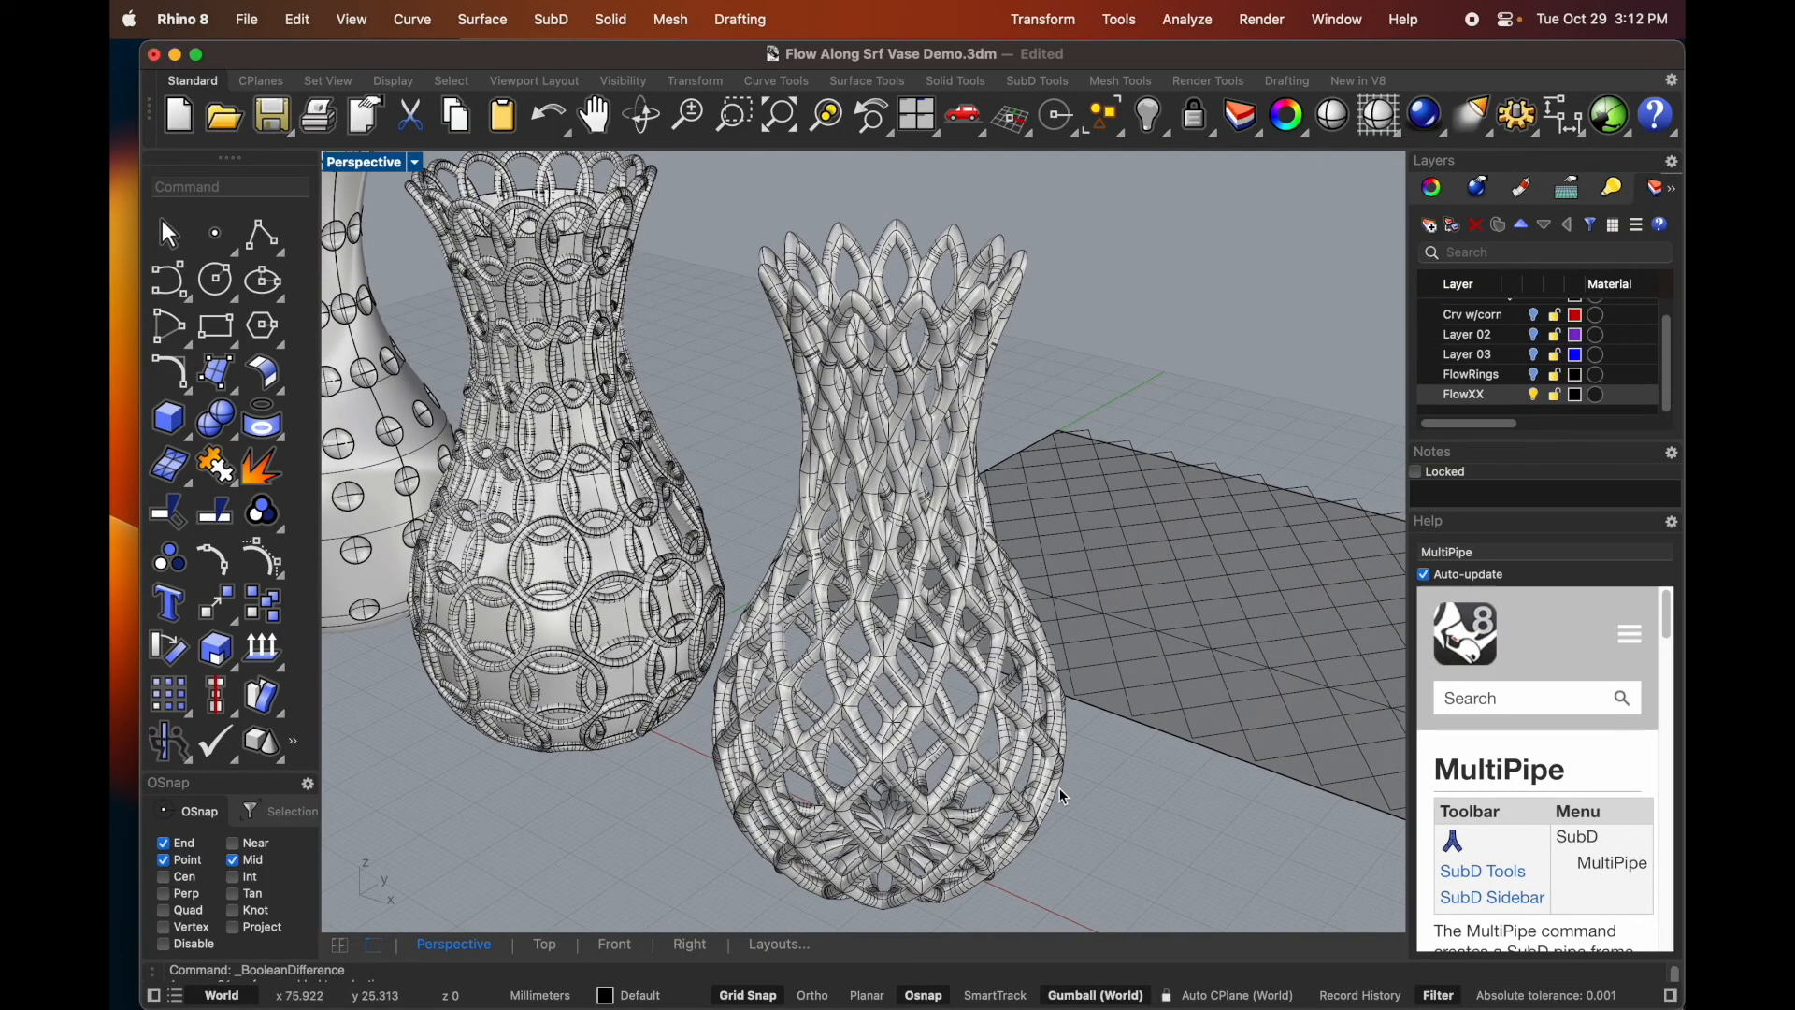
left_click(893, 572)
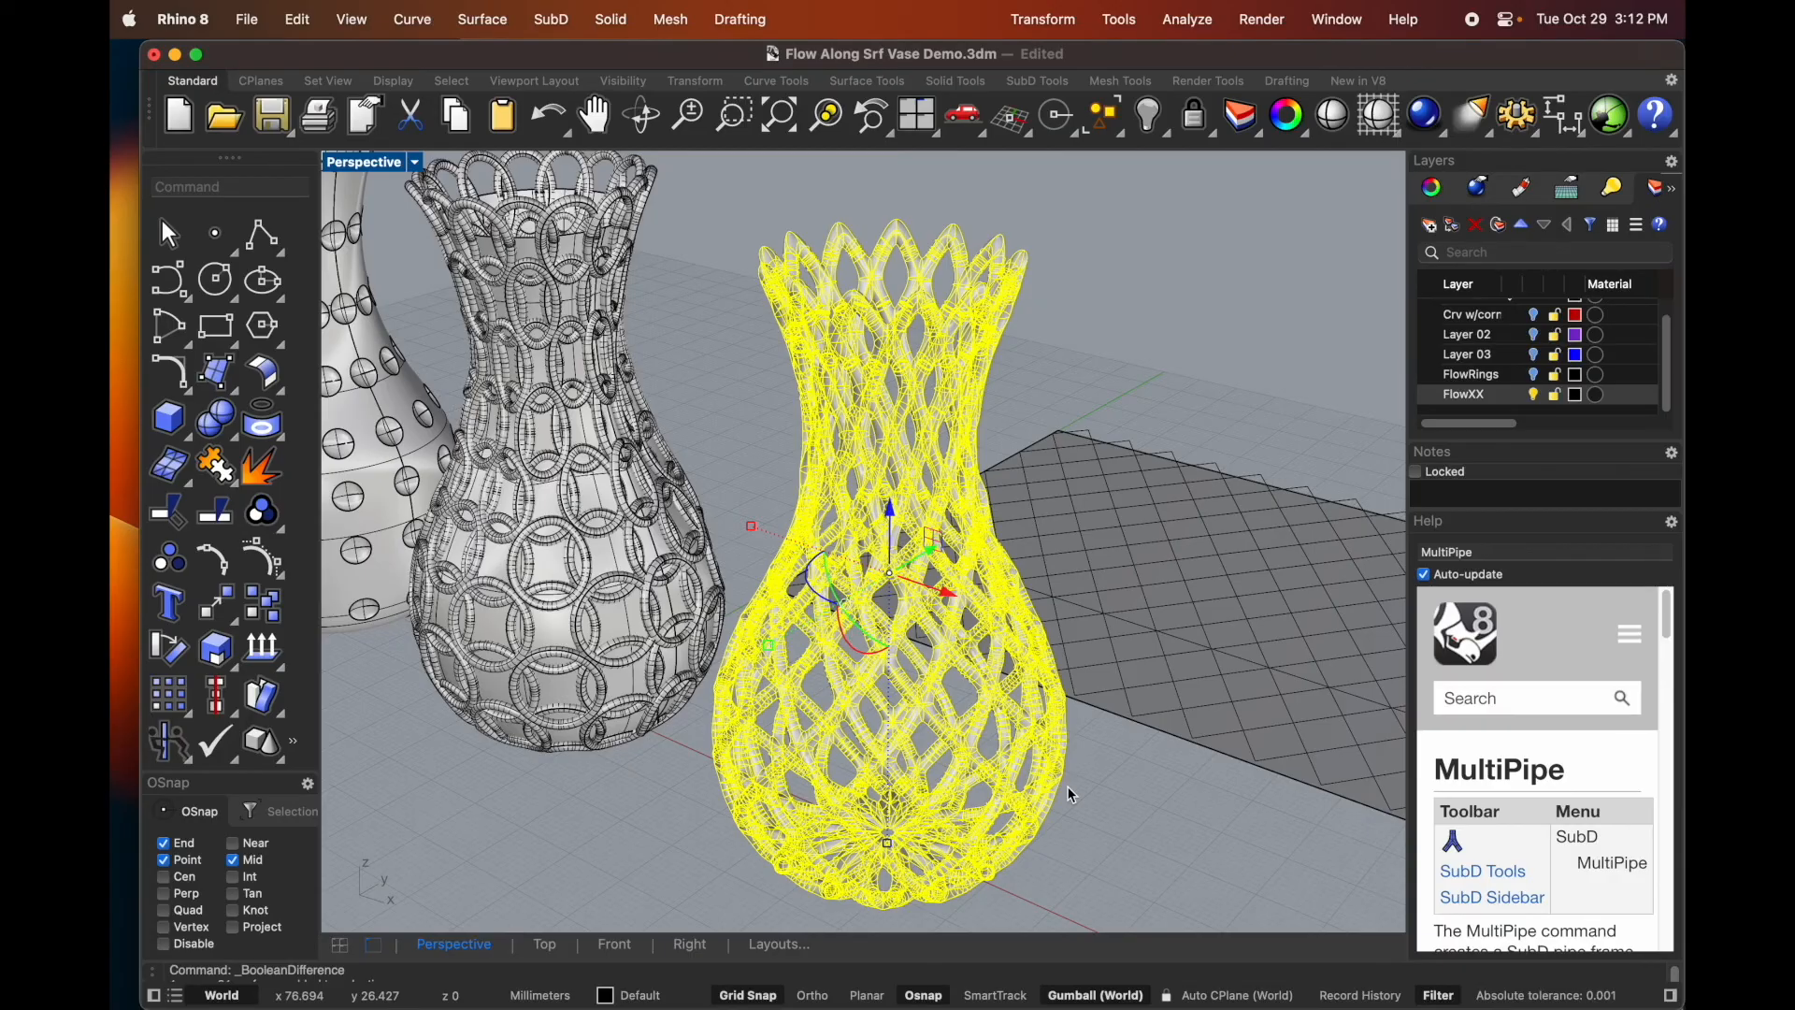
- Convert the selected SubD lattice vase to NURBS with ToNURBS and confirm with Done
type("ToNURb")
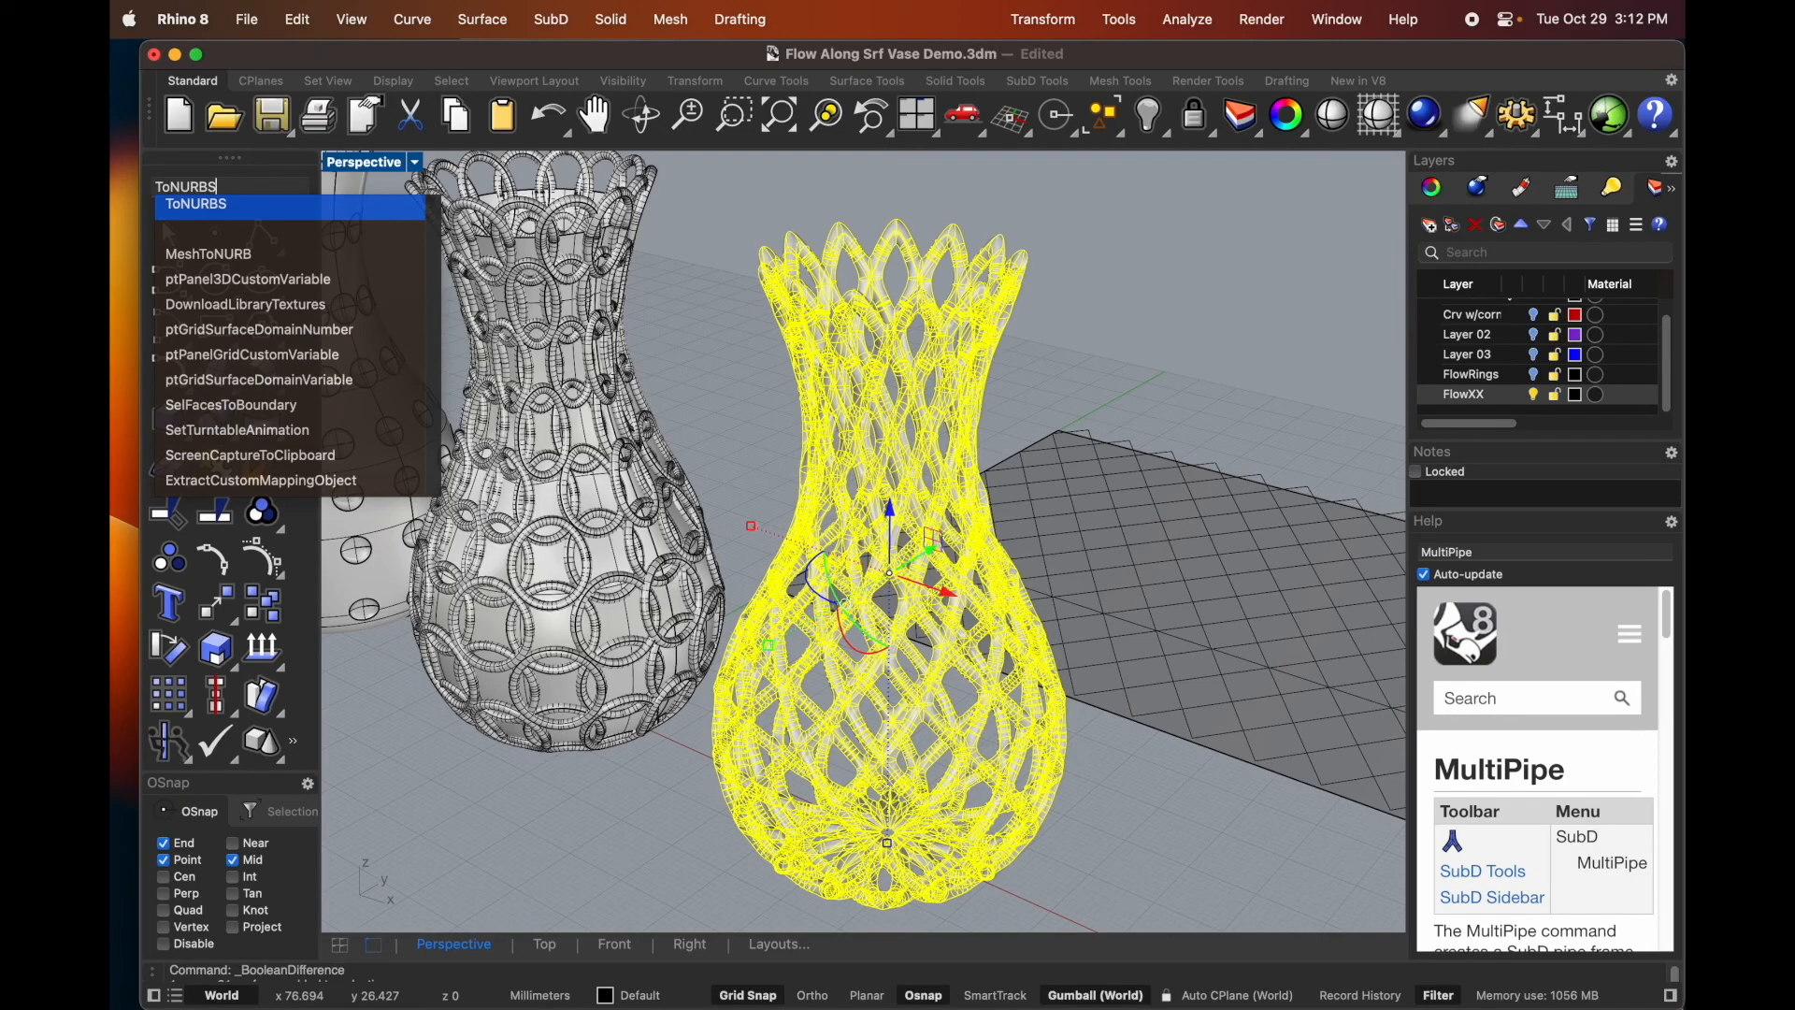
left_click(195, 203)
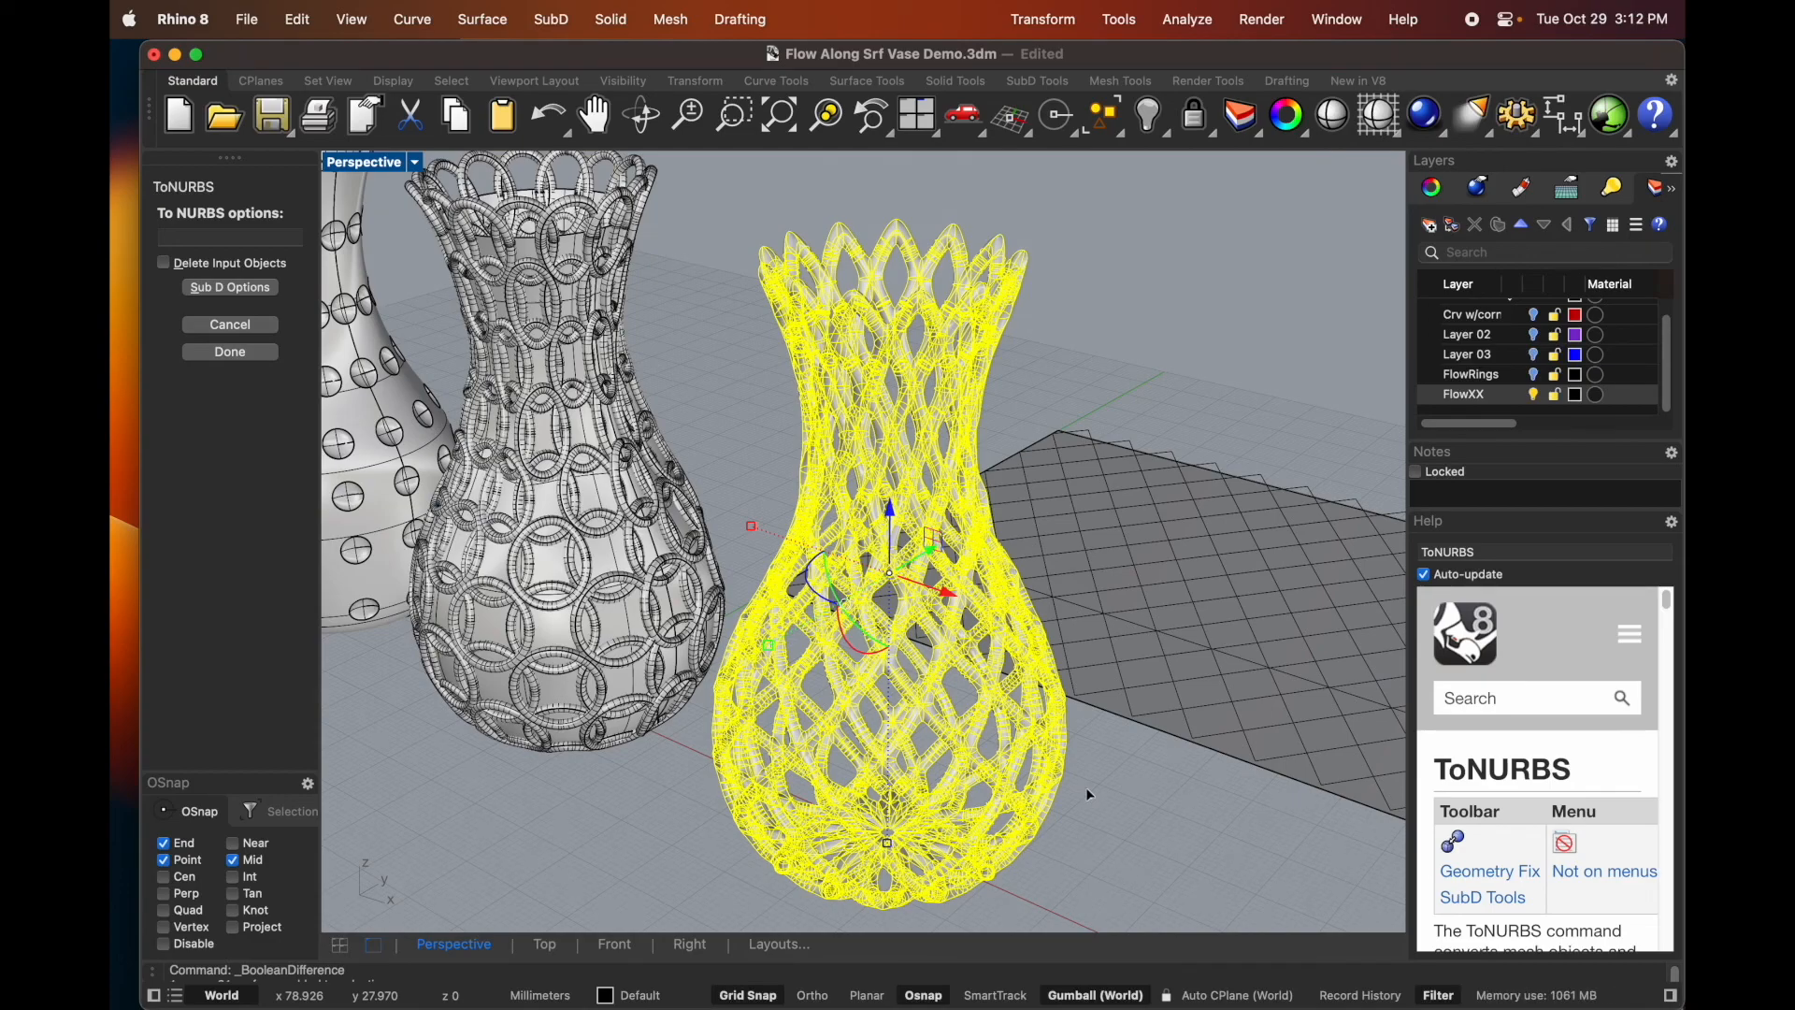
left_click(229, 351)
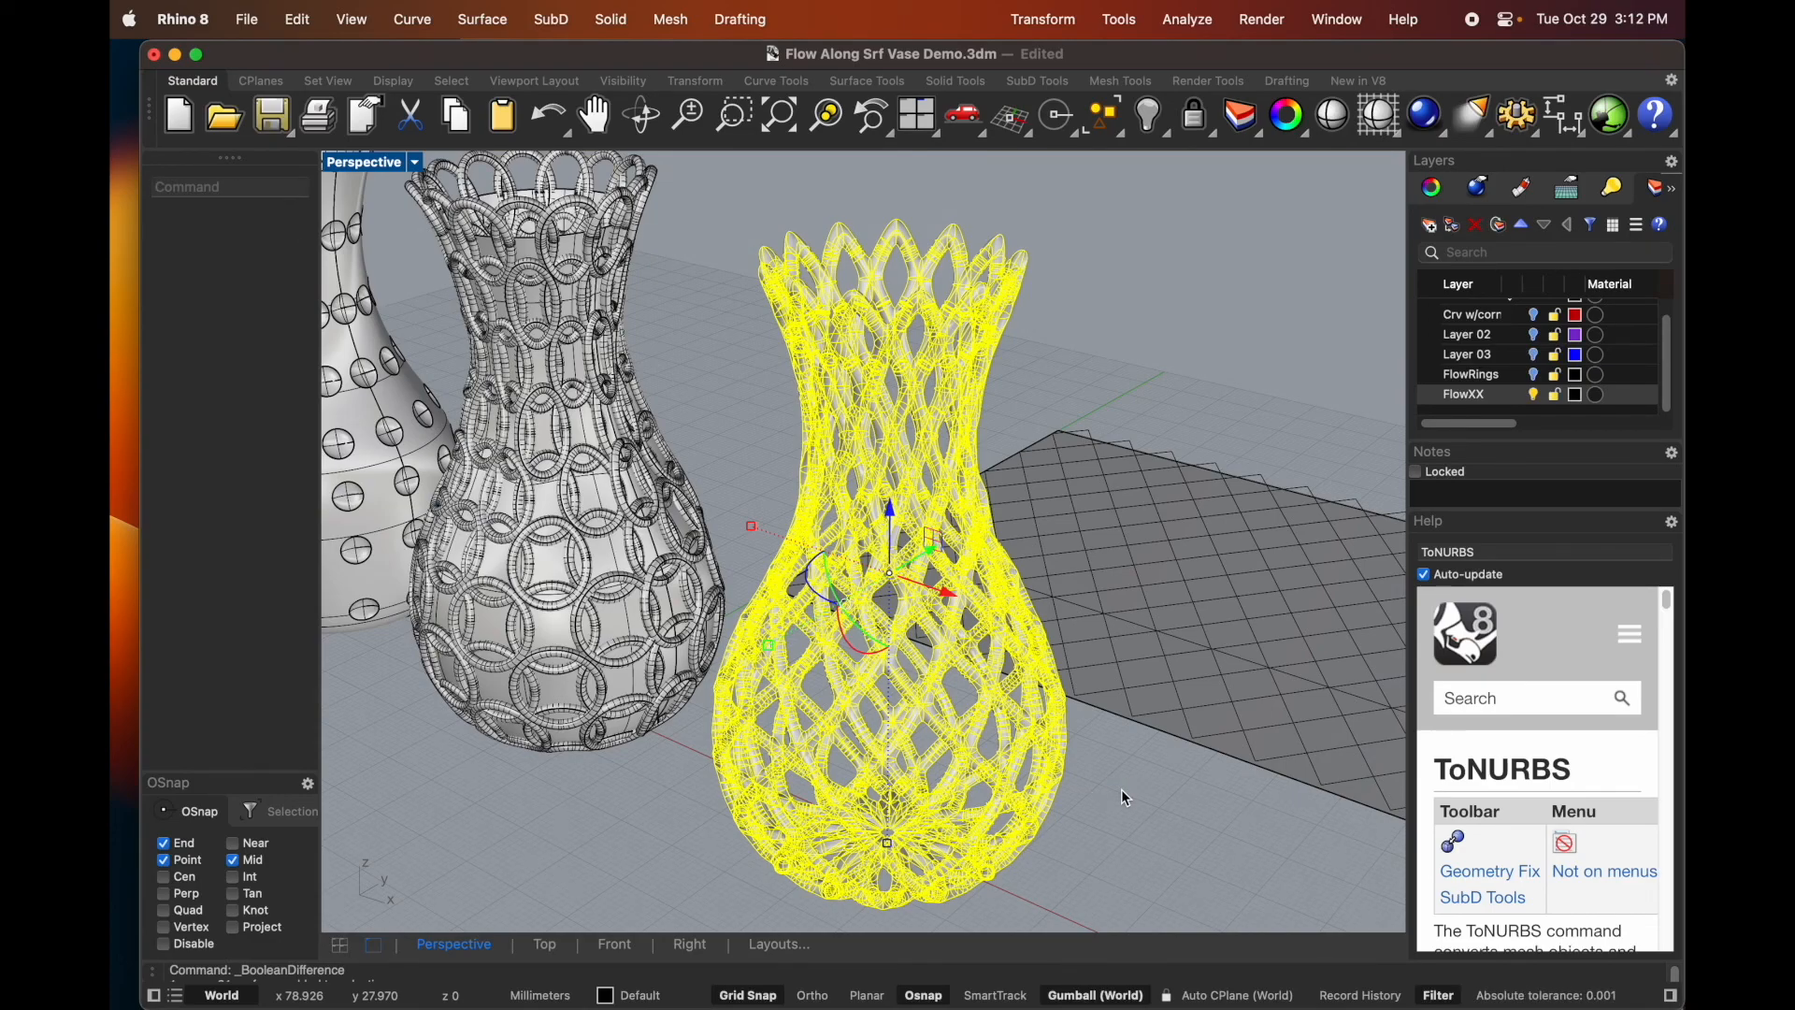